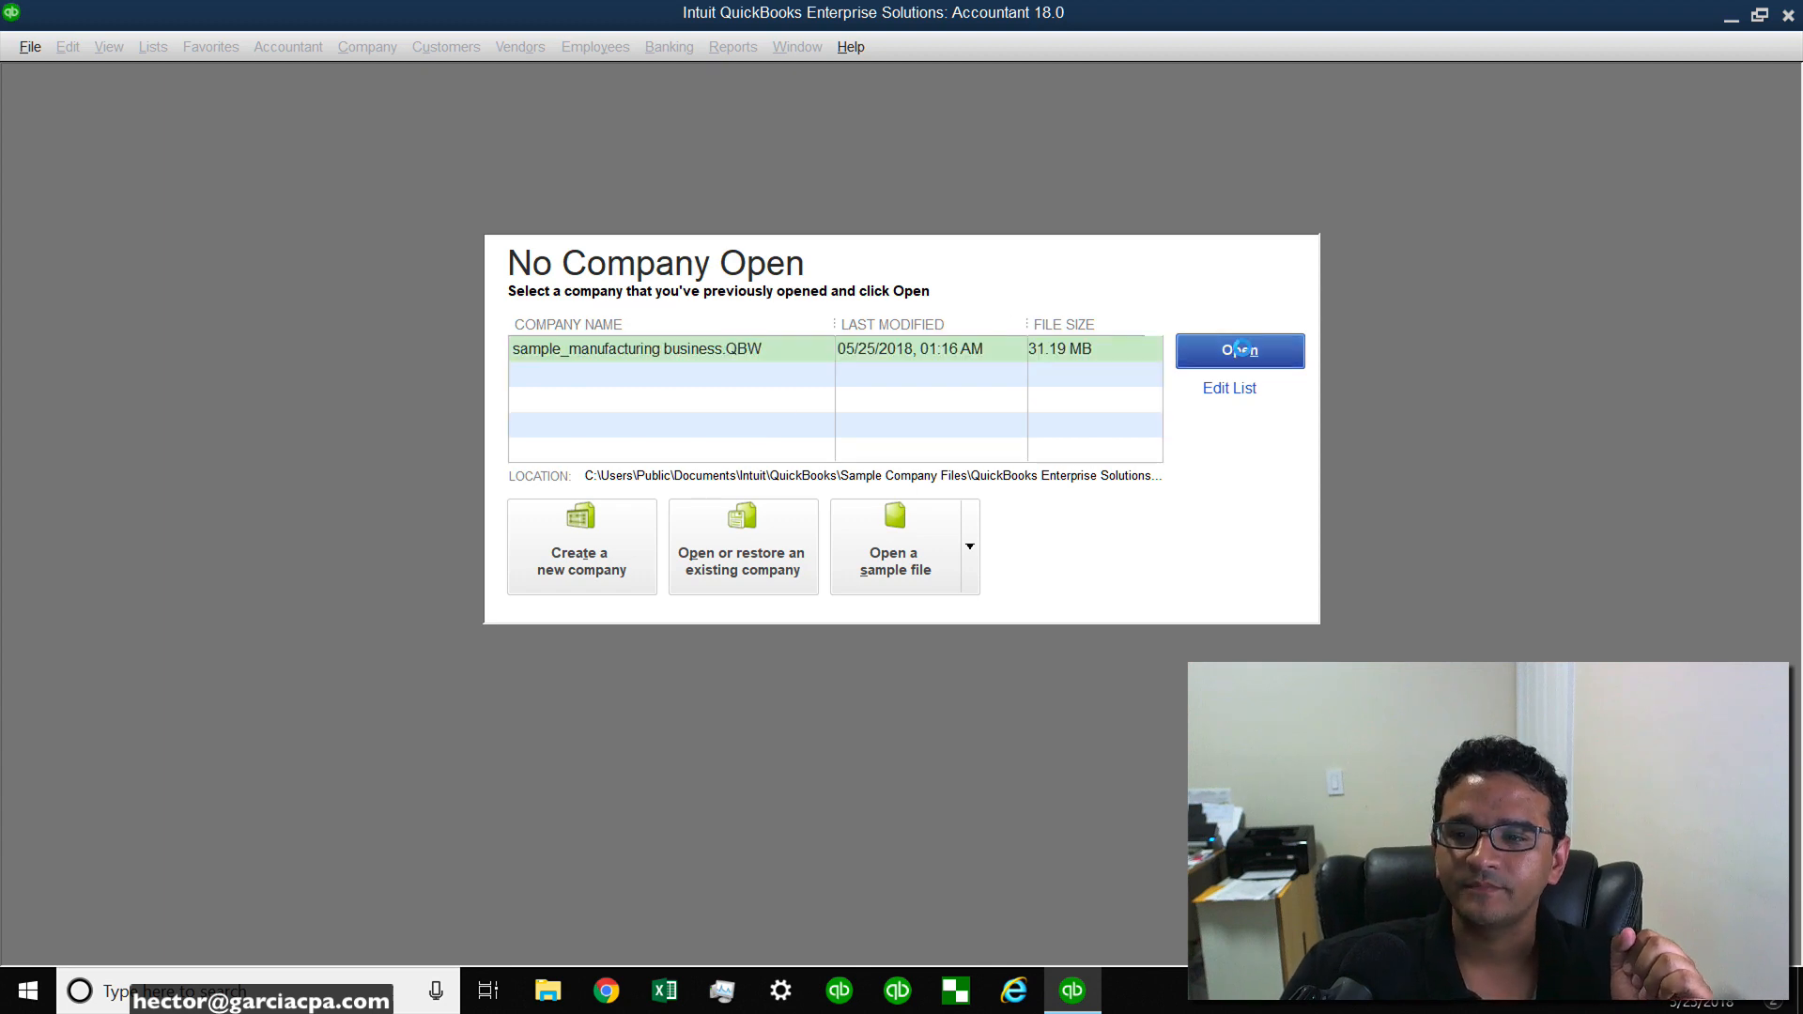
# Open sample_manufacturing business.QBW to its Home page and briefly browse the Help menu.
pyautogui.click(1240, 349)
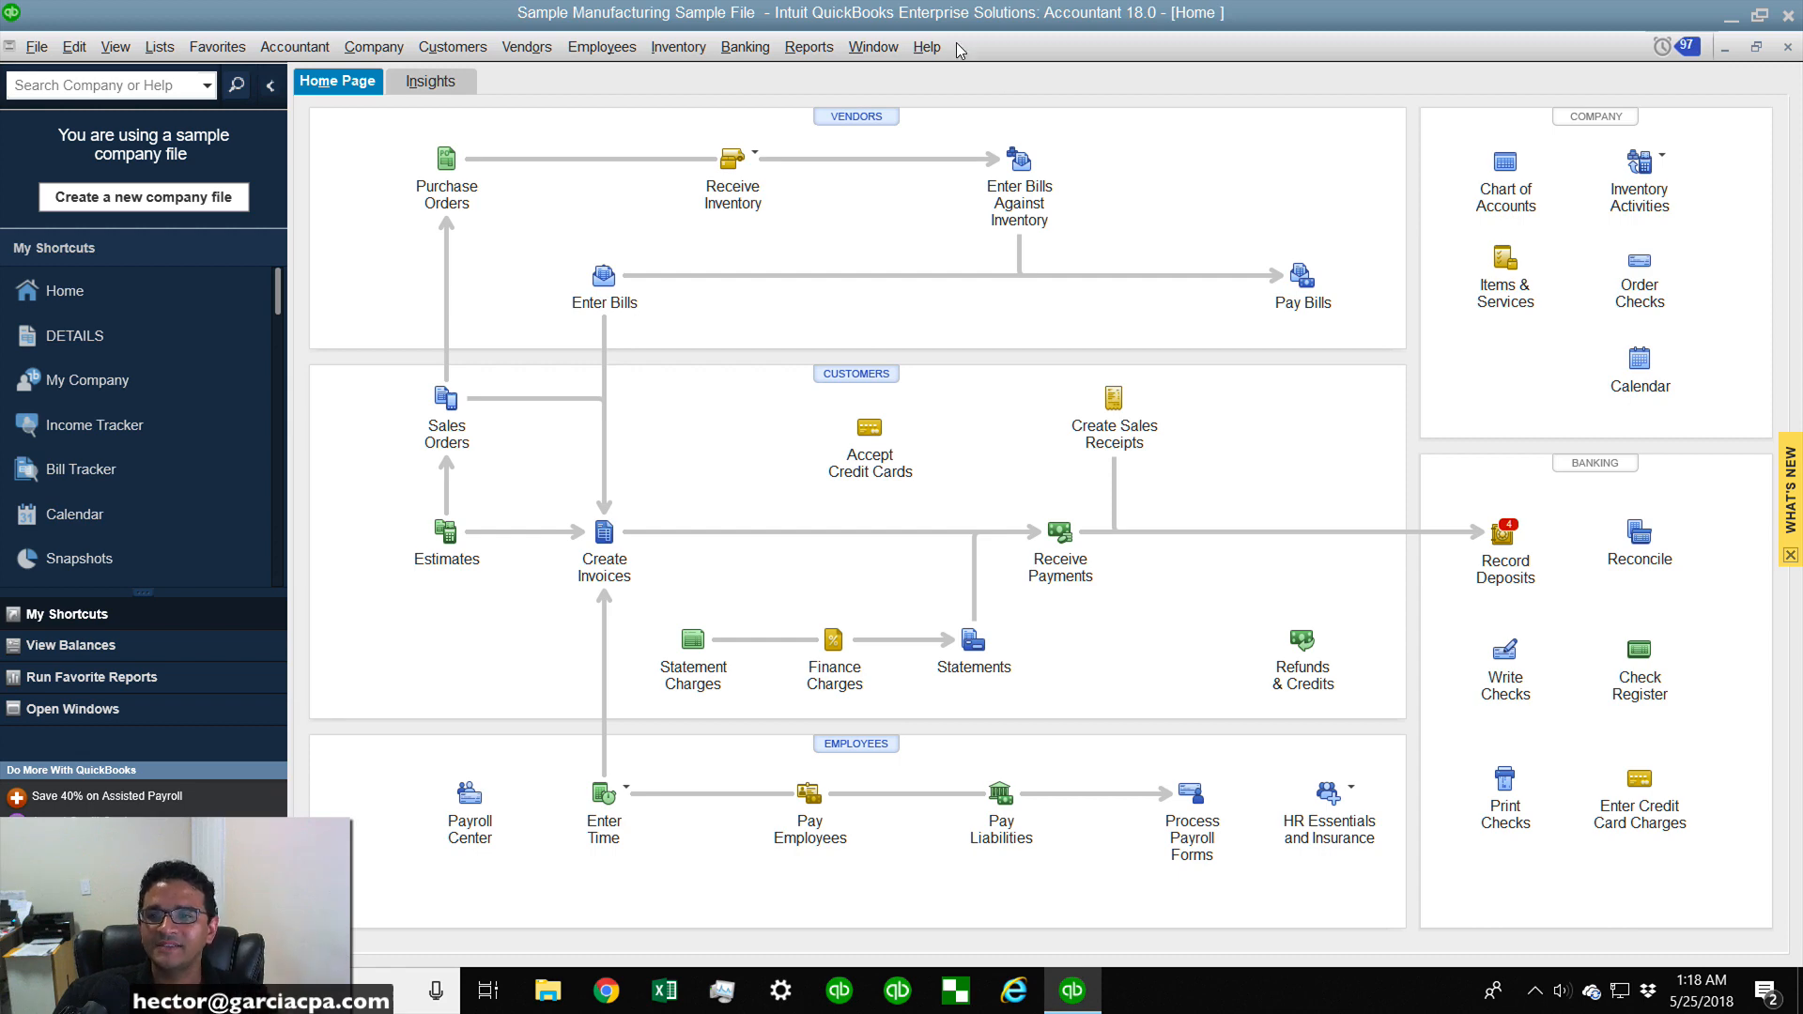
pyautogui.click(928, 47)
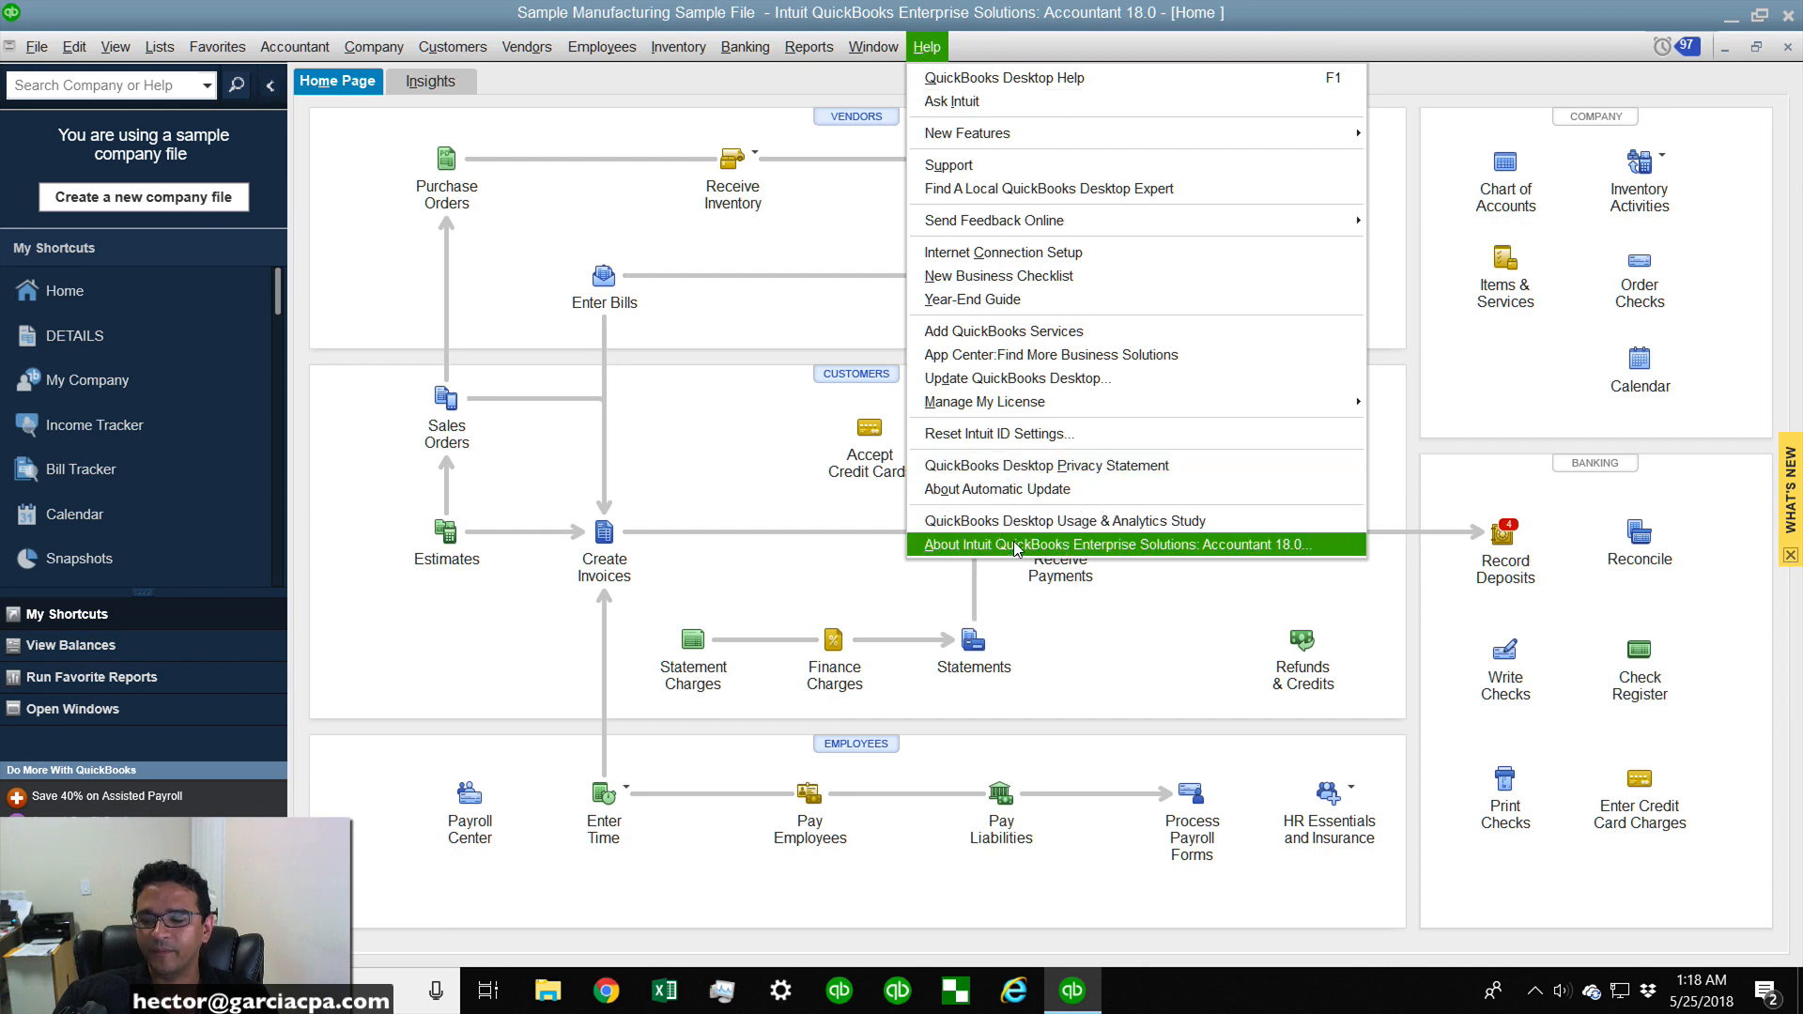
pyautogui.click(1135, 545)
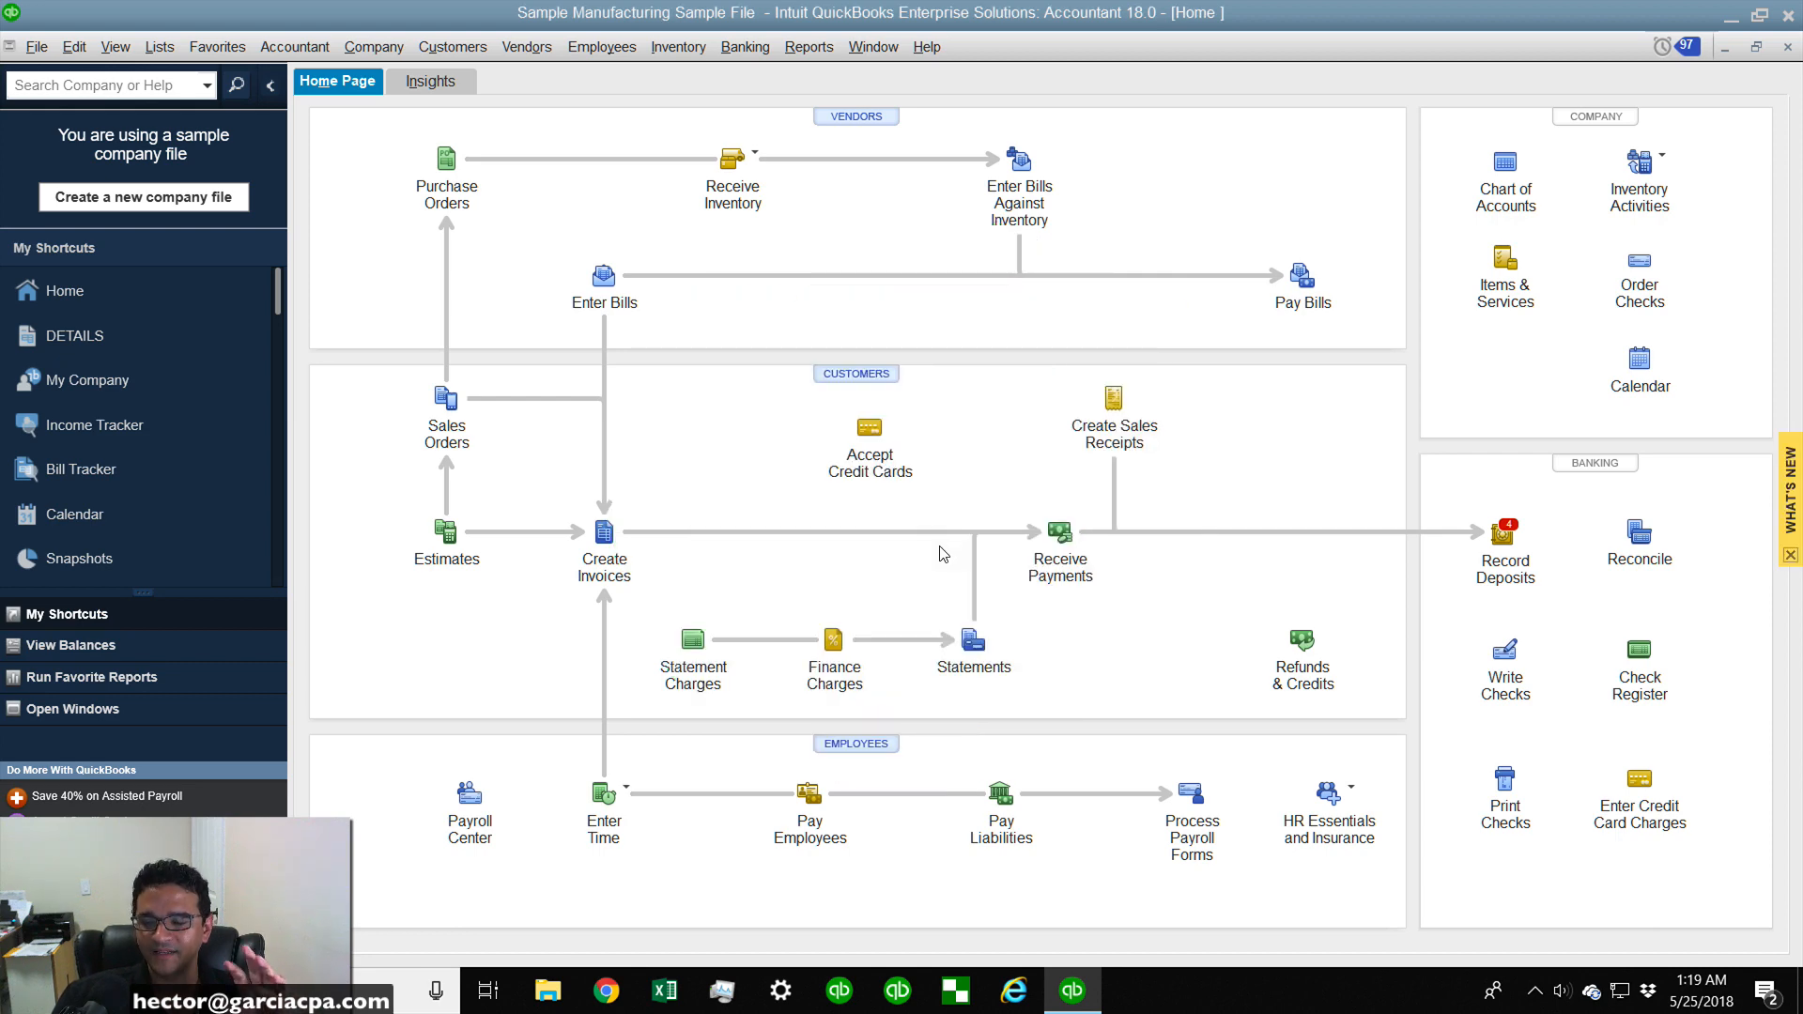
pyautogui.moveTo(928, 47)
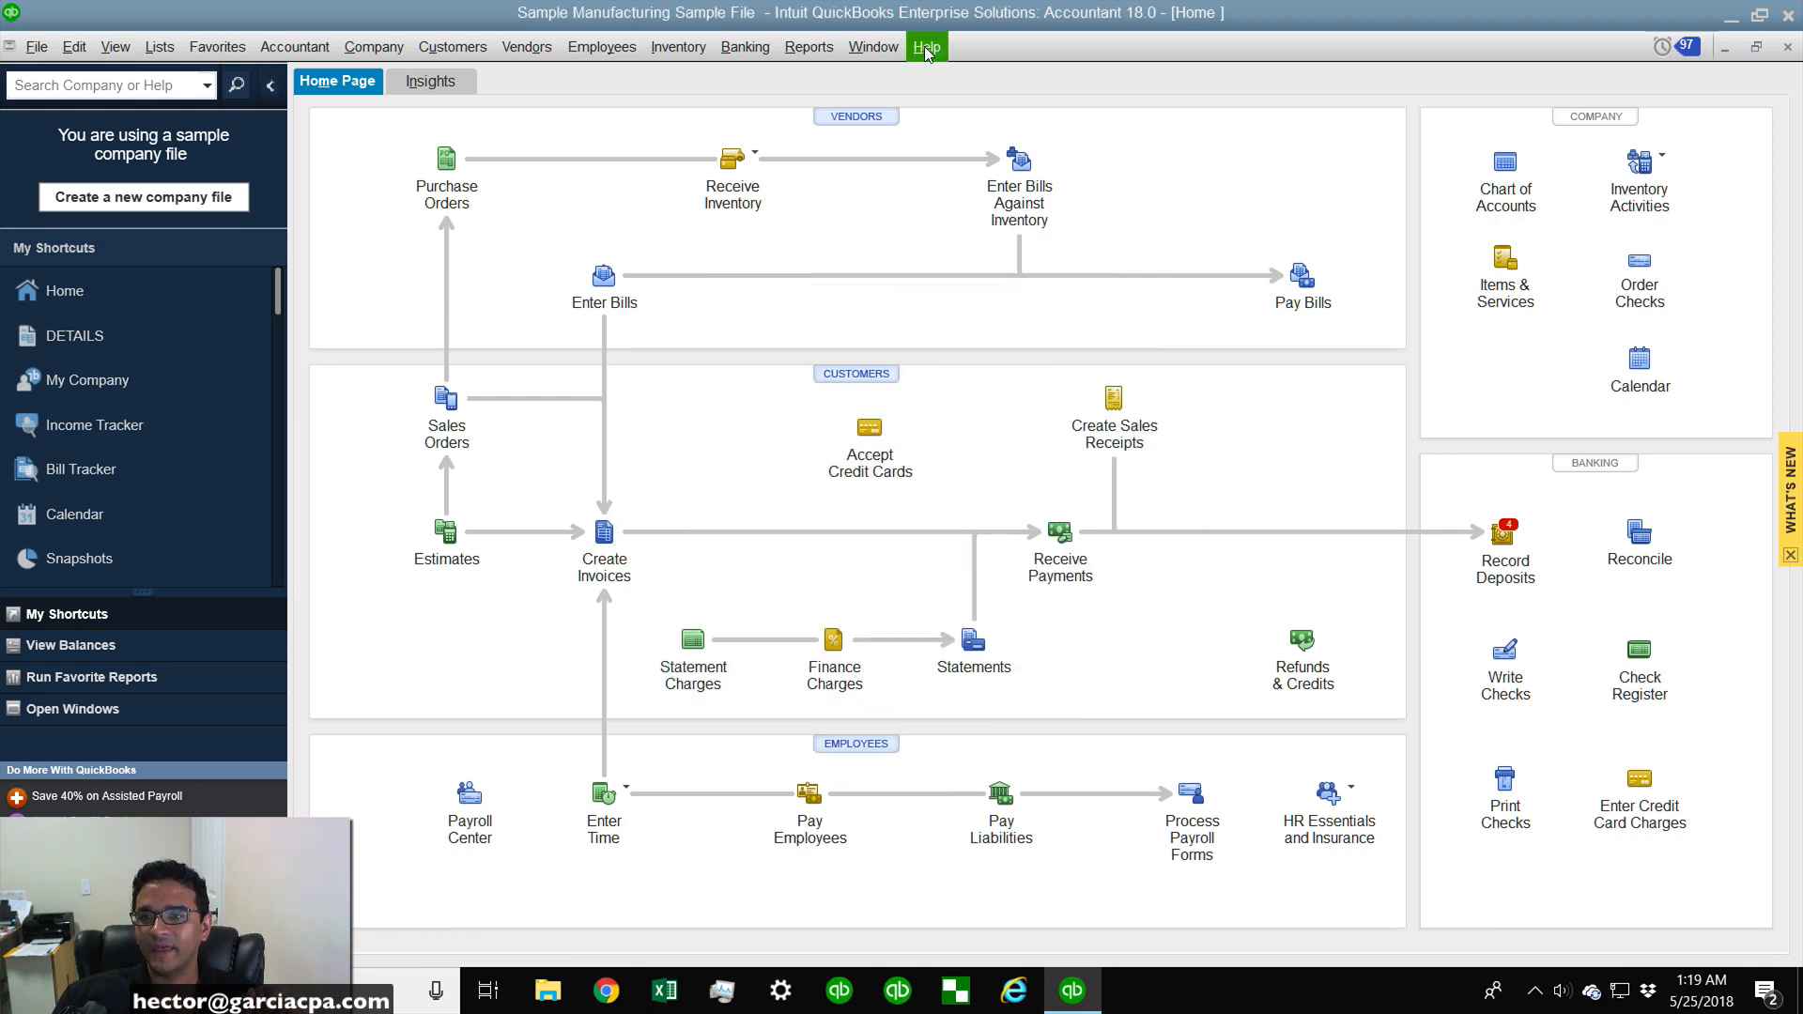
# Start Help > Tech Support > Export Lists for all checked lists, acknowledging the price level warning.
pyautogui.click(928, 46)
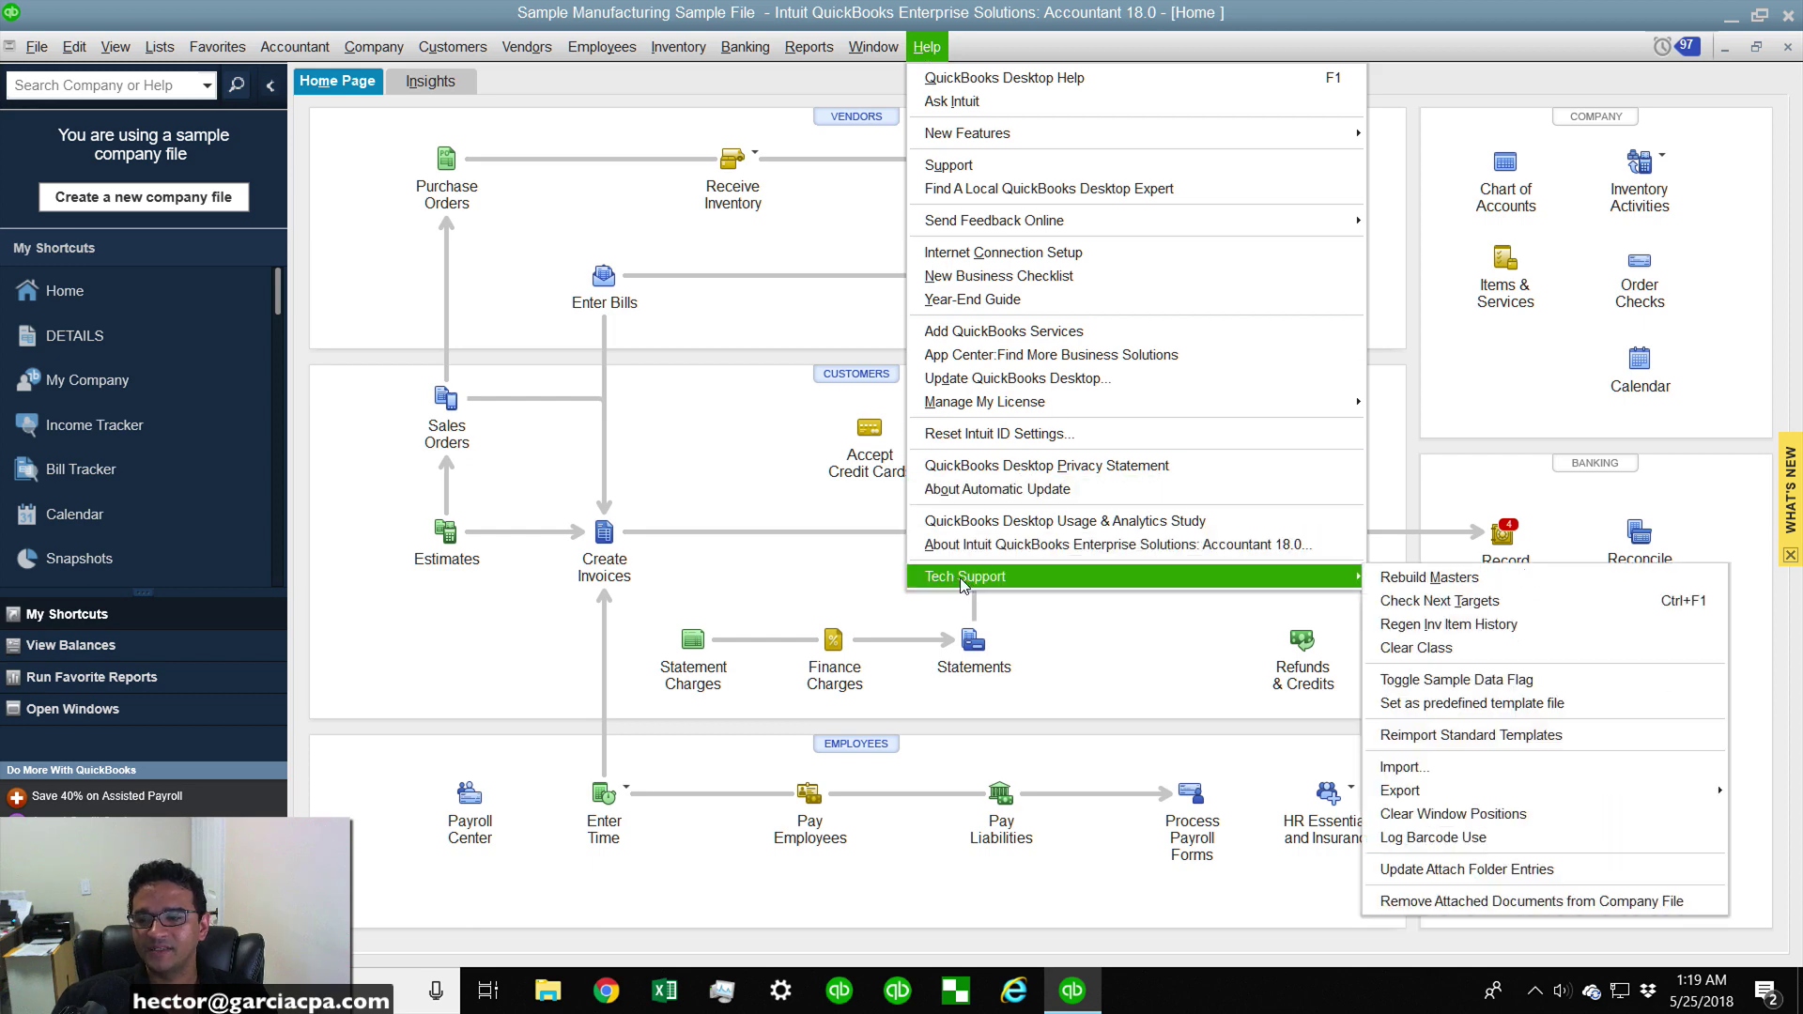
pyautogui.moveTo(973, 582)
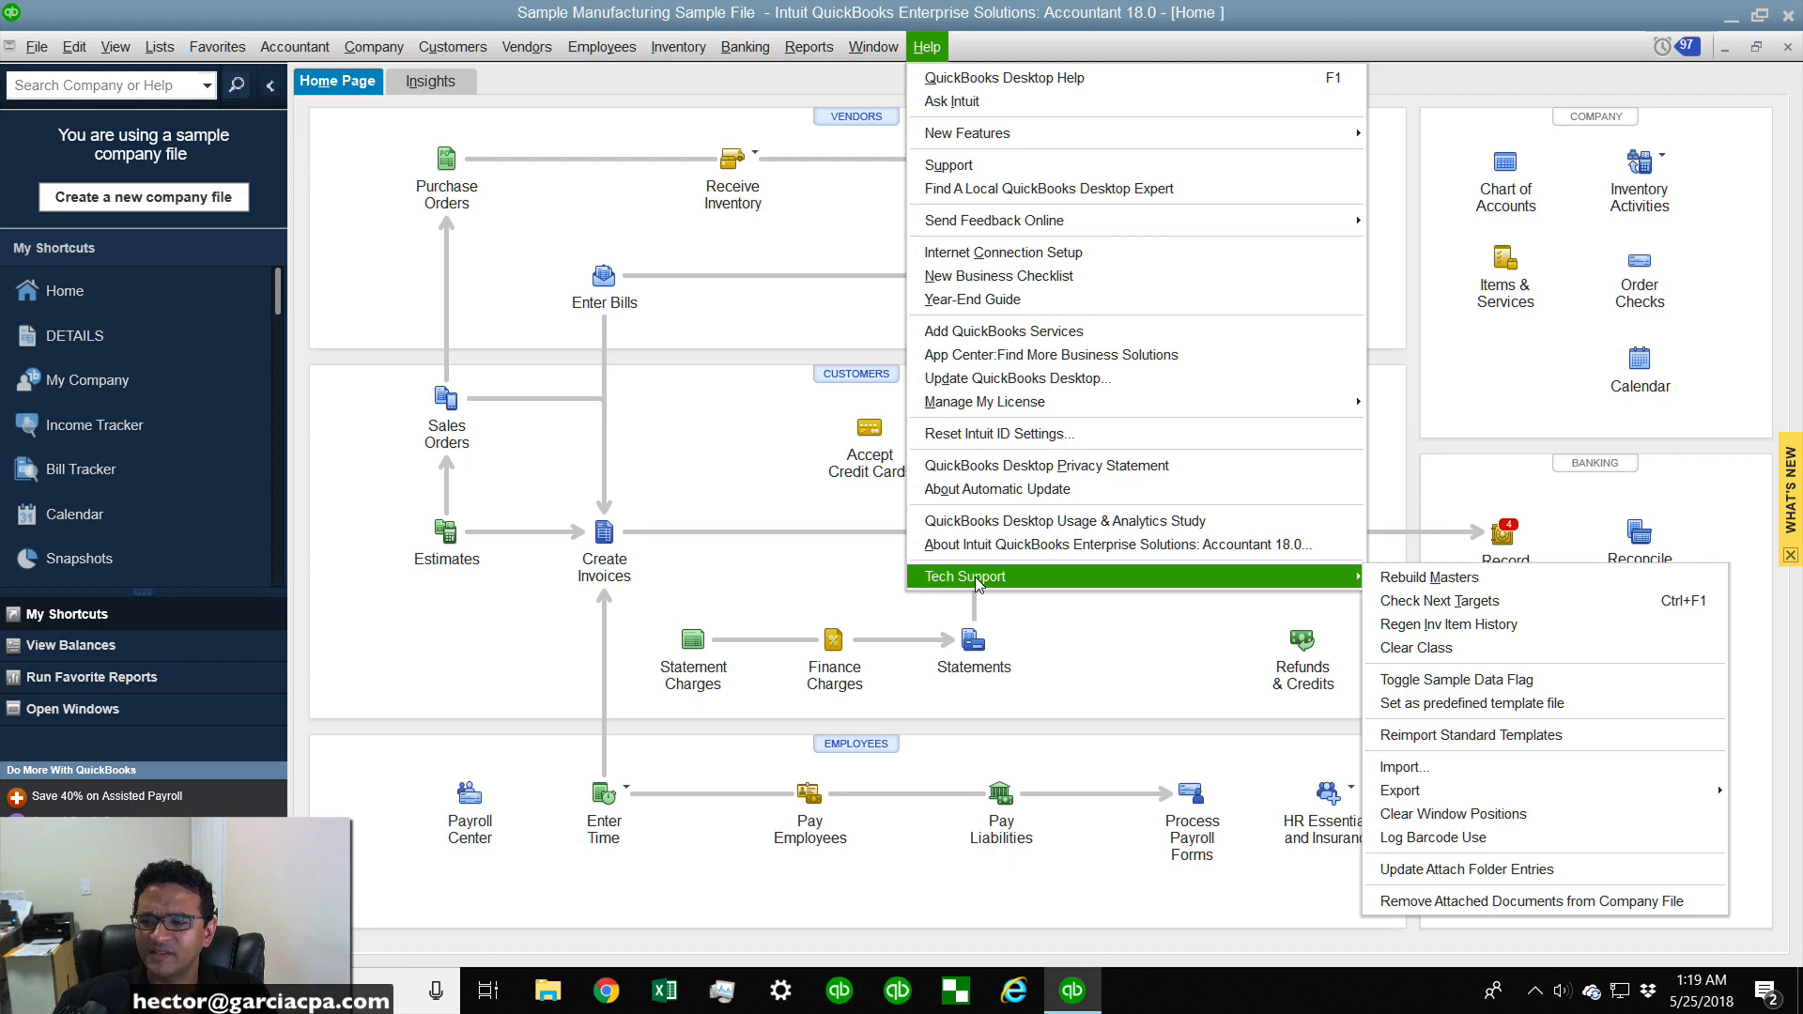
pyautogui.moveTo(1444, 790)
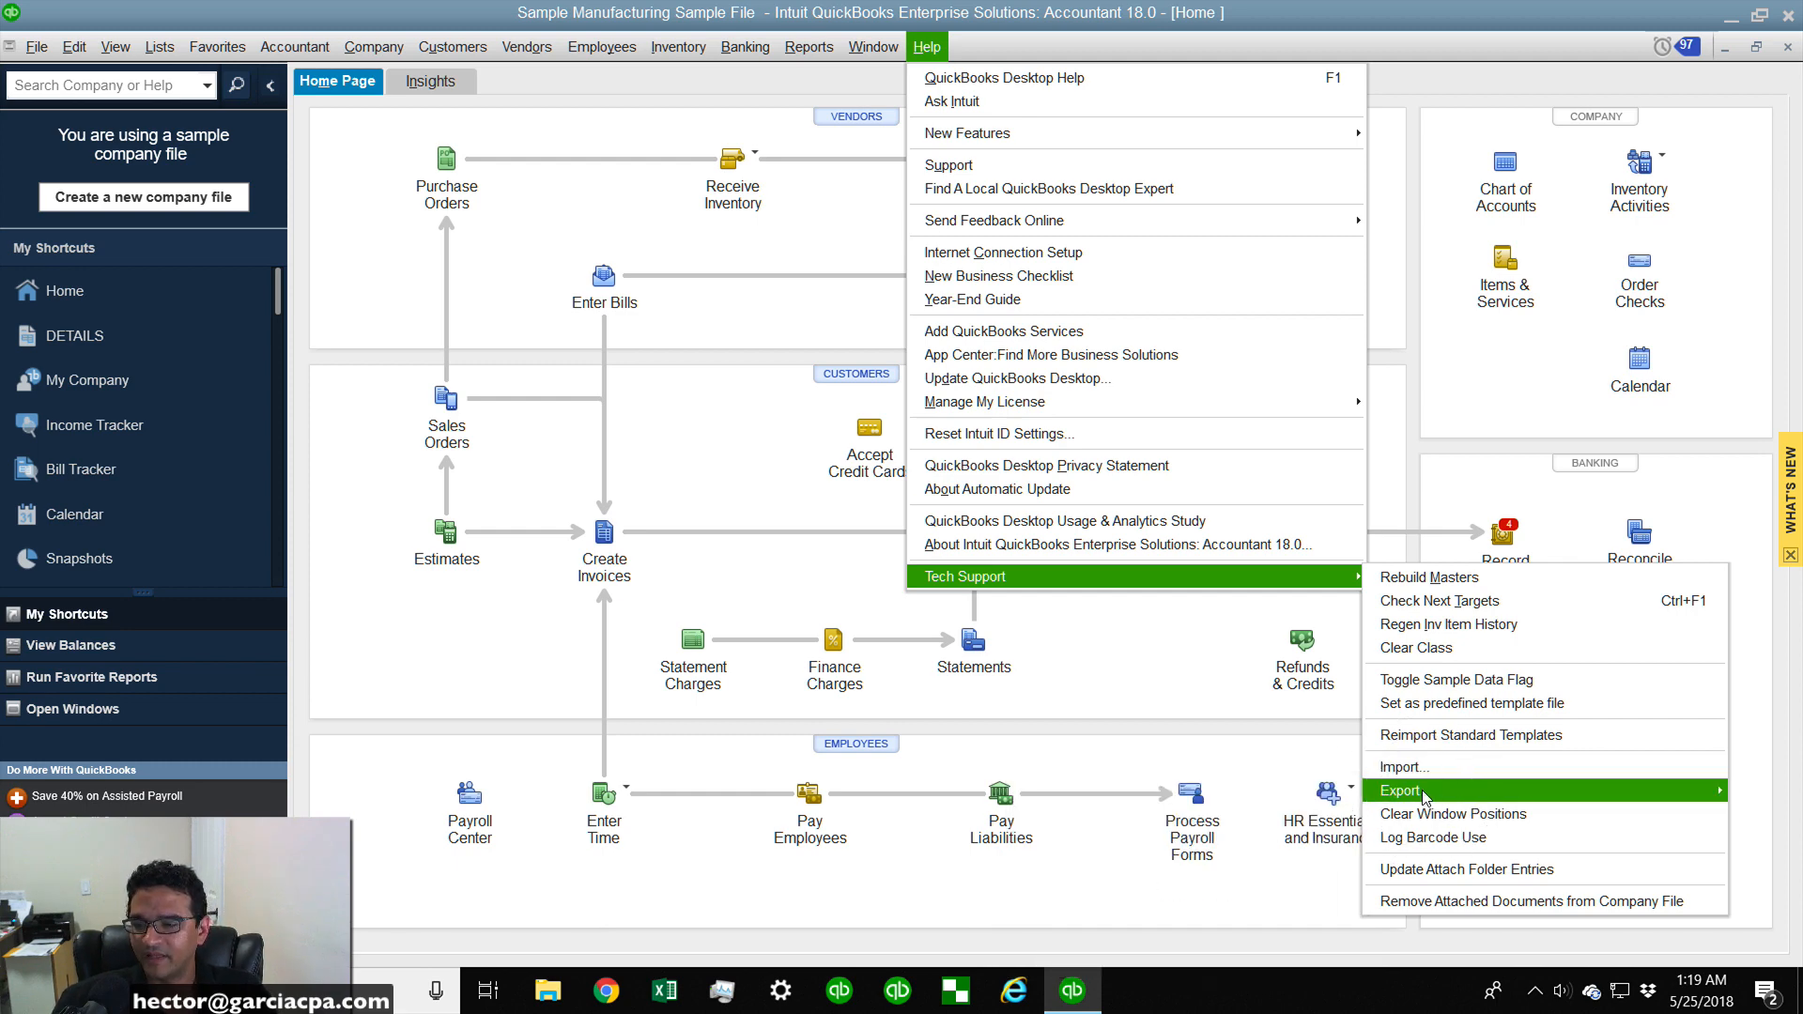
pyautogui.moveTo(1399, 791)
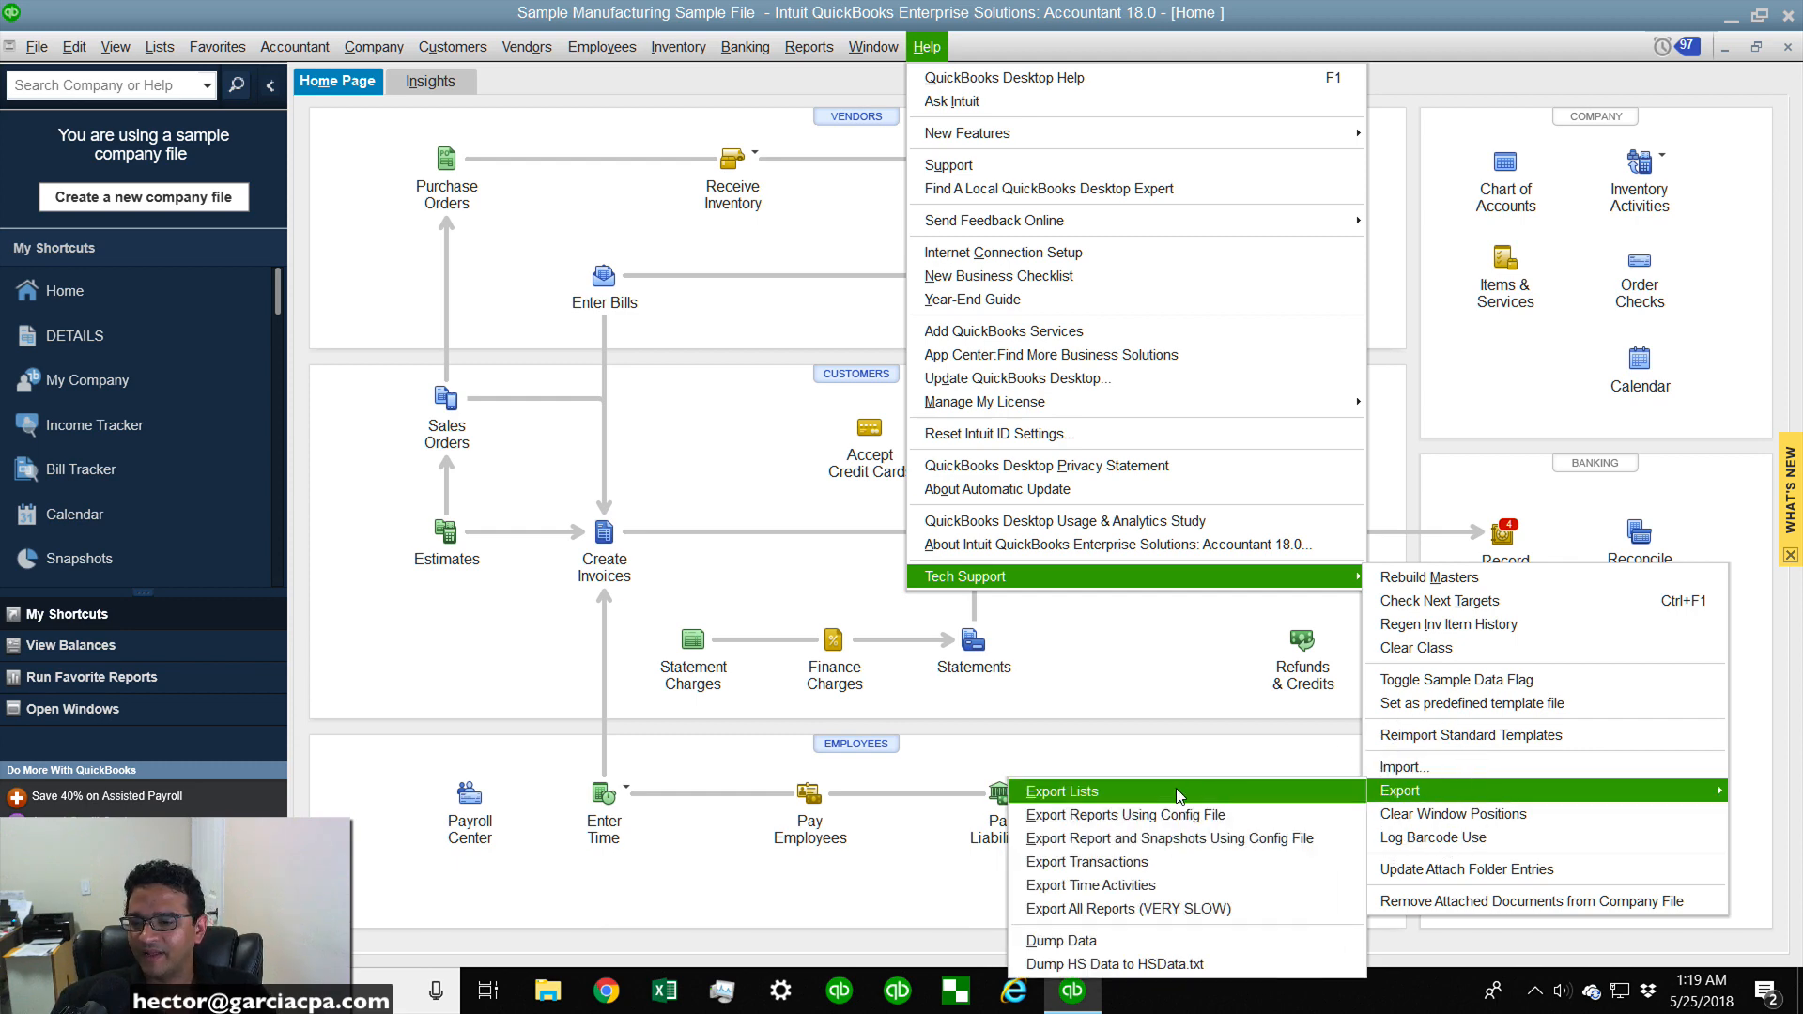
pyautogui.click(1061, 791)
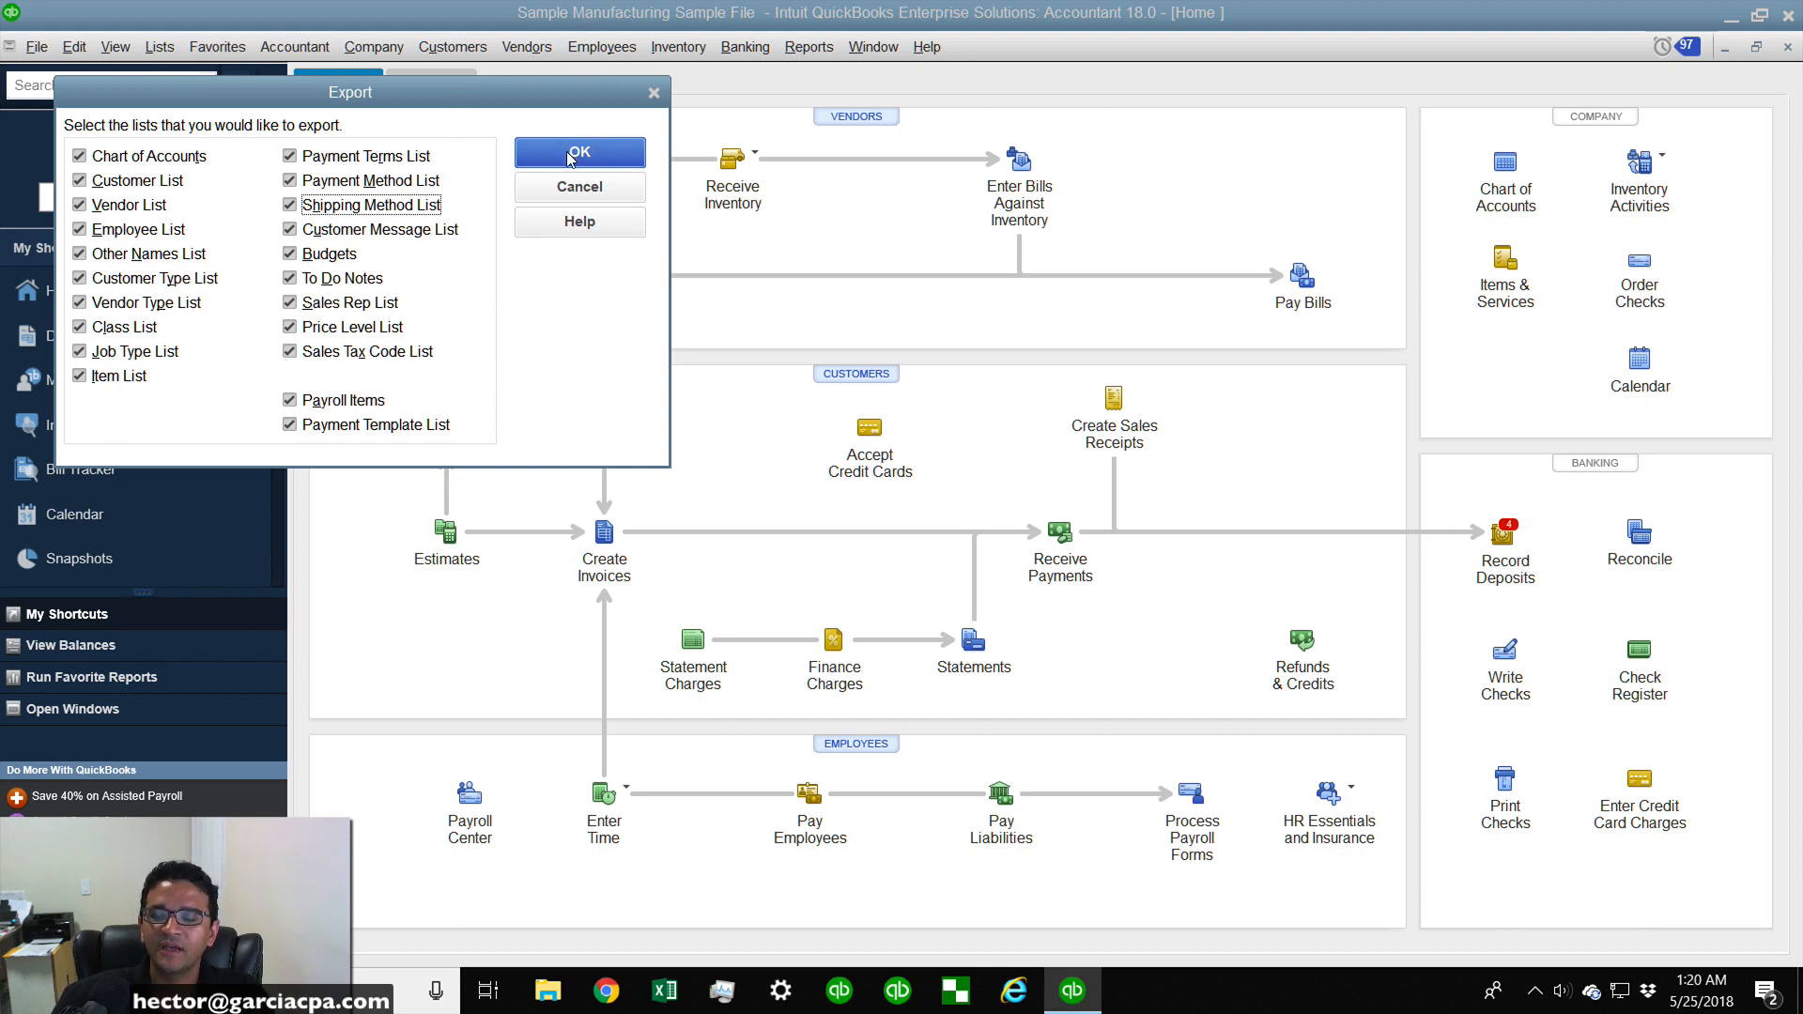
pyautogui.click(579, 150)
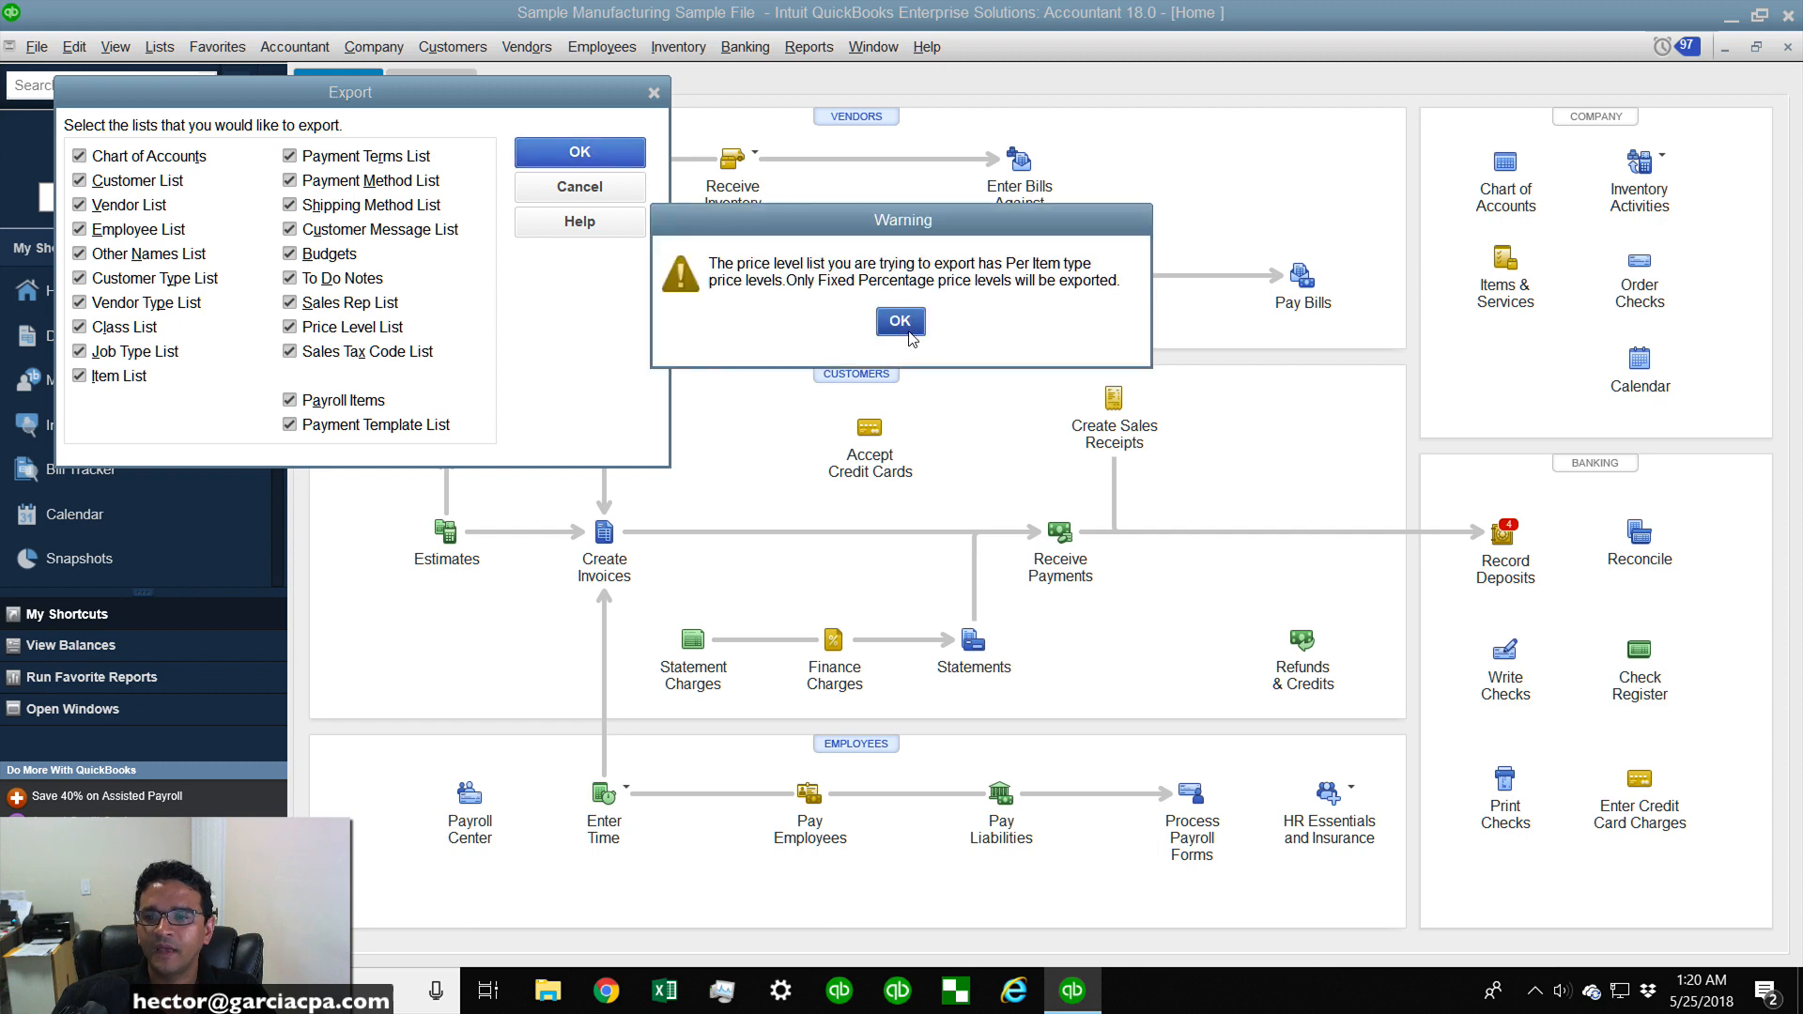
pyautogui.click(900, 320)
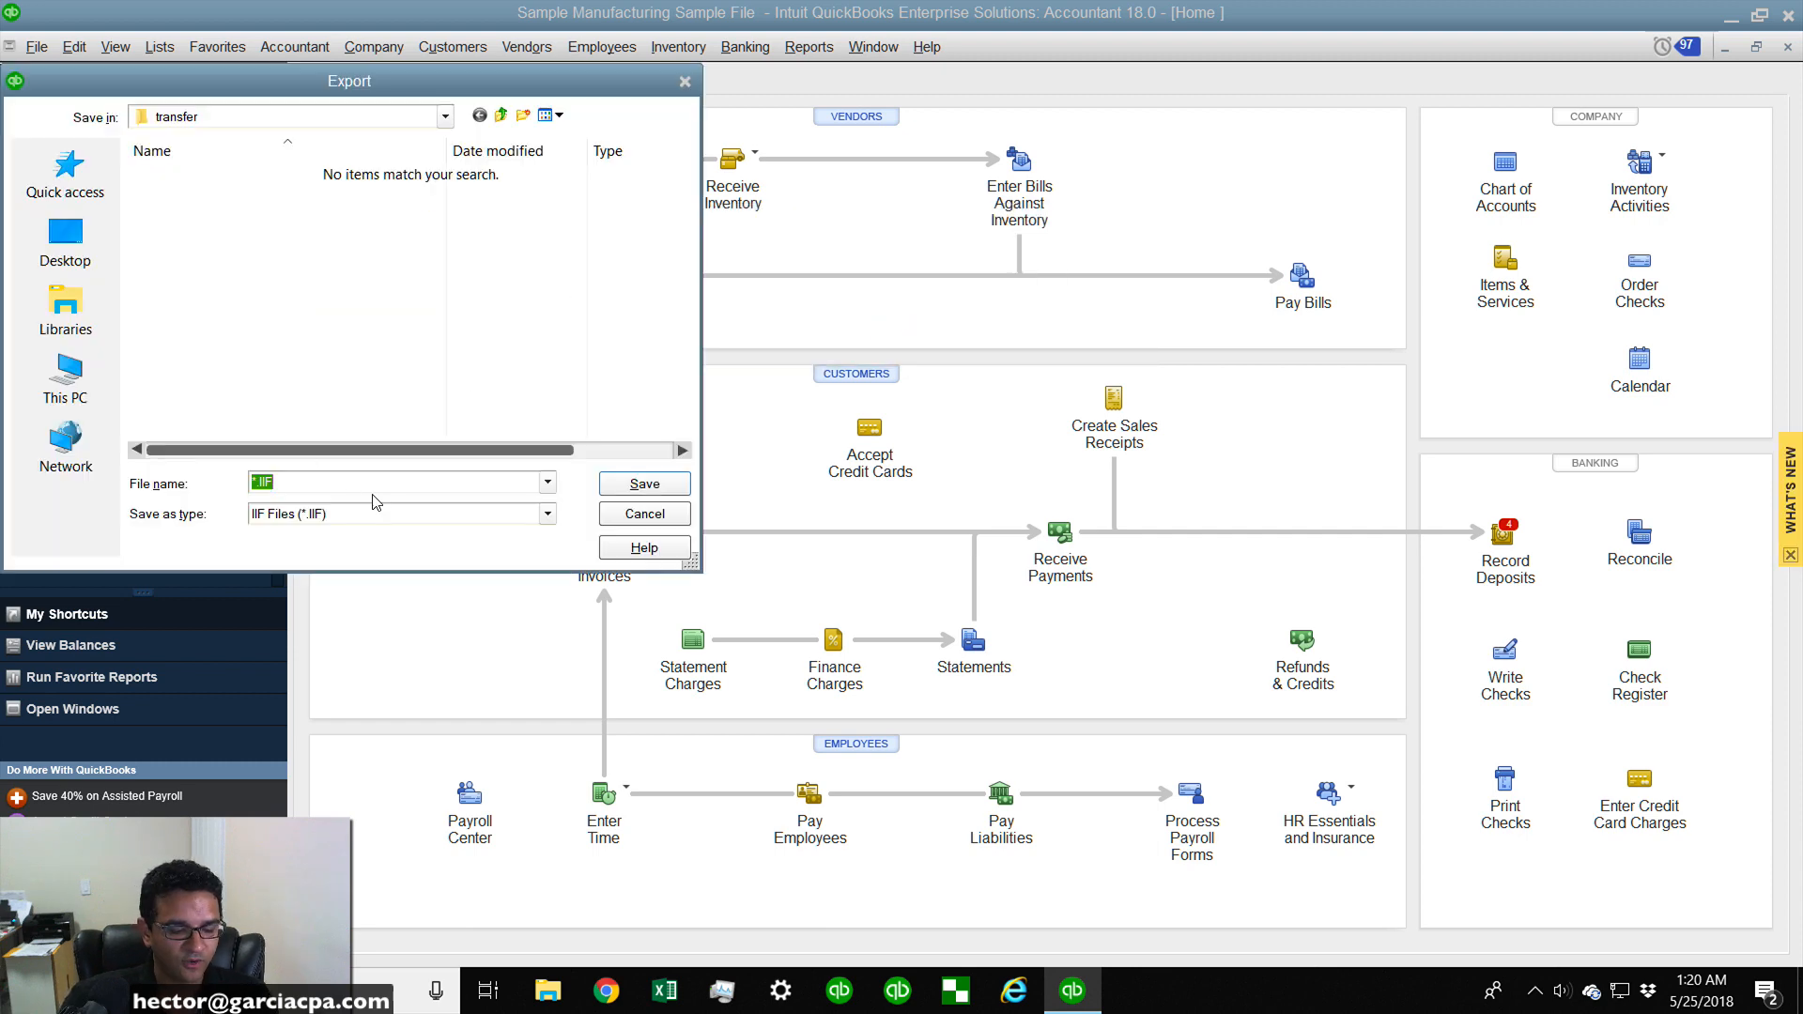
# Save the export as 'all lists' IIF in the transfer folder and confirm success.
pyautogui.write('item')
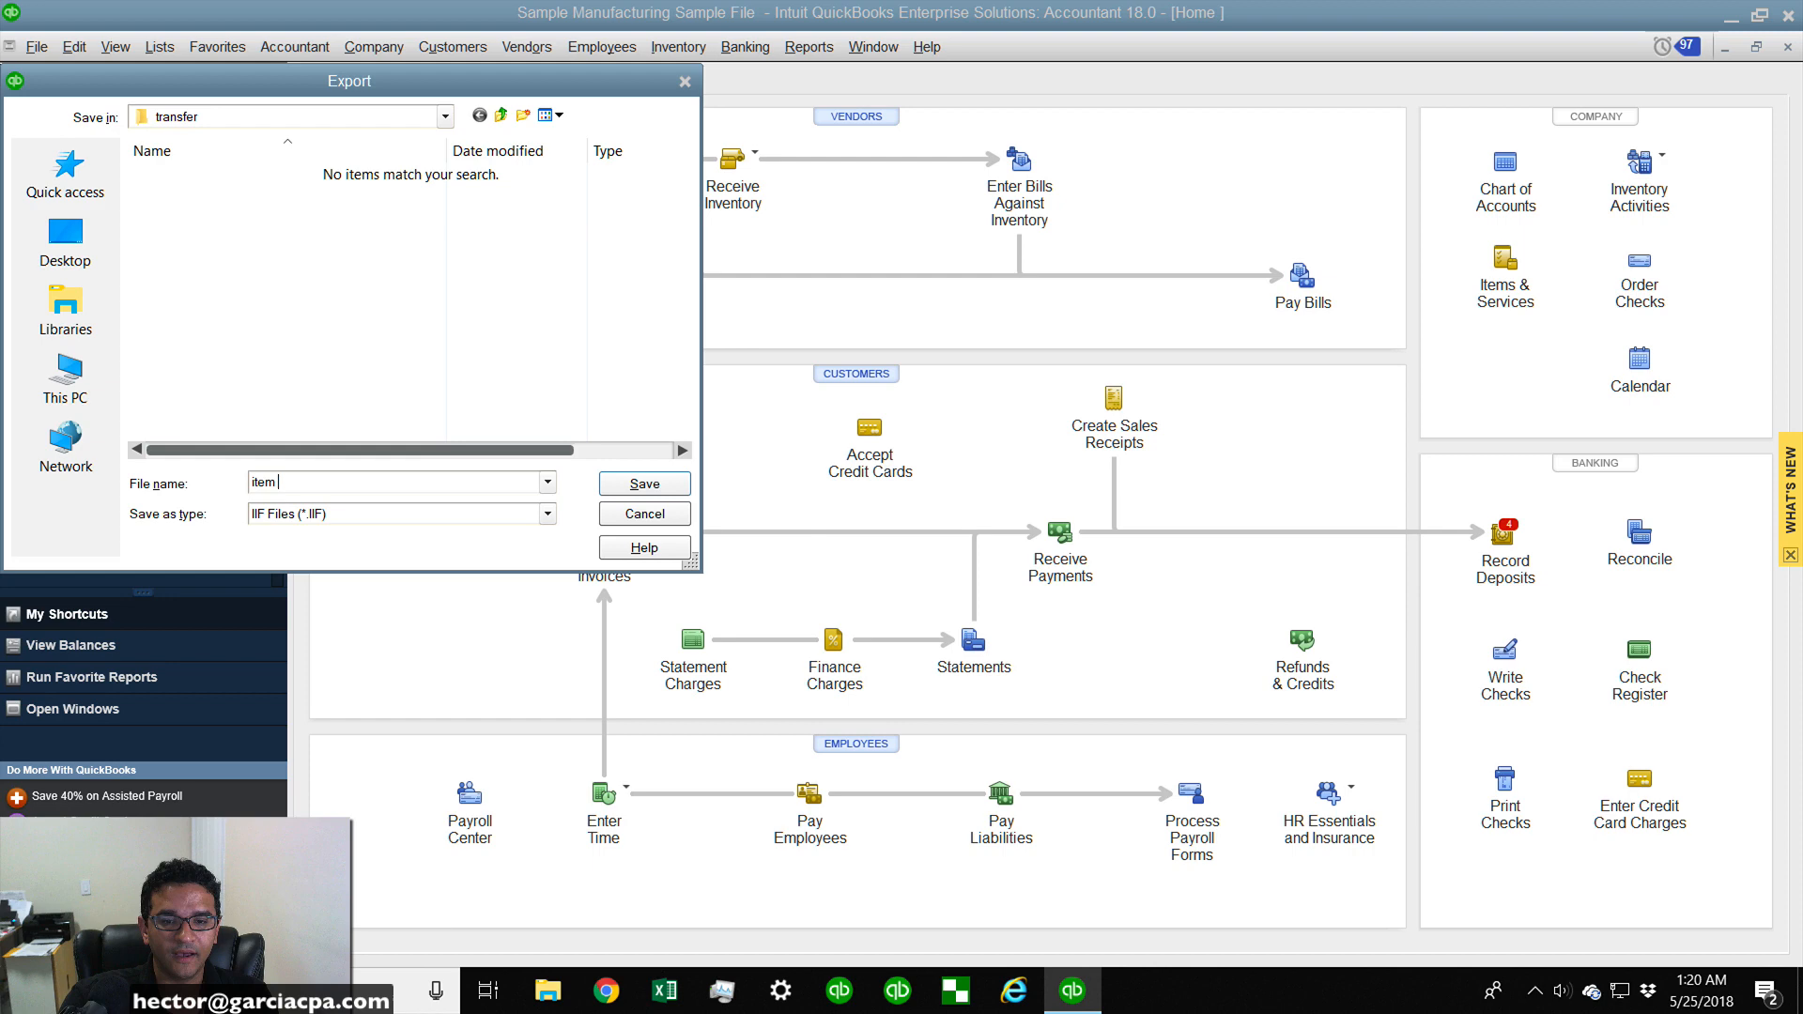
pyautogui.write('all lists')
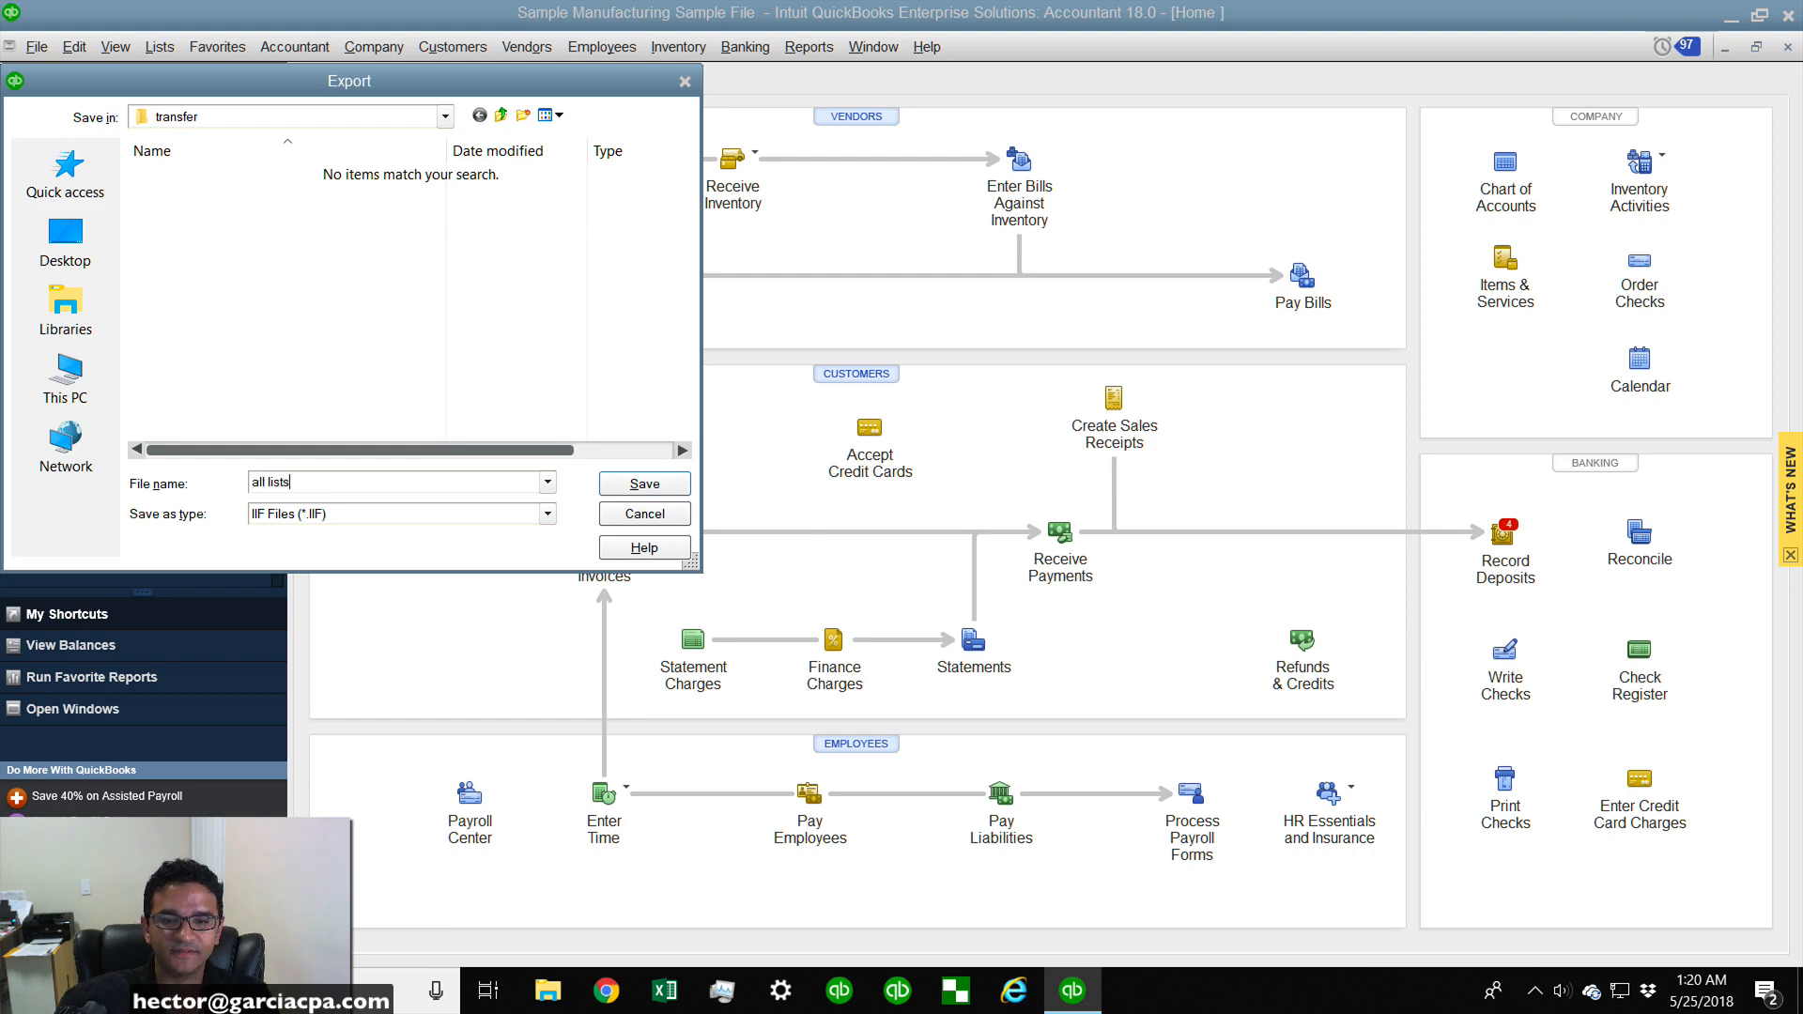
pyautogui.click(643, 484)
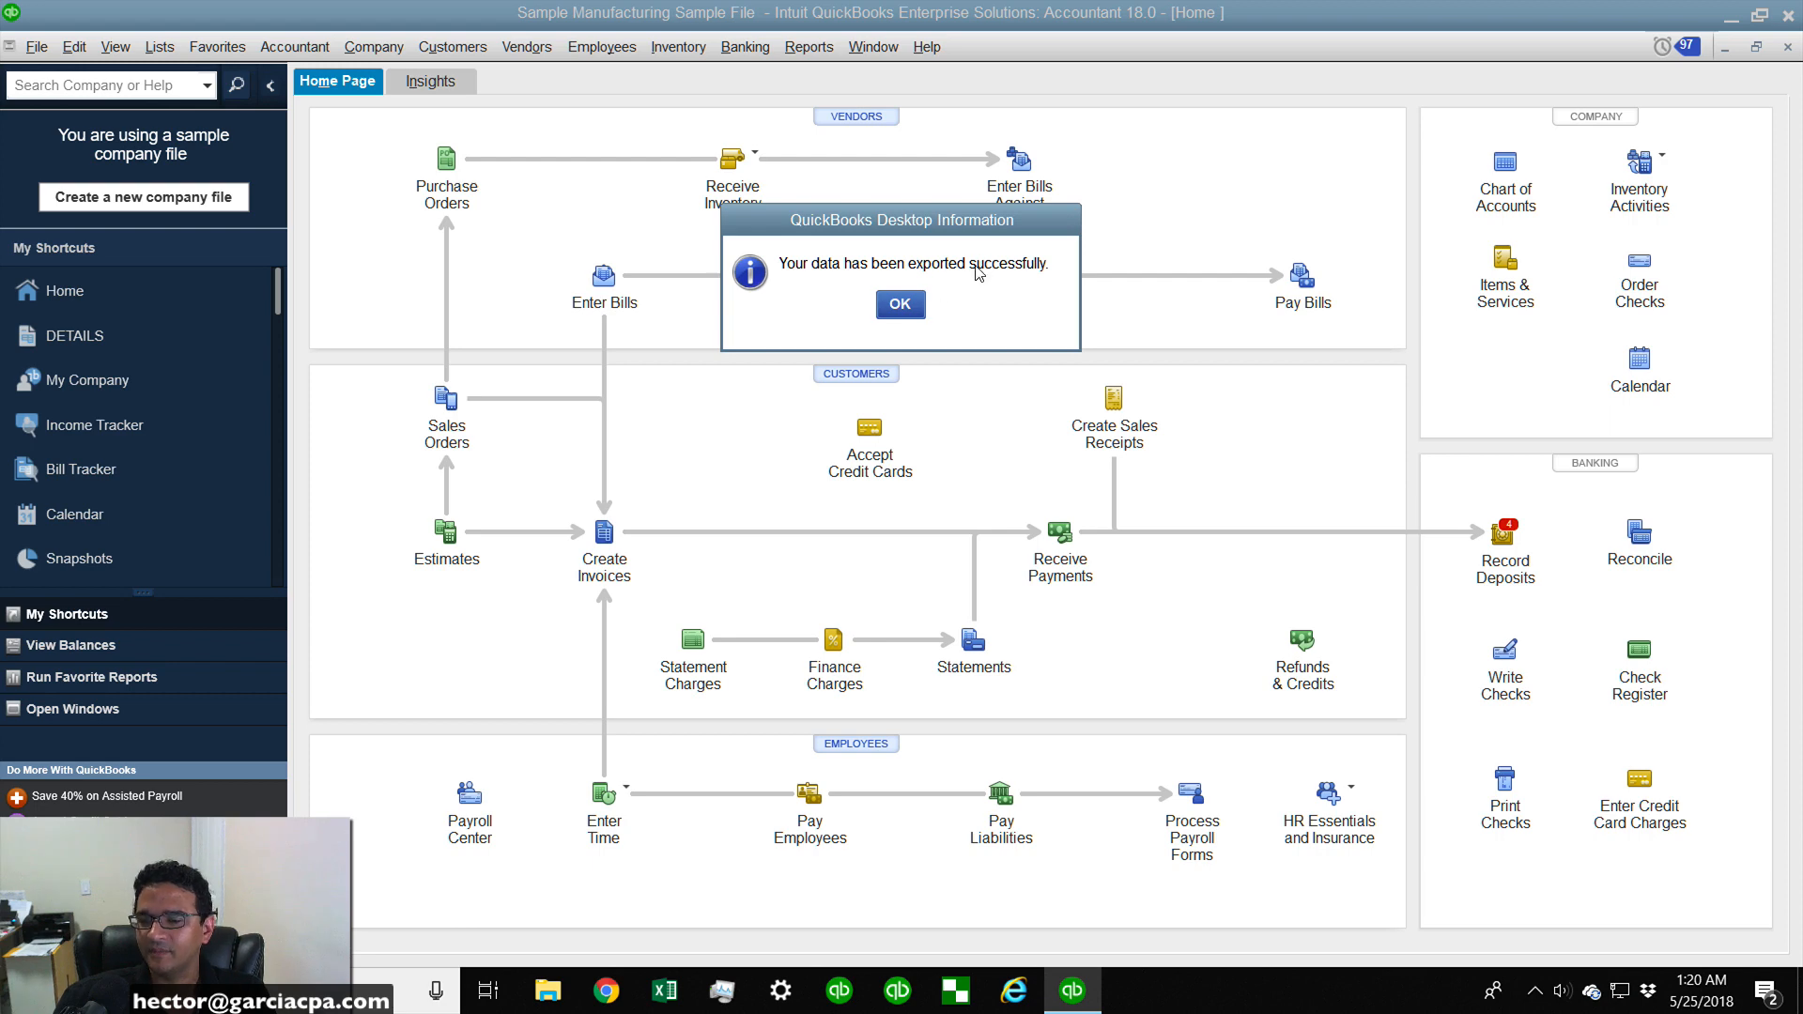
pyautogui.click(897, 304)
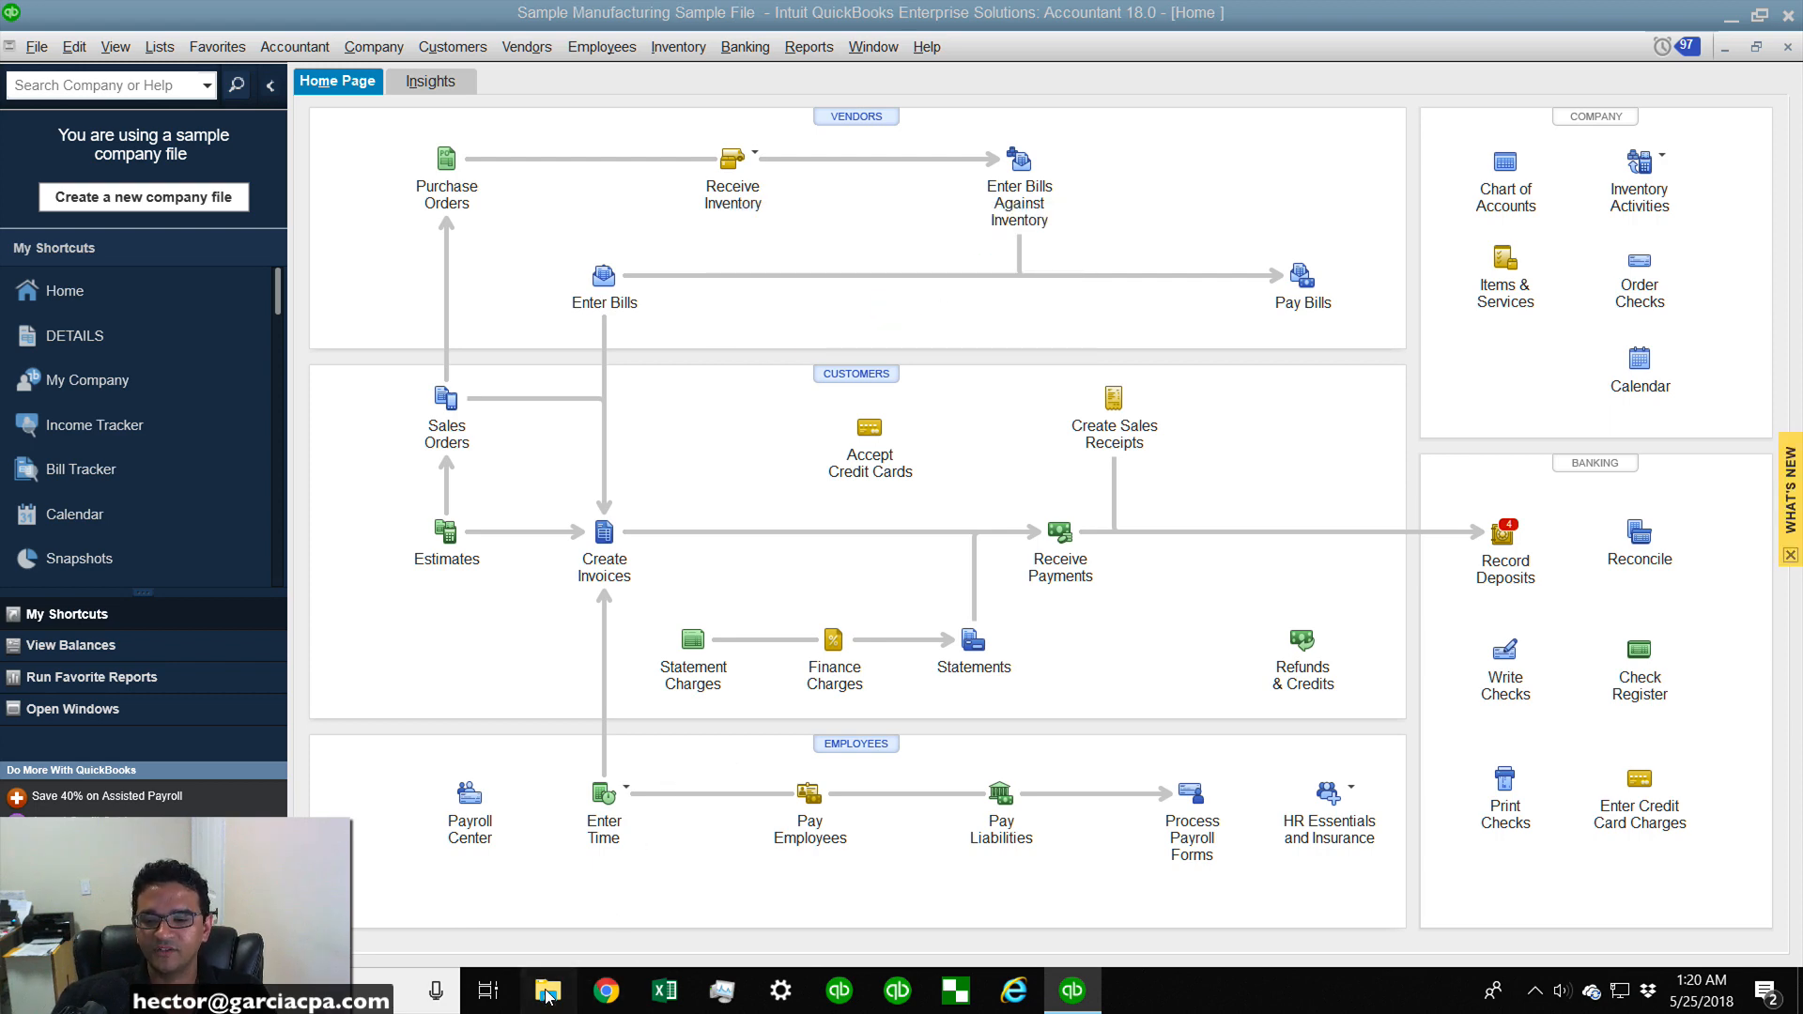
# Show the Desktop transfer folder in File Explorer and start a blank Excel workbook.
pyautogui.click(547, 990)
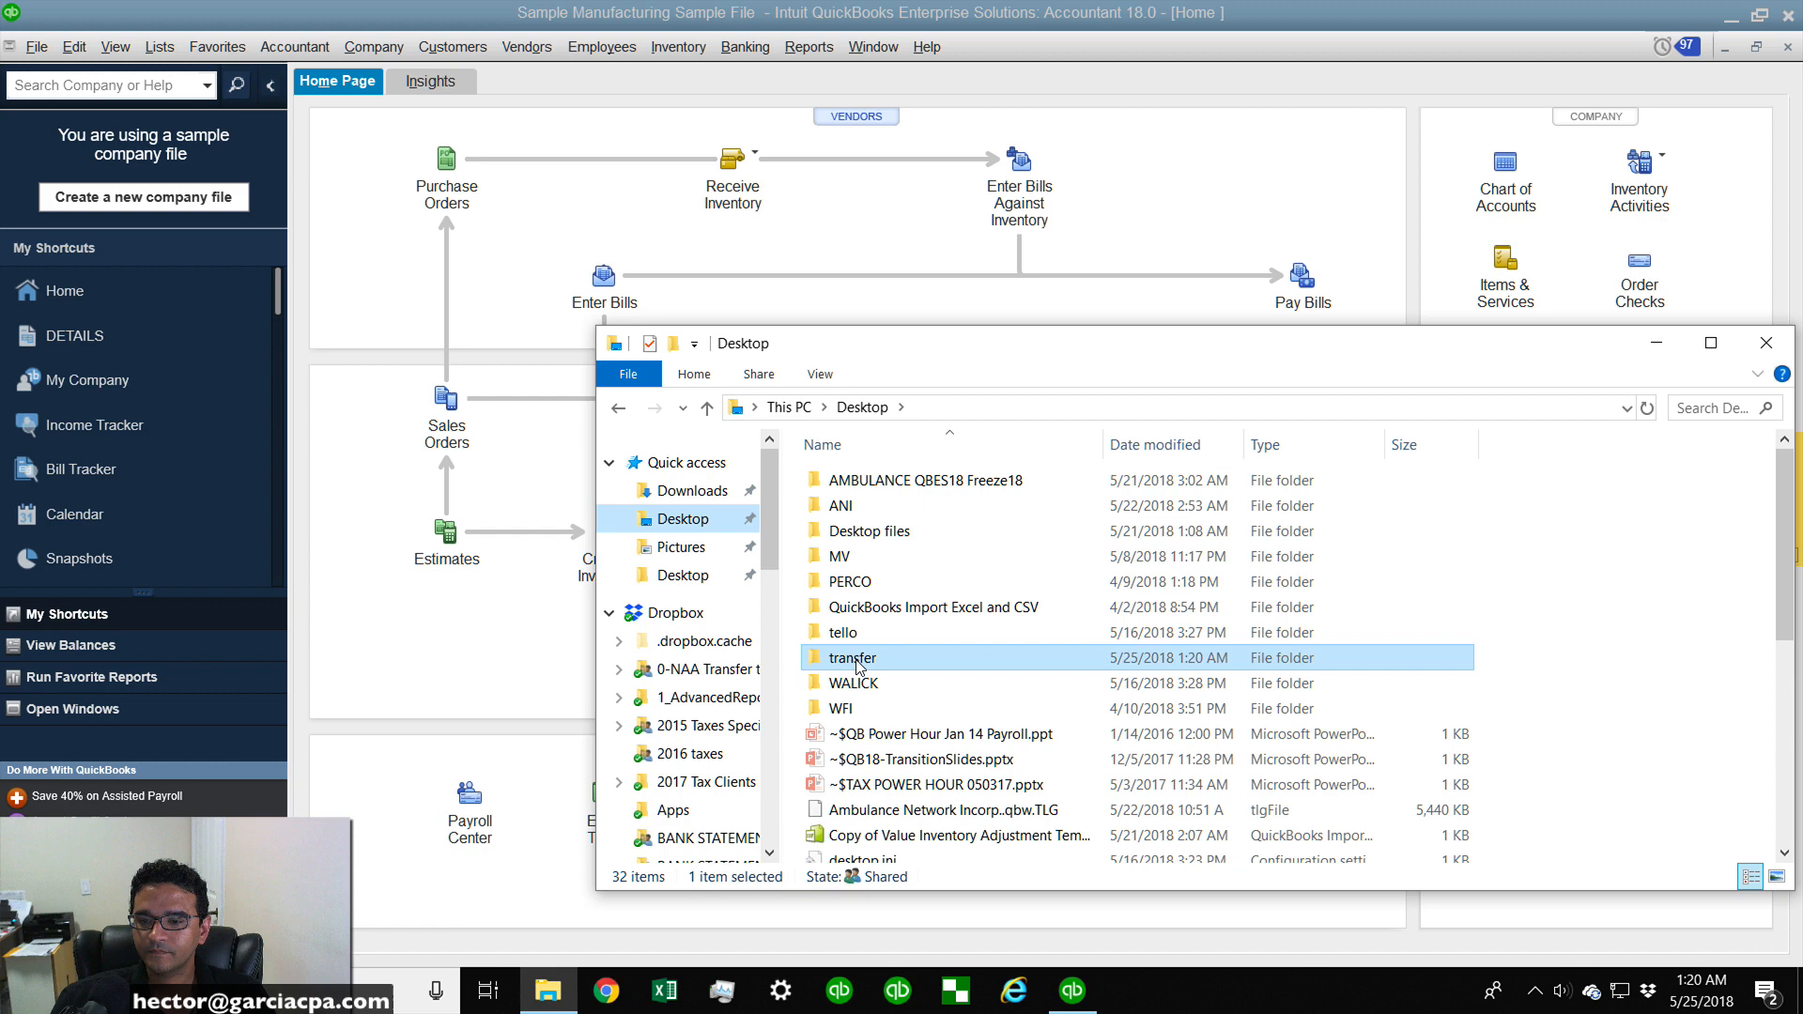
pyautogui.doubleClick(853, 657)
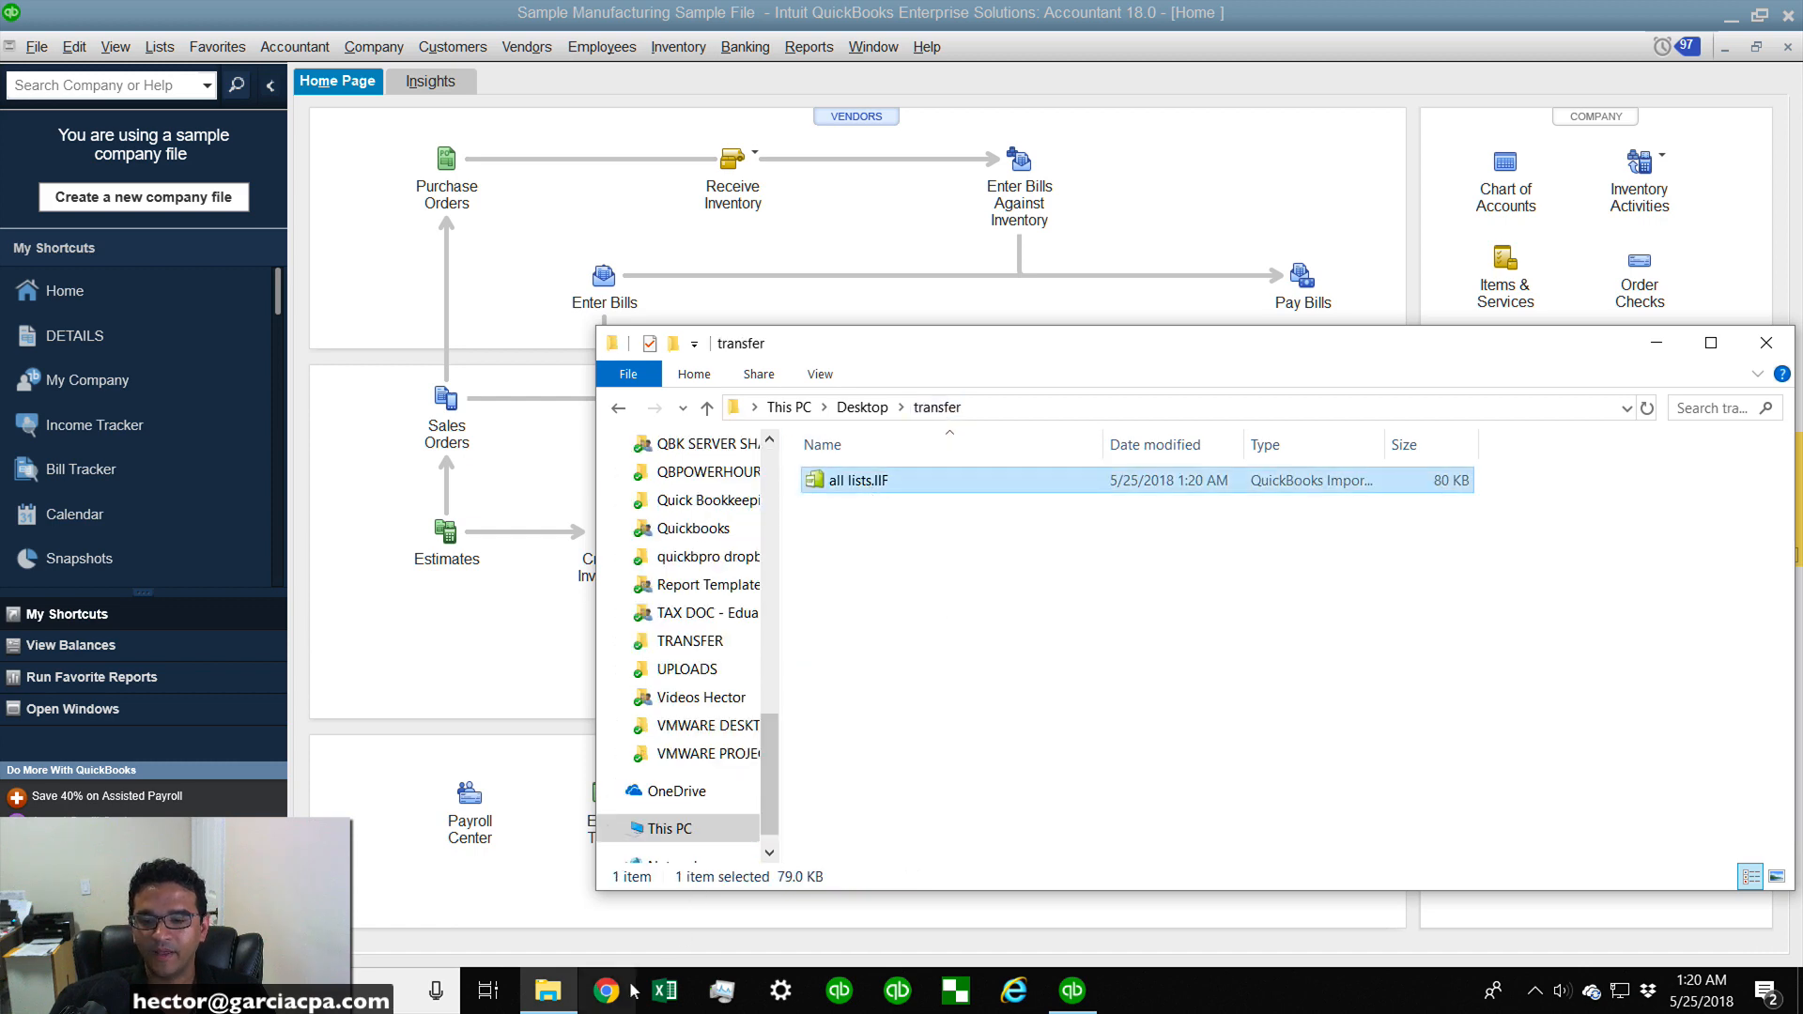
pyautogui.doubleClick(856, 481)
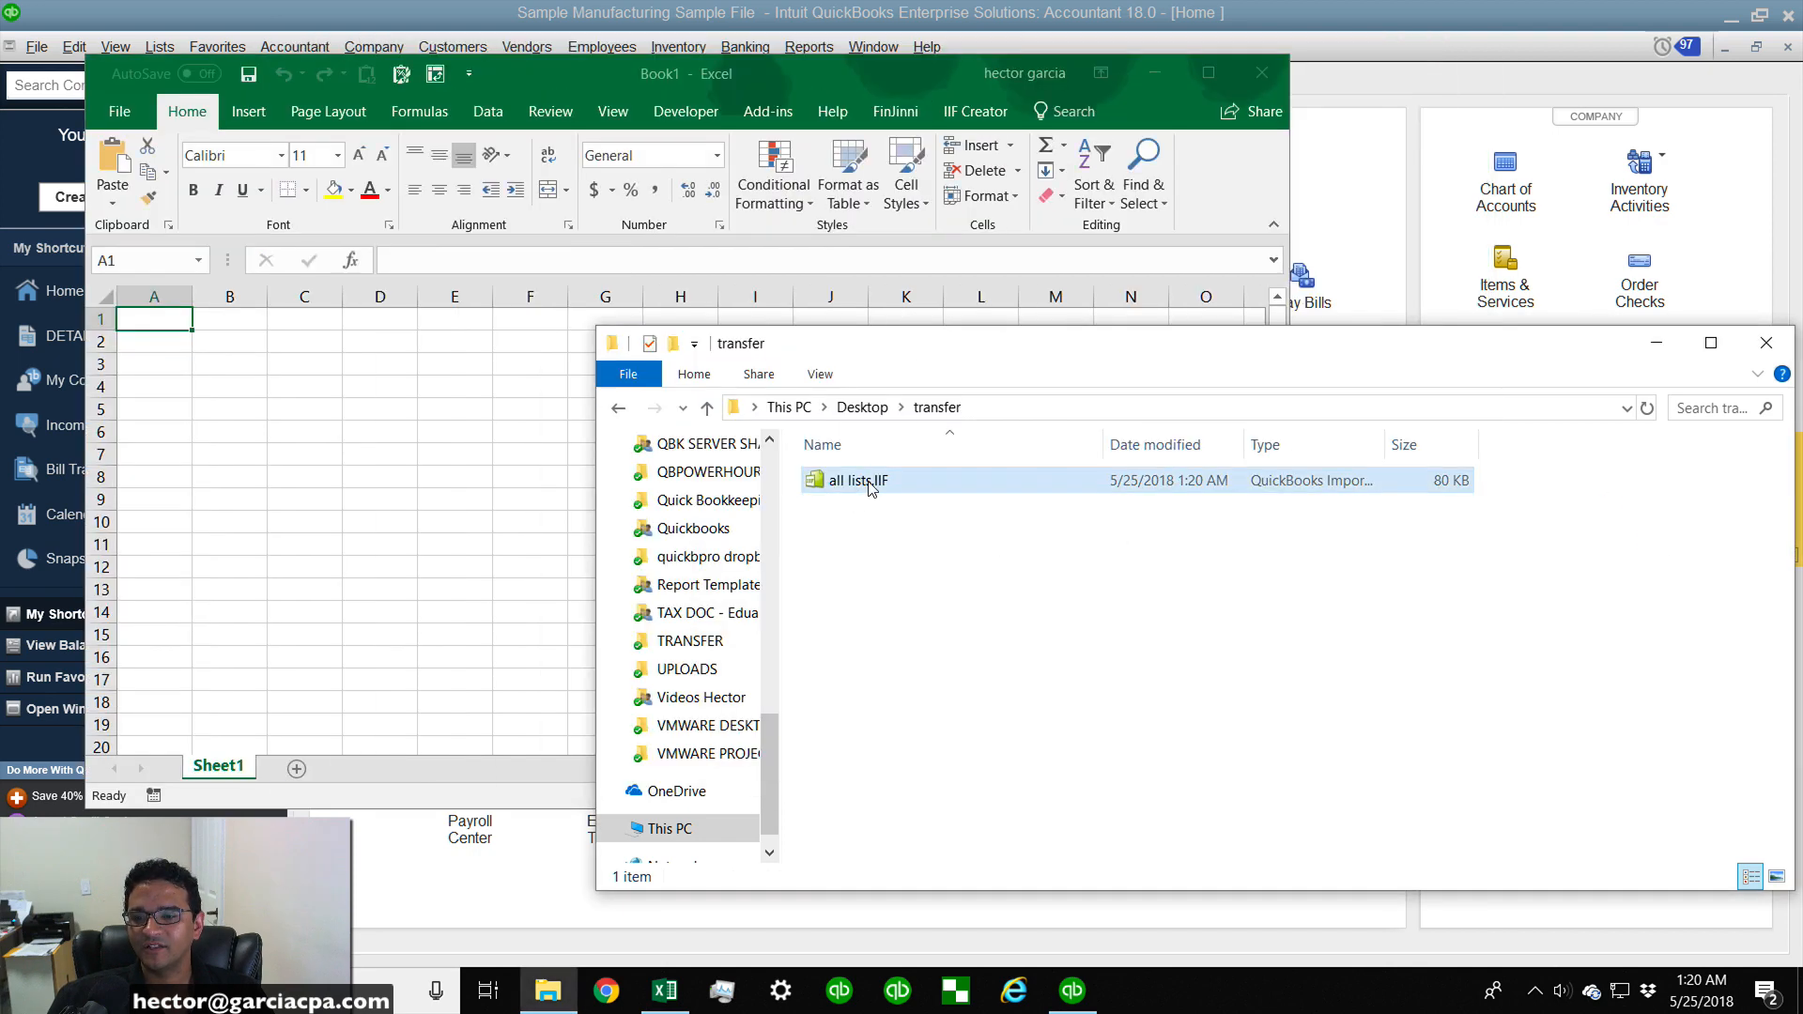
# View all lists.IIF in Excel, scrolling through its account and payroll item rows.
pyautogui.doubleClick(857, 481)
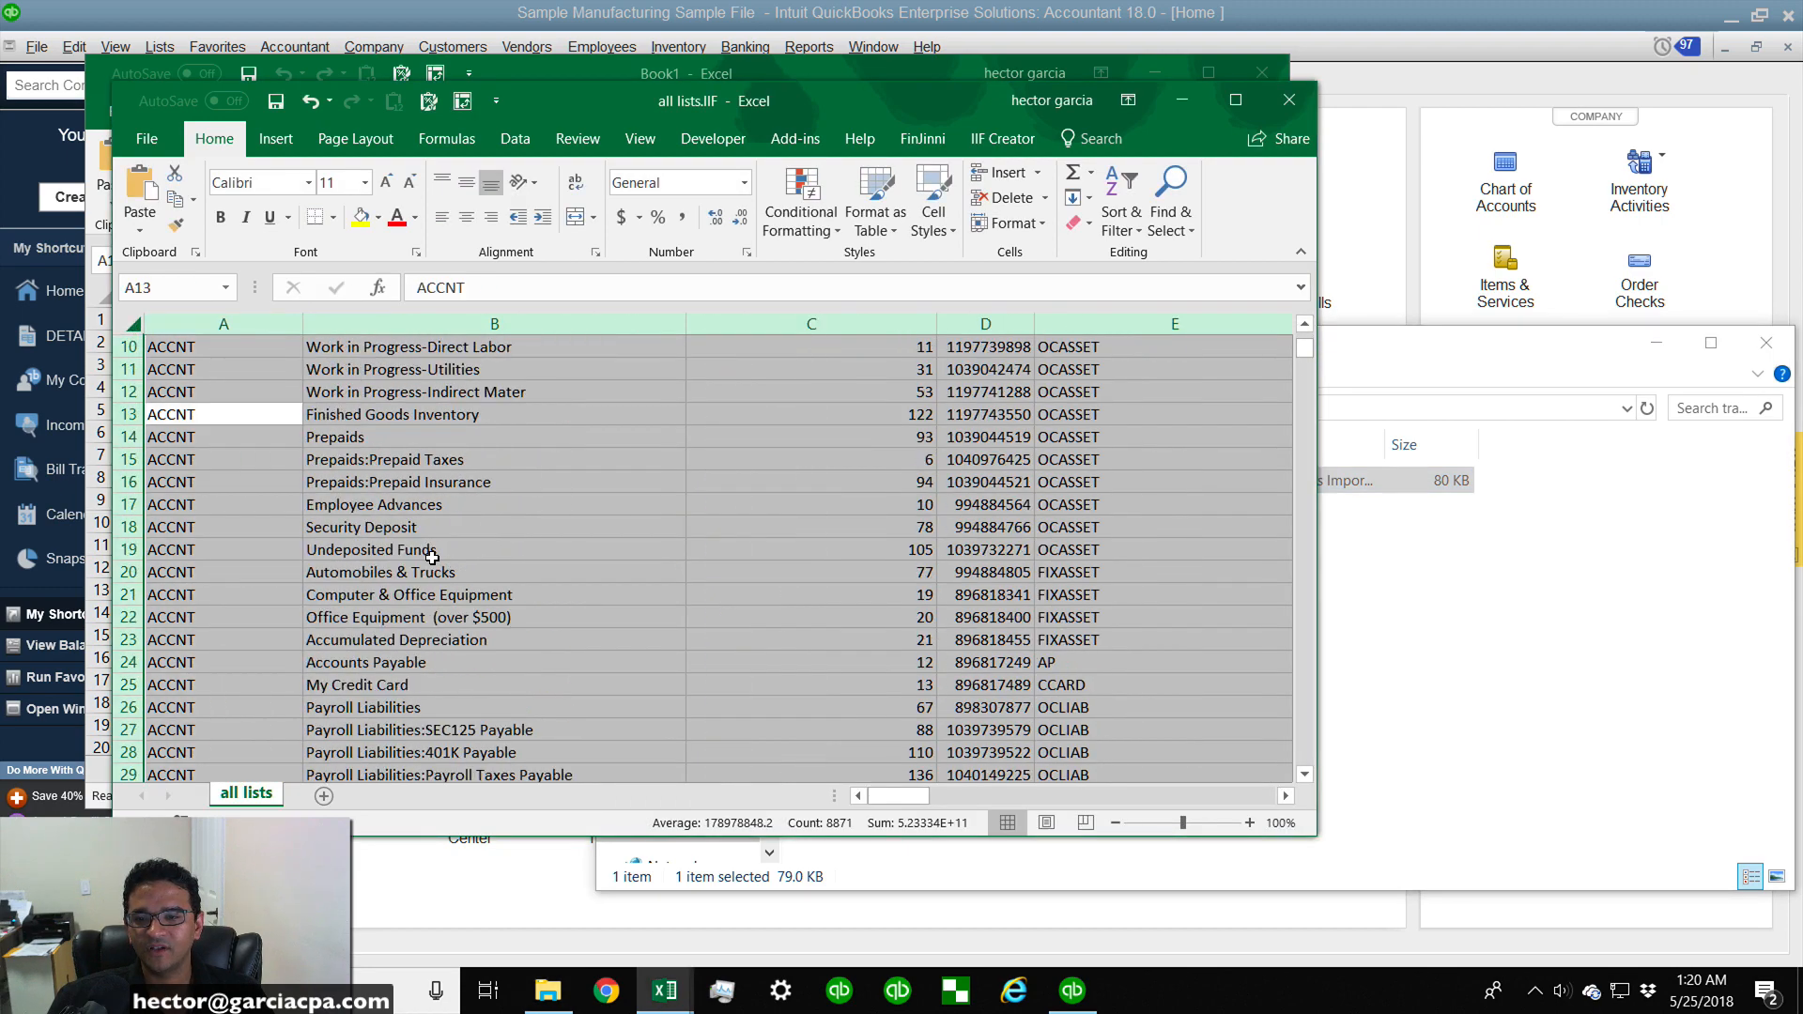
pyautogui.scroll(-3)
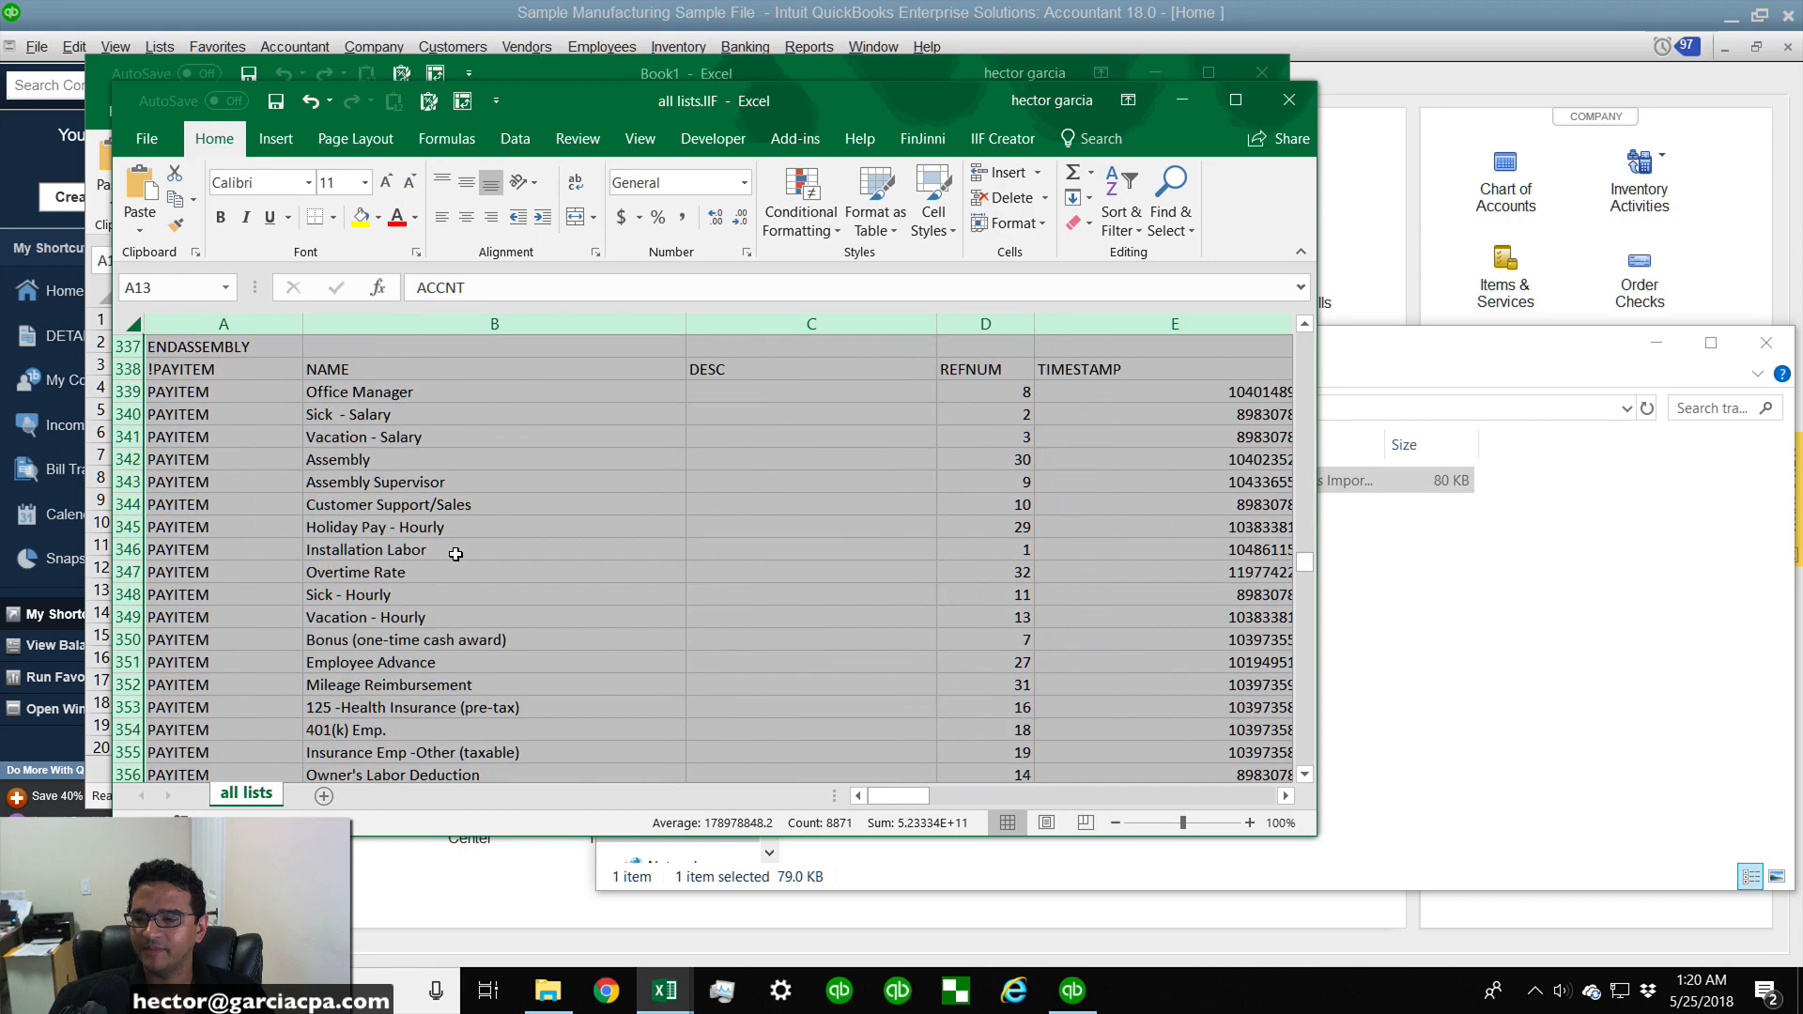
pyautogui.scroll(-3)
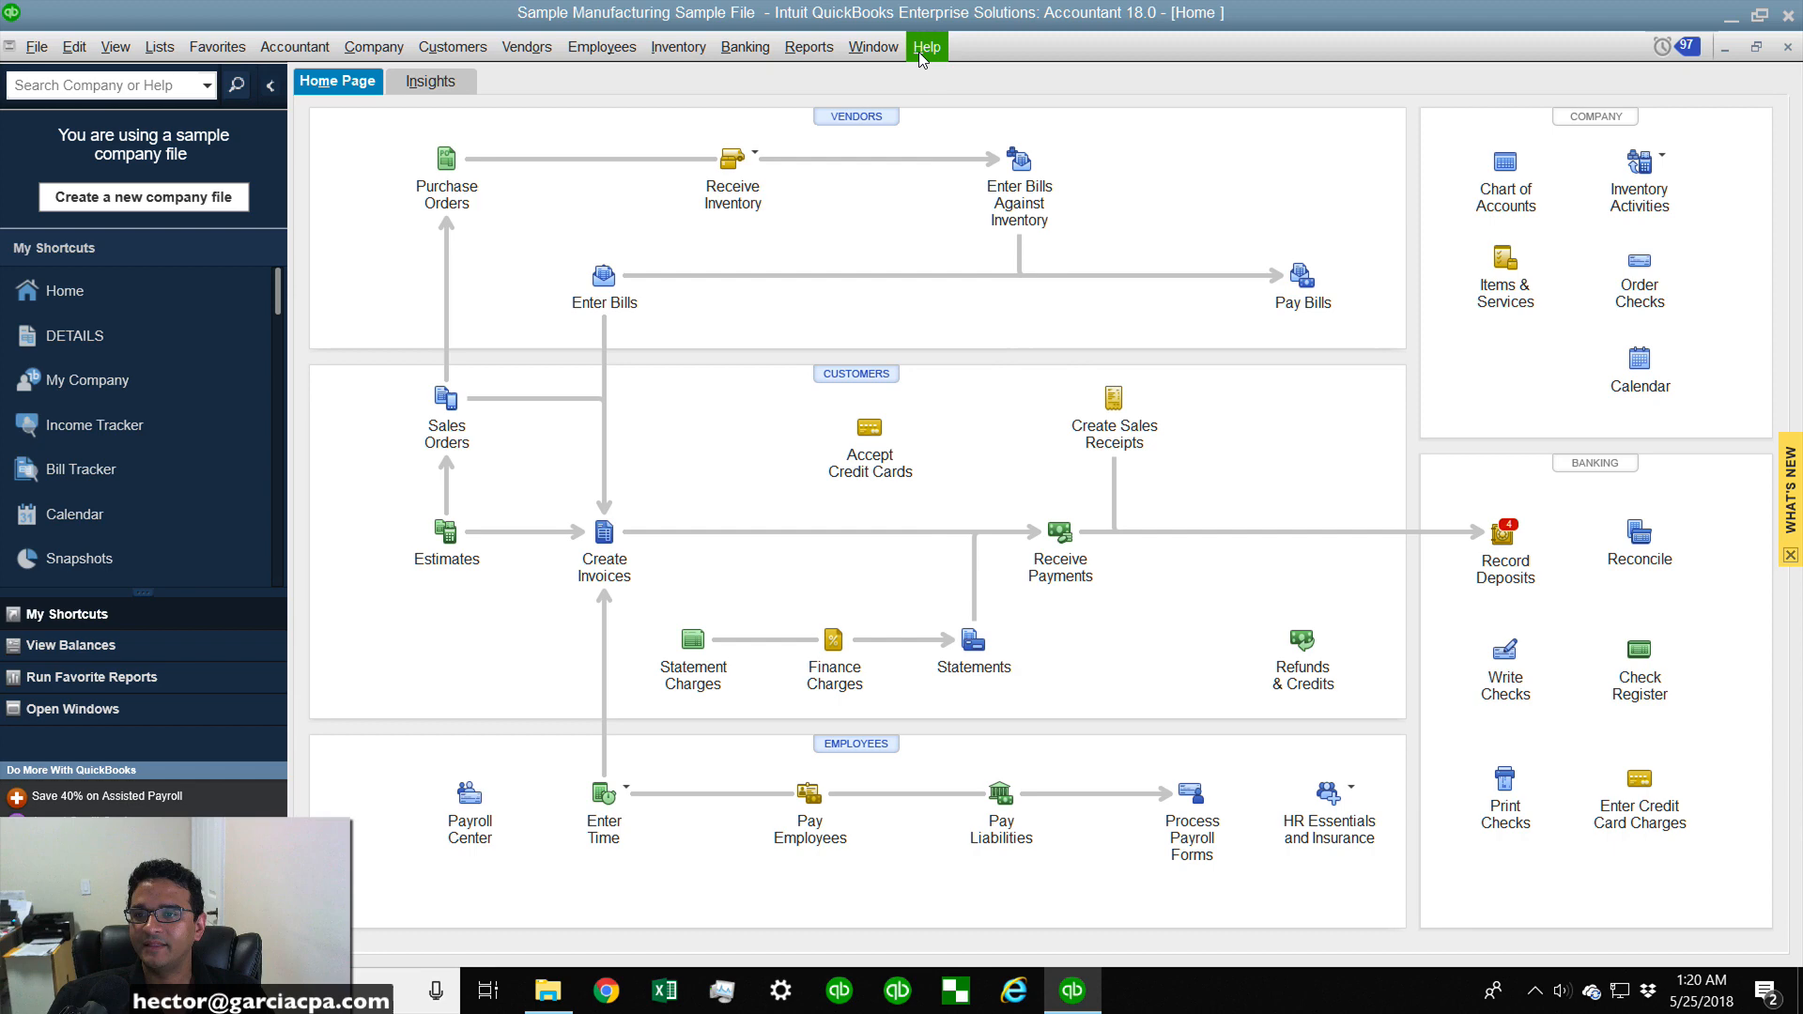
# Export time activities via Tech Support to an IIF named 'time' in the transfer folder.
pyautogui.click(926, 47)
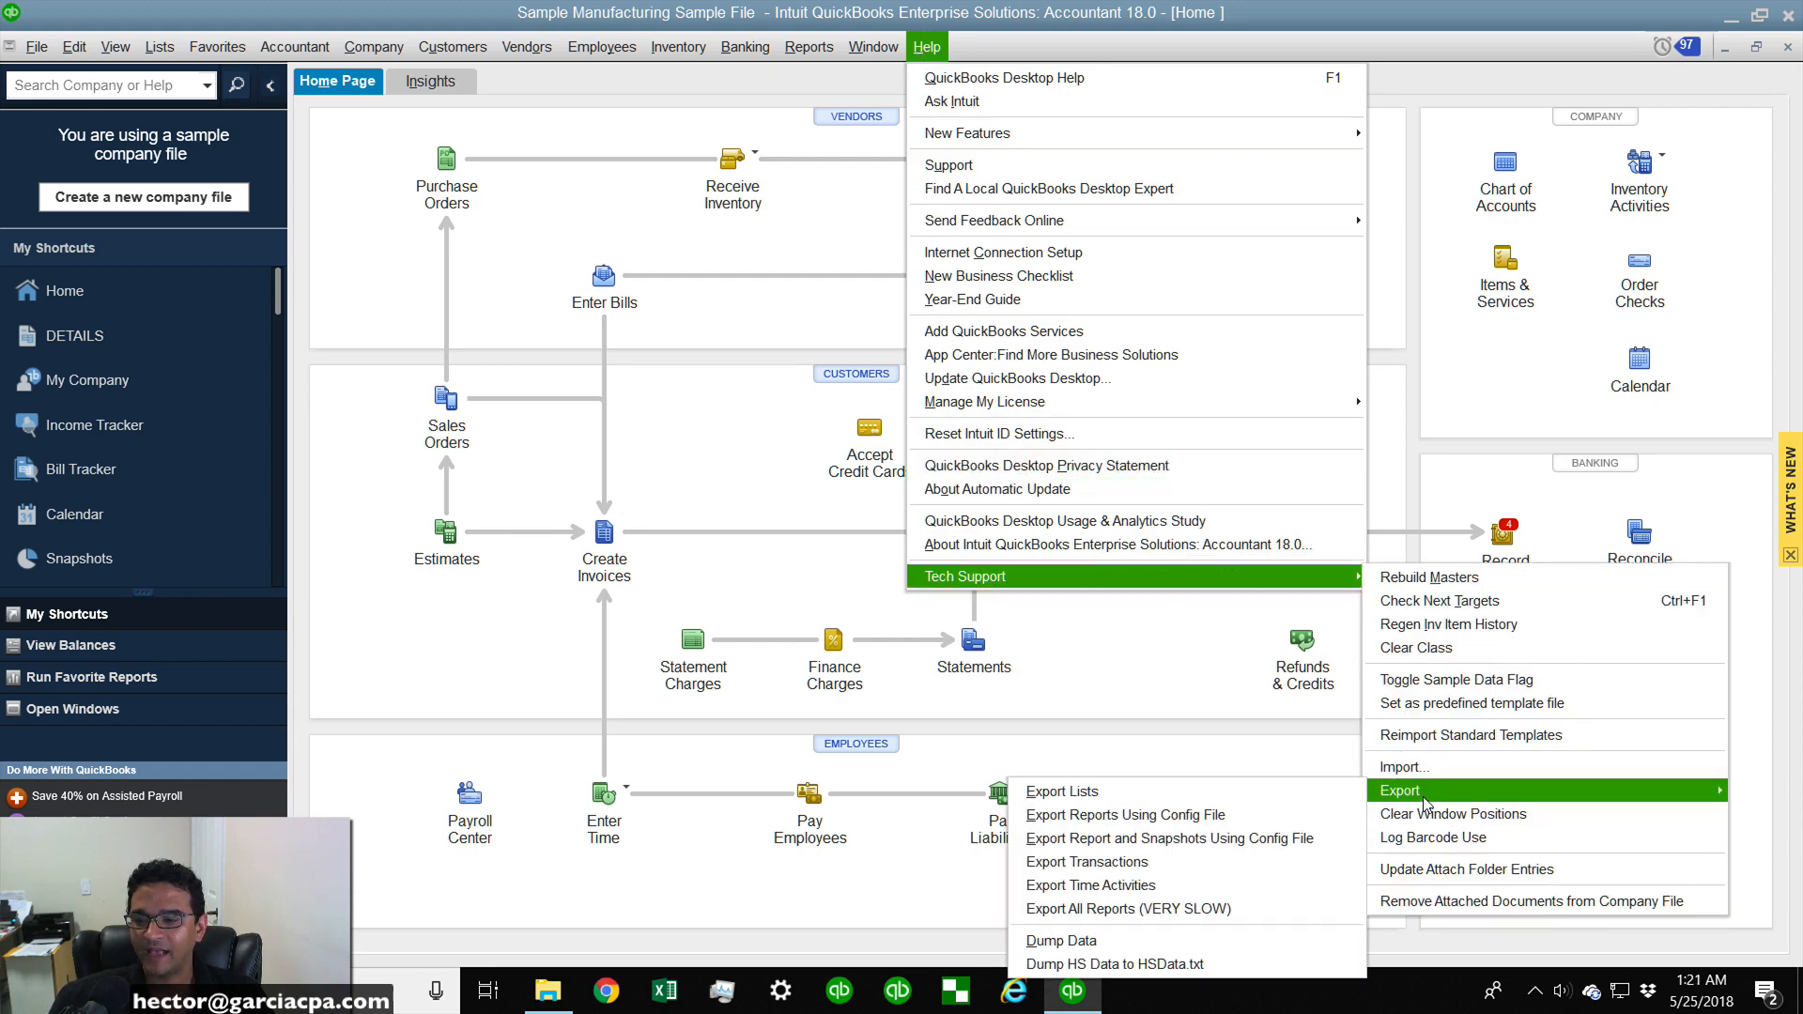
pyautogui.moveTo(1123, 864)
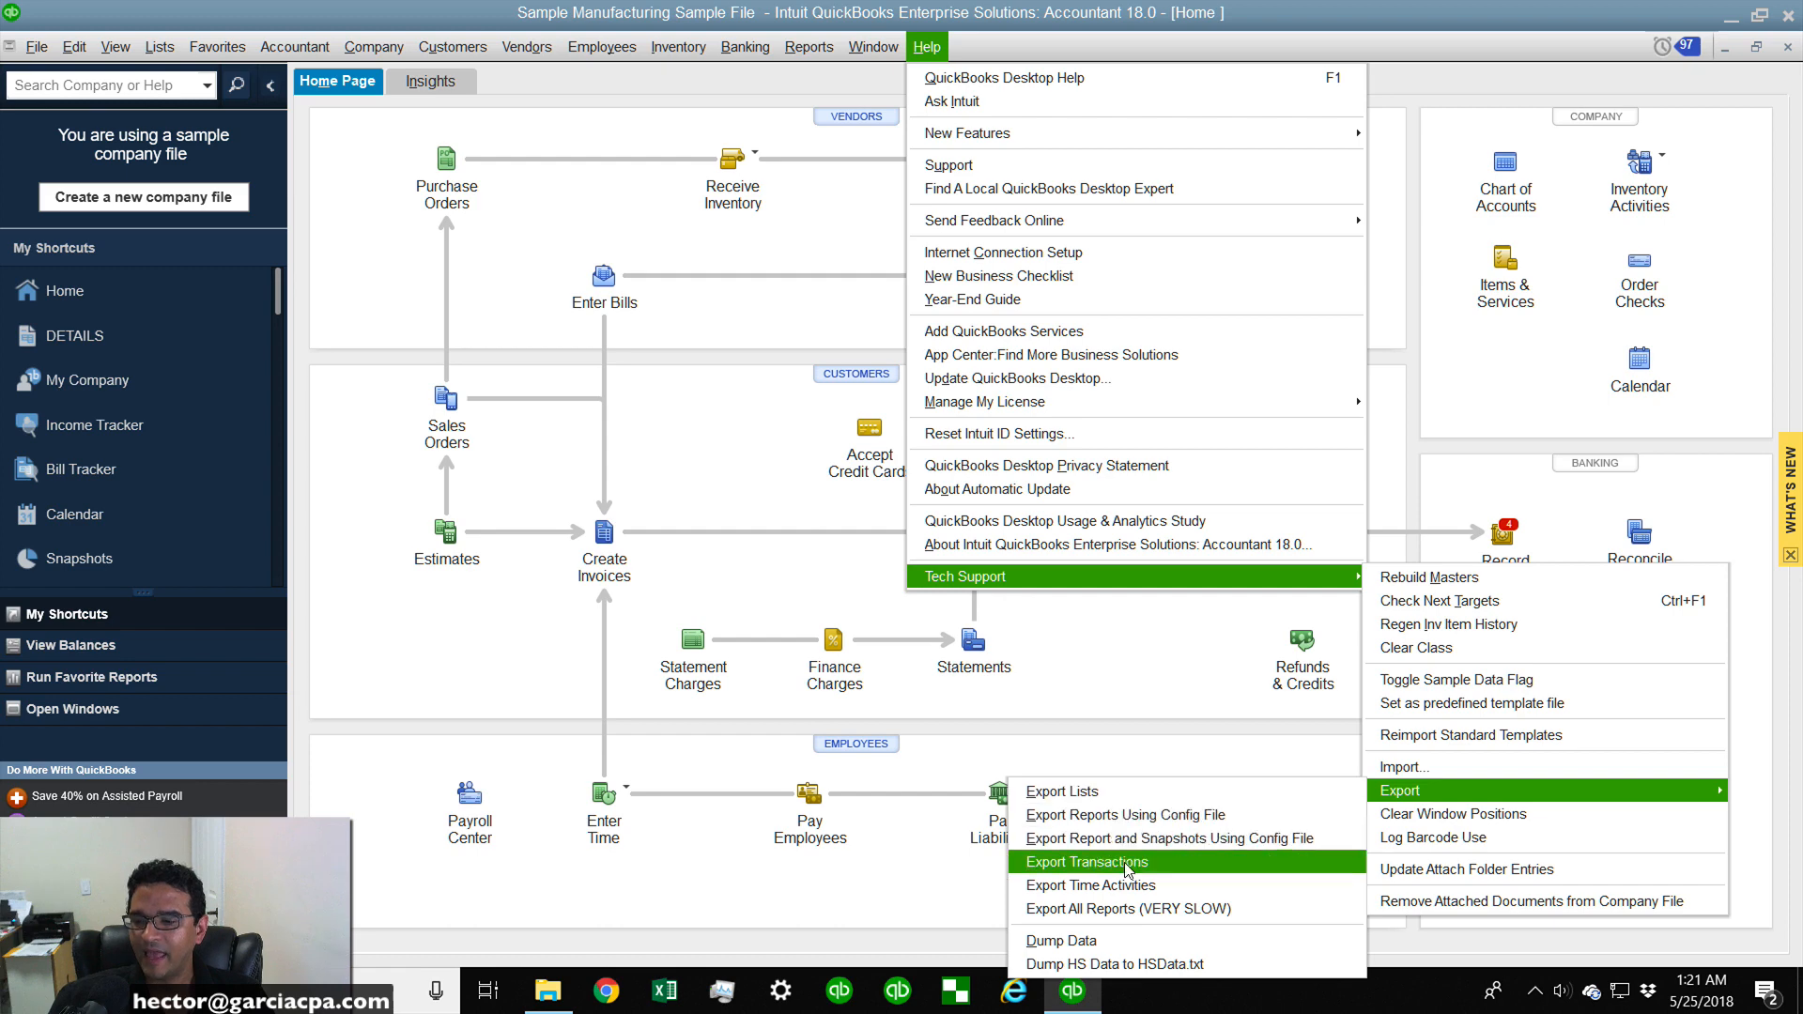
pyautogui.moveTo(1127, 890)
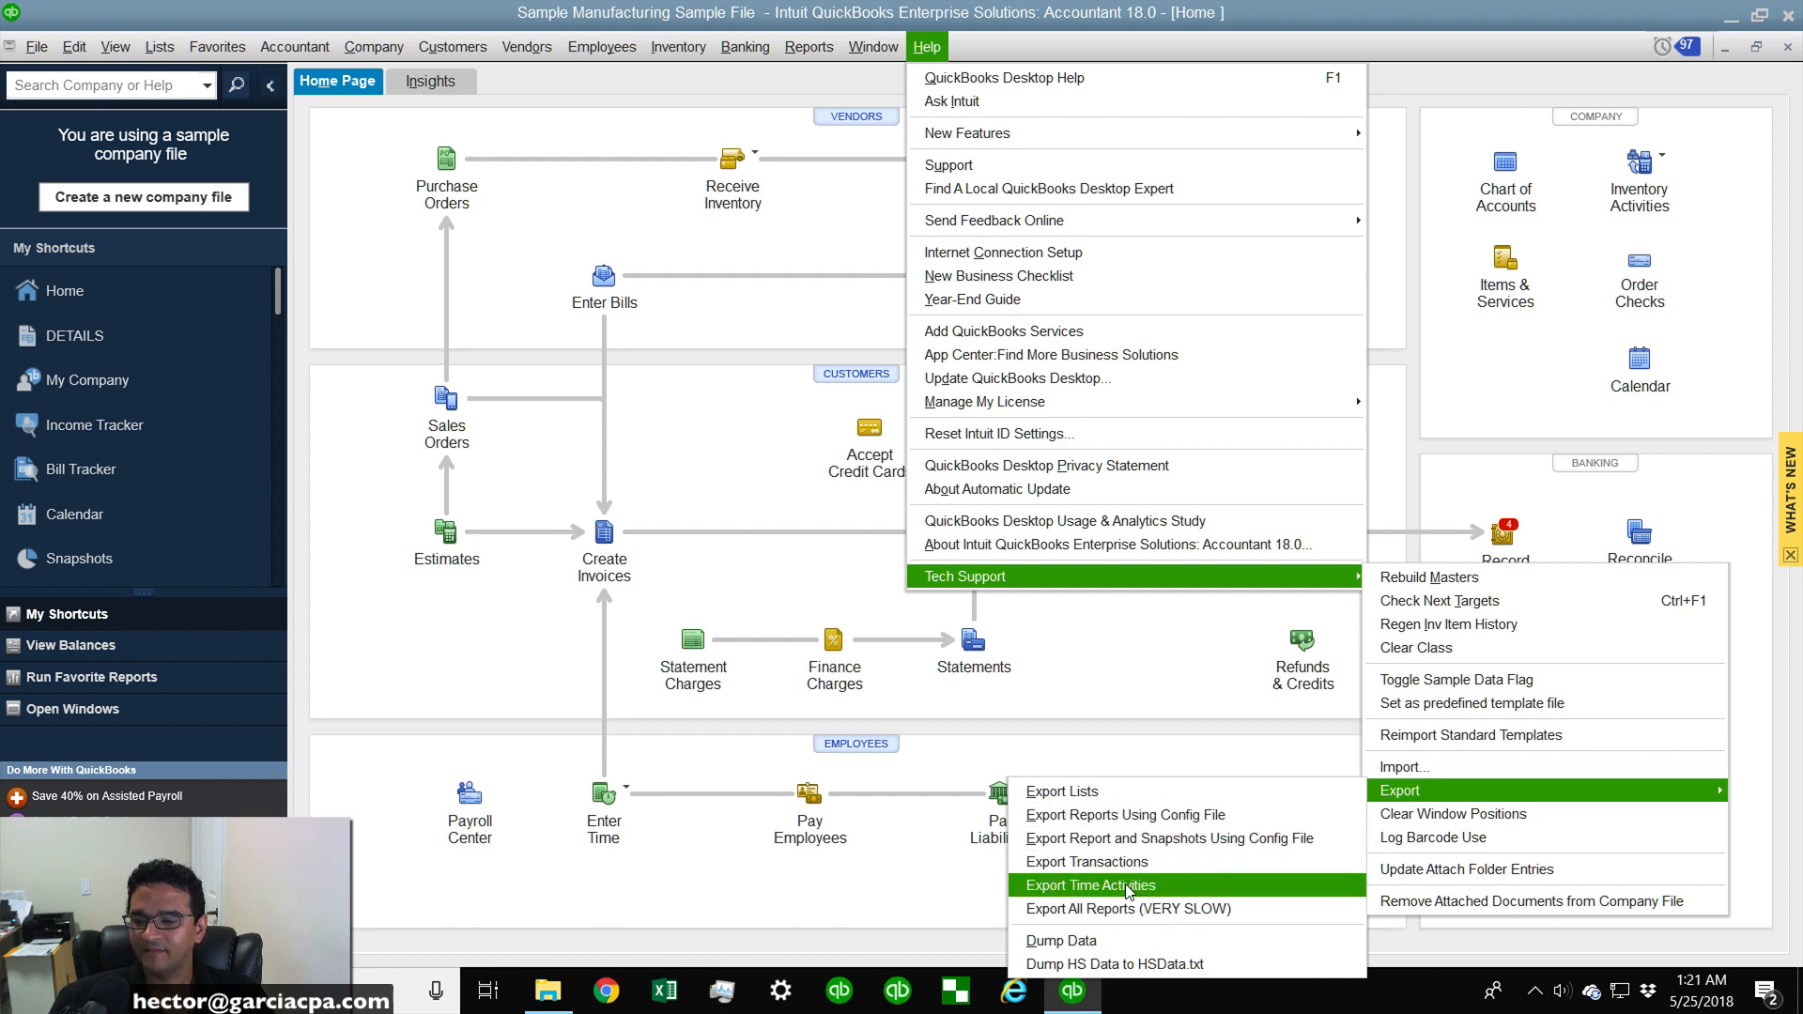
pyautogui.click(1089, 885)
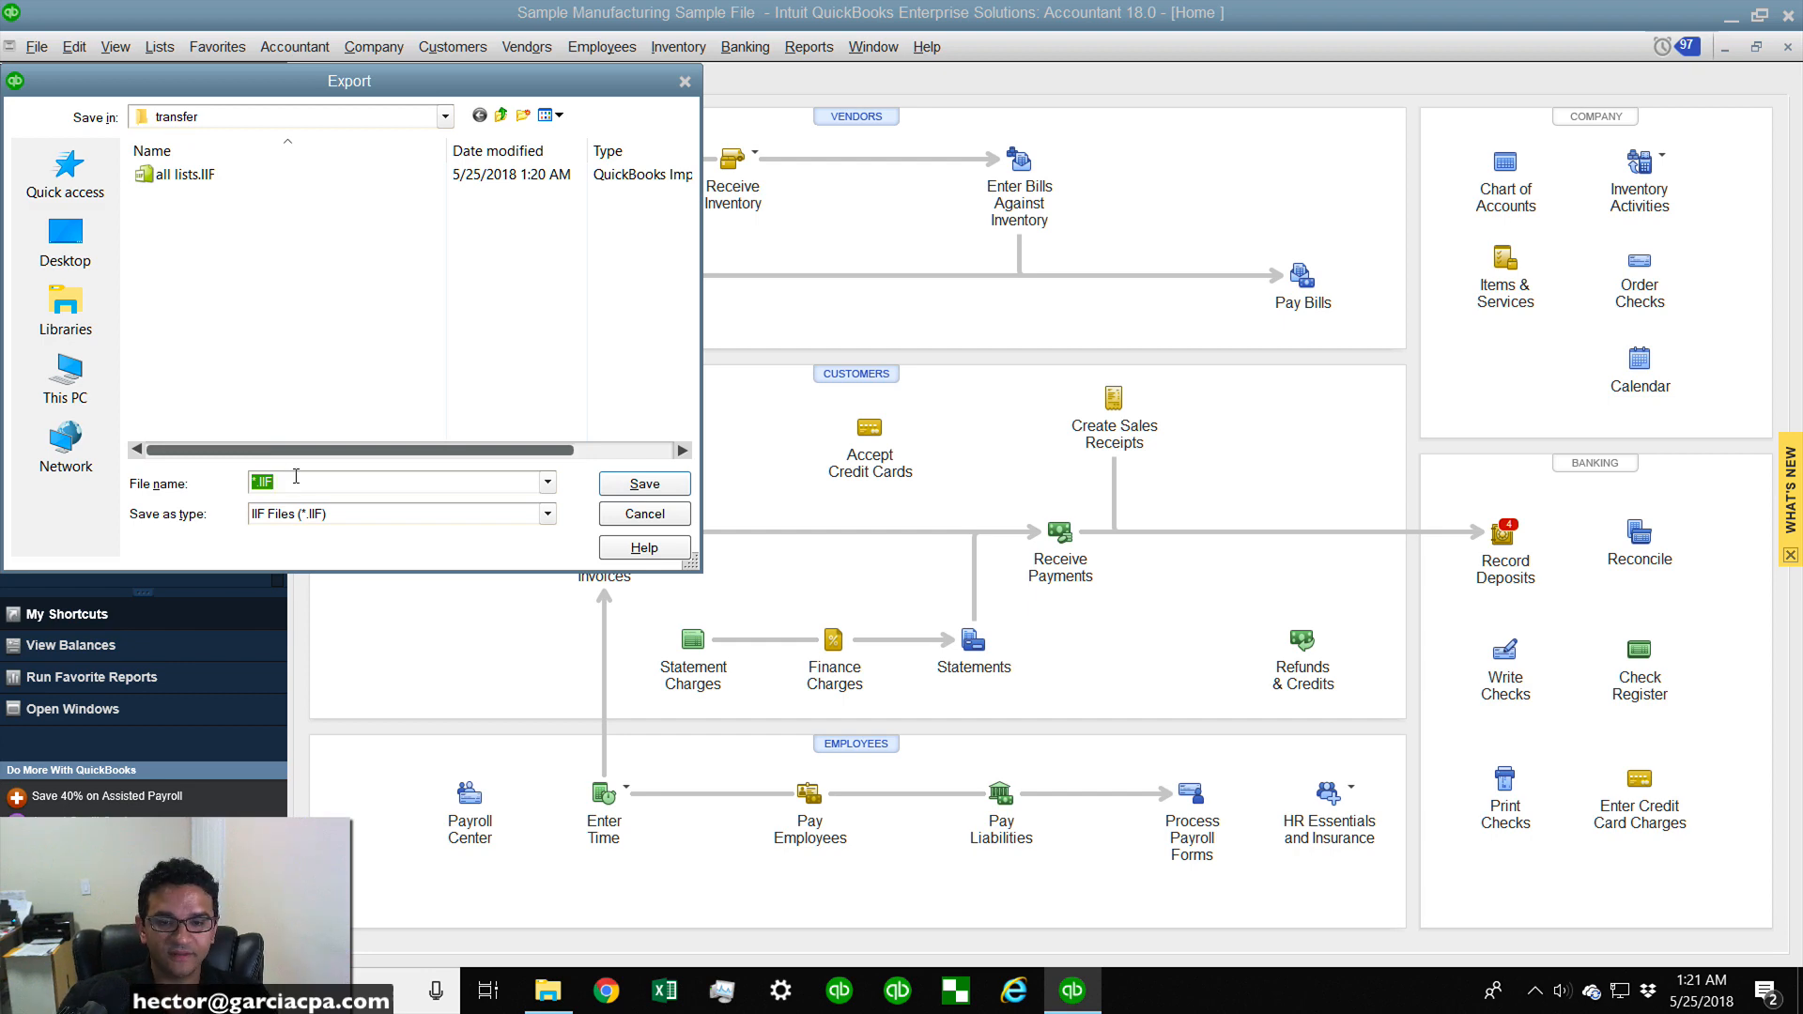
pyautogui.write('time')
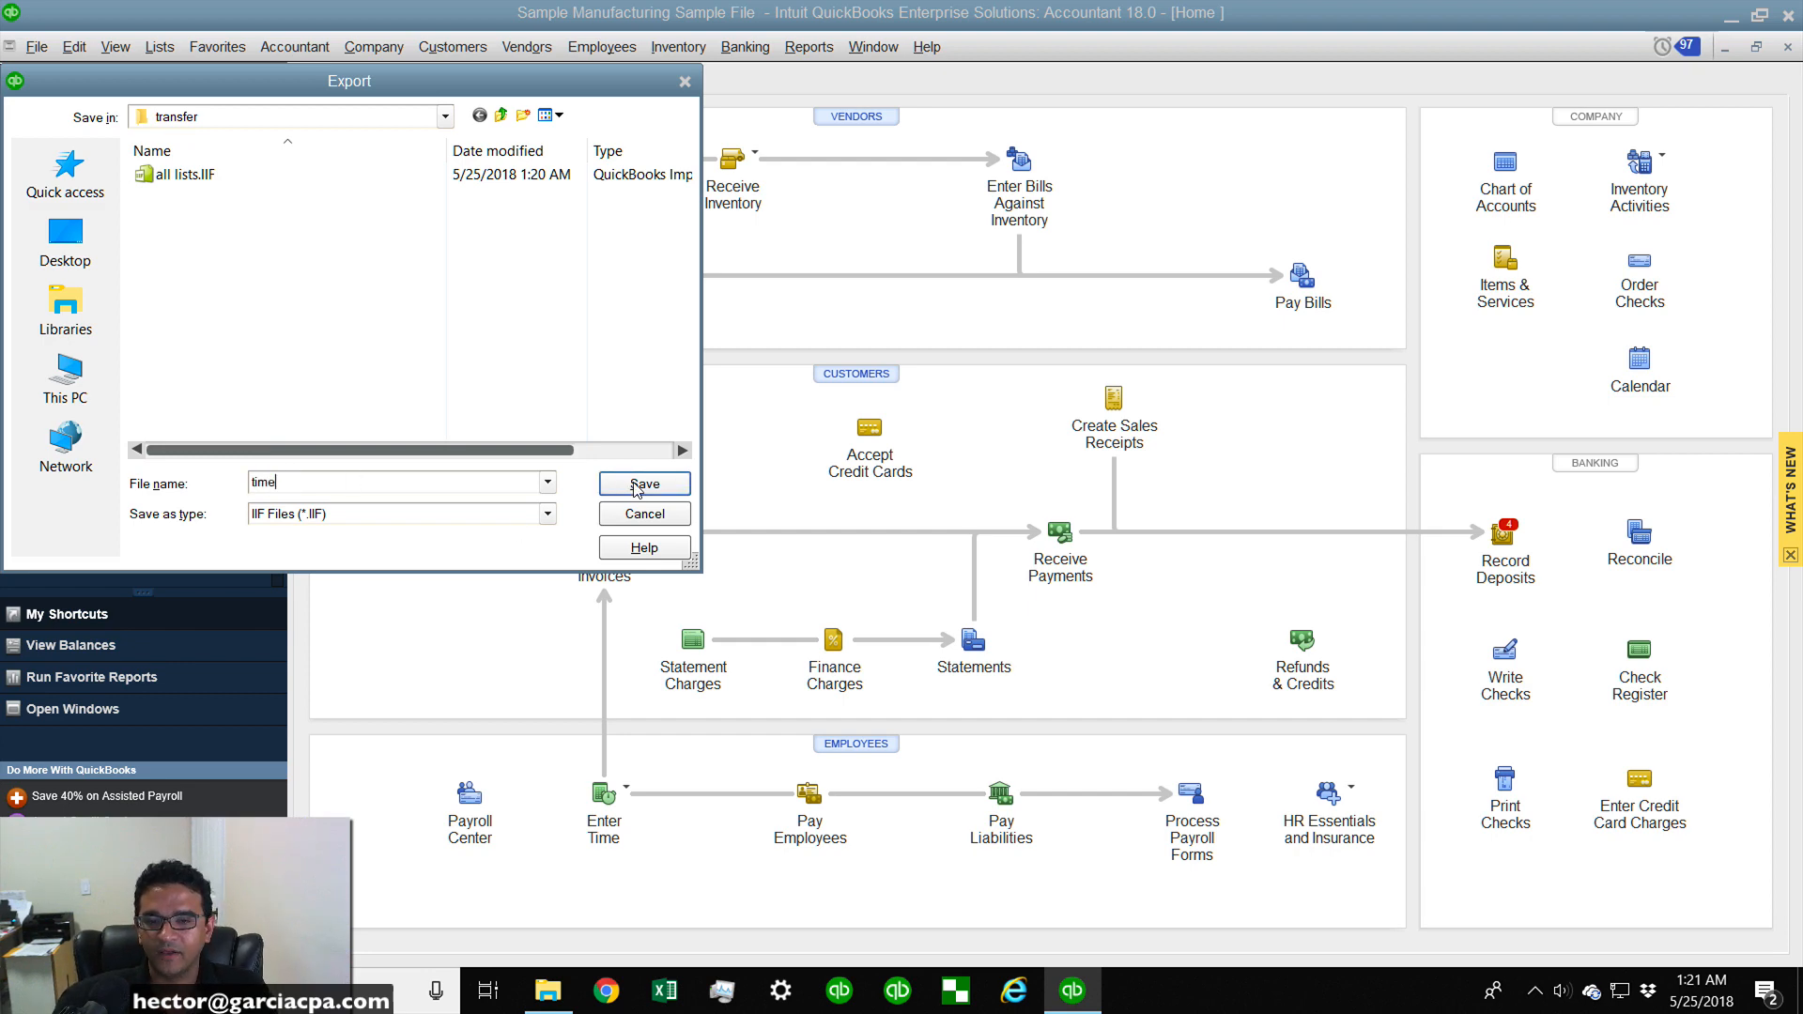
pyautogui.click(643, 485)
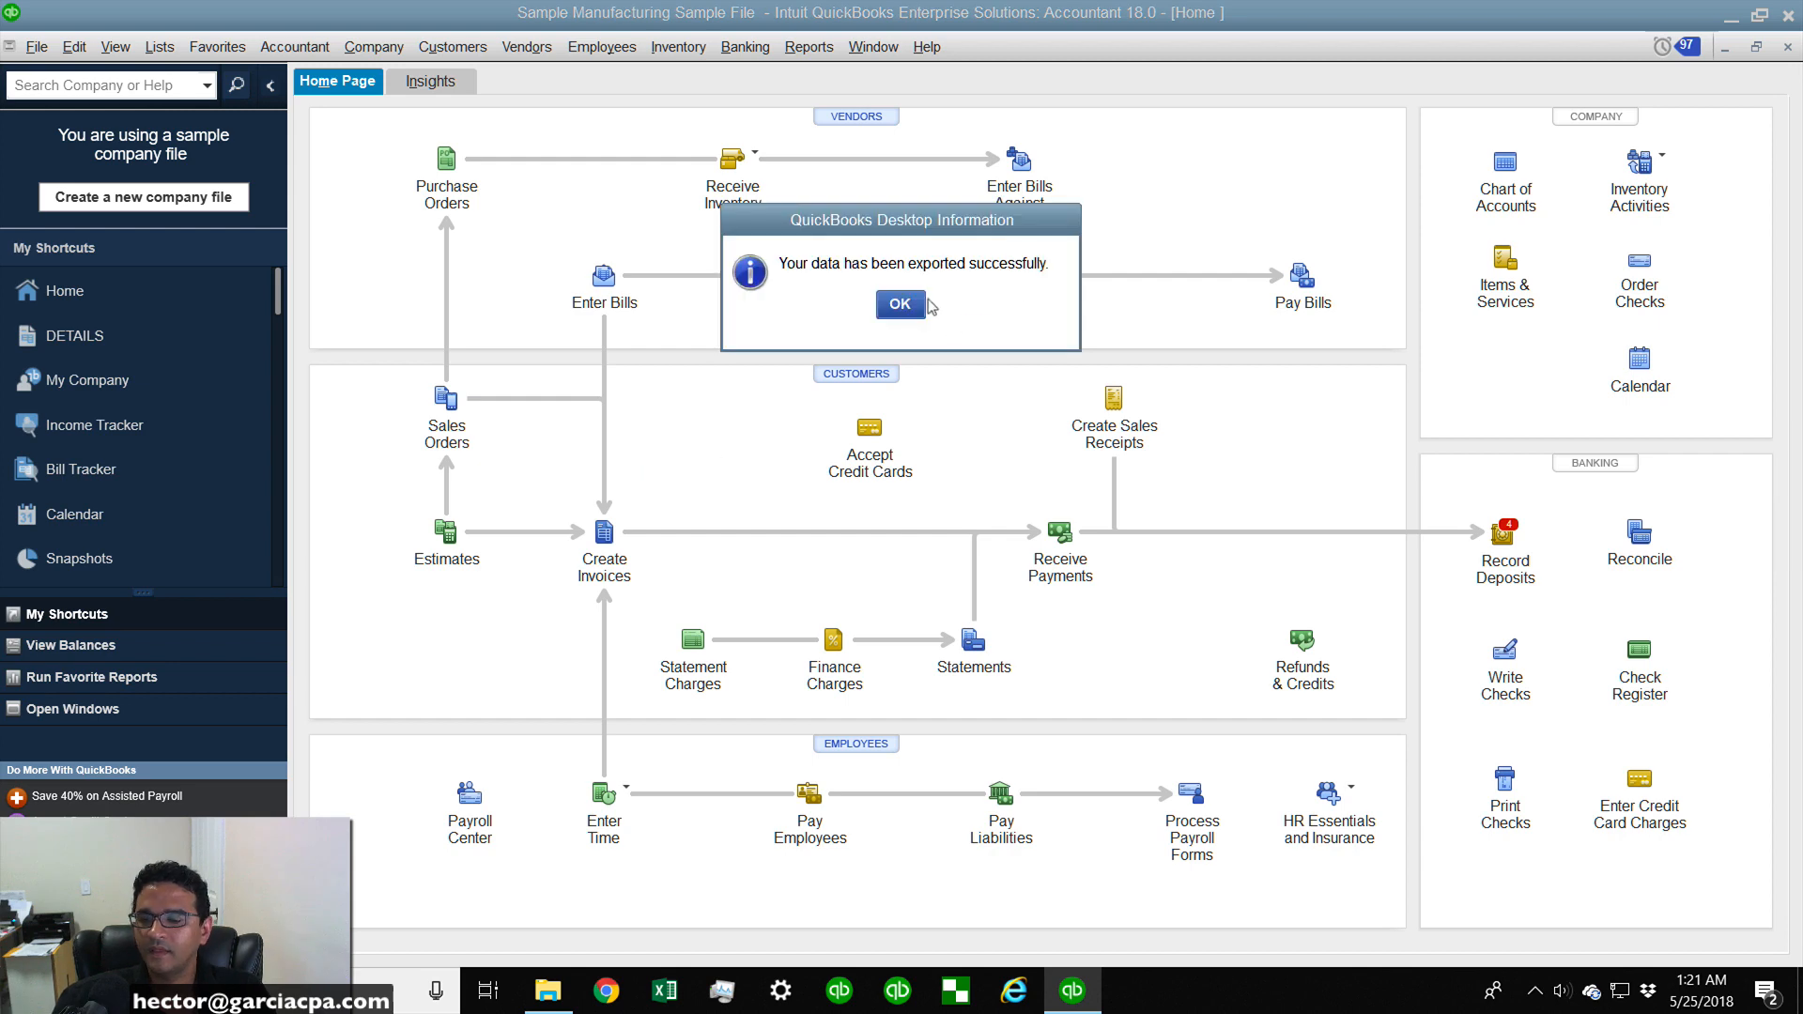
pyautogui.click(898, 304)
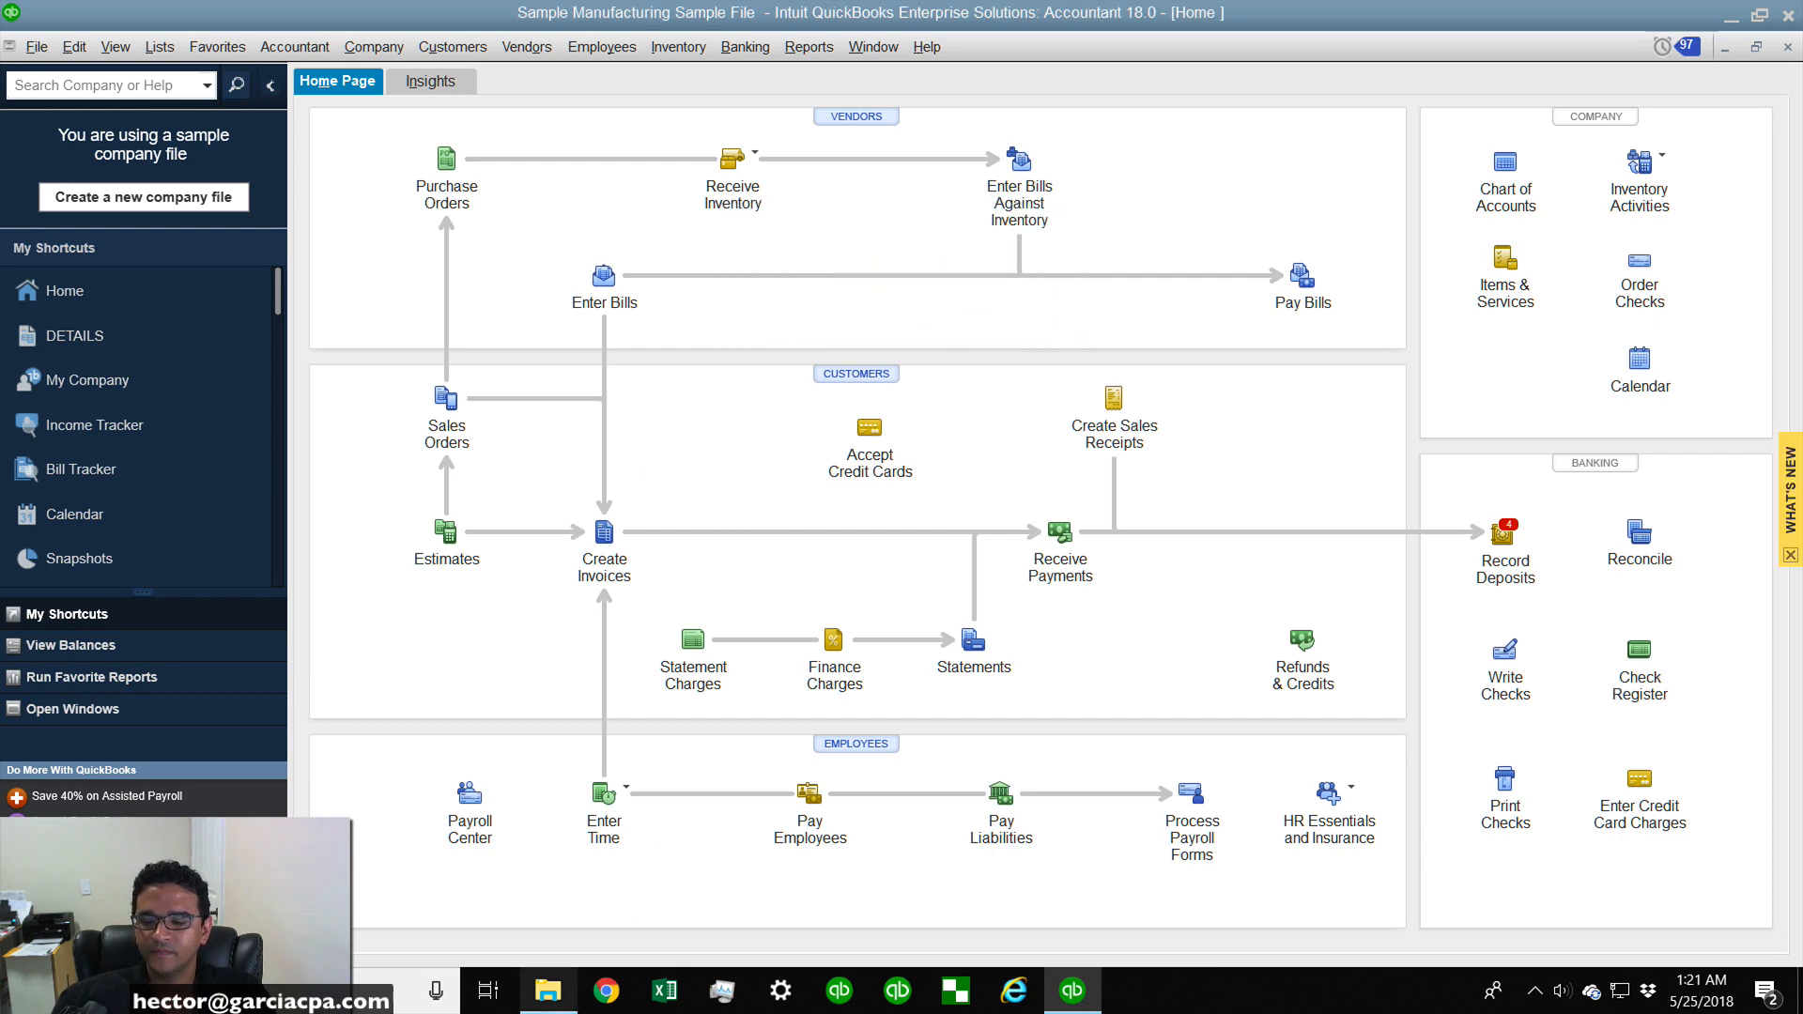
# View time.IIF from the transfer folder in Excel, scroll its rows, then close the workbook.
pyautogui.click(543, 990)
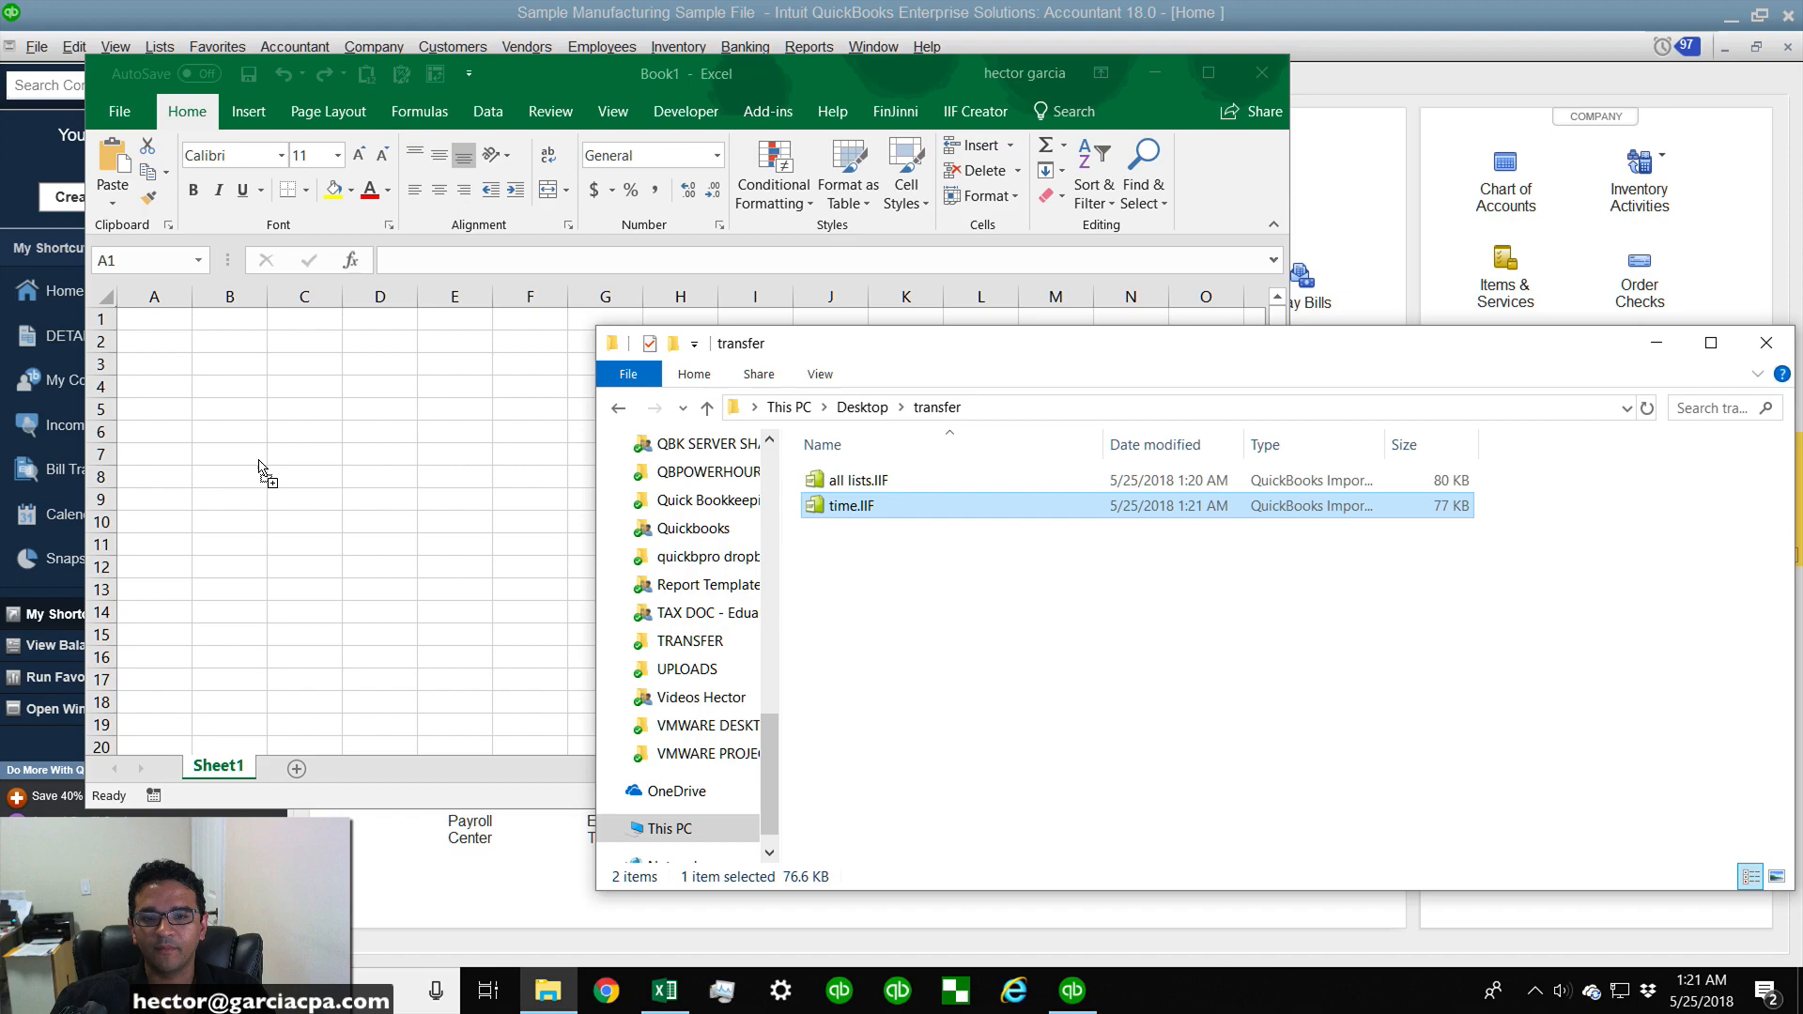
pyautogui.doubleClick(851, 505)
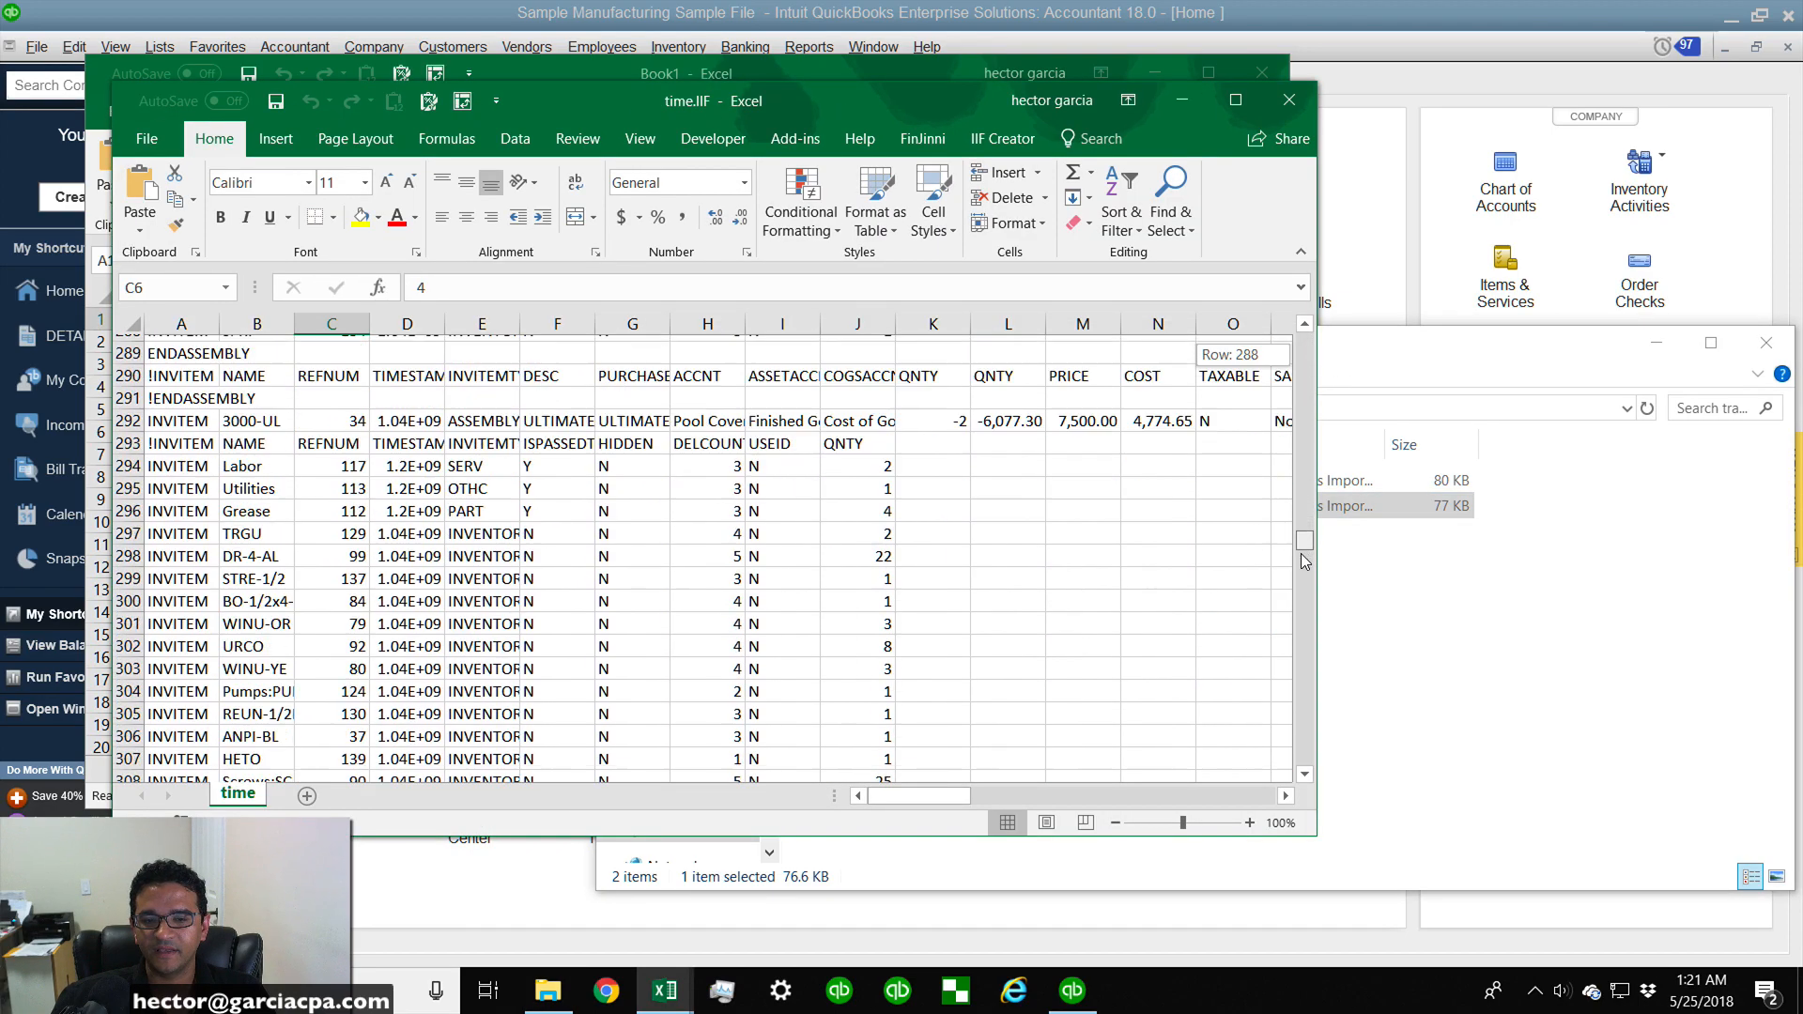
pyautogui.scroll(-3)
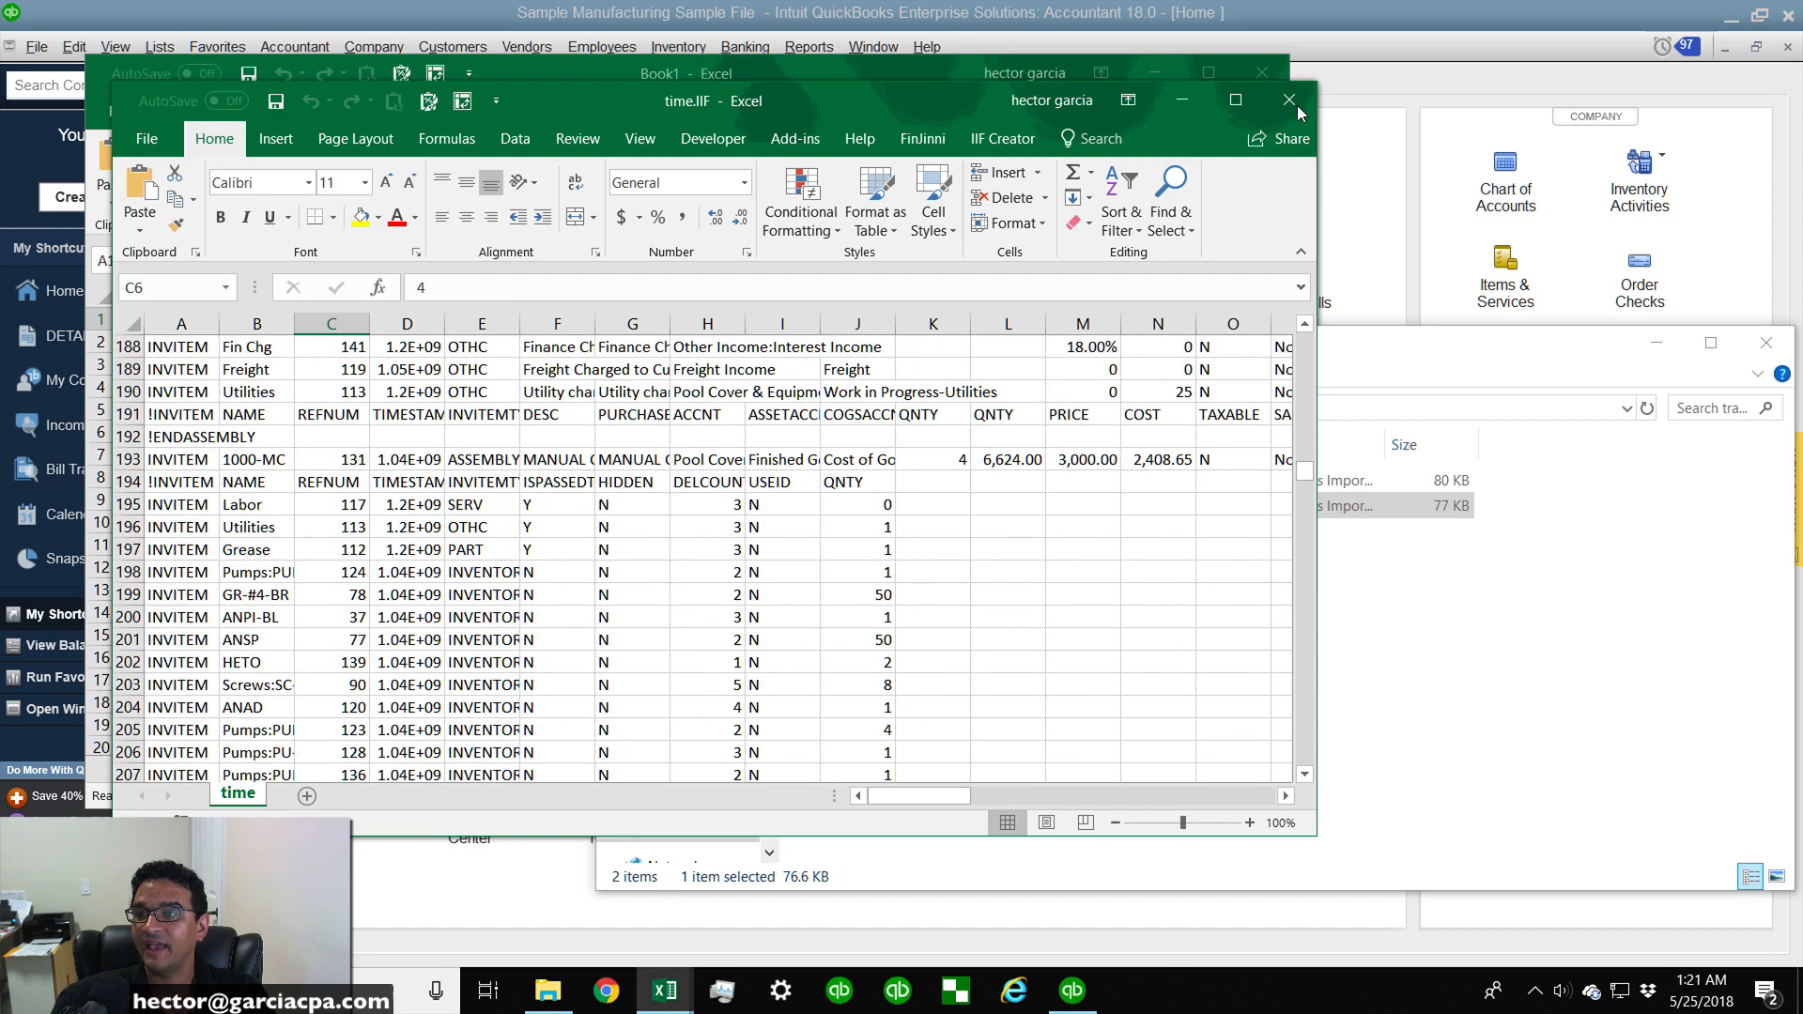
pyautogui.click(1288, 99)
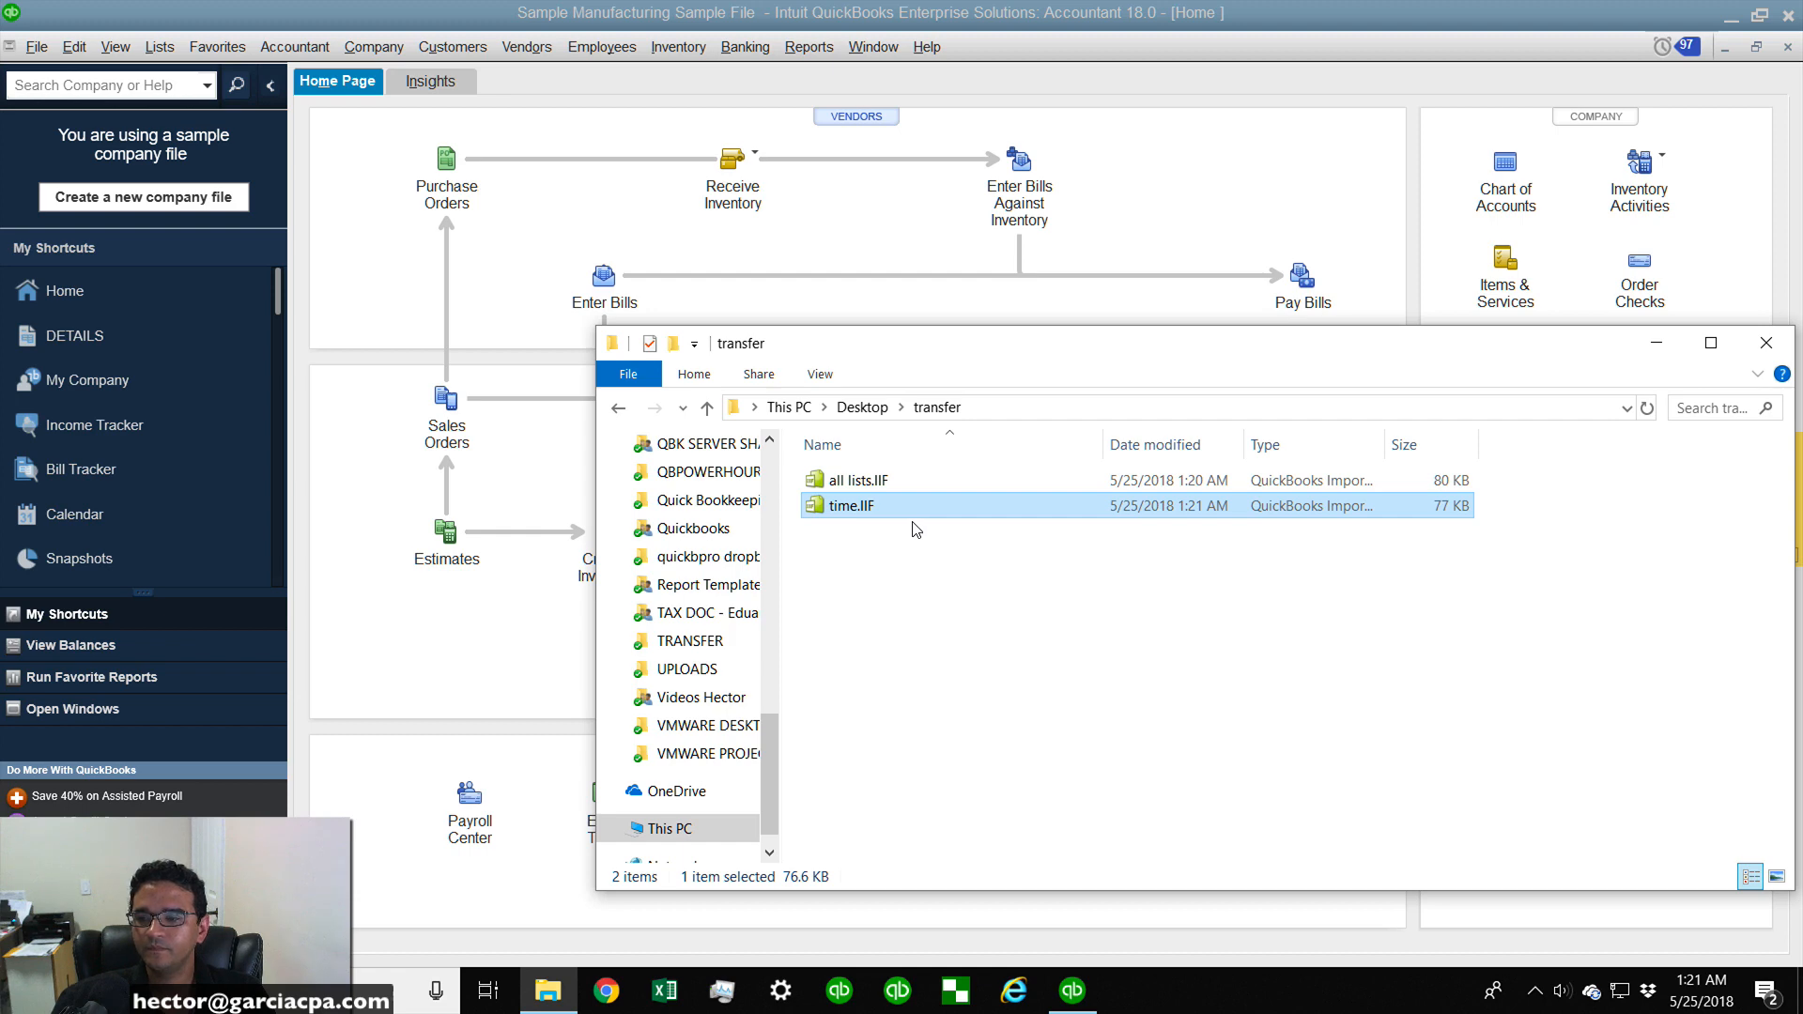
# Export transactions via Tech Support to an IIF named 'all transactions' in the transfer folder.
pyautogui.click(928, 47)
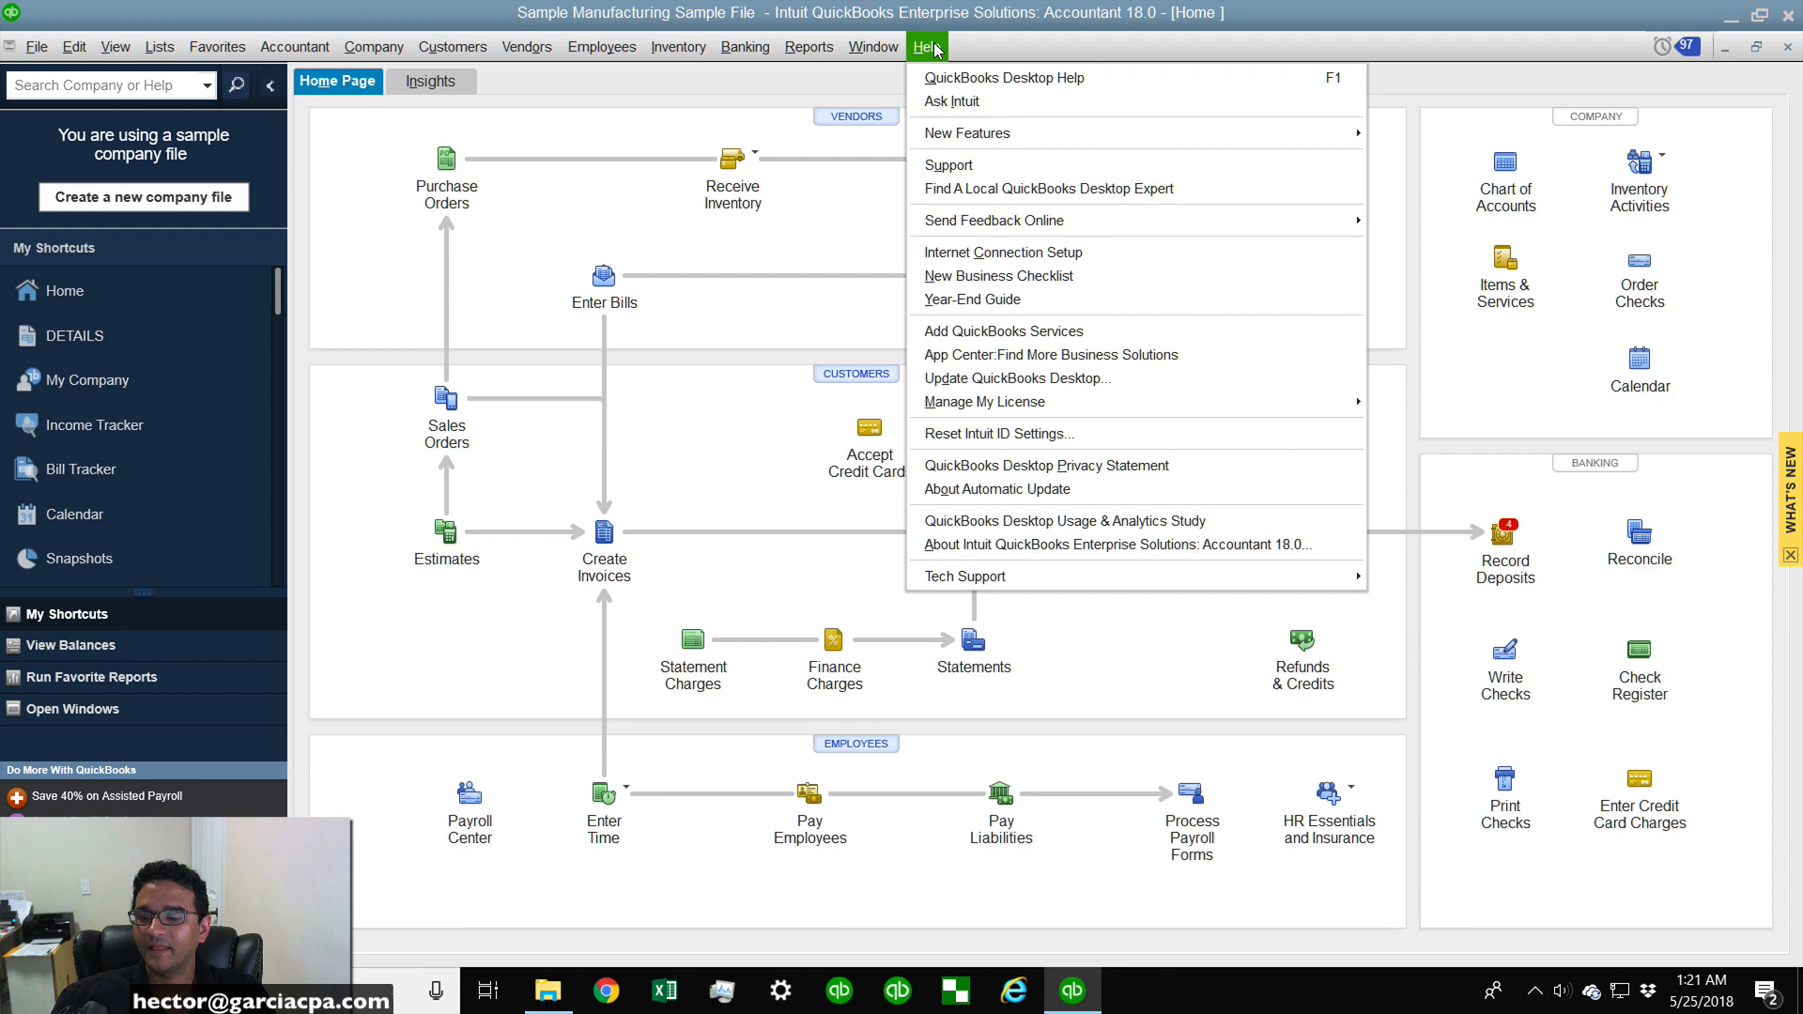
pyautogui.moveTo(992, 582)
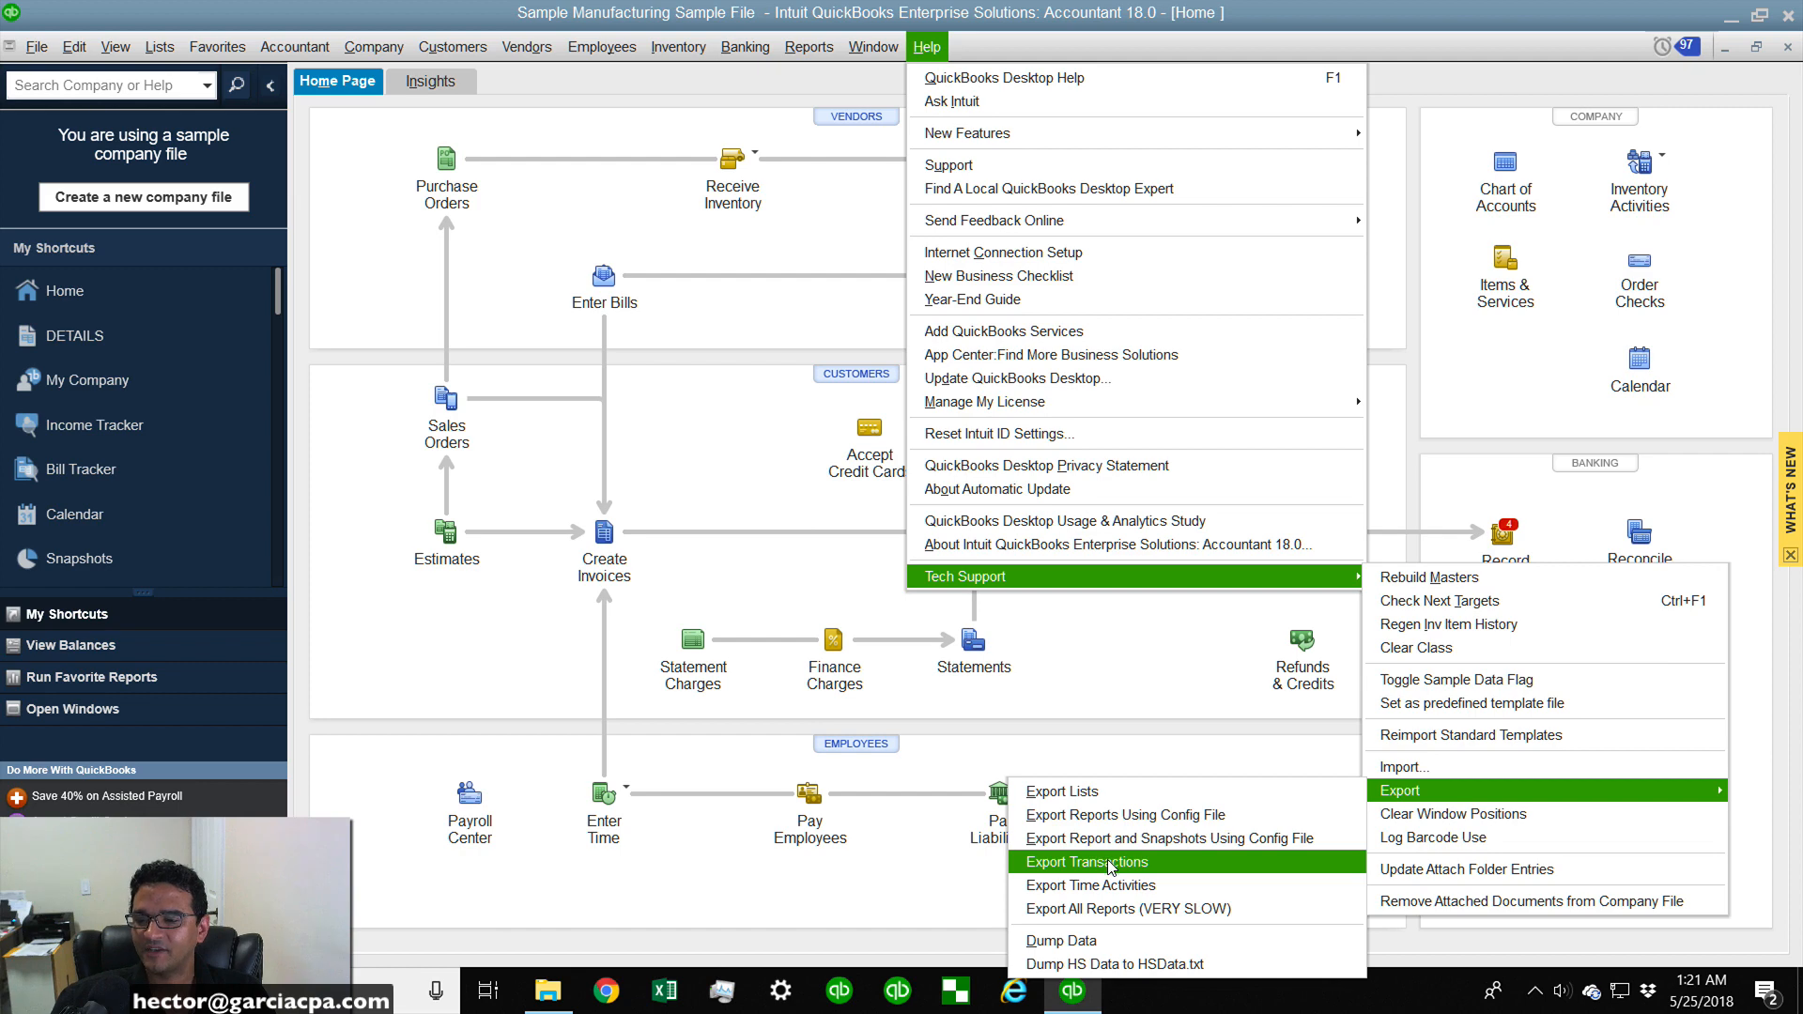
pyautogui.click(1085, 862)
pyautogui.write('all transactions')
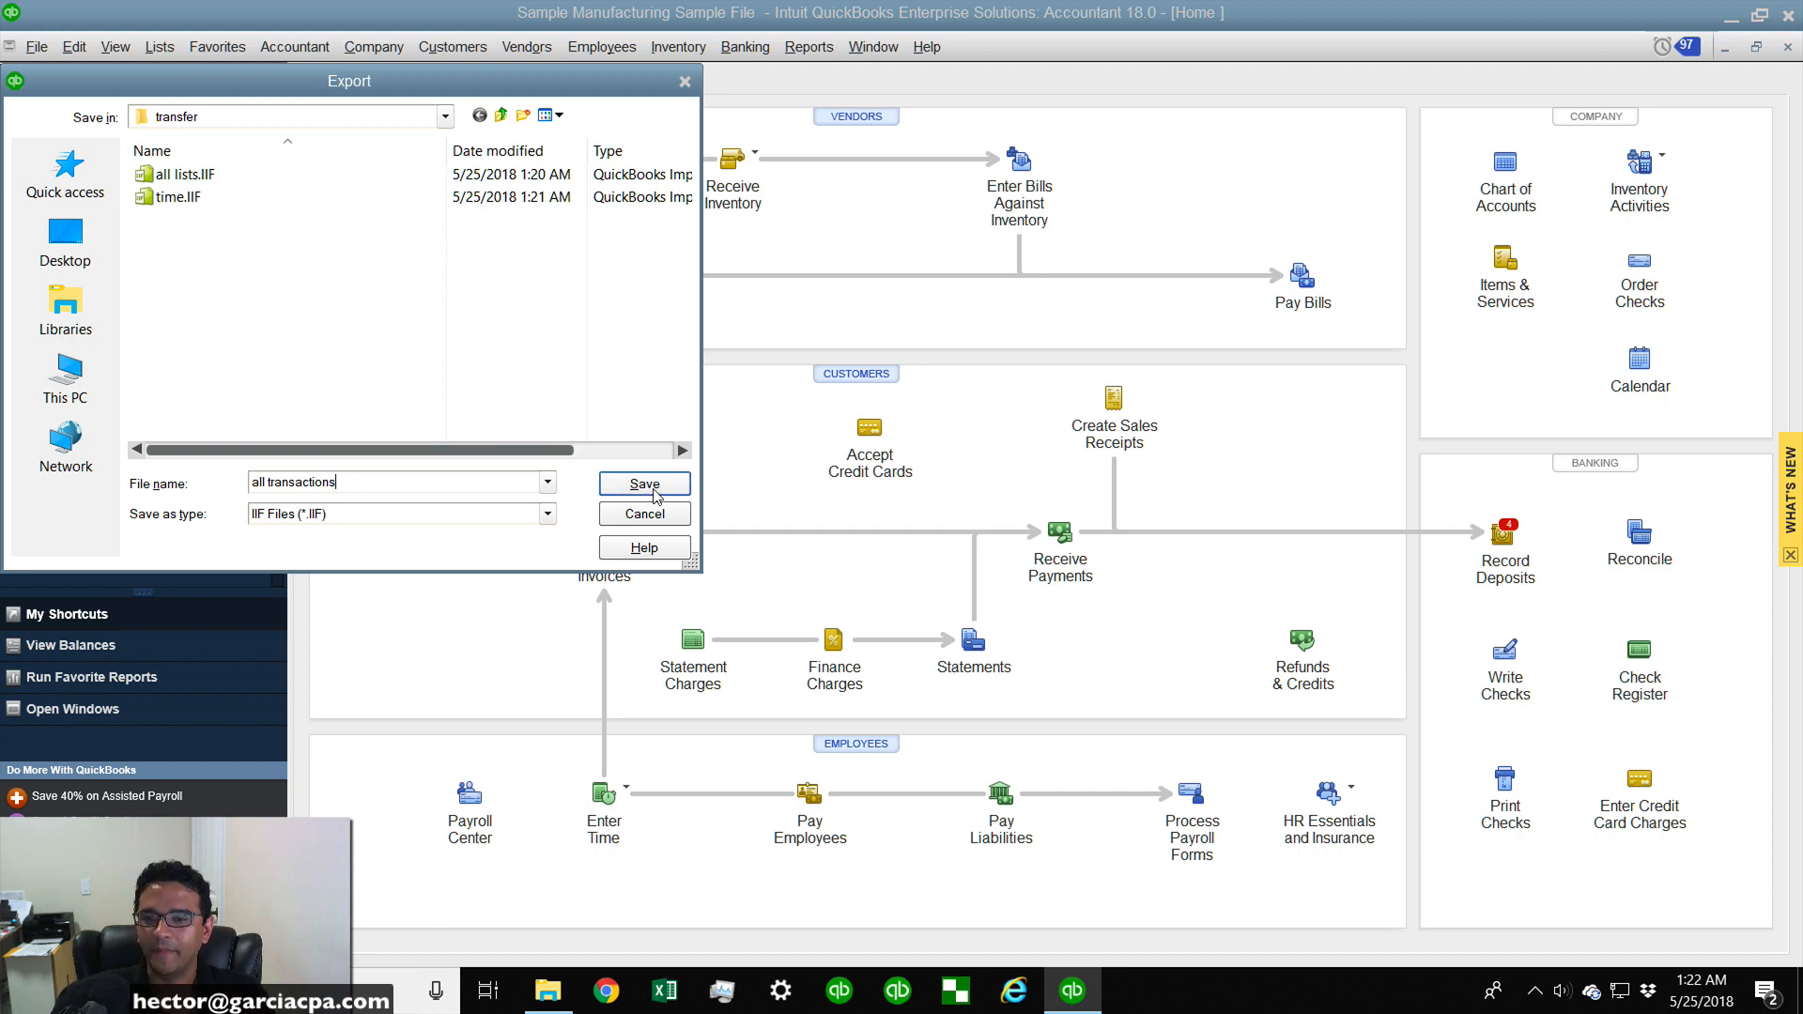
pyautogui.click(644, 485)
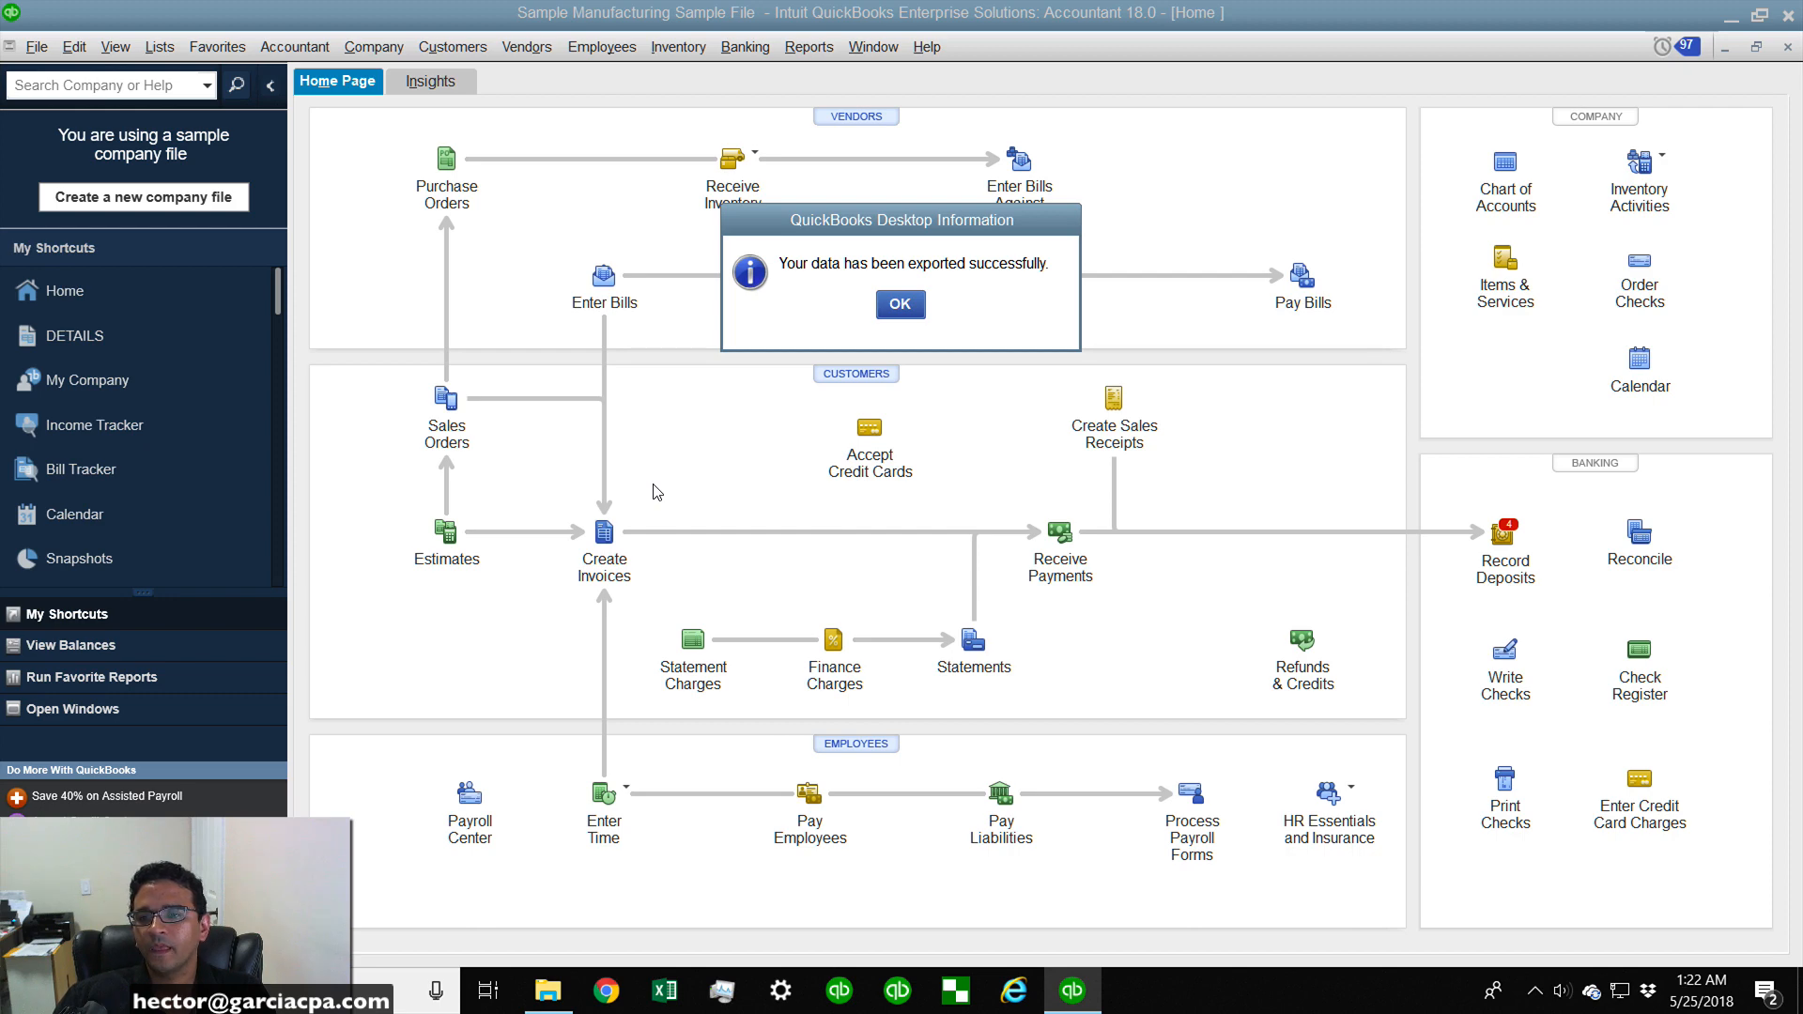
pyautogui.moveTo(970, 310)
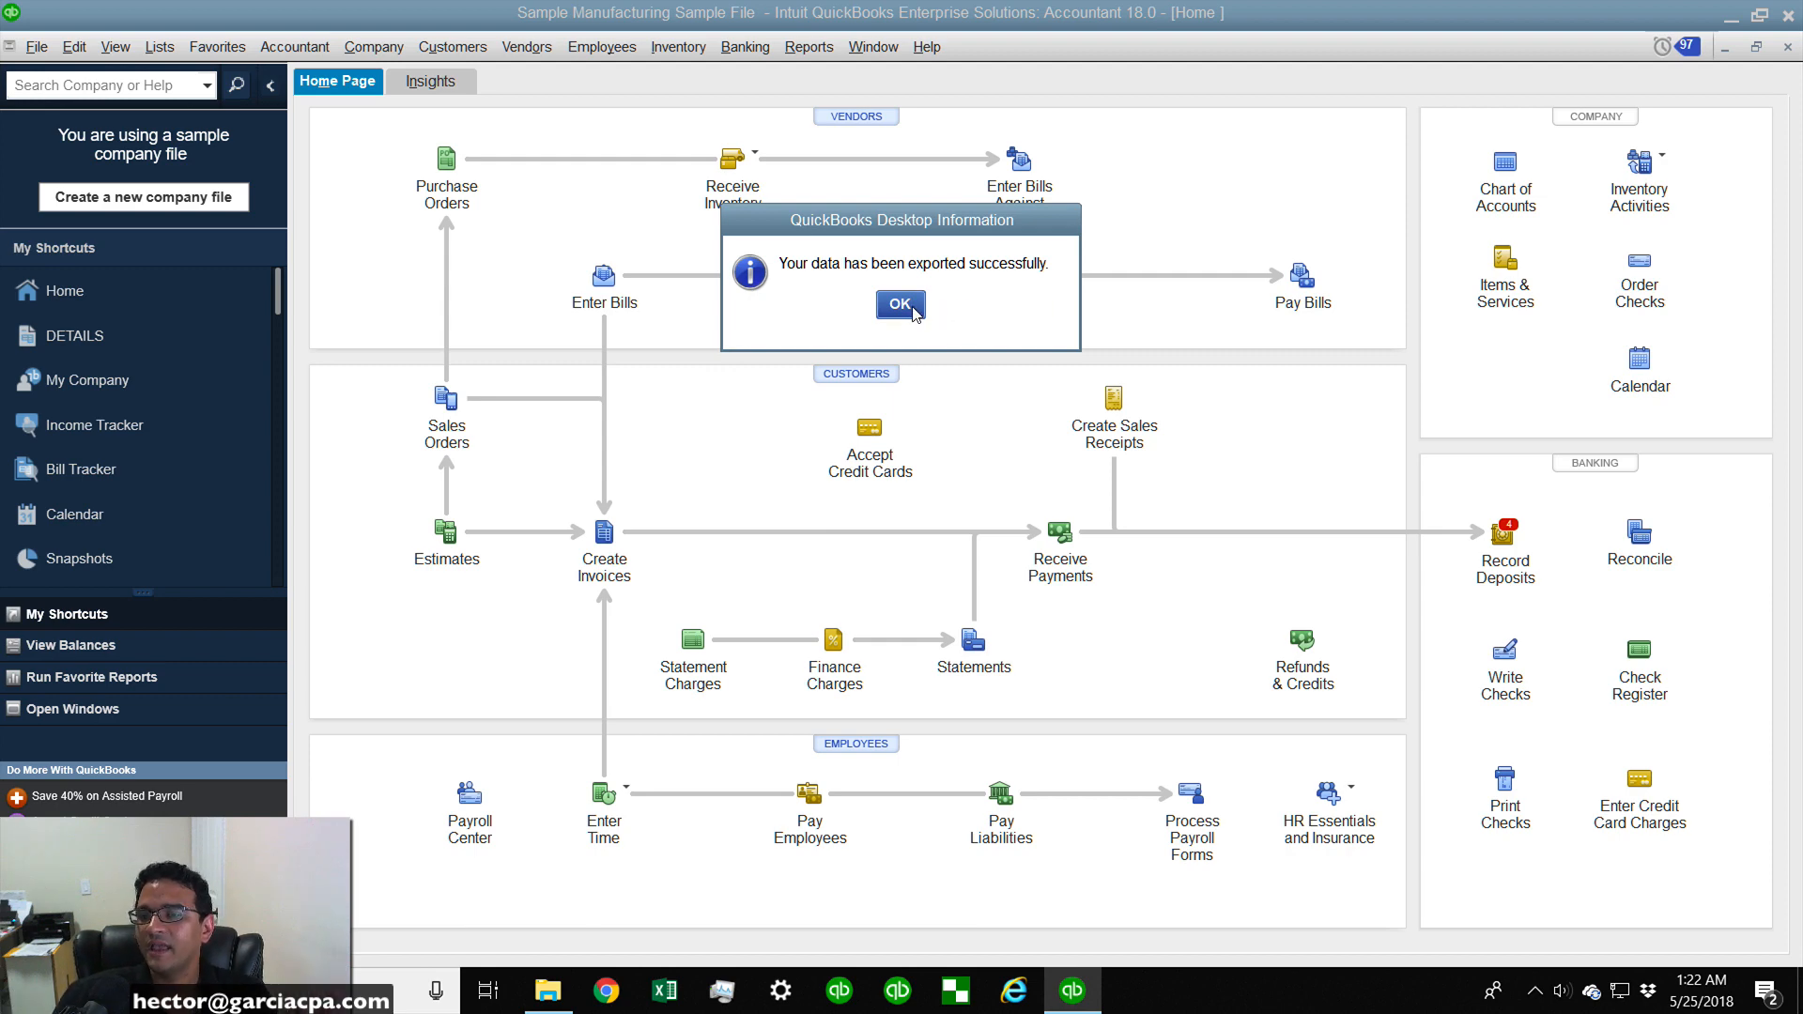
# Confirm the export, then view all transactions.IIF maximized in Excel, scrolling its TRNS, SPL and ENDTRNS rows.
pyautogui.click(900, 304)
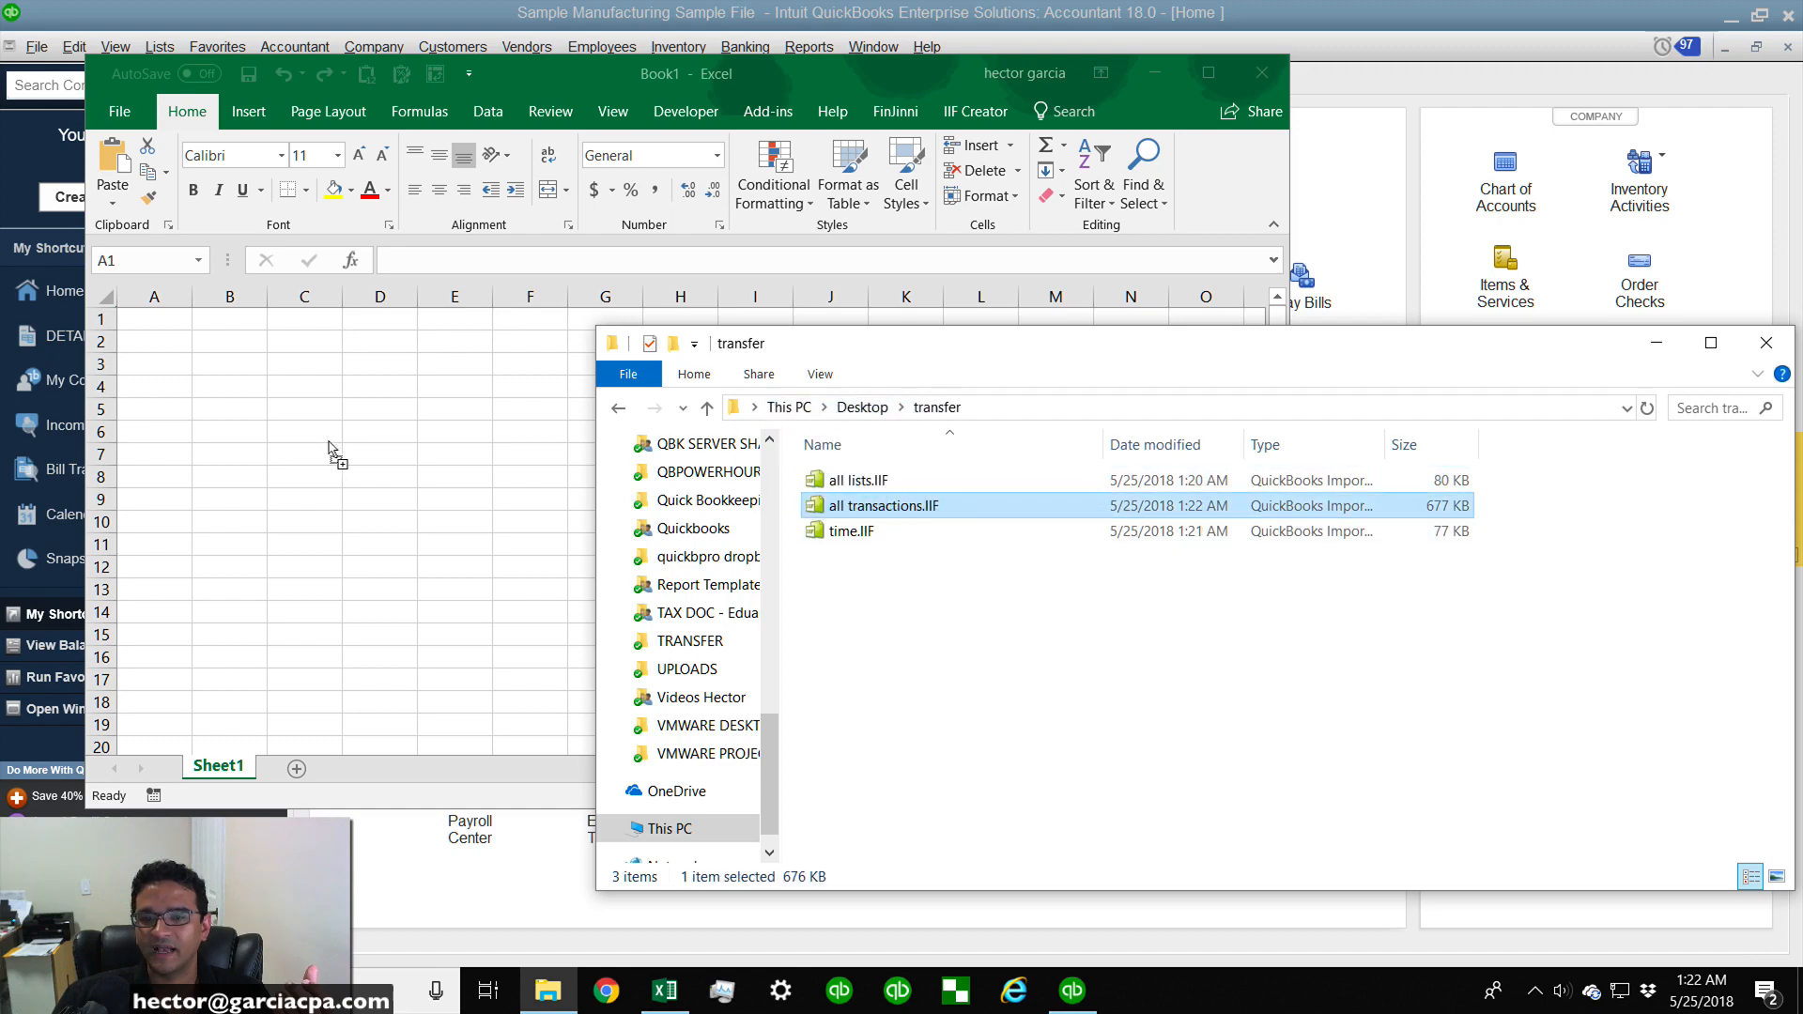
pyautogui.doubleClick(883, 505)
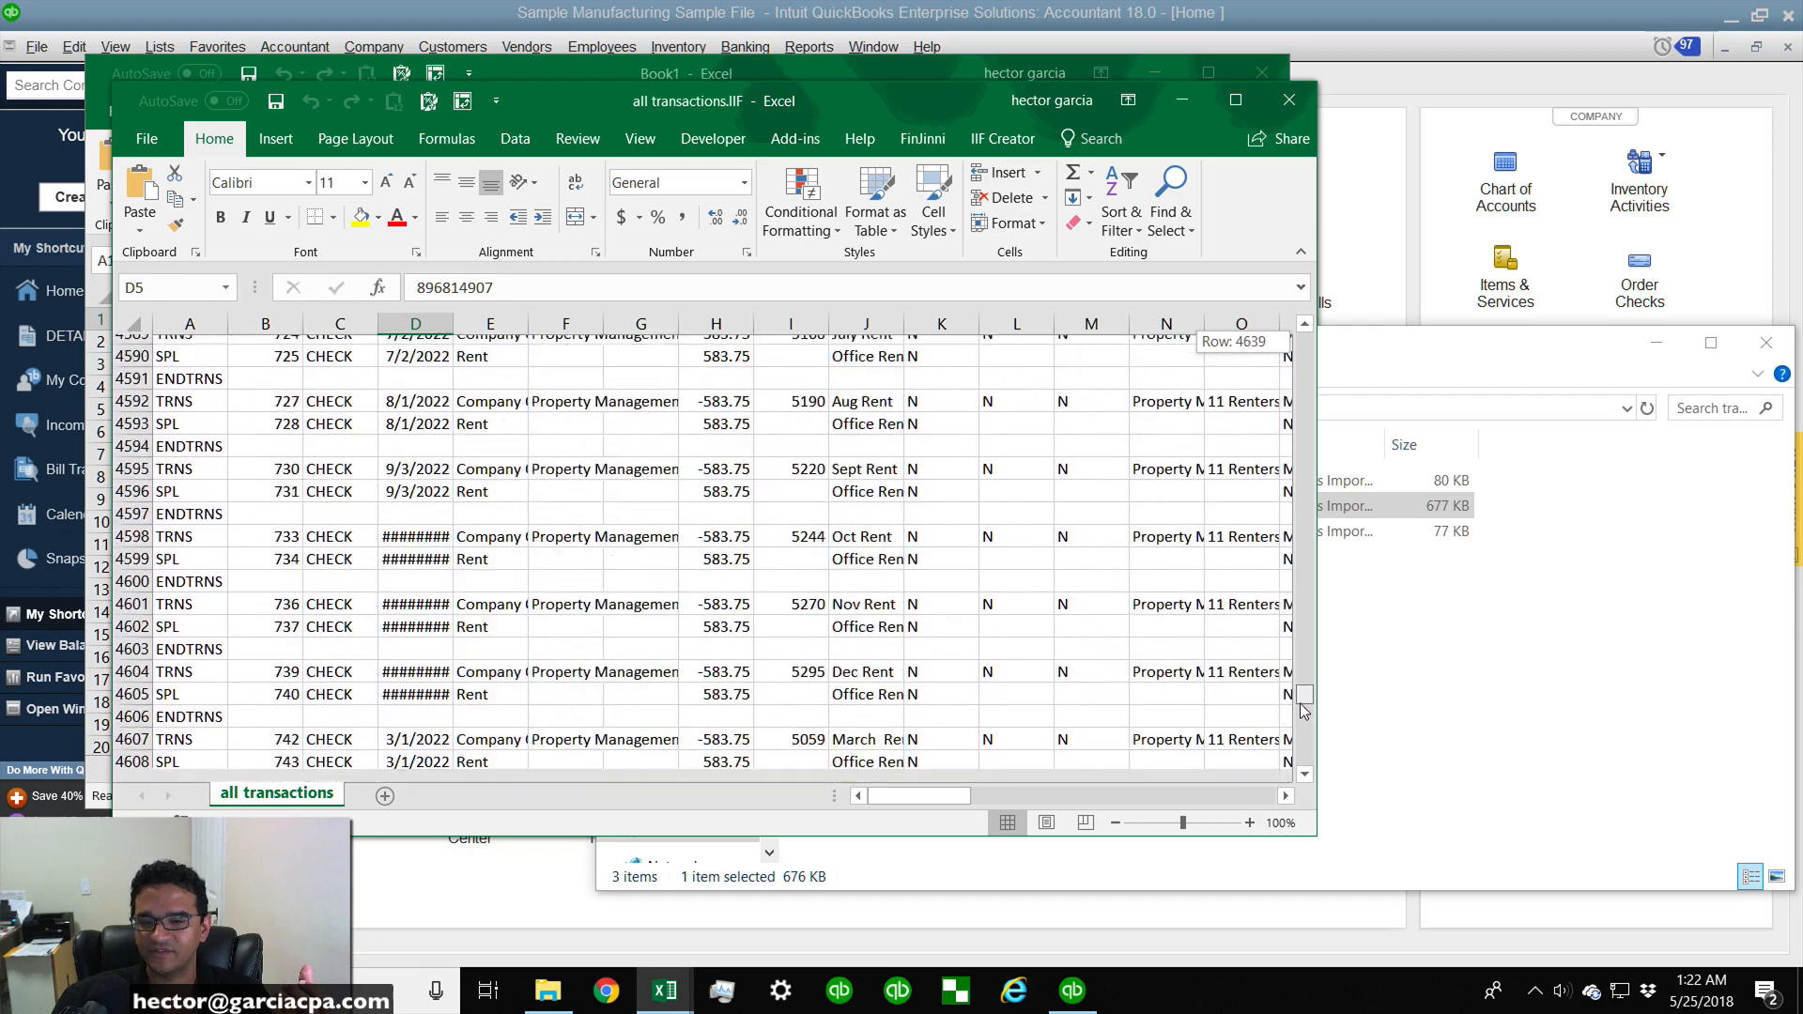
pyautogui.scroll(-3)
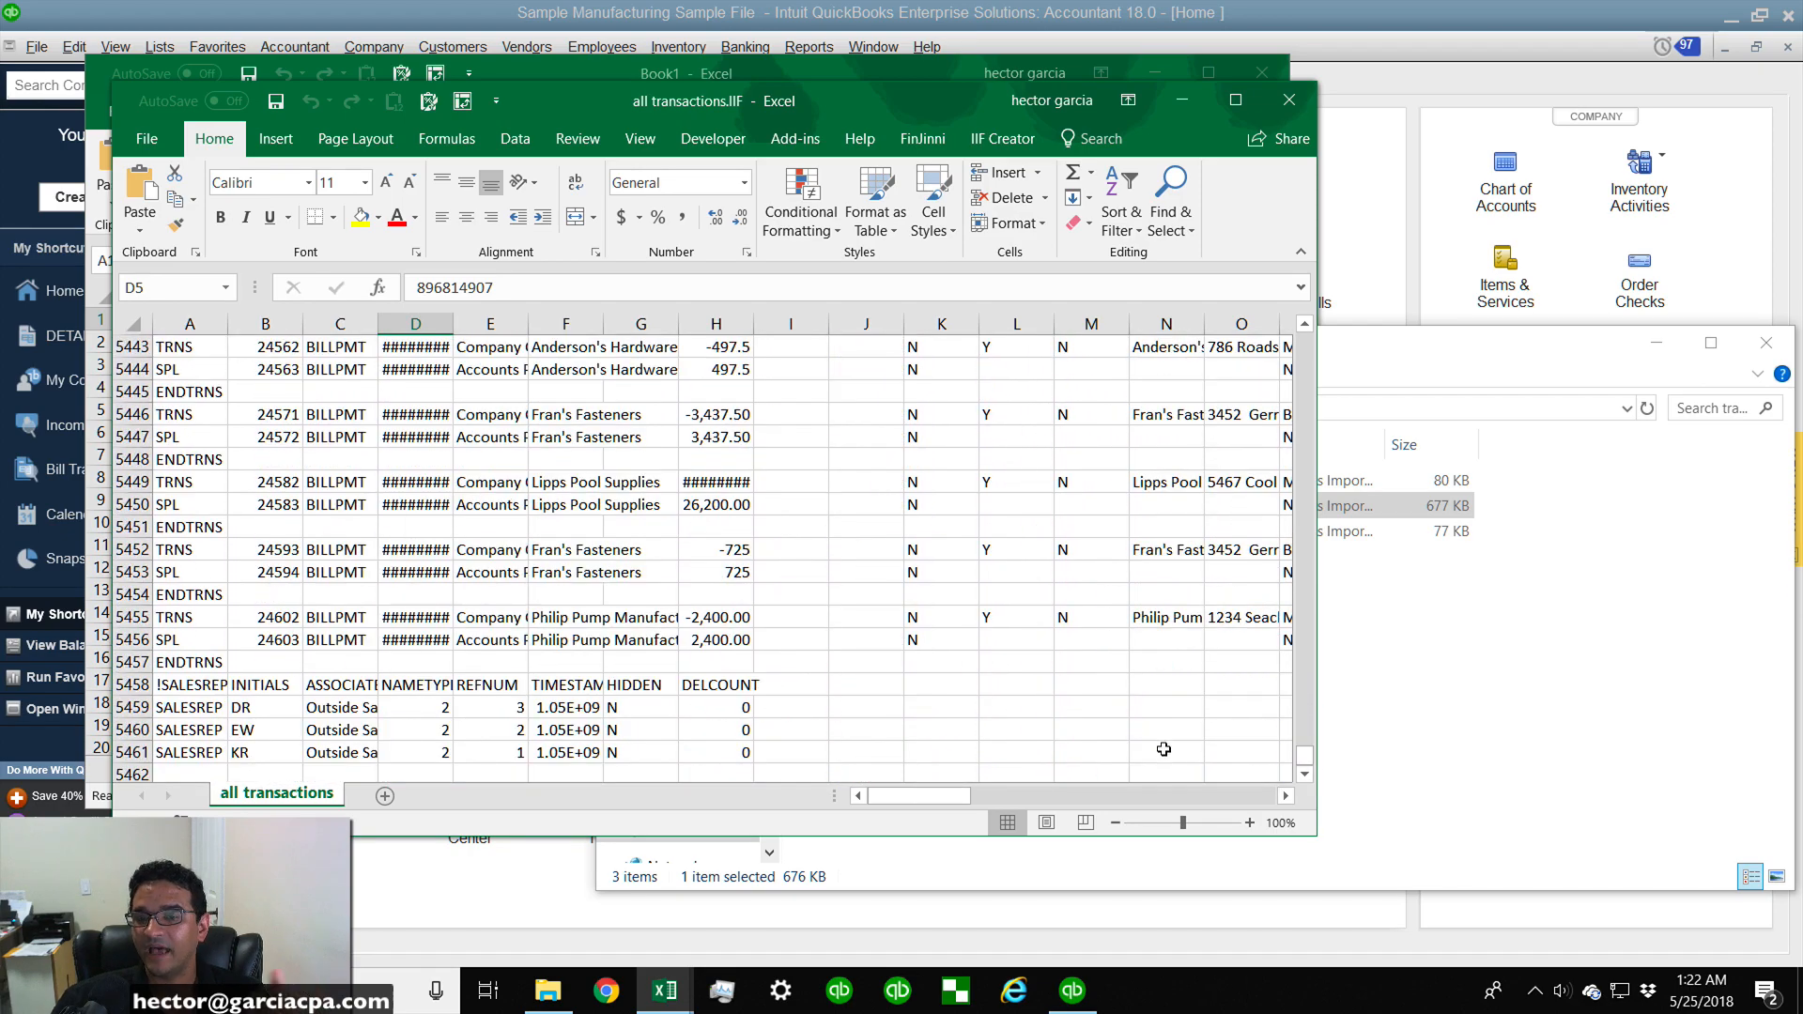
pyautogui.click(1236, 100)
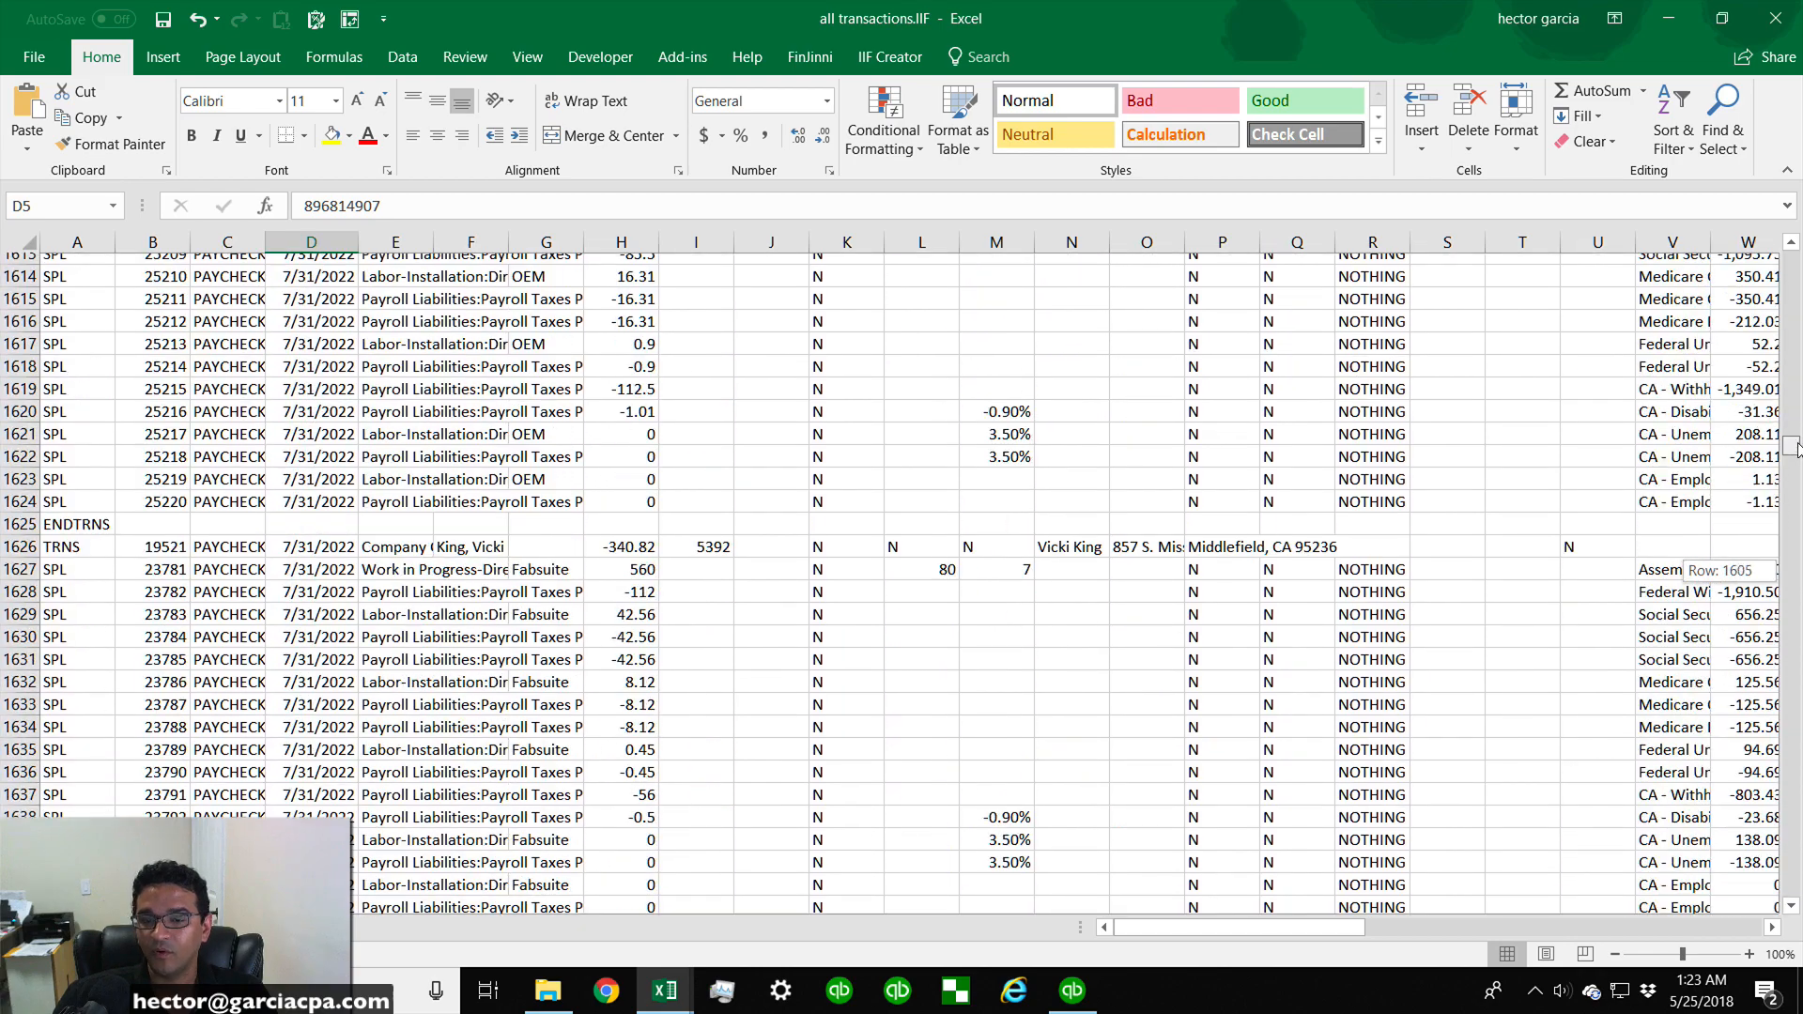
pyautogui.moveTo(1790, 447); pyautogui.dragTo(1790, 352)
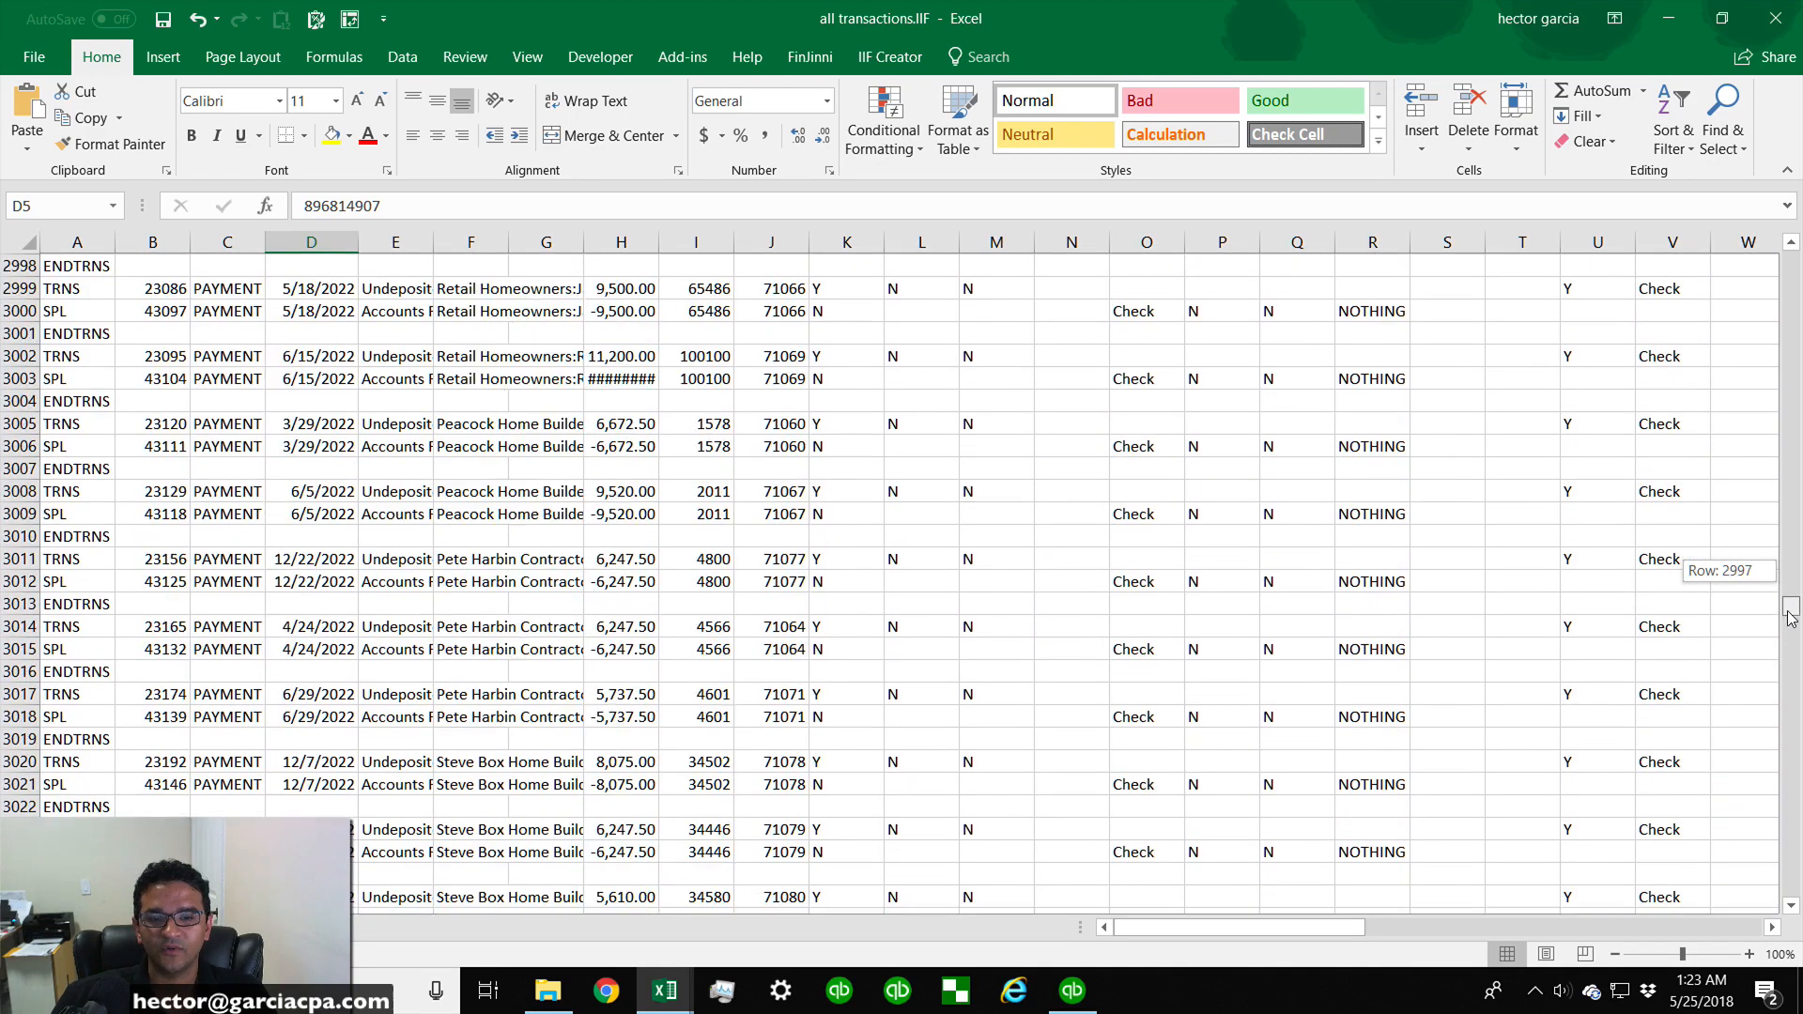
pyautogui.scroll(-3)
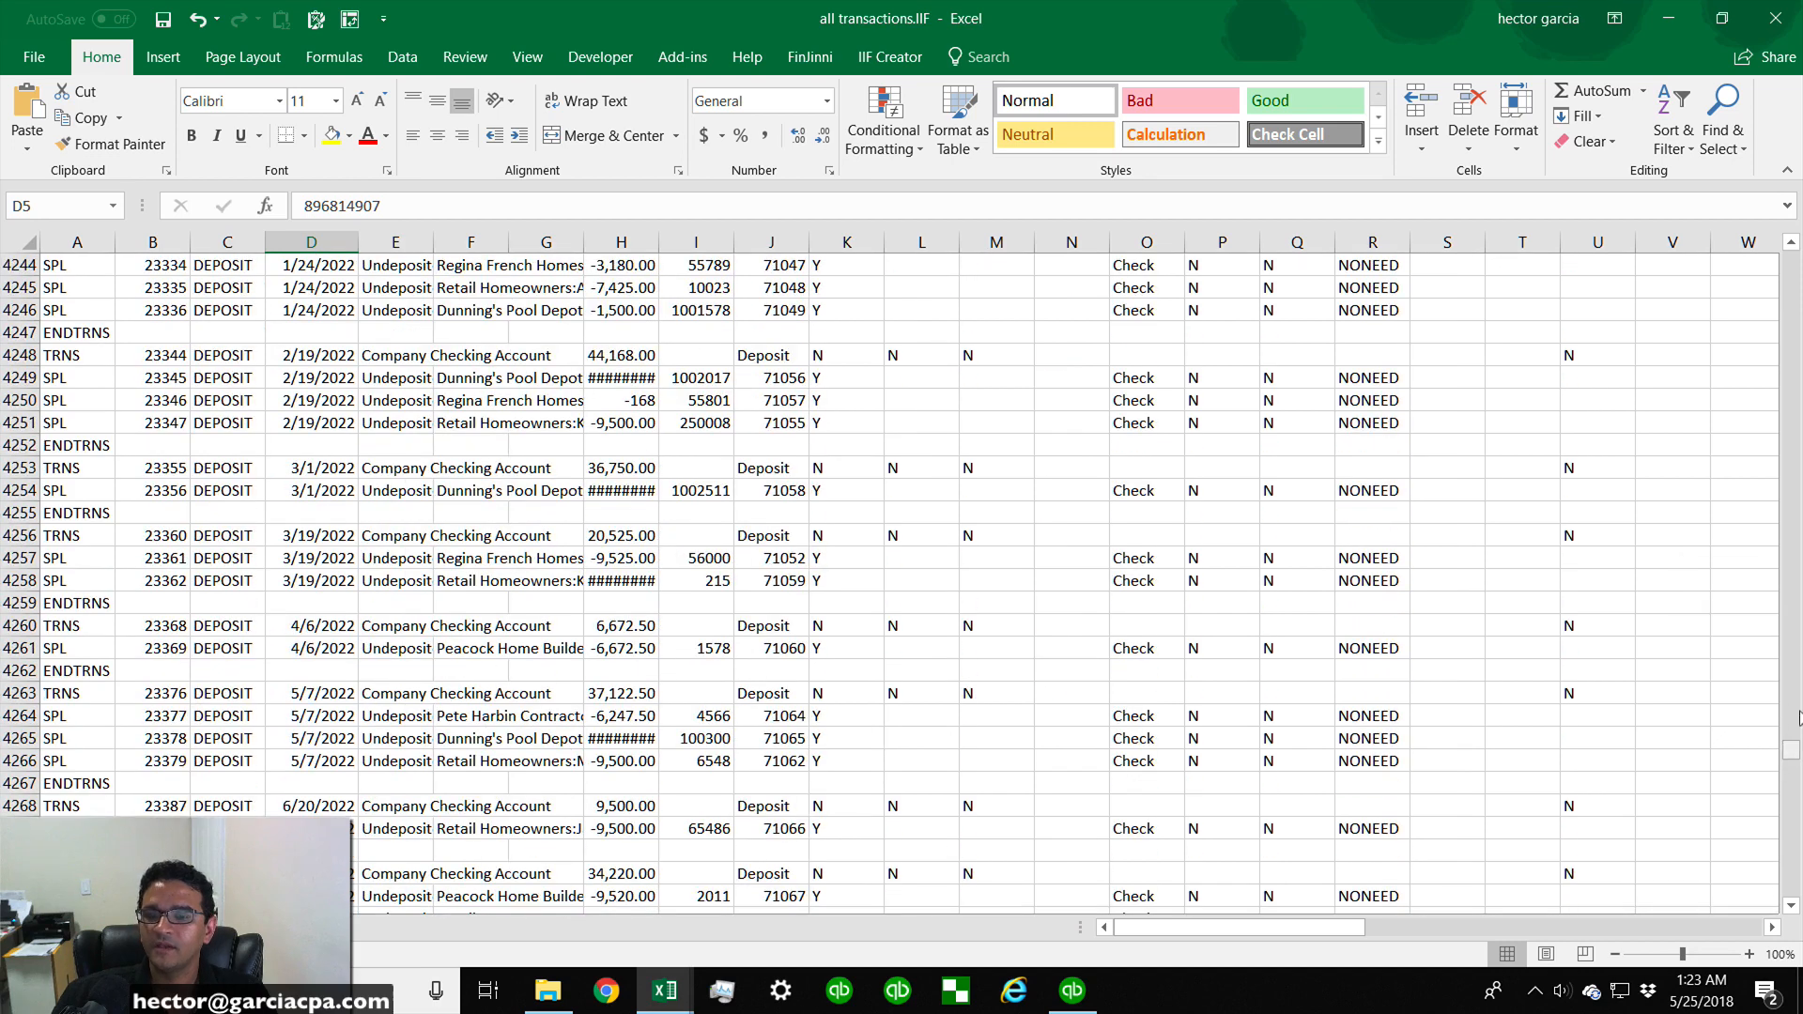
# Close the transactions workbook without saving, then close the sample company via File > Close Company.
pyautogui.click(1780, 17)
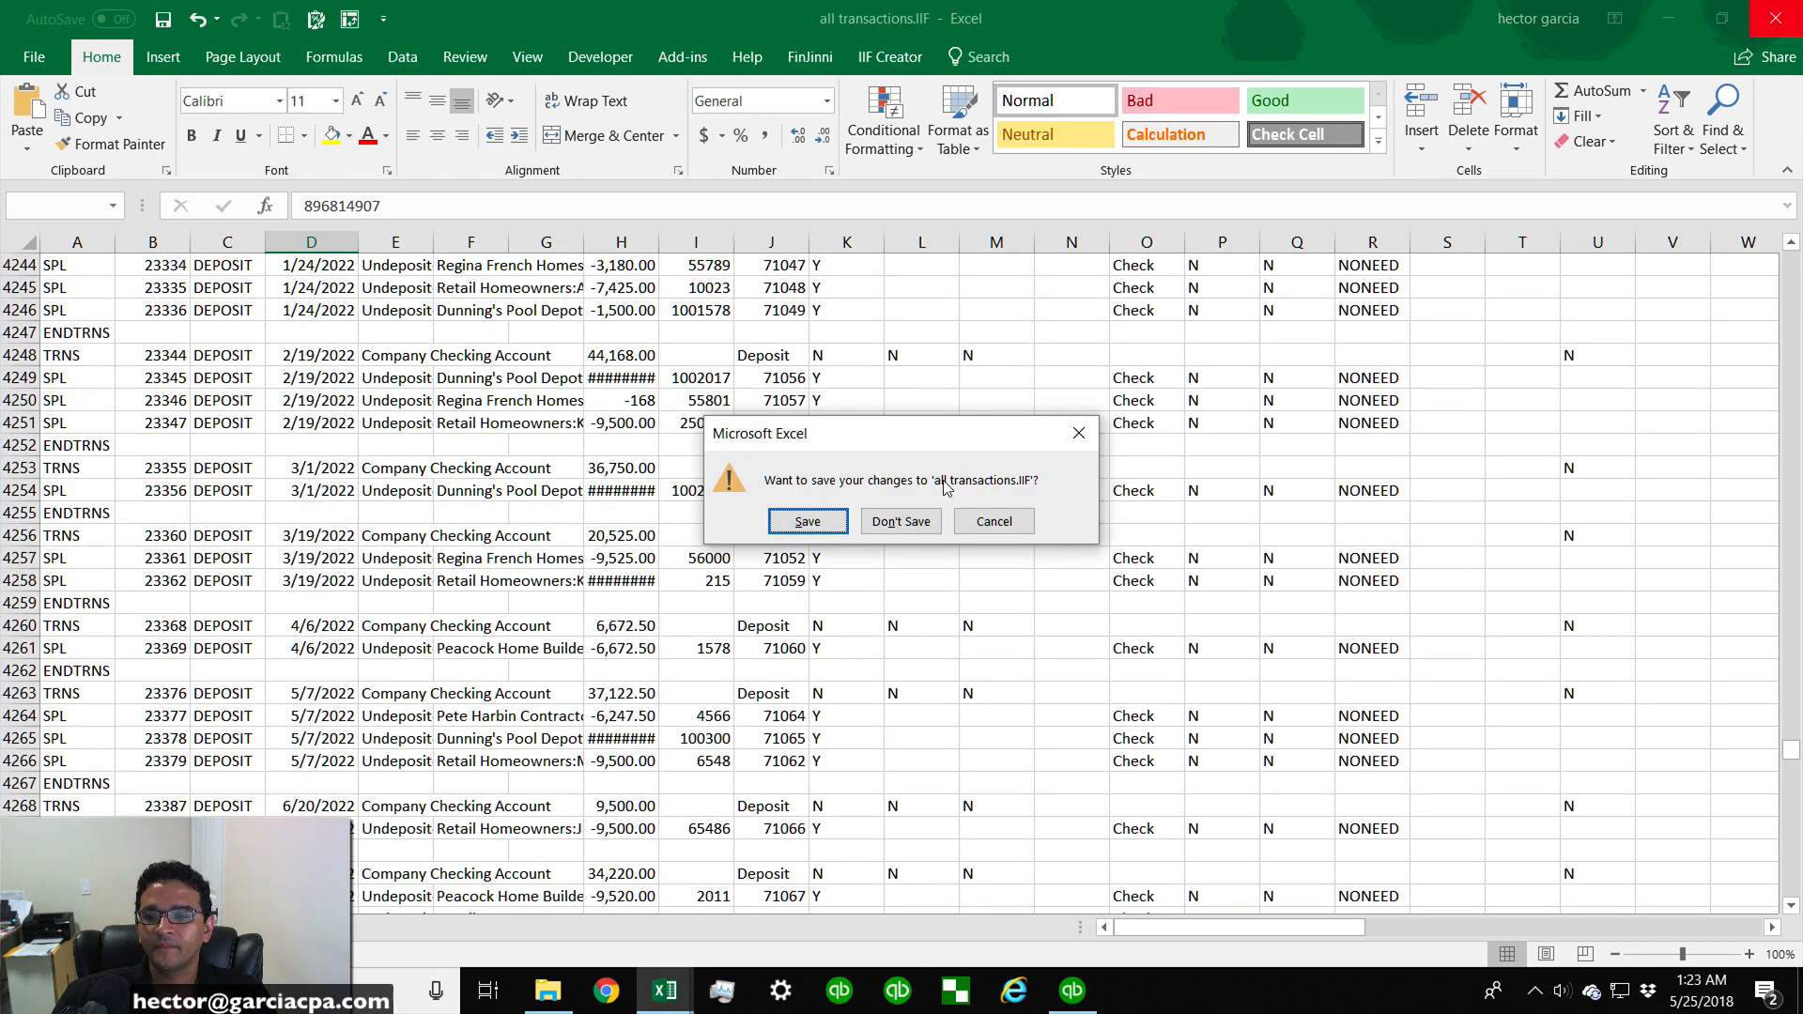
pyautogui.click(901, 522)
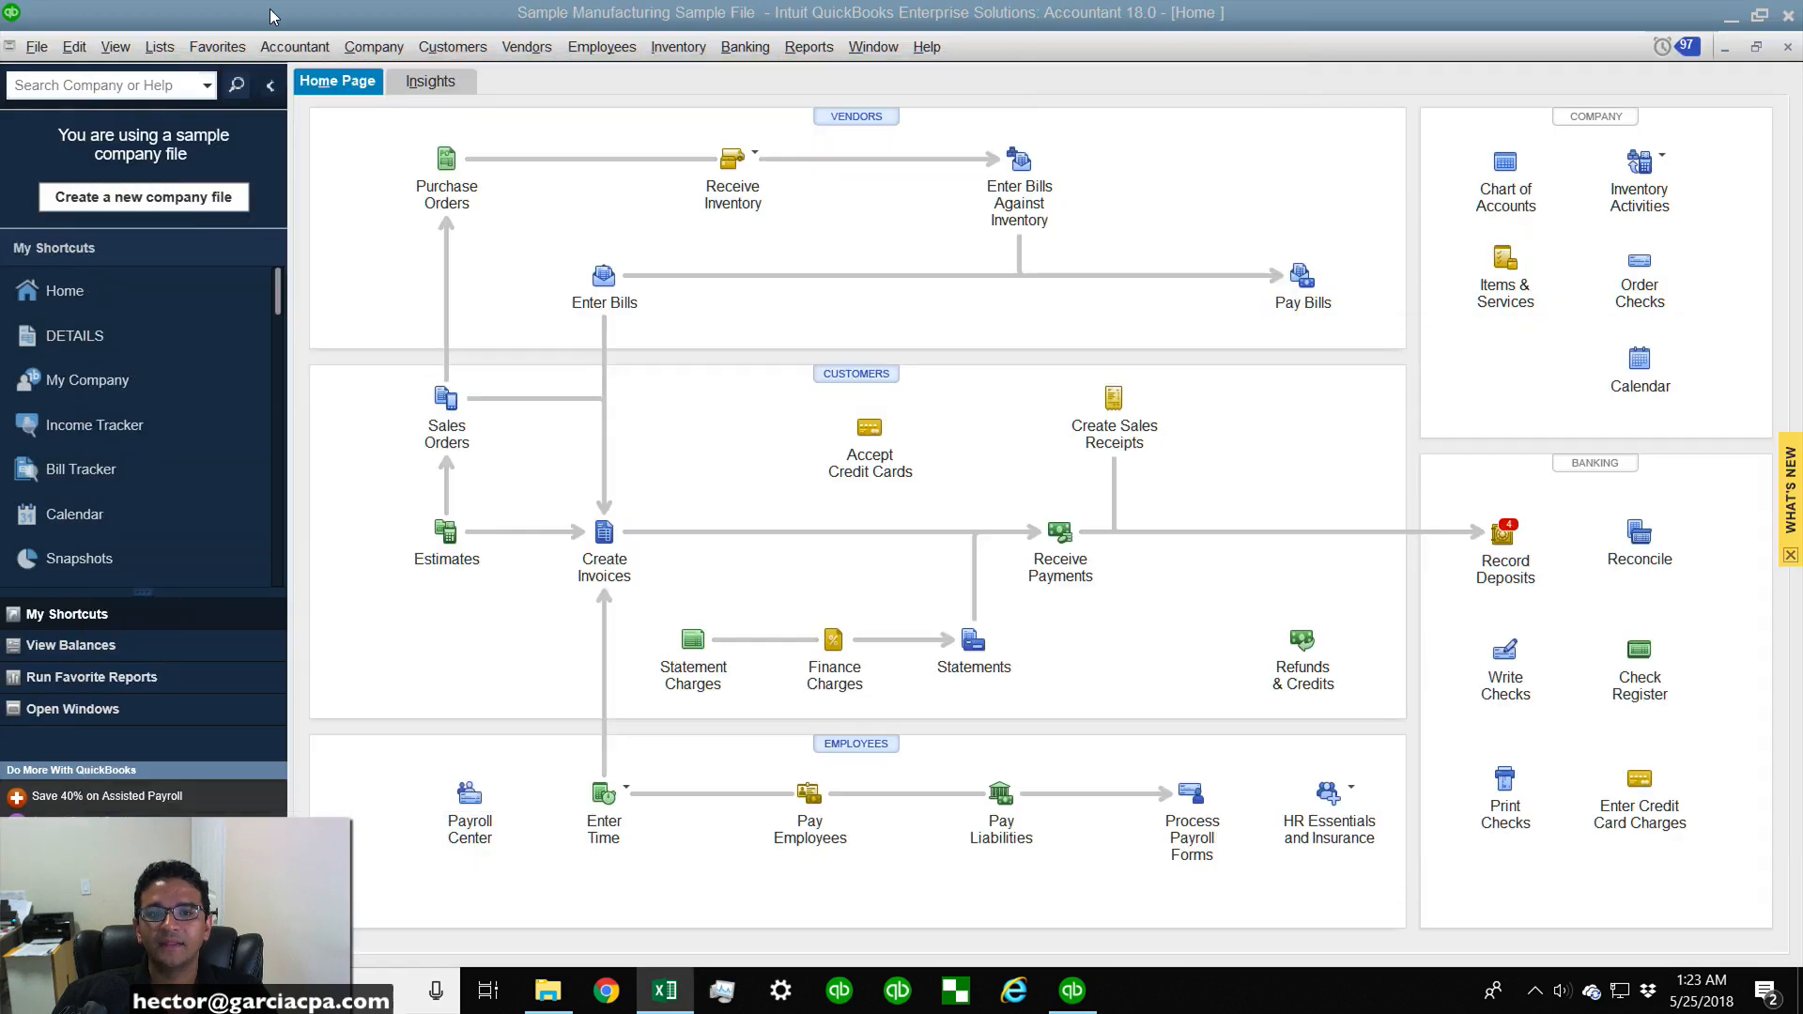
pyautogui.click(38, 45)
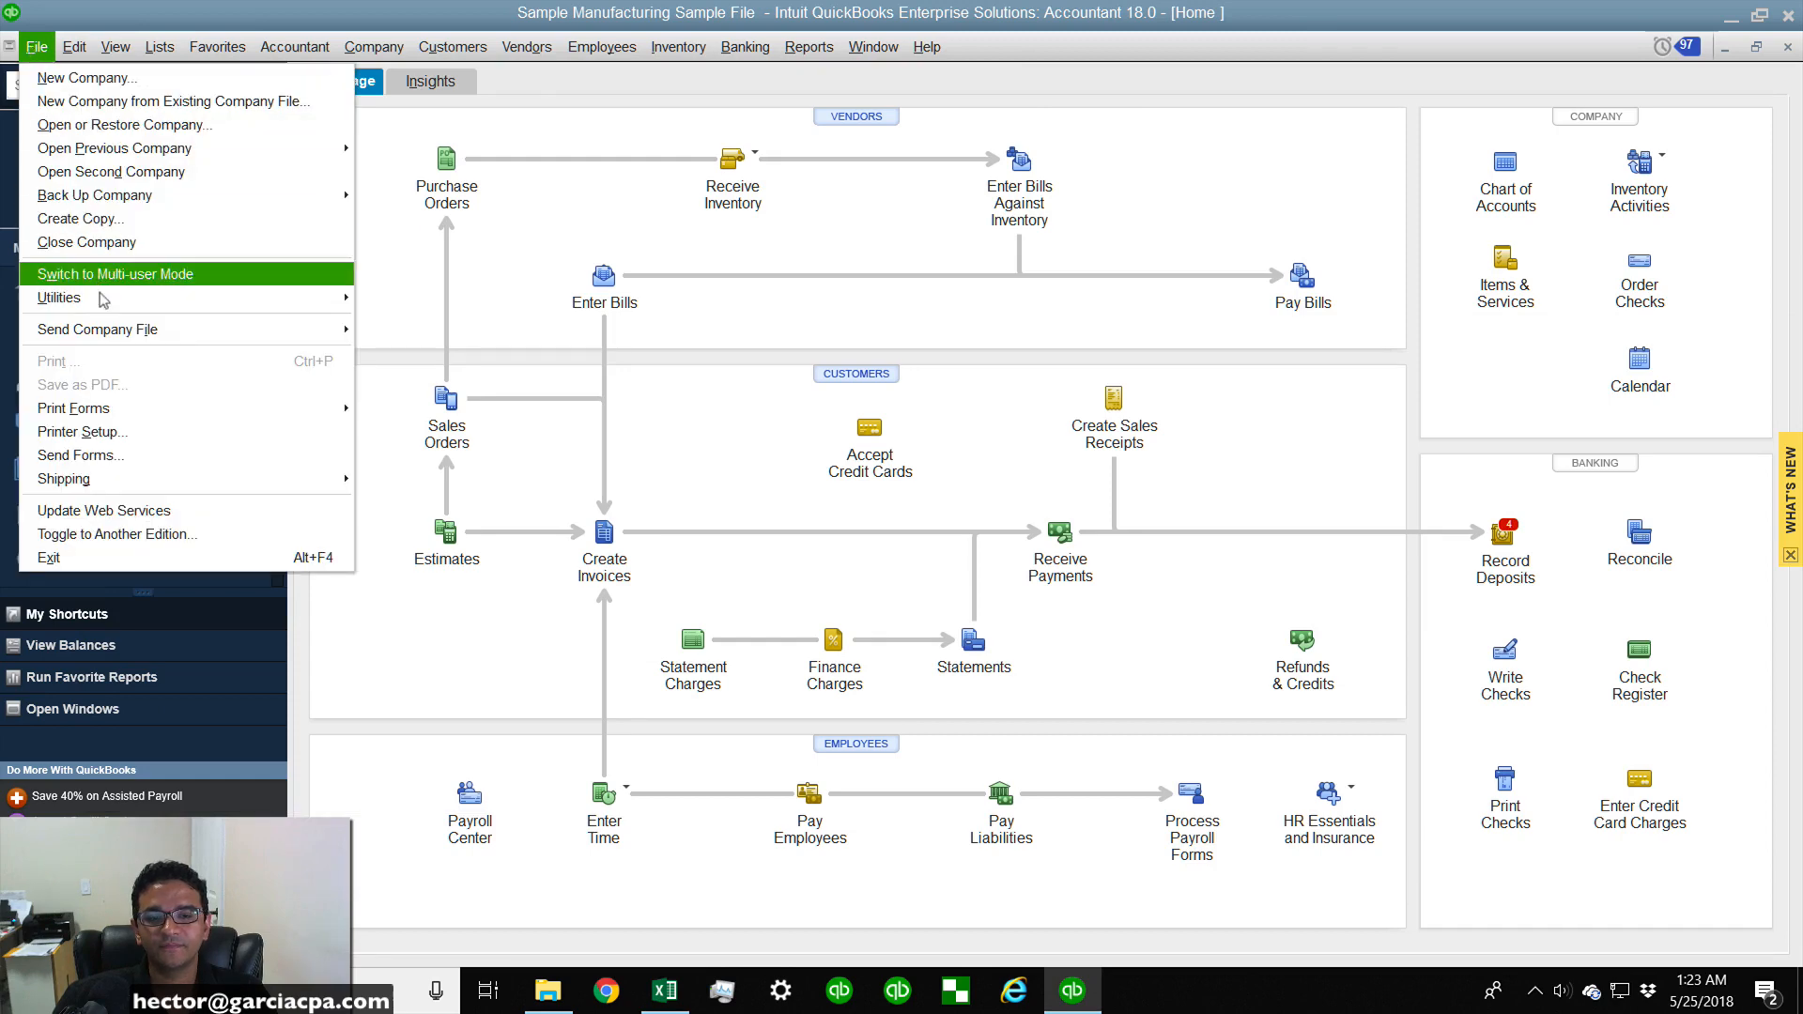
pyautogui.moveTo(111, 243)
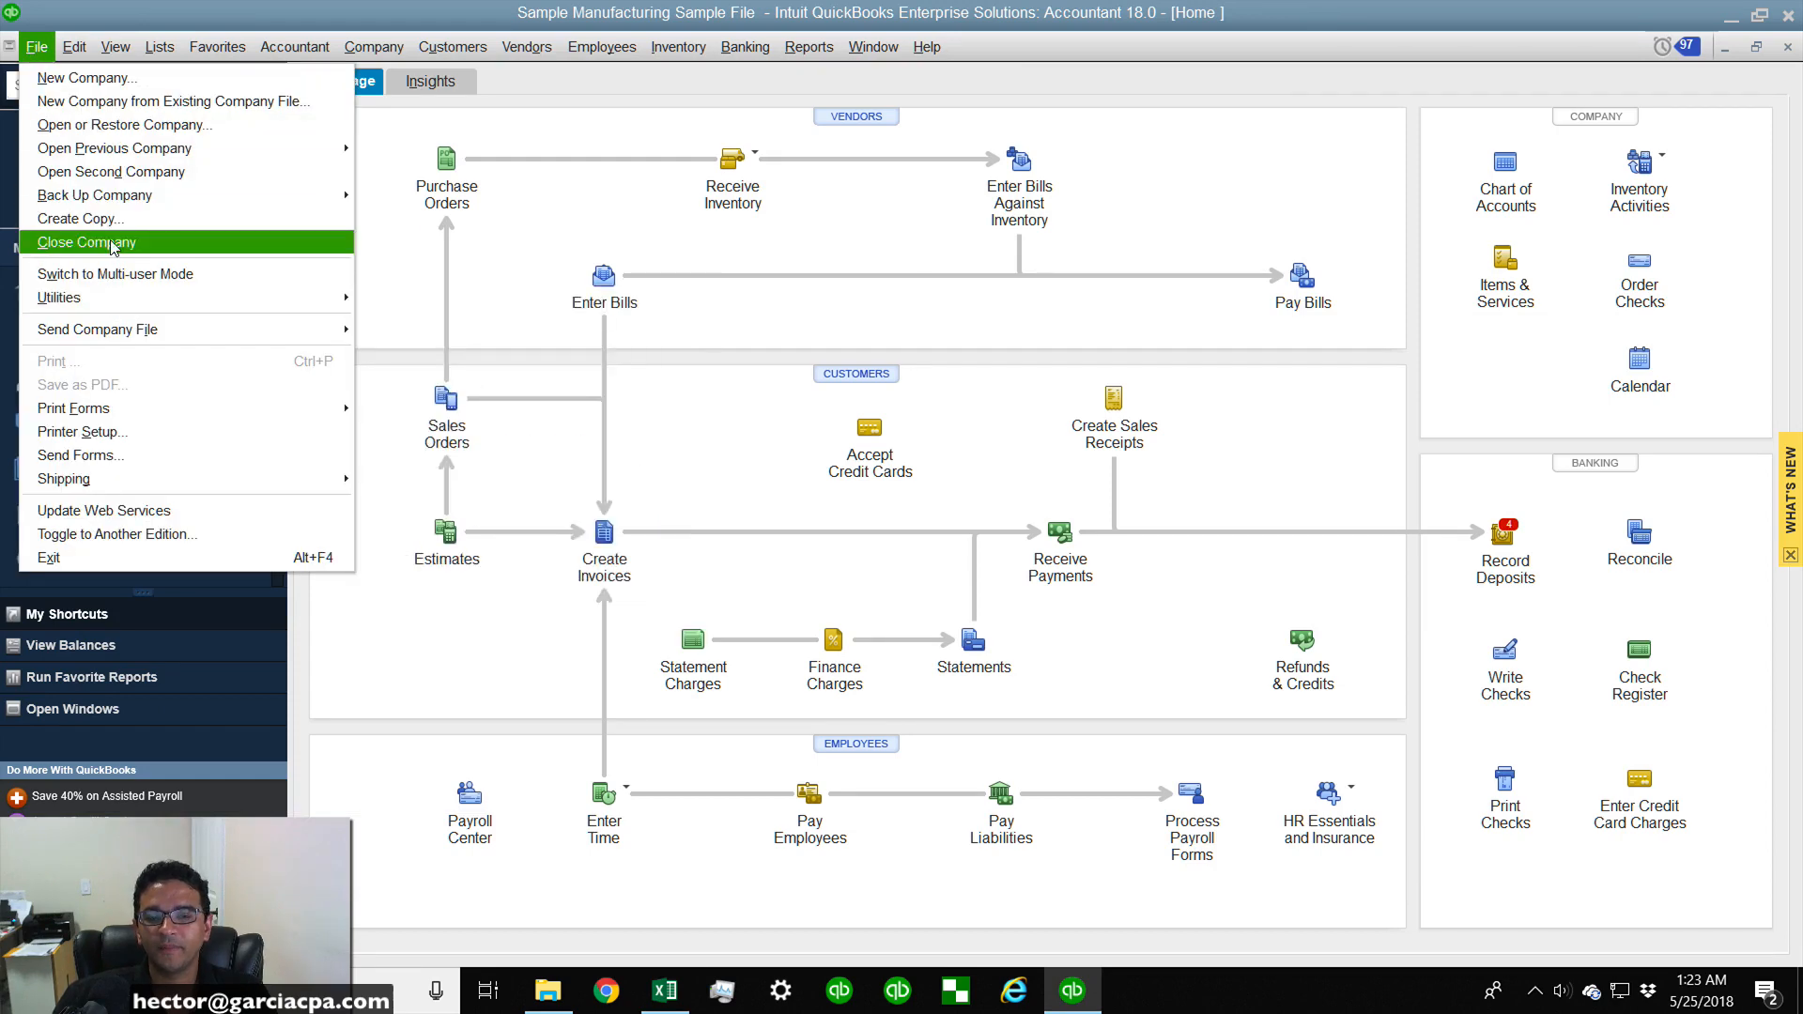
pyautogui.click(84, 243)
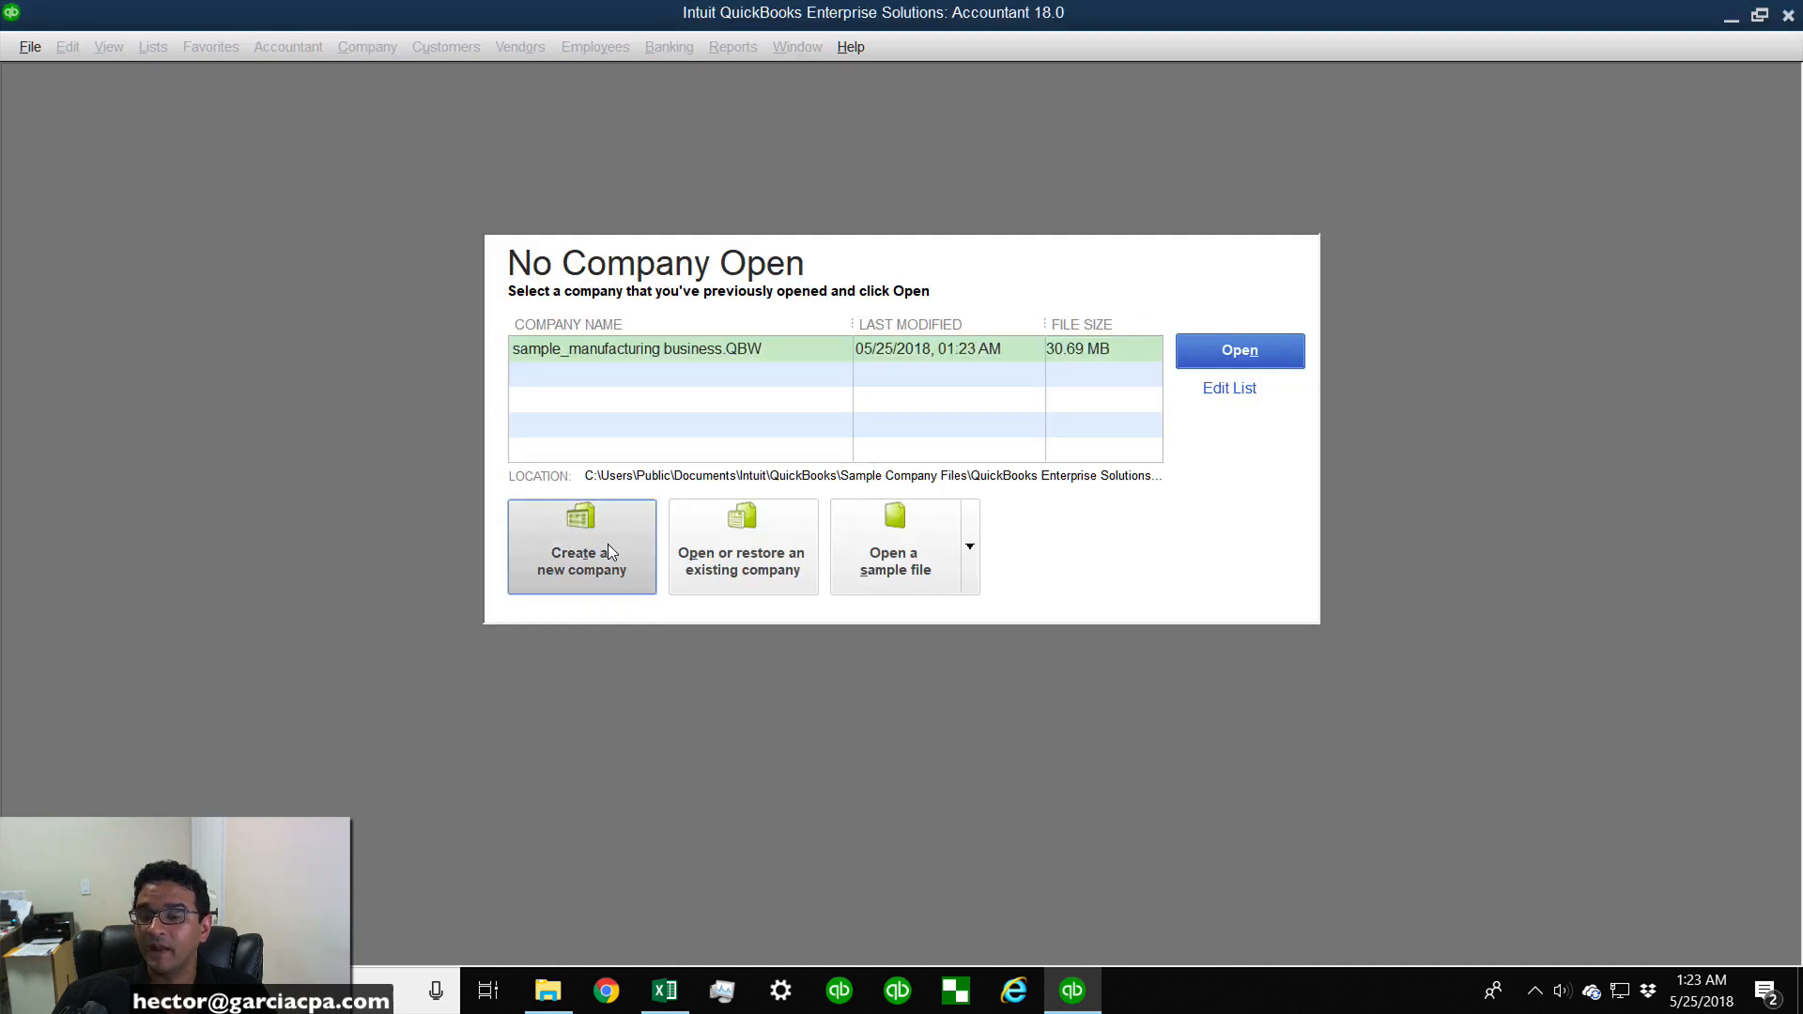
# Express Start a company 'new-blank', Accounting or Bookkeeping, Sole Proprietorship, and land on its Home page.
pyautogui.click(582, 549)
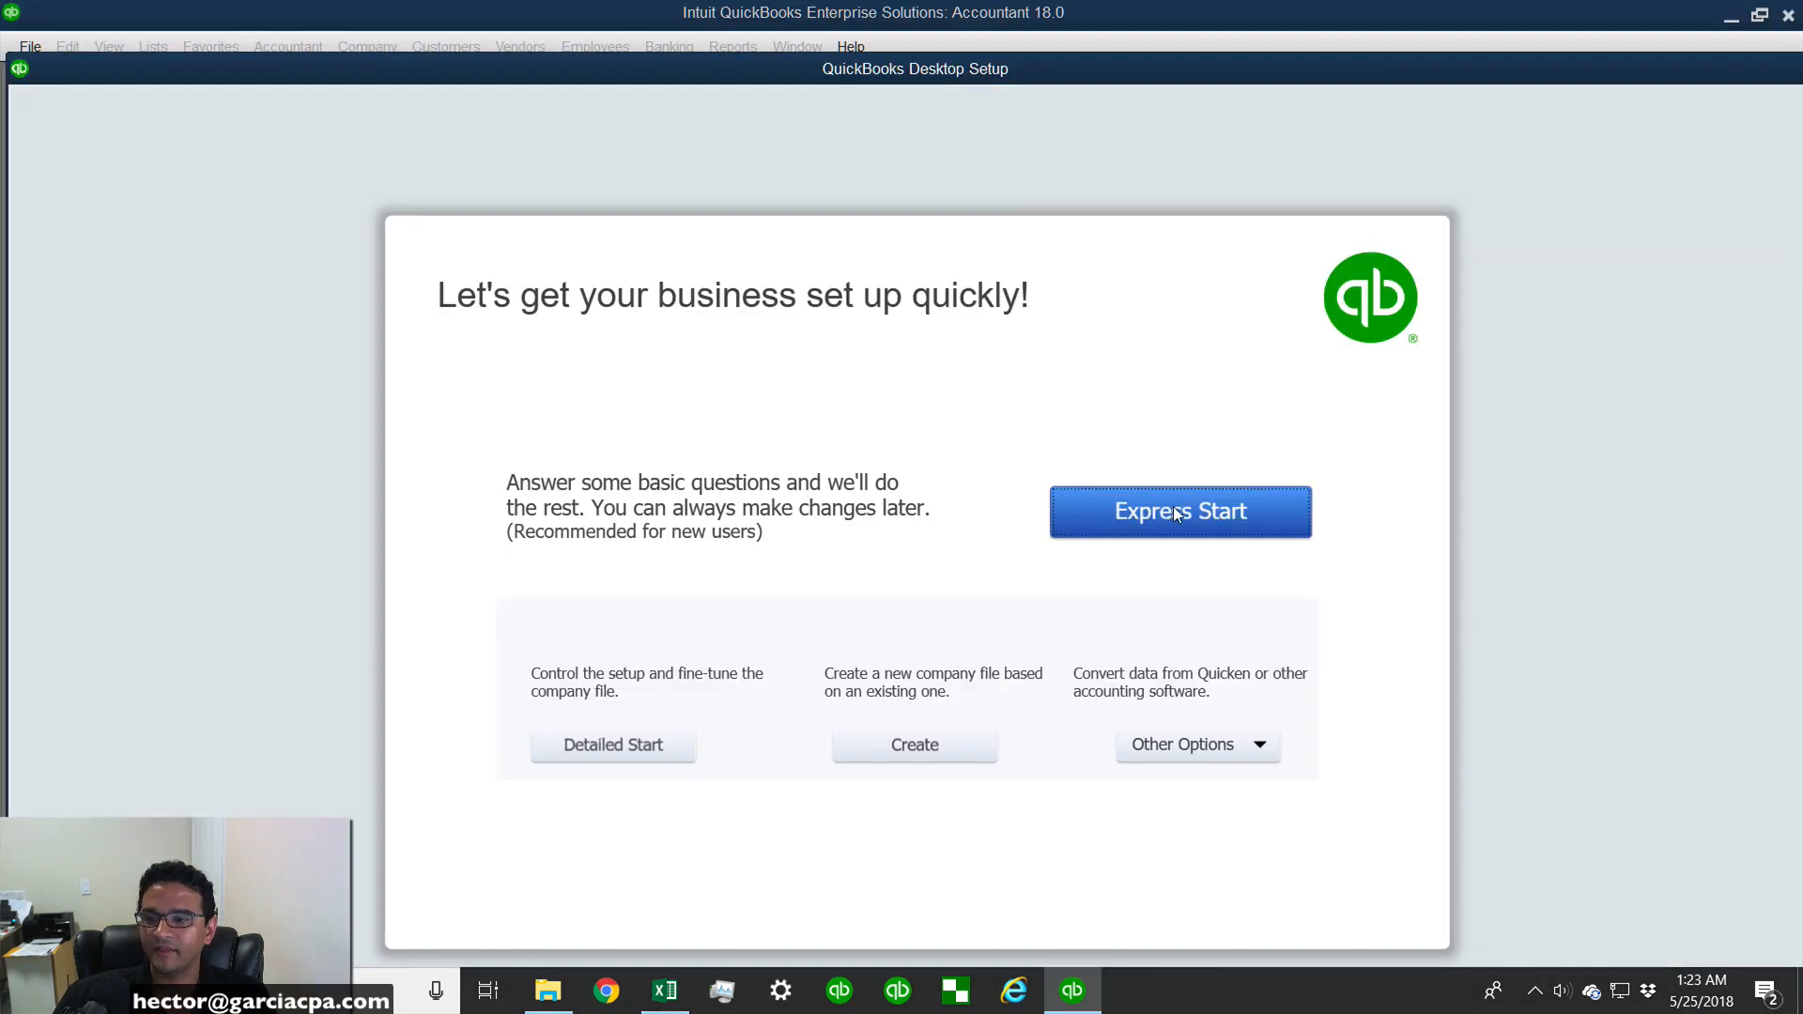
pyautogui.click(1180, 511)
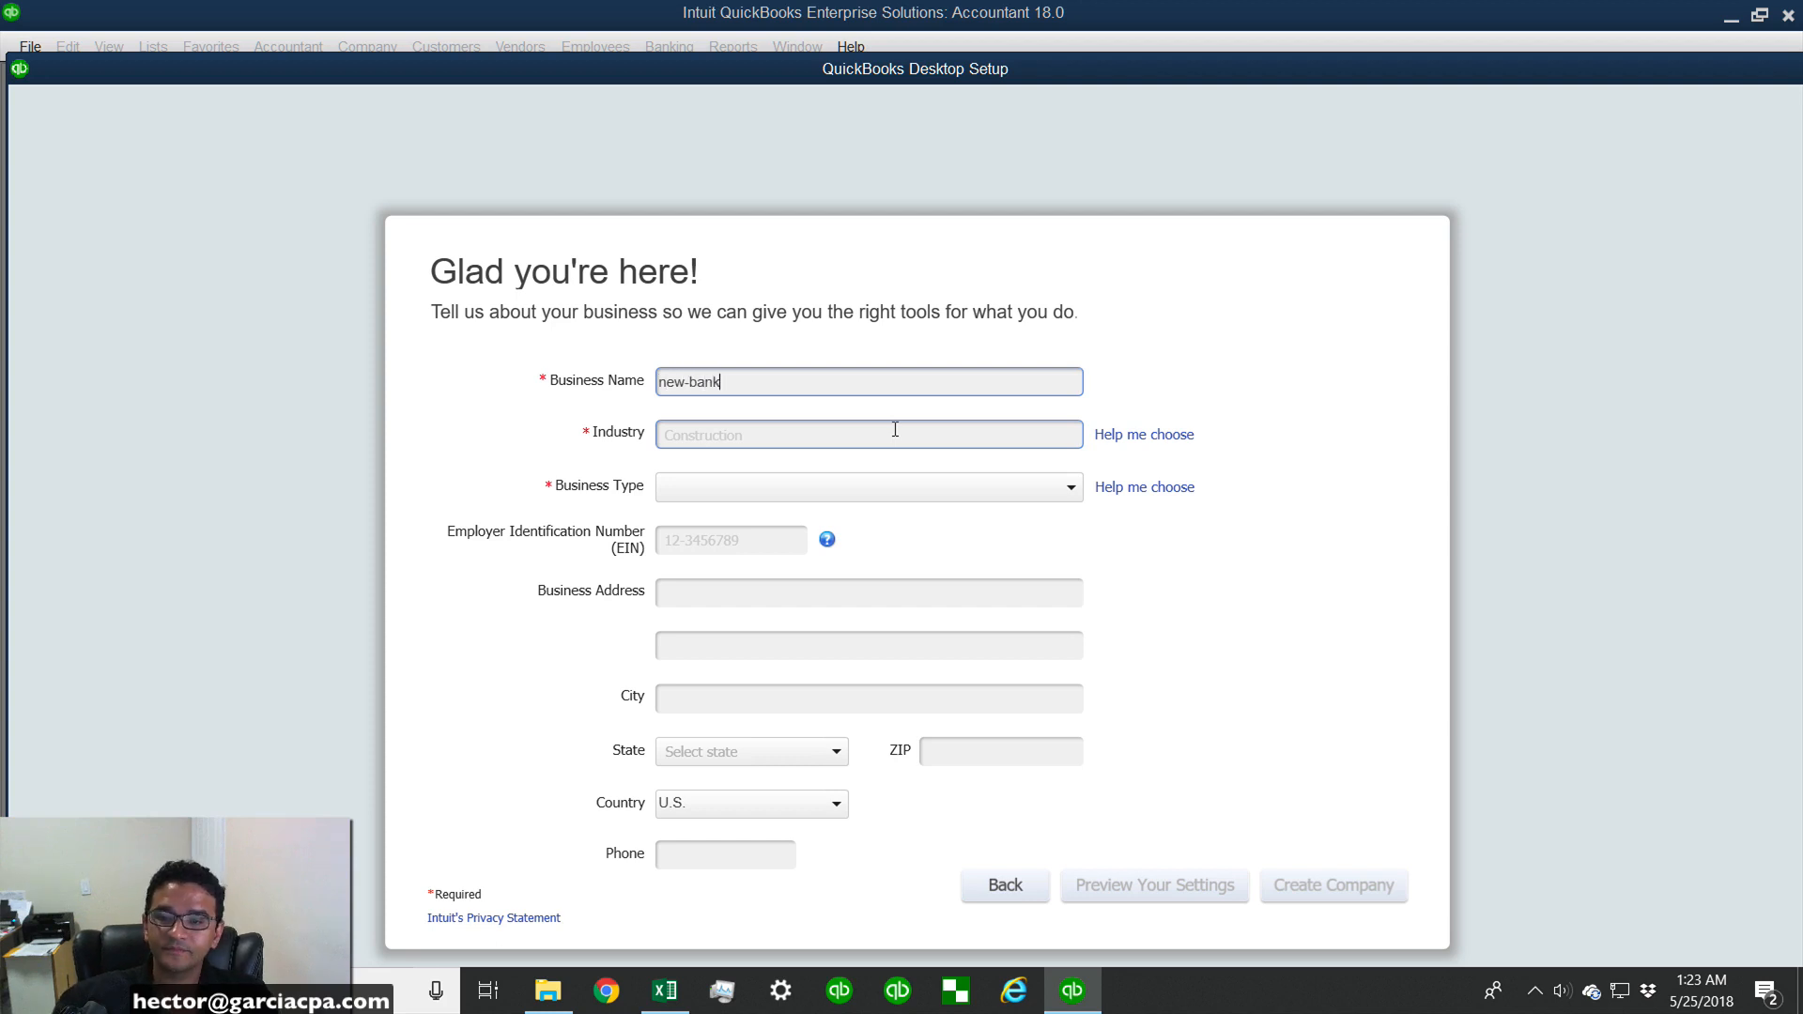
pyautogui.write('new-blan')
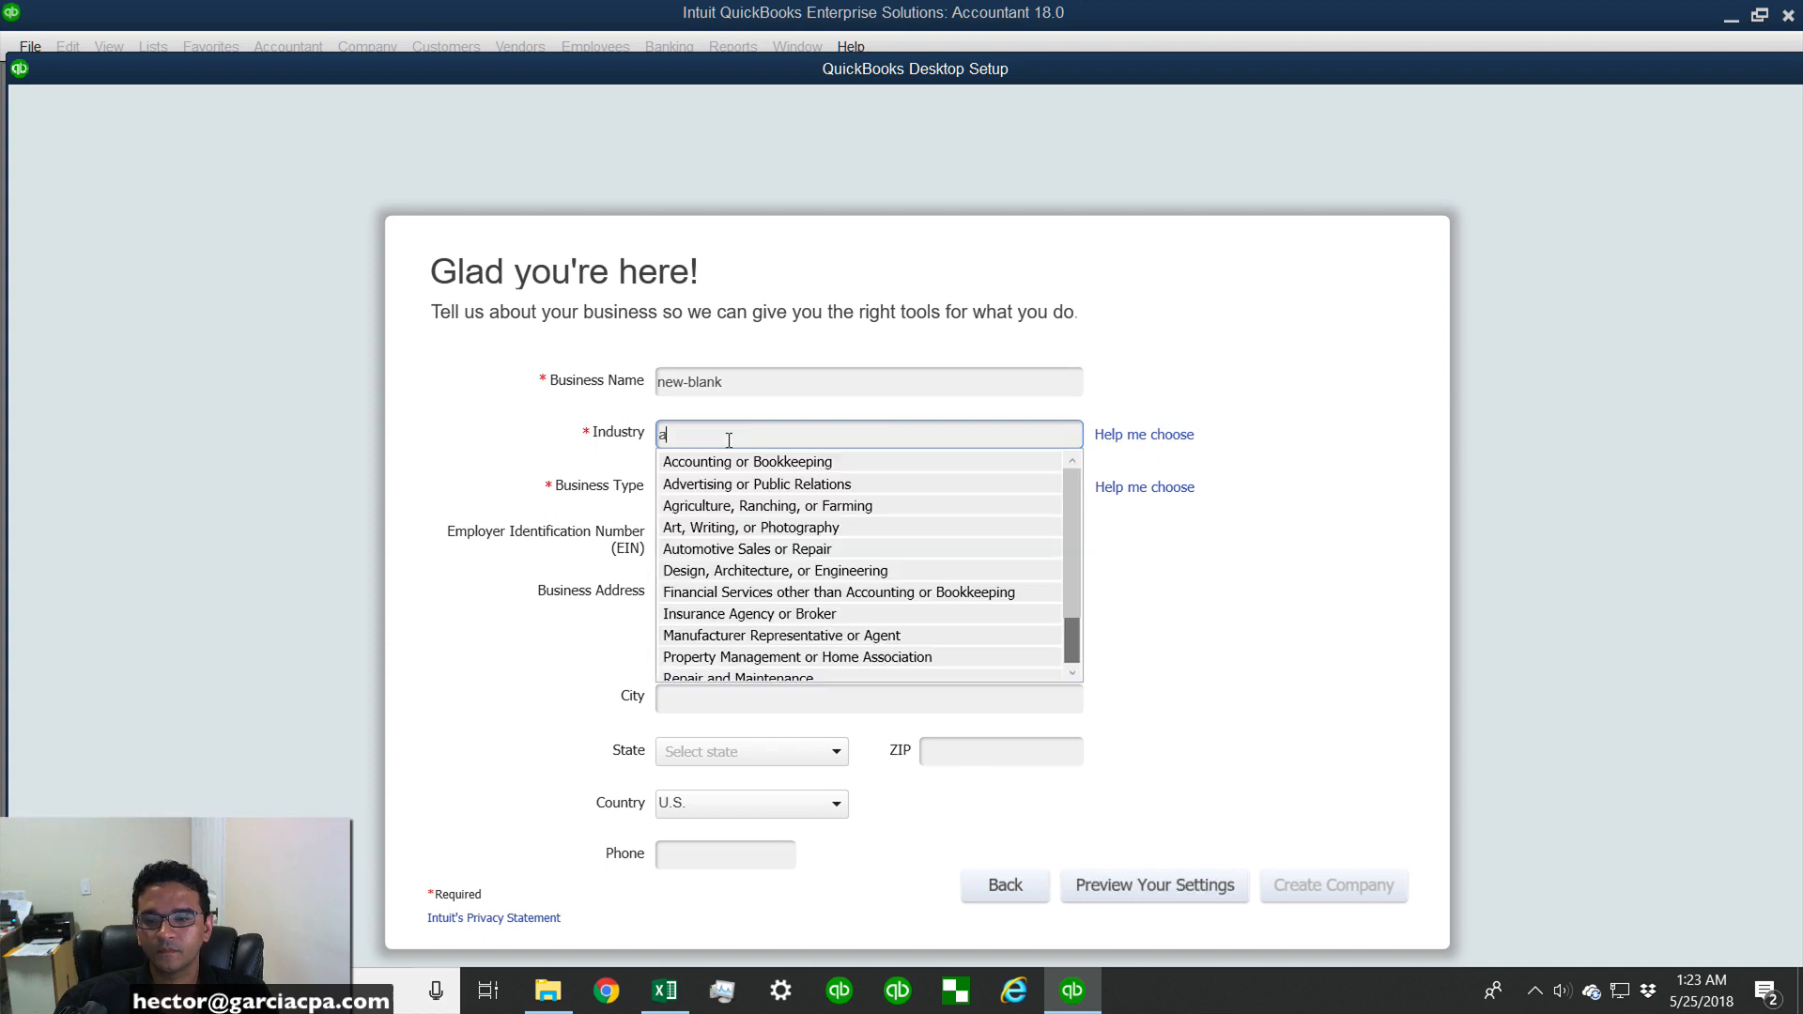
pyautogui.click(748, 462)
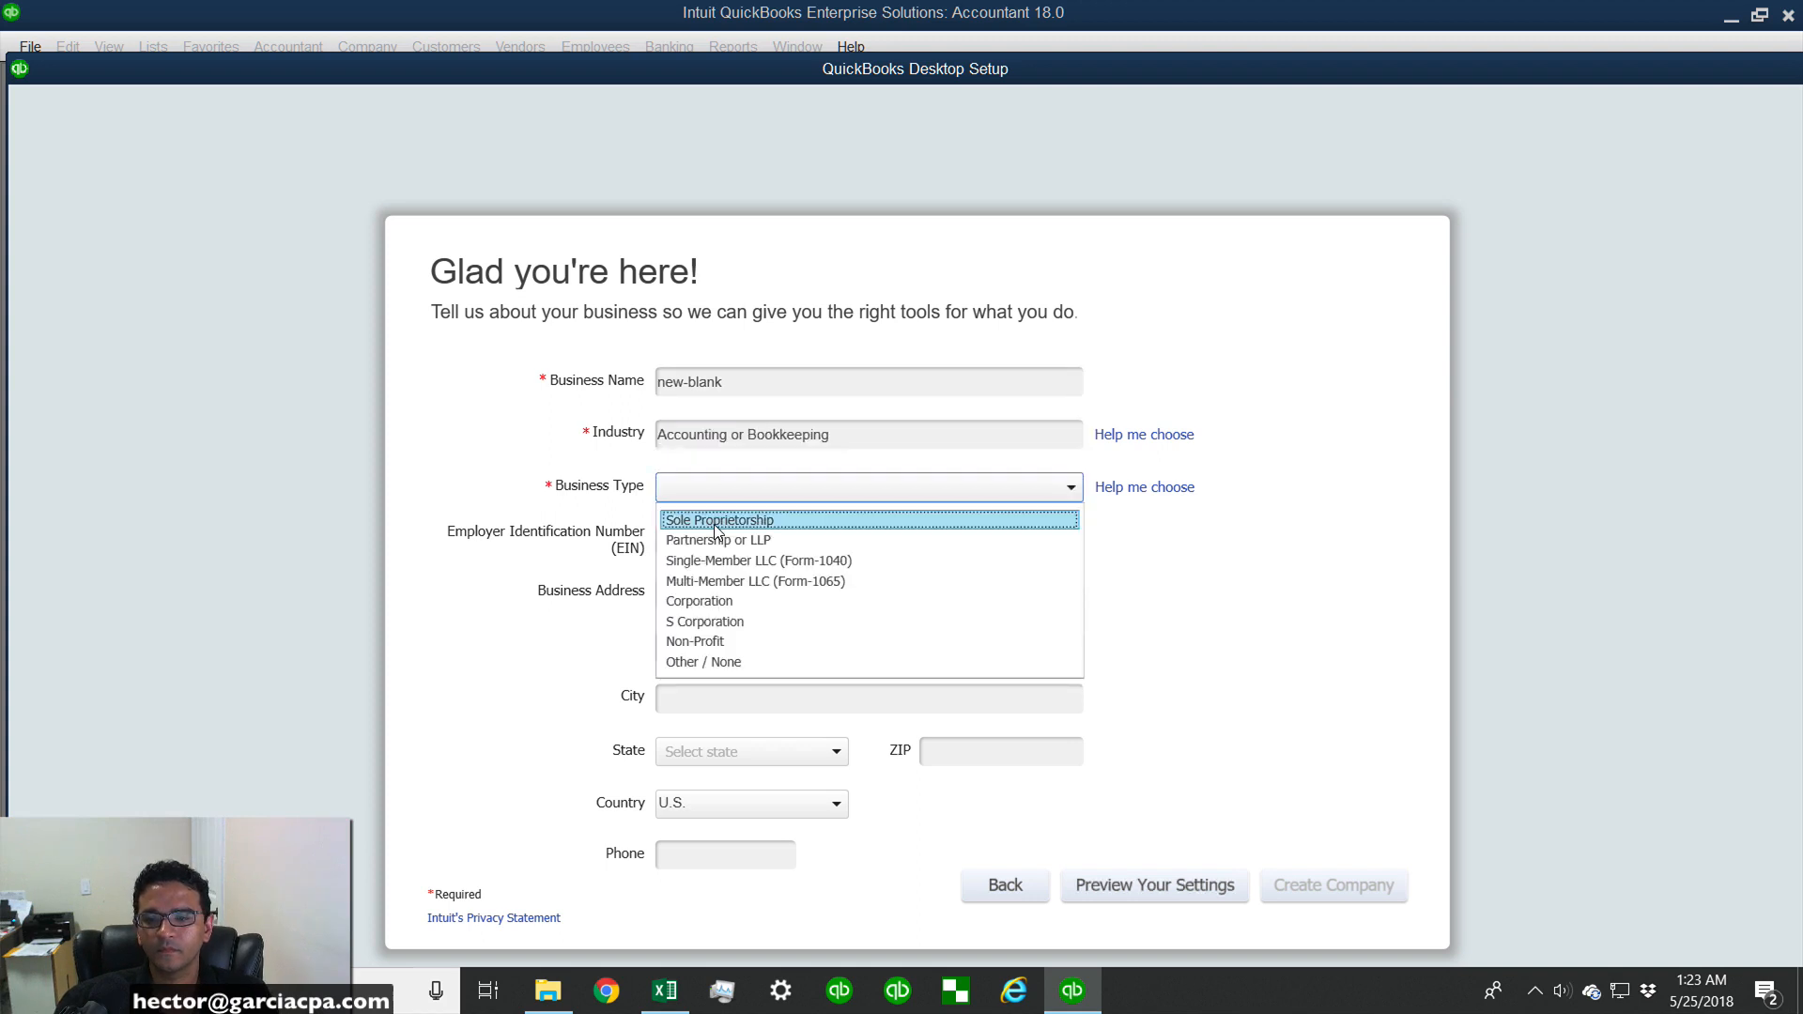
pyautogui.click(720, 520)
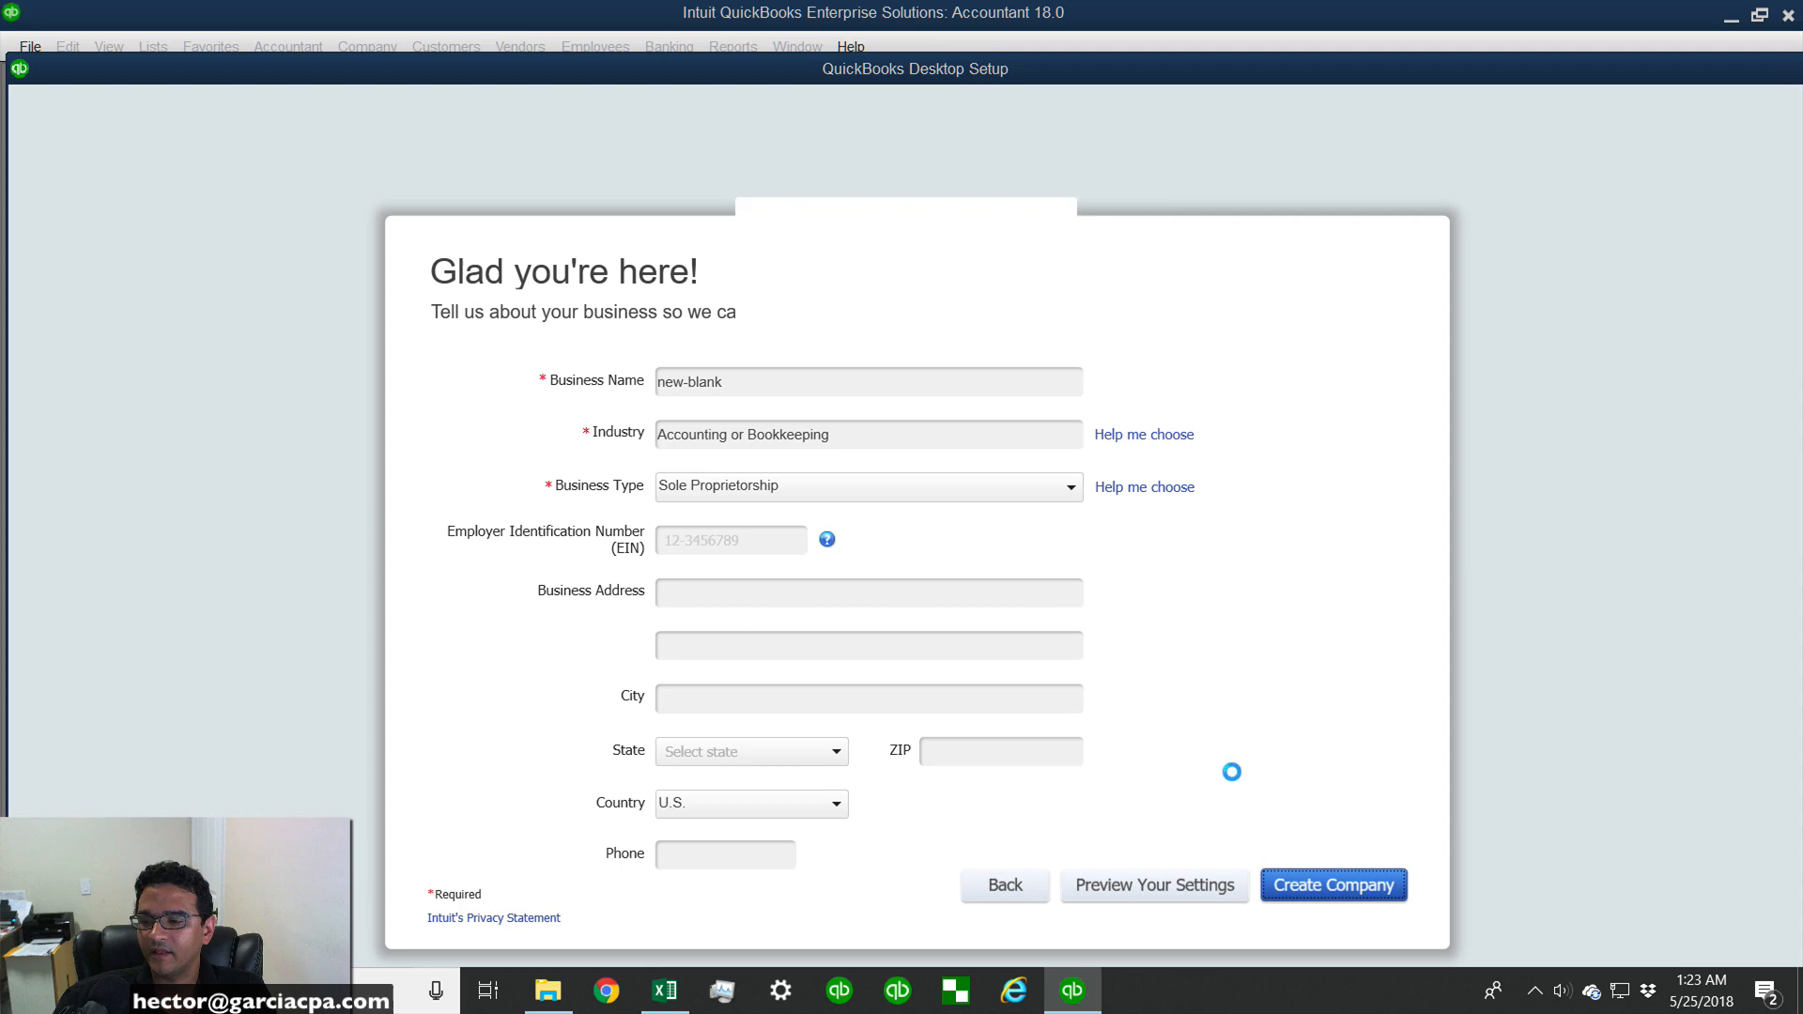
pyautogui.click(1333, 885)
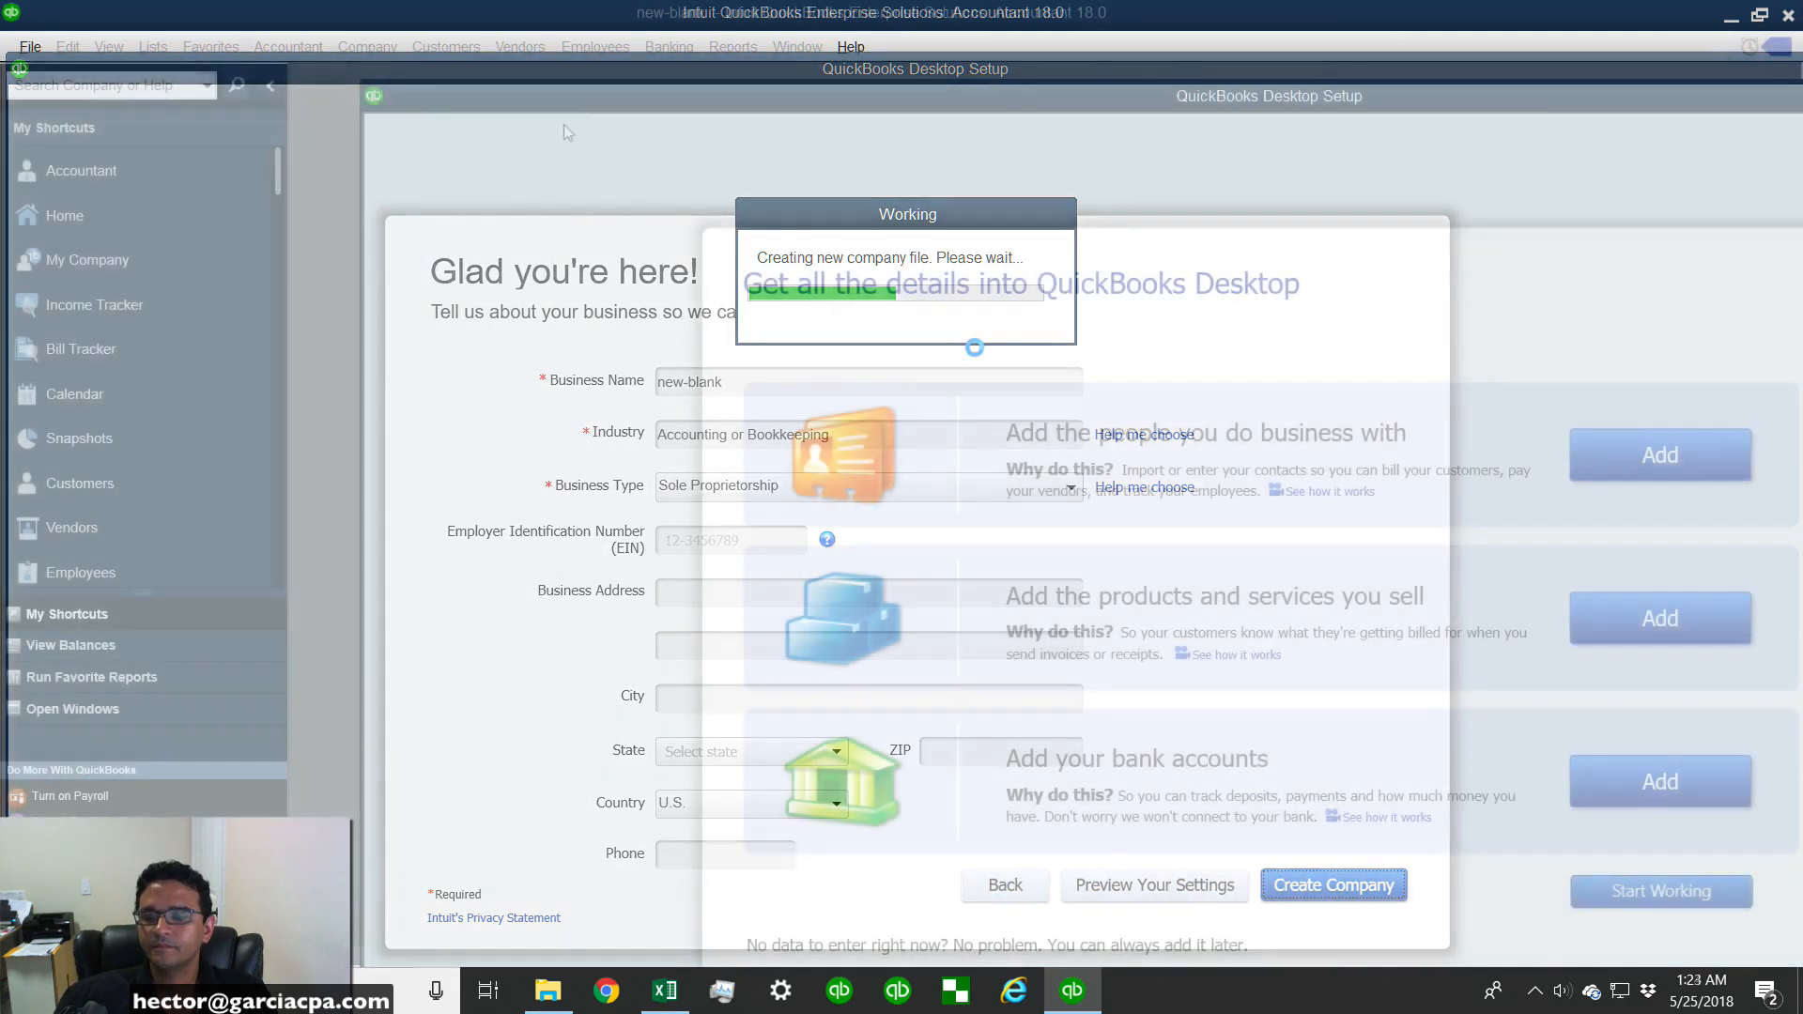
pyautogui.click(1334, 885)
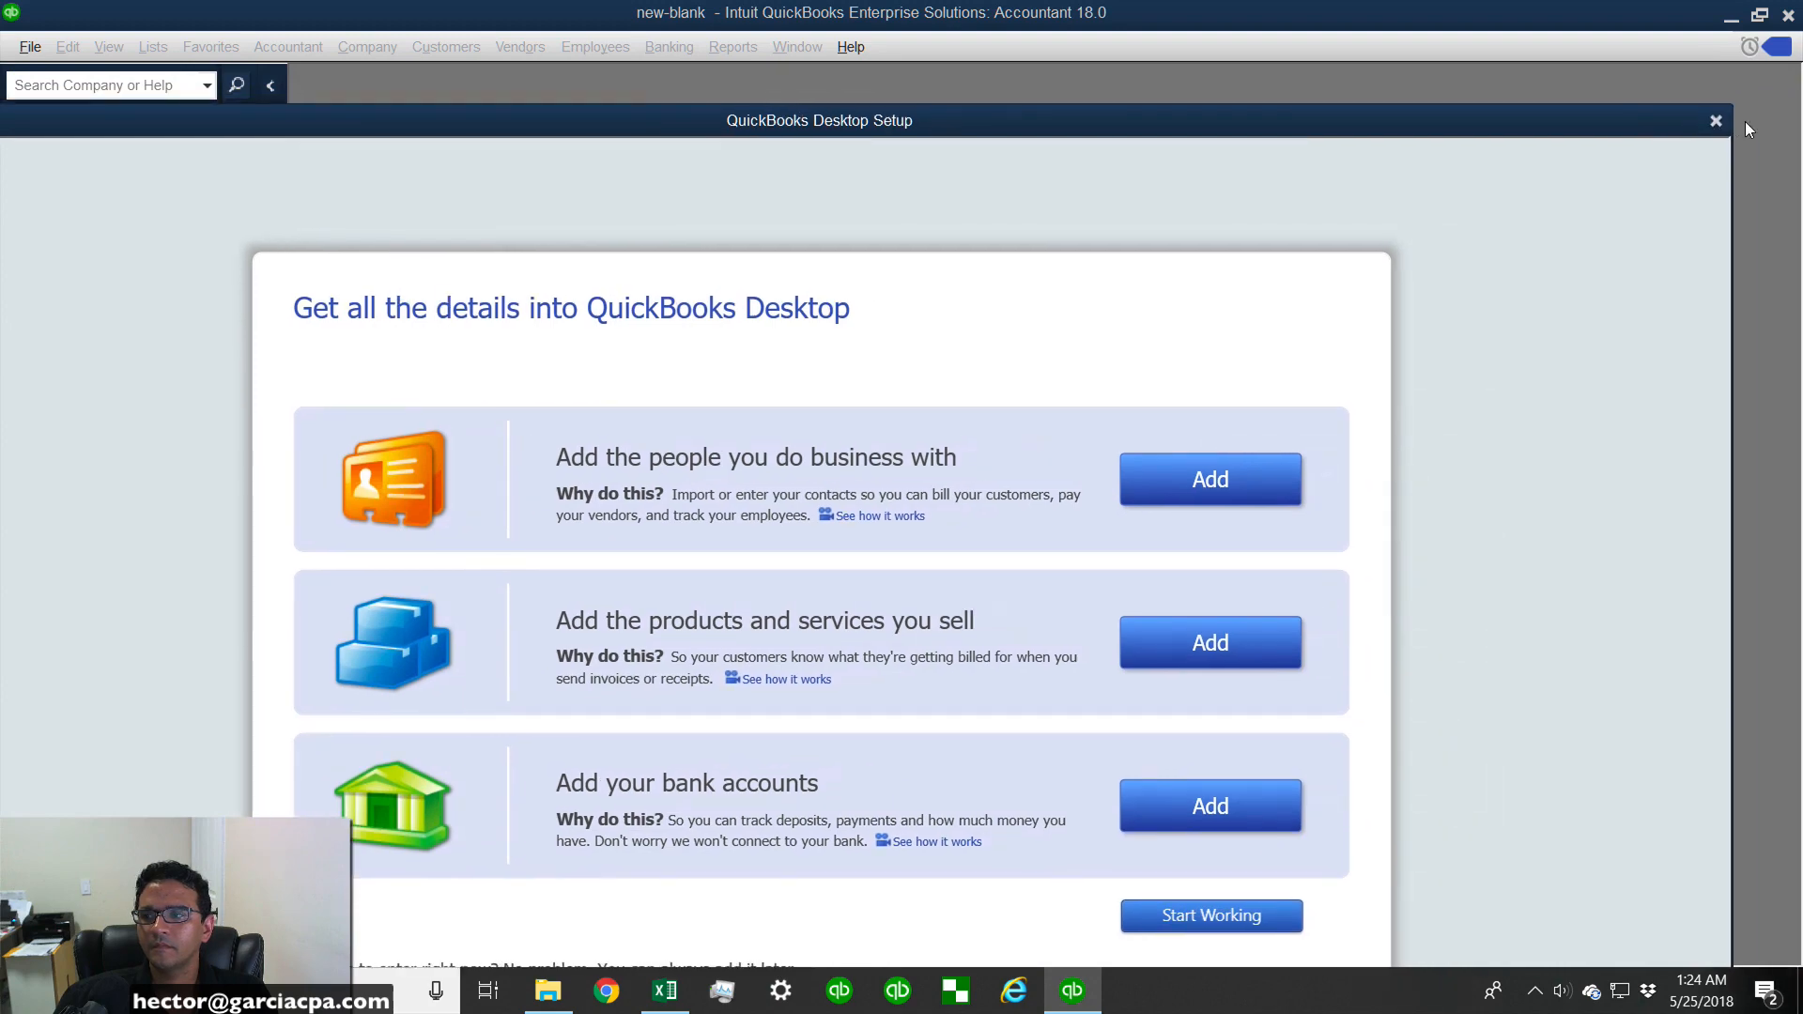
pyautogui.click(1715, 120)
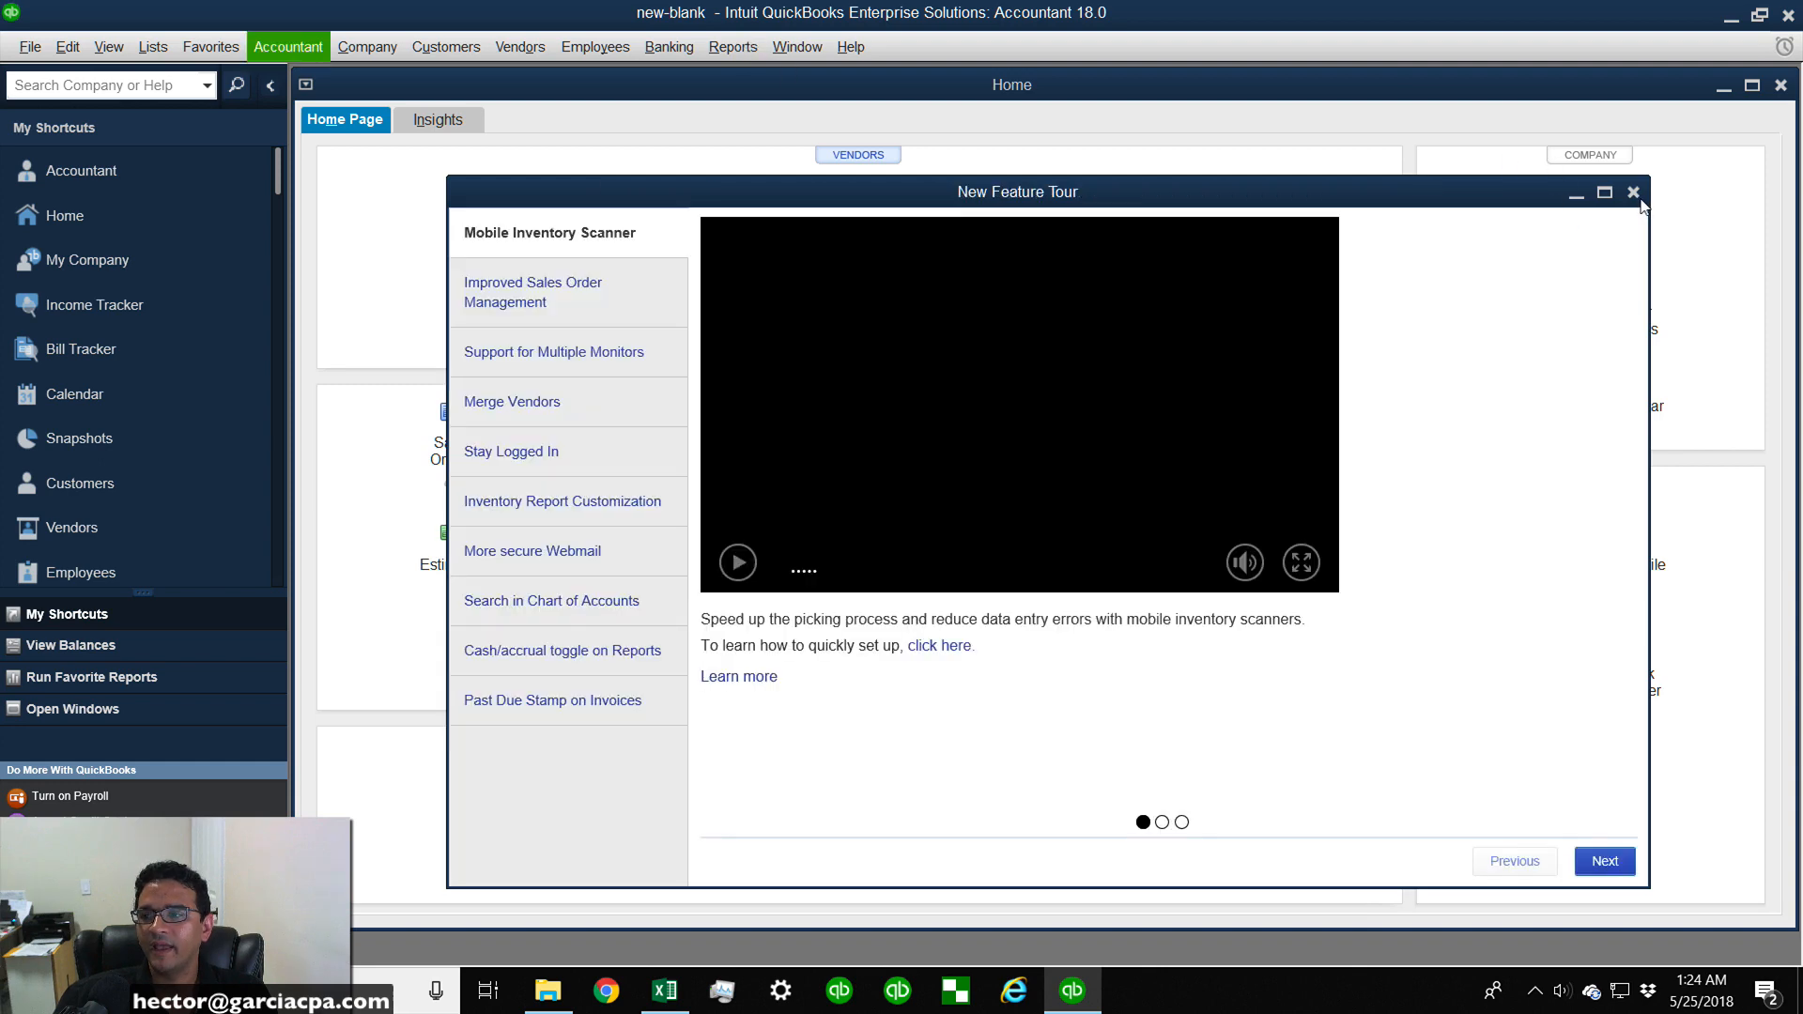
# Dismiss the New Feature Tour and run Profit & Loss Standard and Balance Sheet Standard for new-blank.
pyautogui.click(1632, 192)
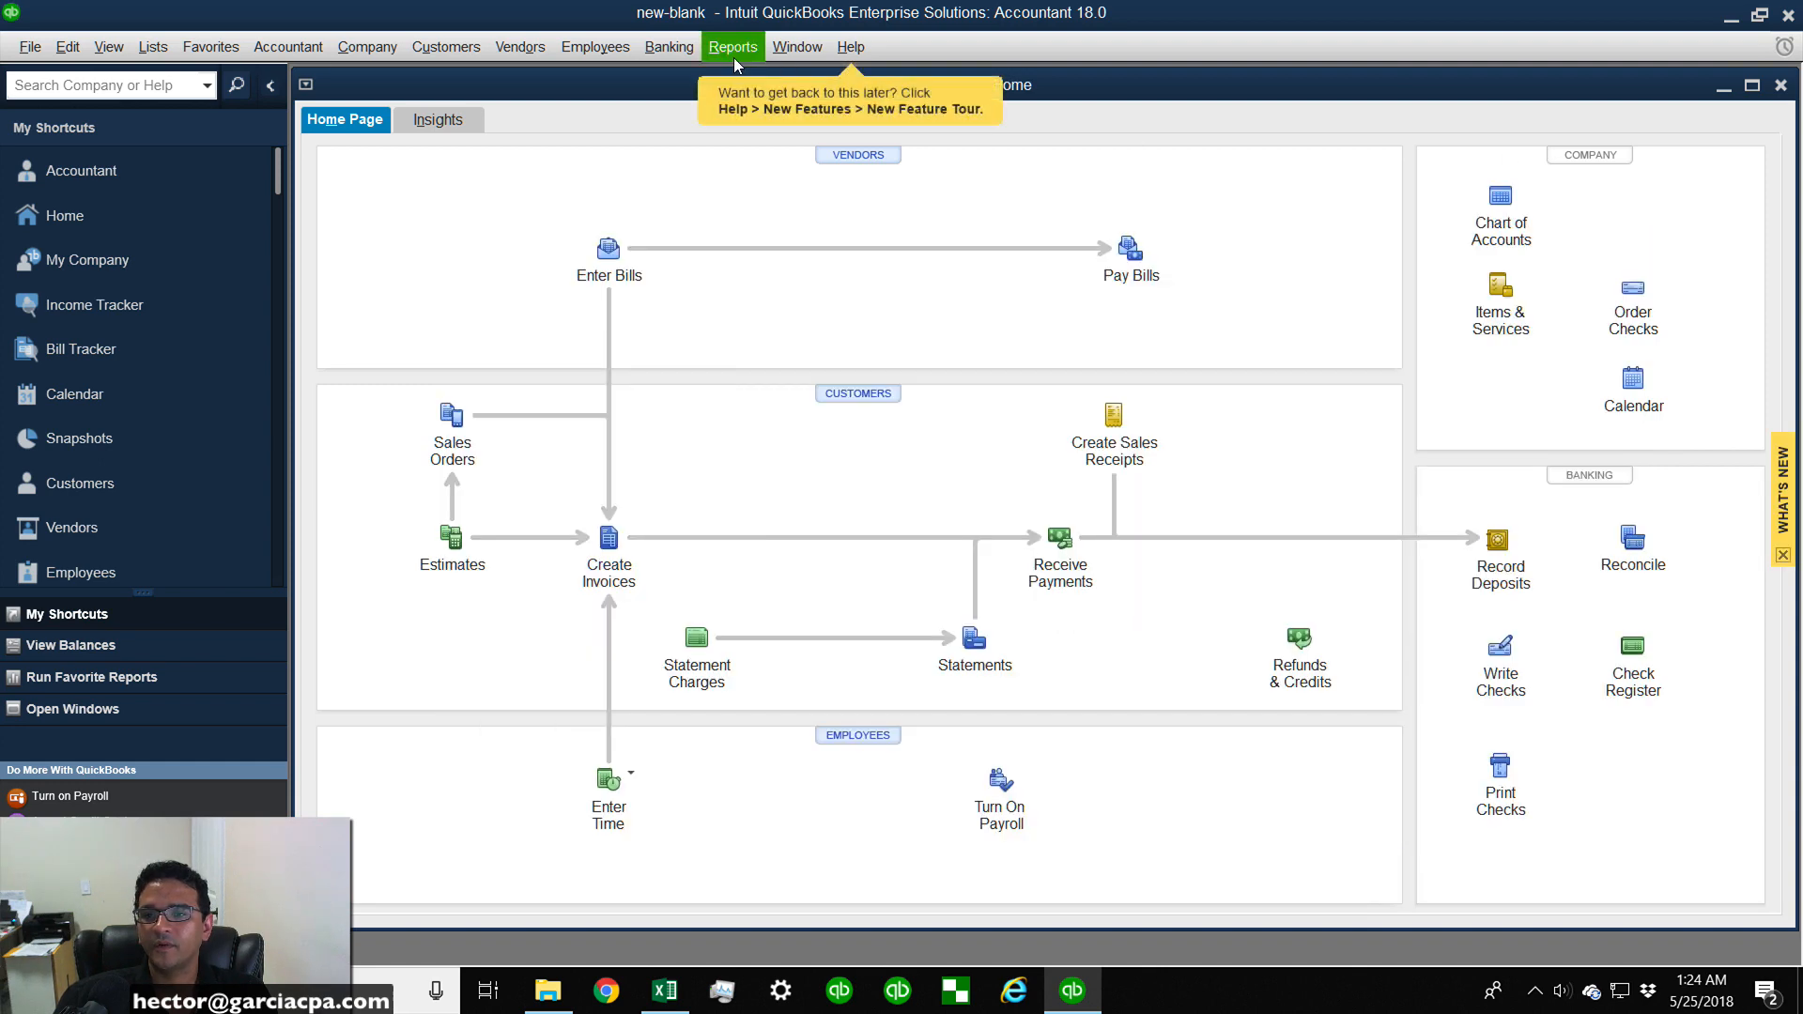
pyautogui.click(733, 45)
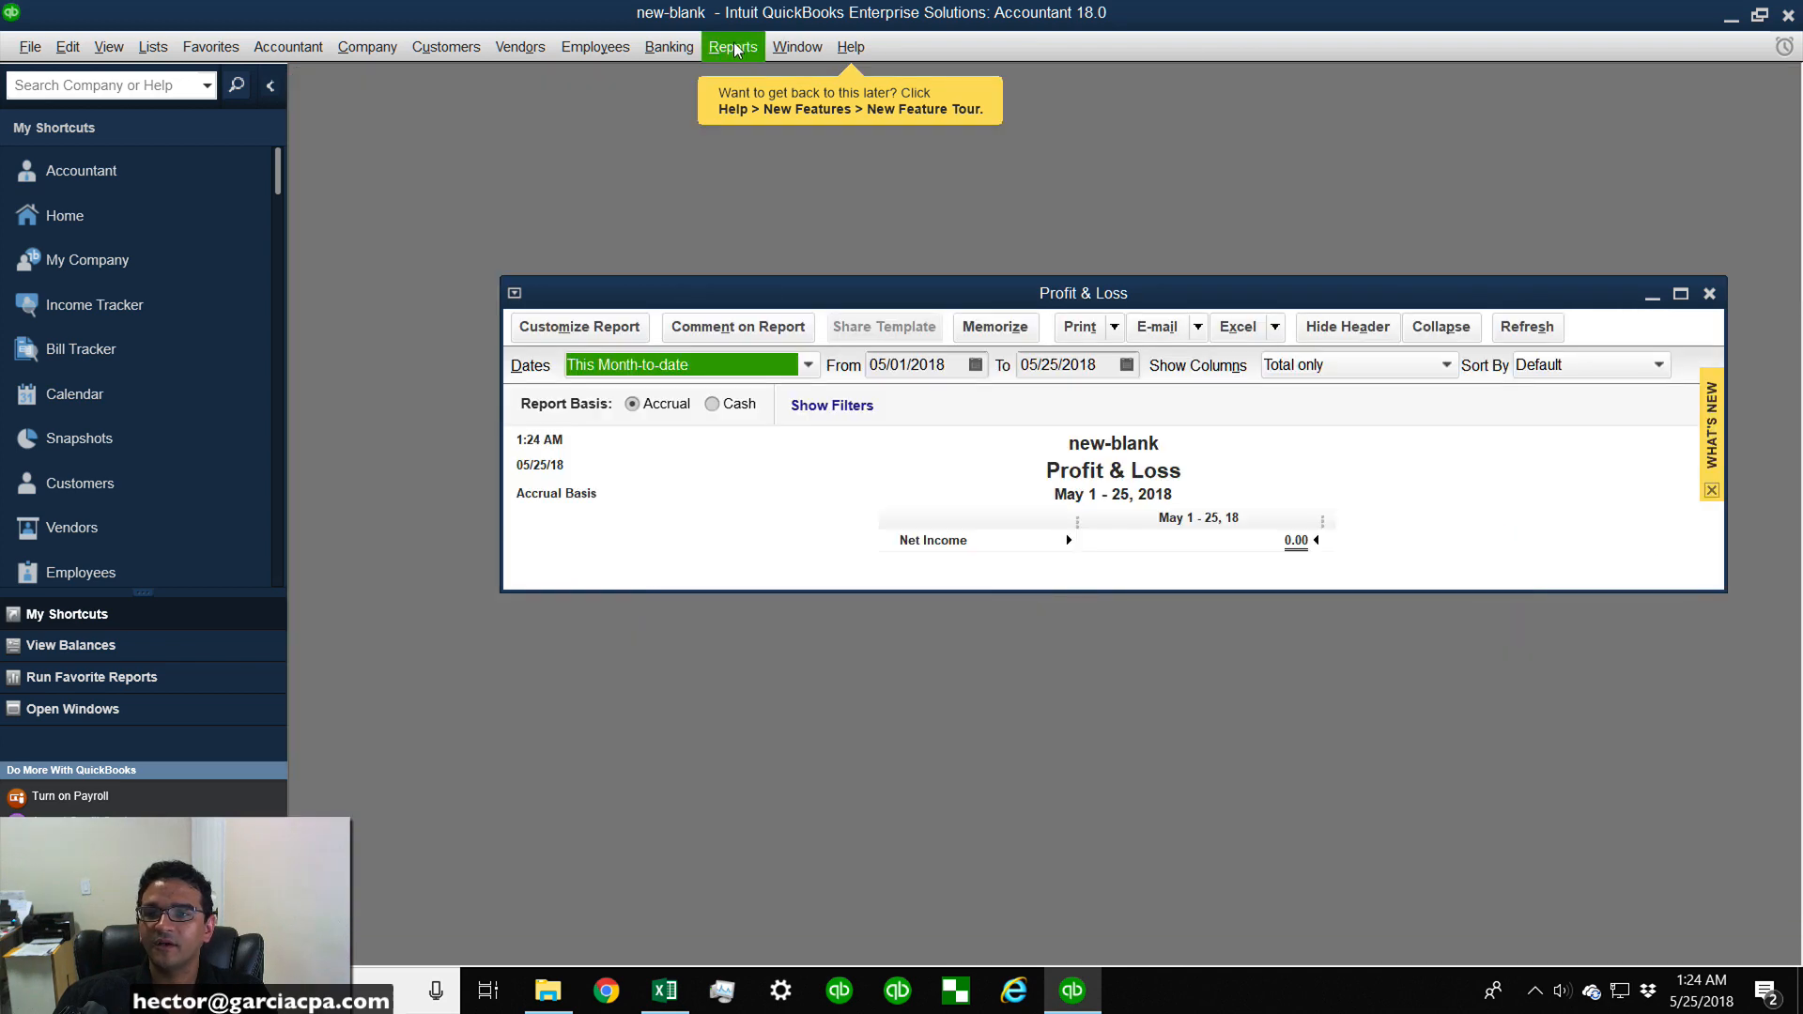
pyautogui.click(732, 45)
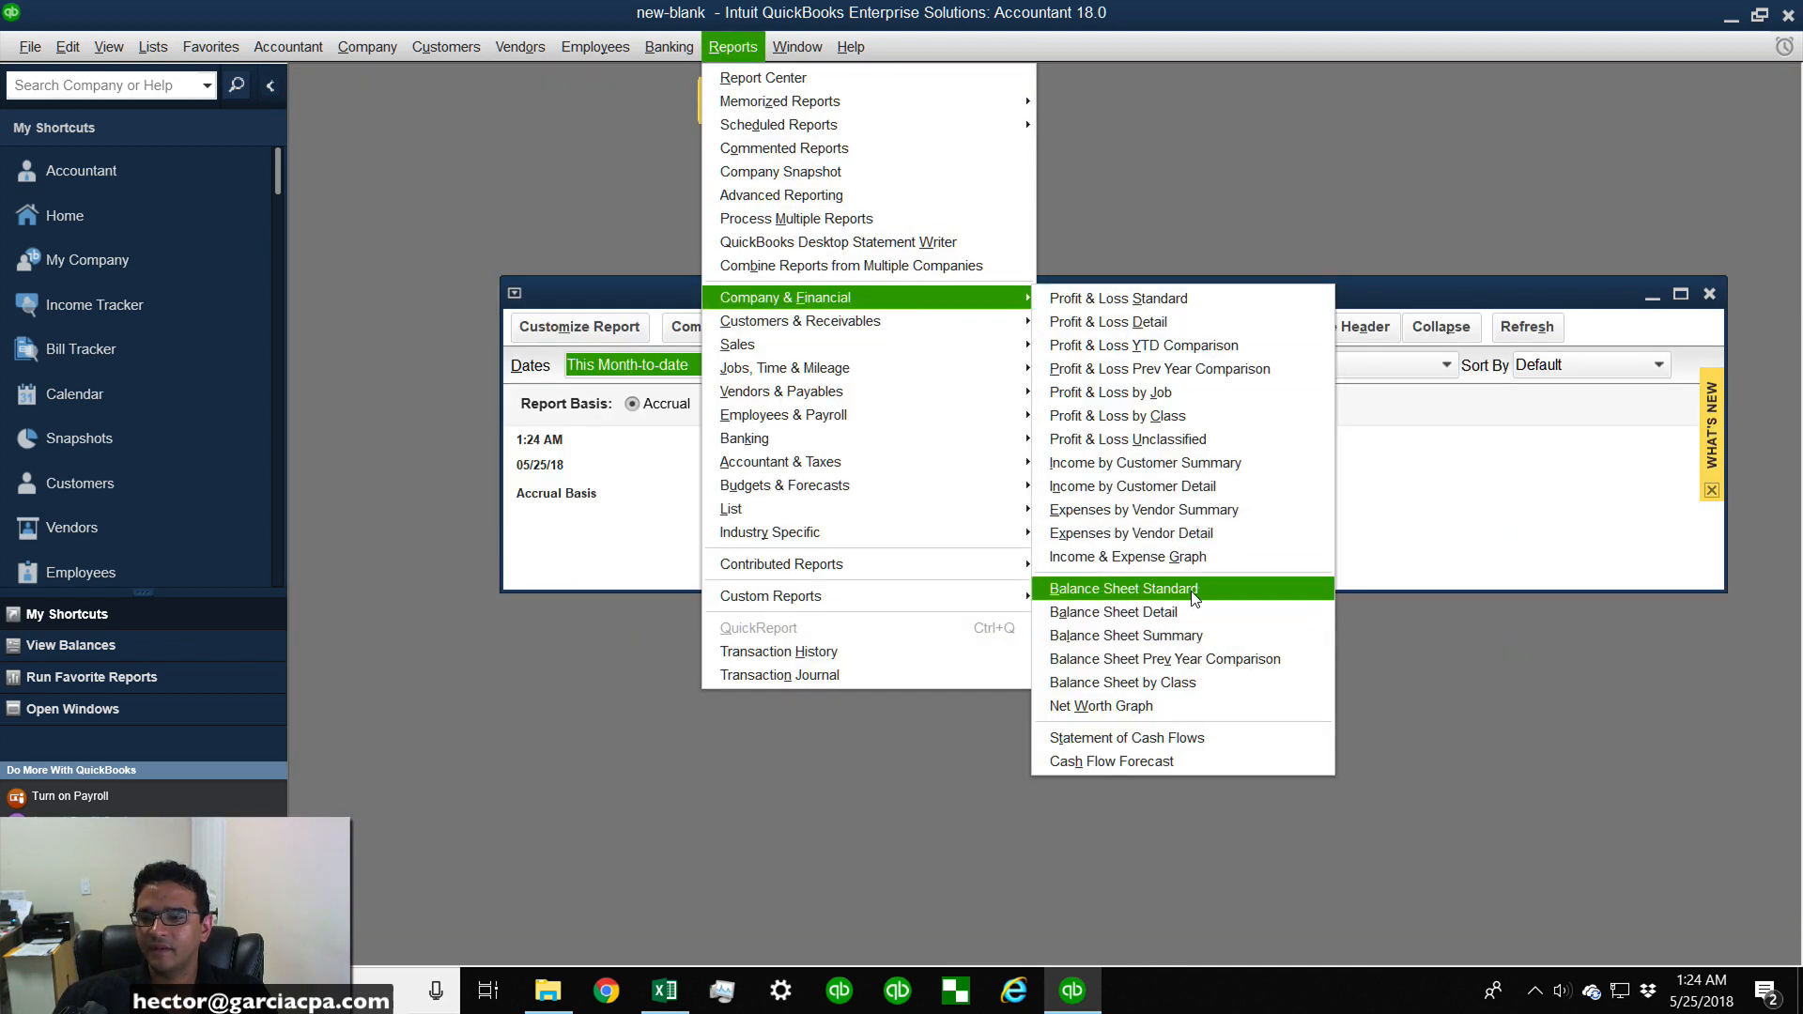
pyautogui.click(1124, 588)
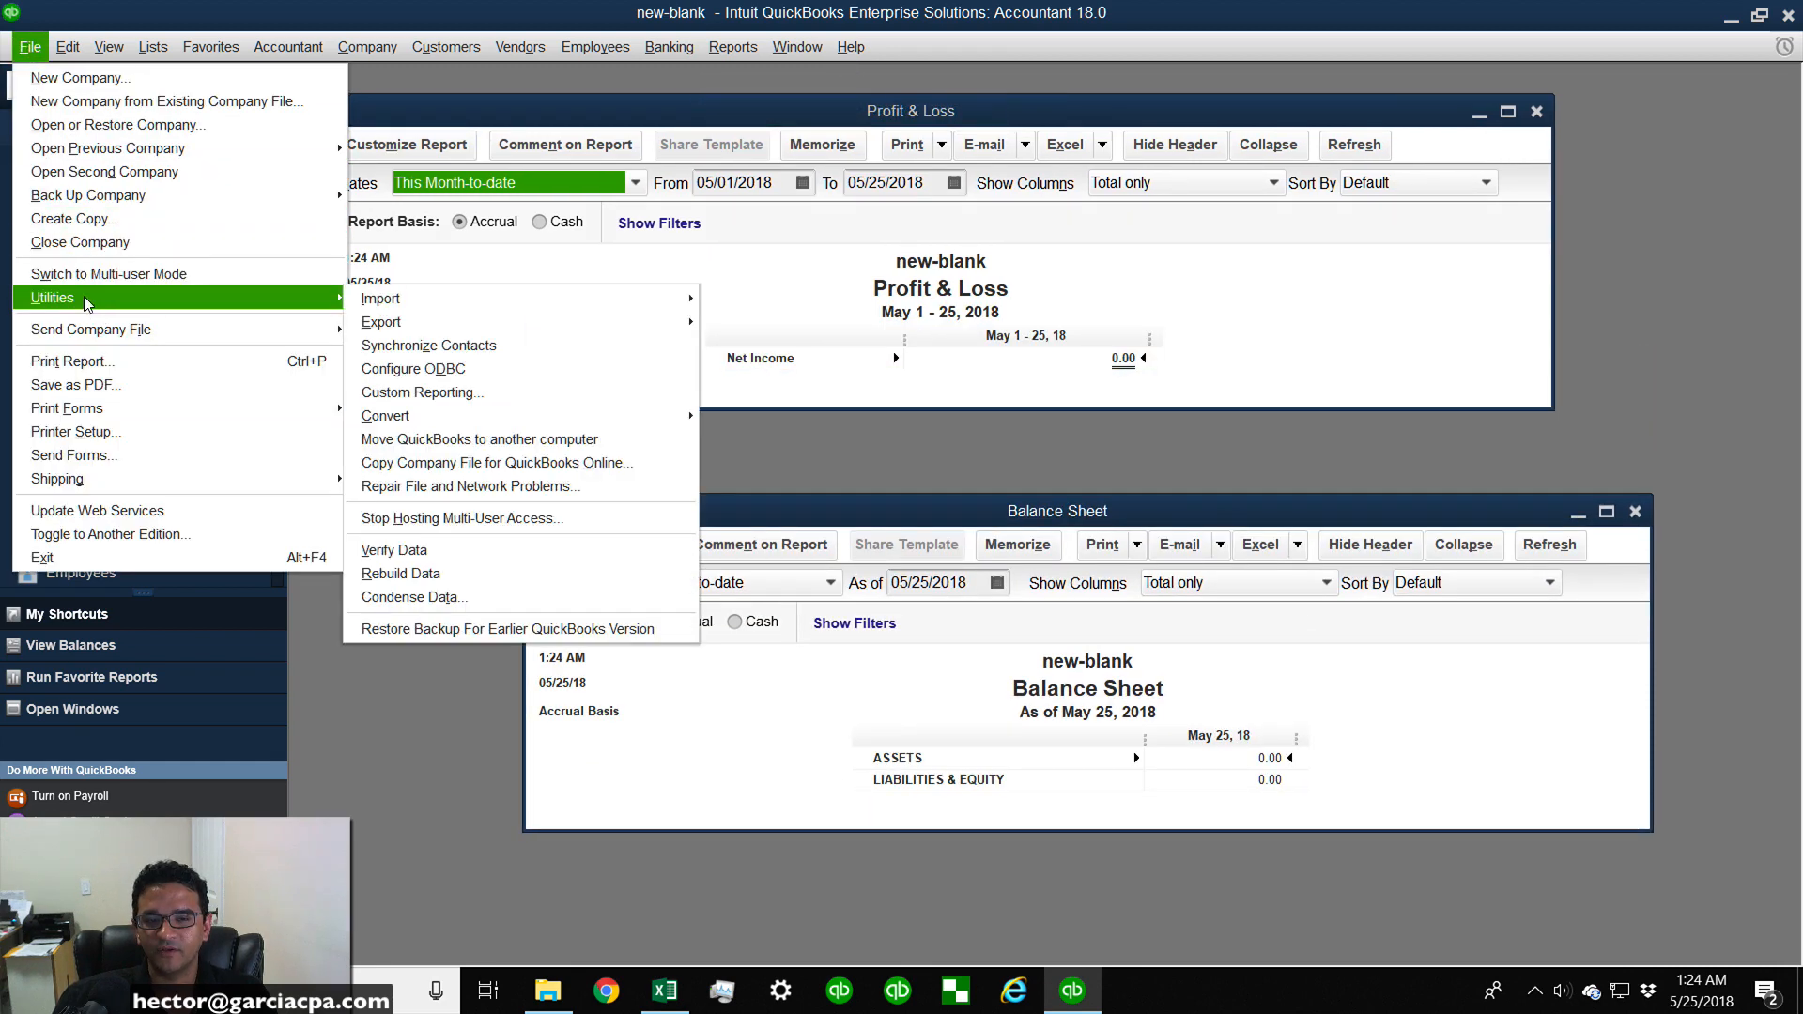
pyautogui.moveTo(379, 298)
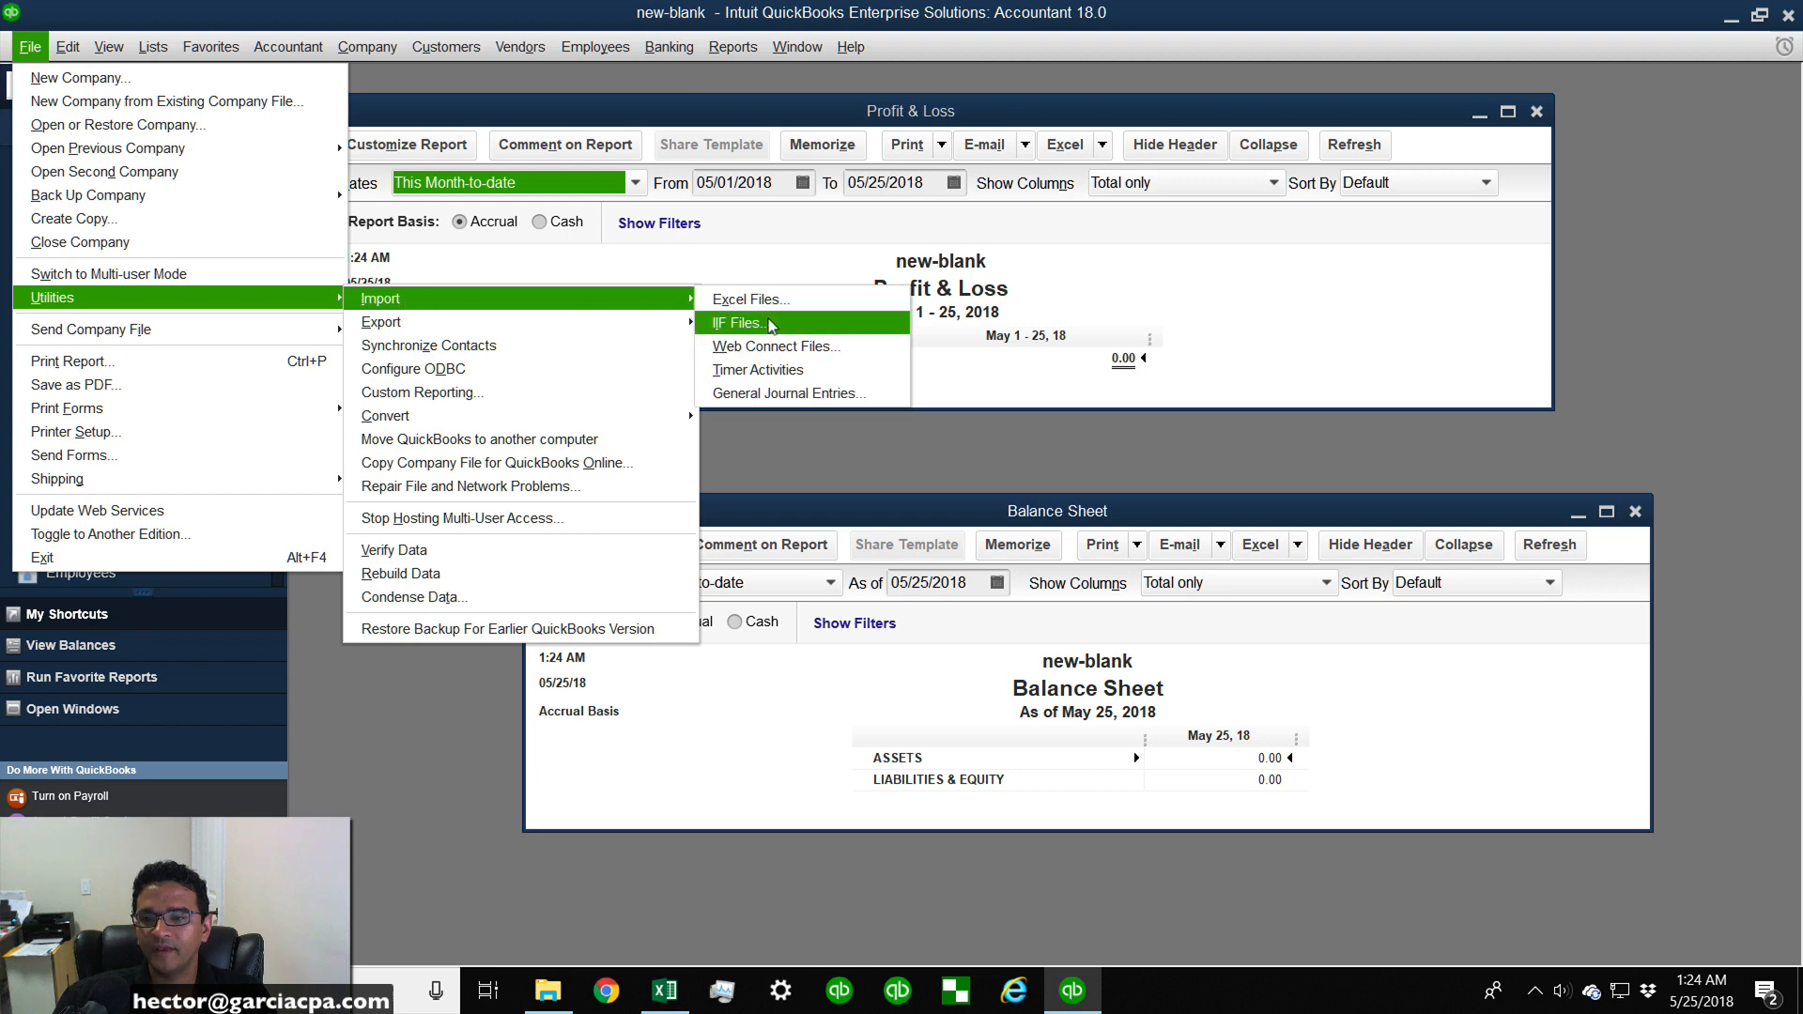
# Import the all lists IIF file into new-blank and dismiss the line 608 duplicate-name warning.
pyautogui.click(742, 323)
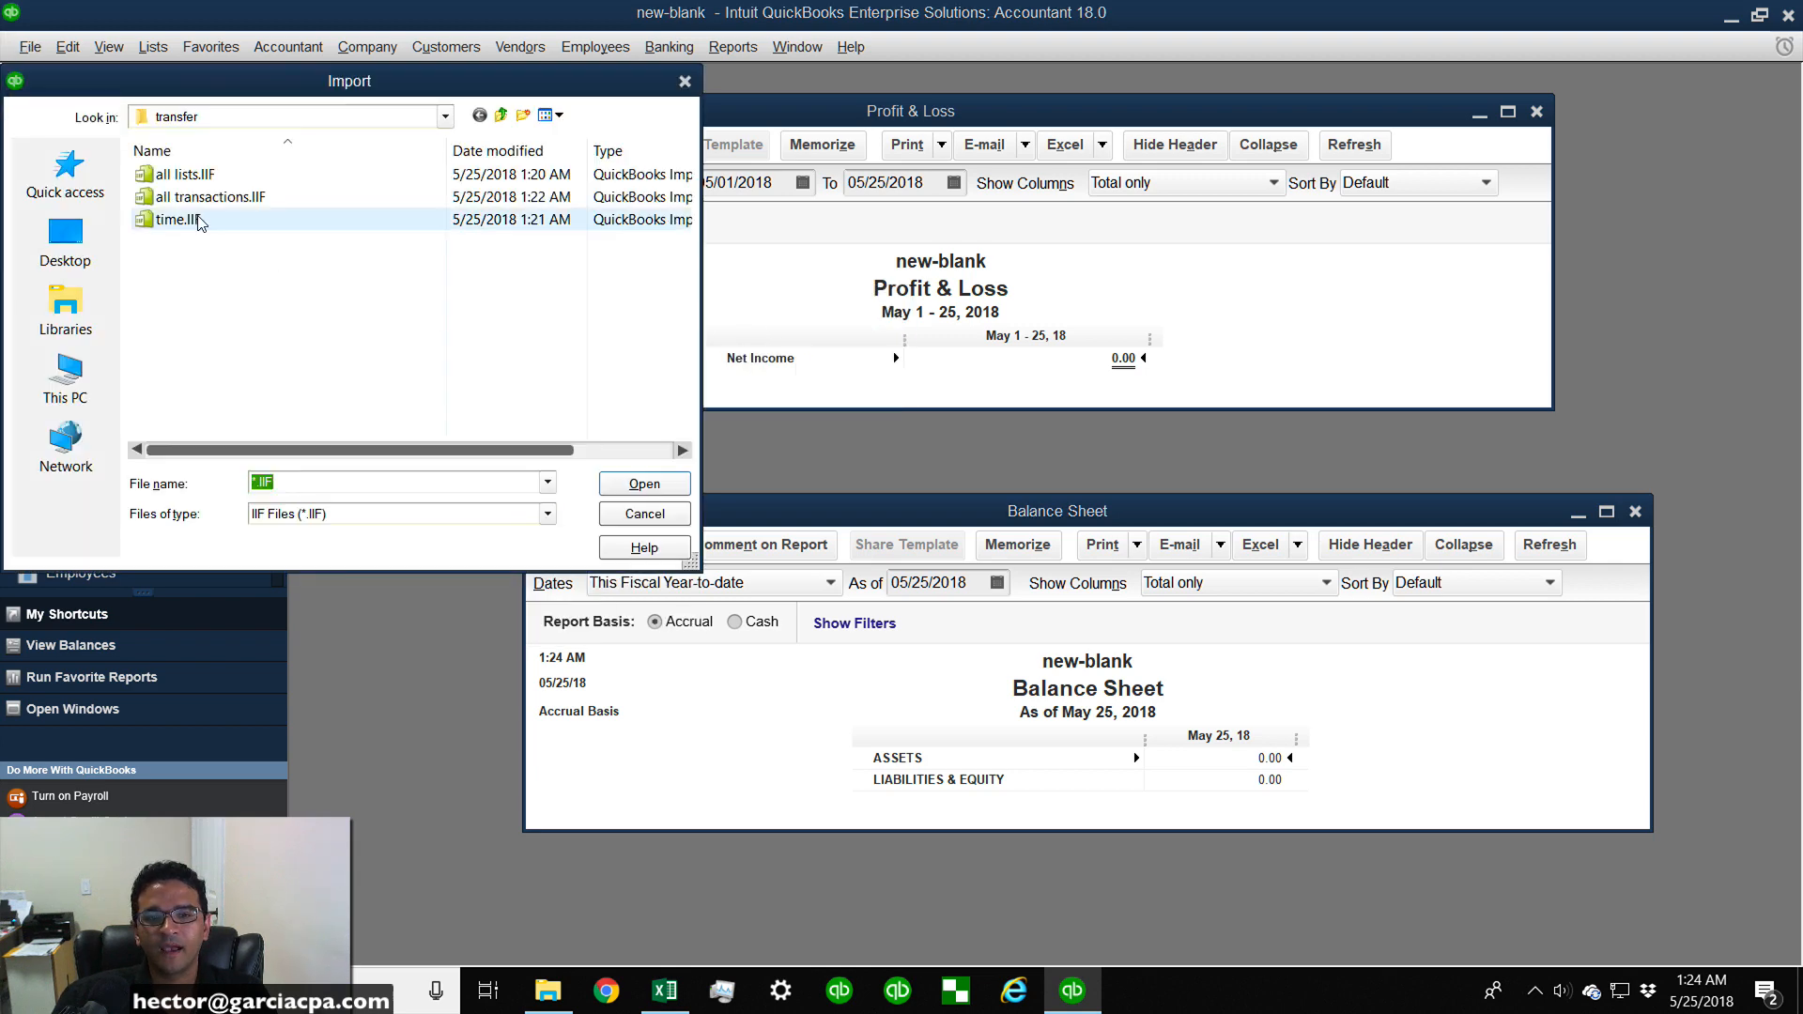
pyautogui.click(184, 174)
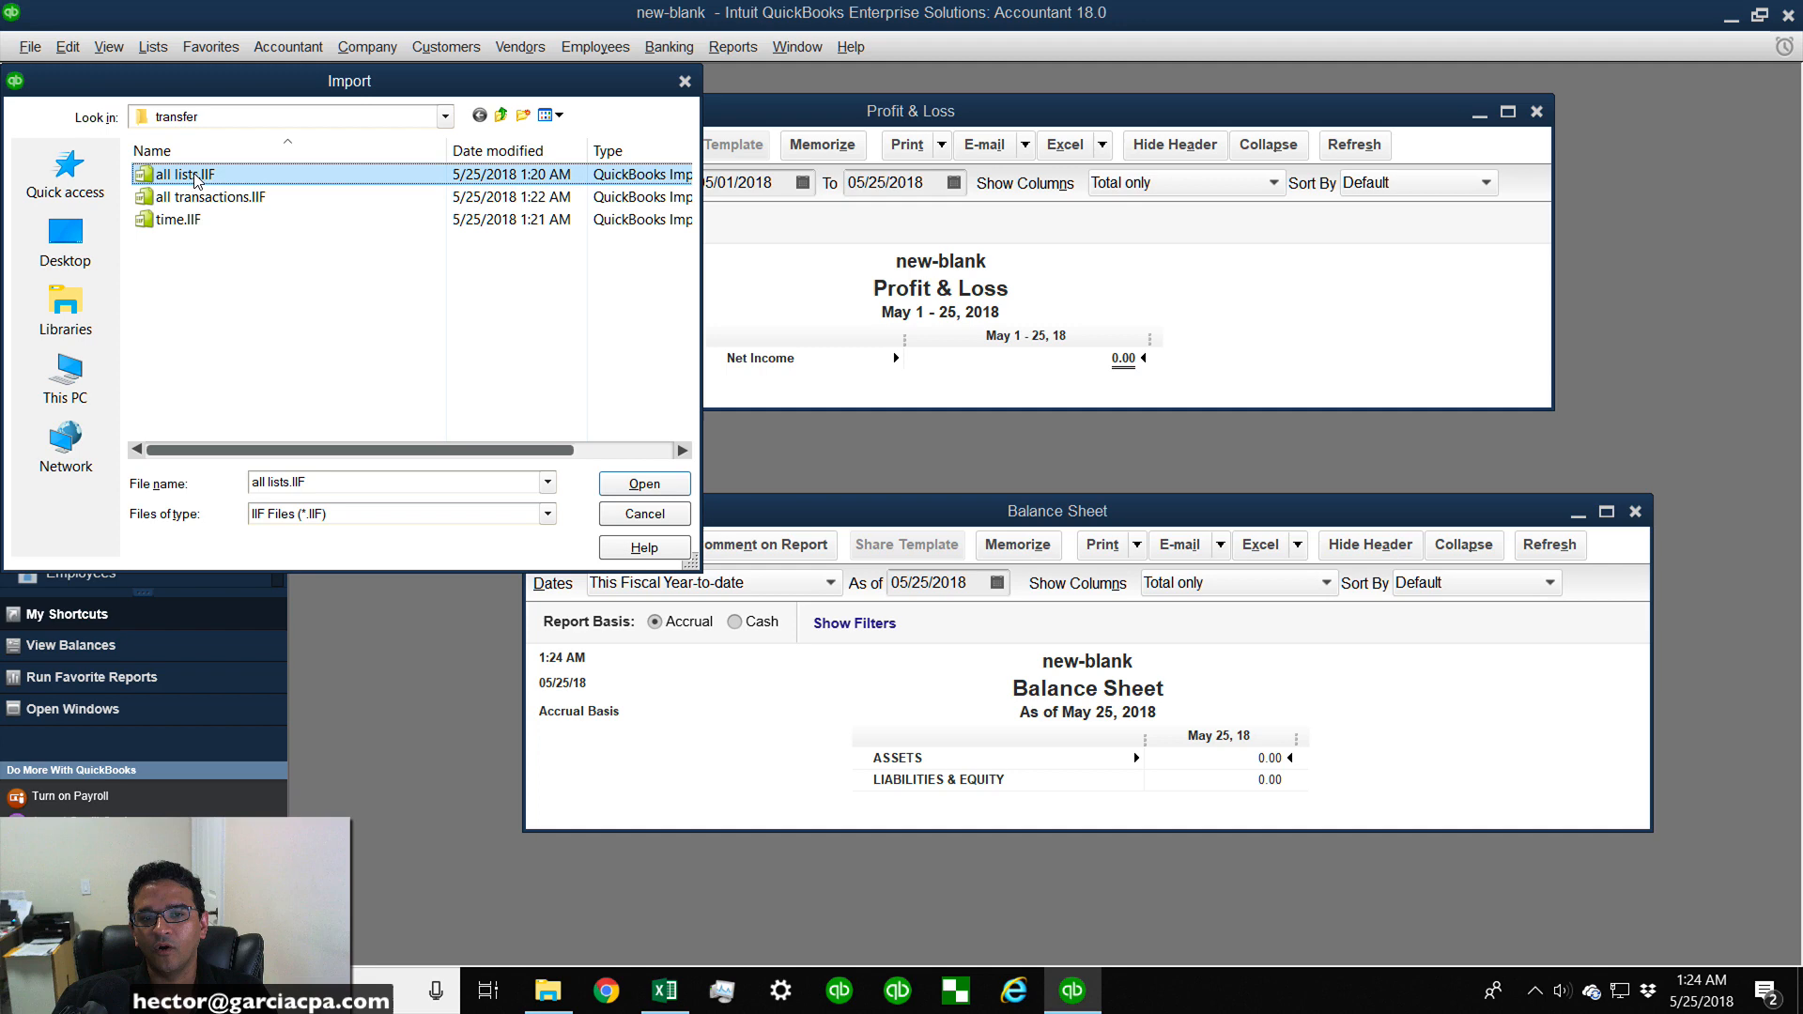
pyautogui.click(644, 485)
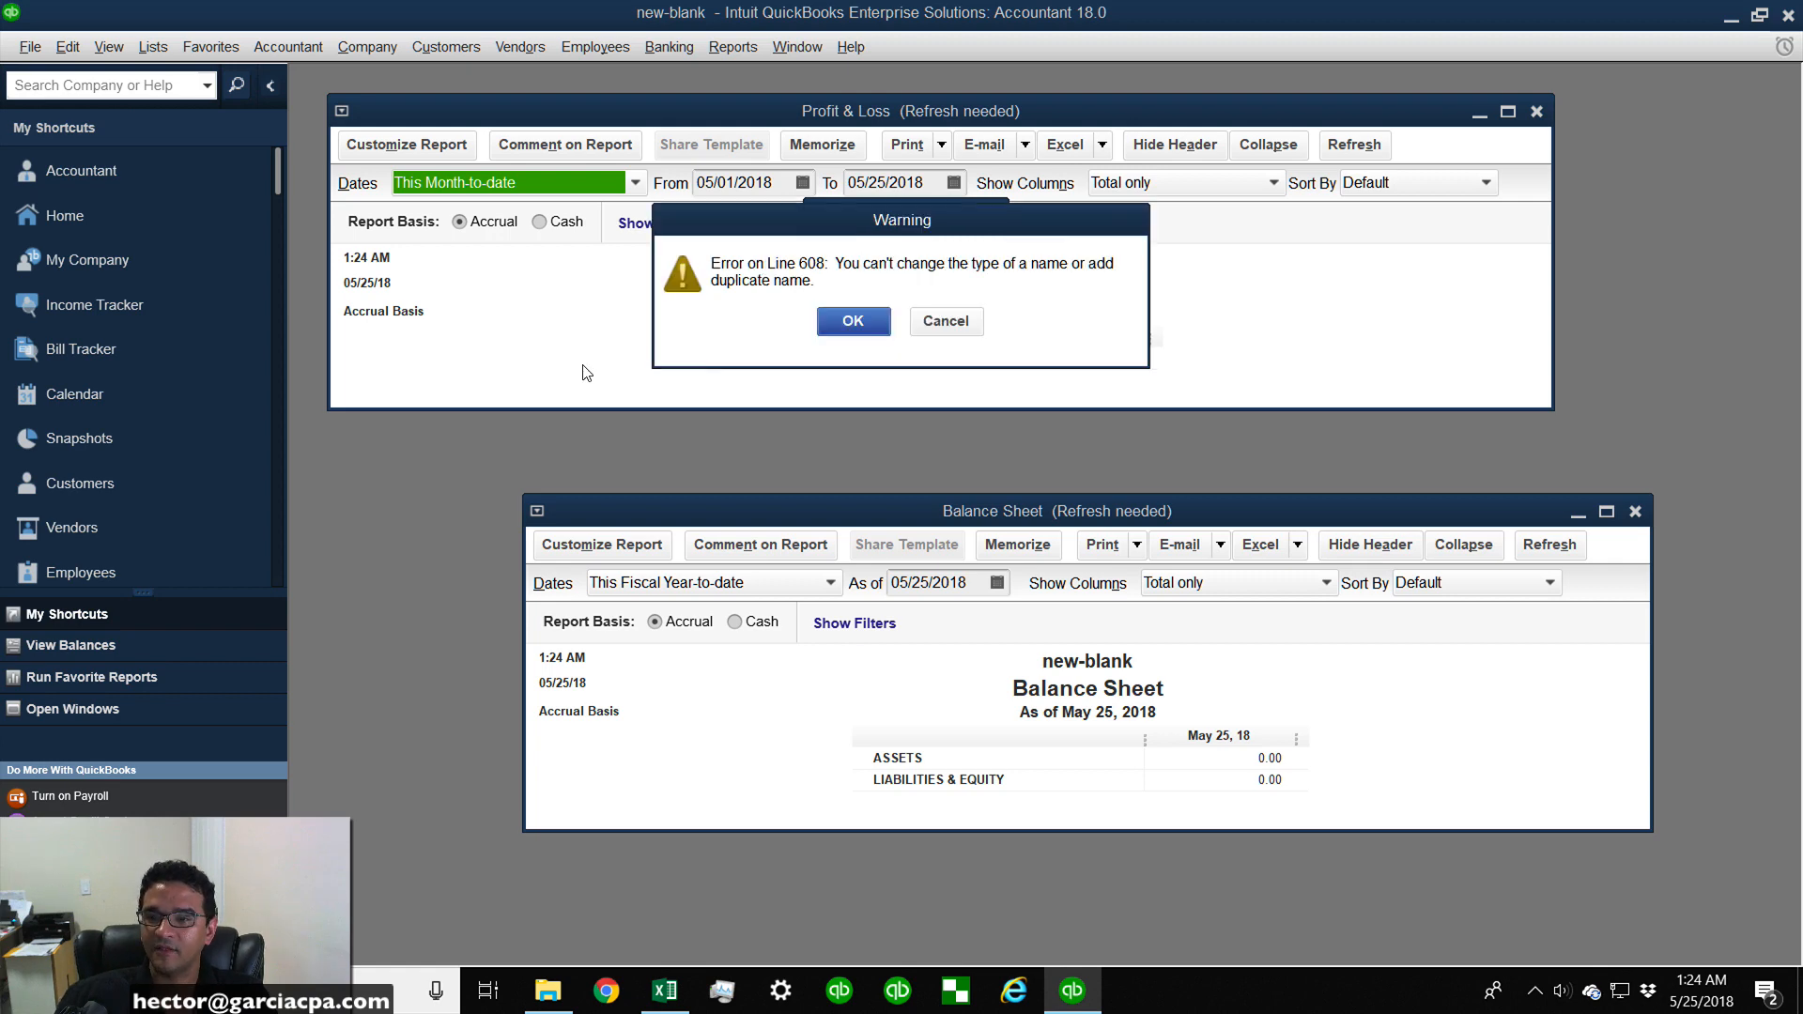
pyautogui.click(853, 321)
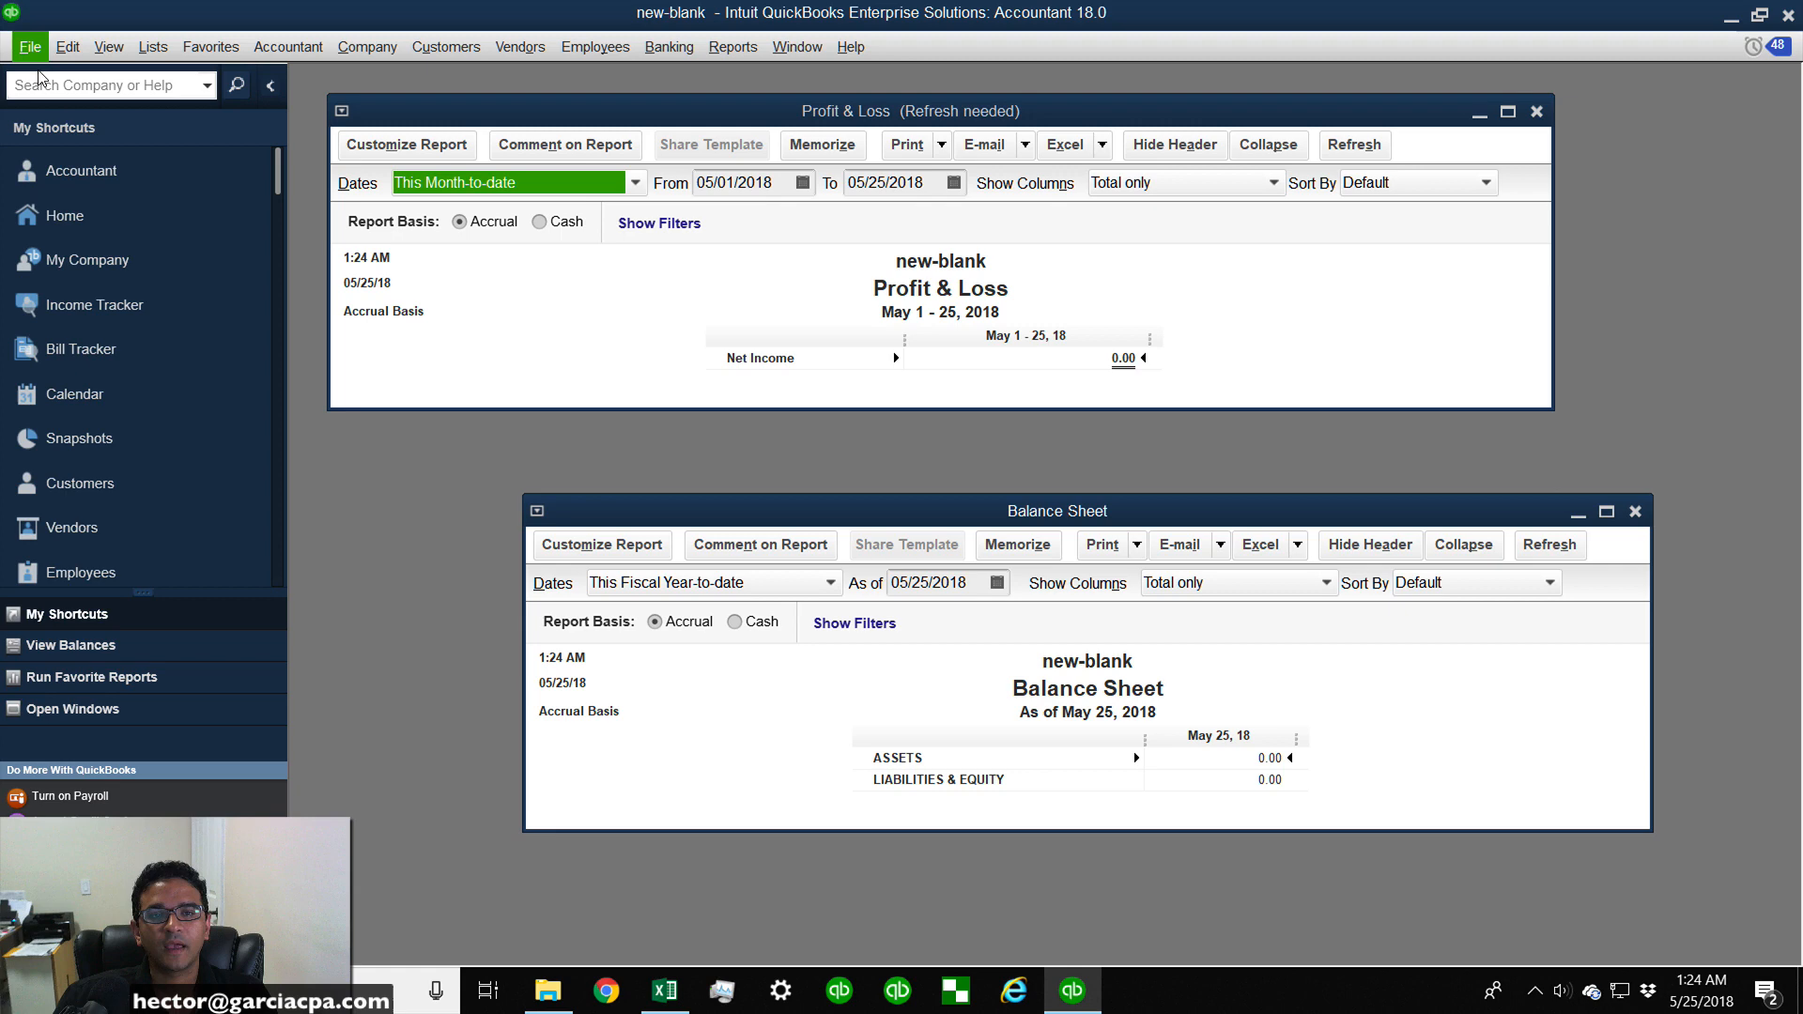
# Run a second IIF import and dismiss the line 584 duplicate-name warning.
pyautogui.click(30, 47)
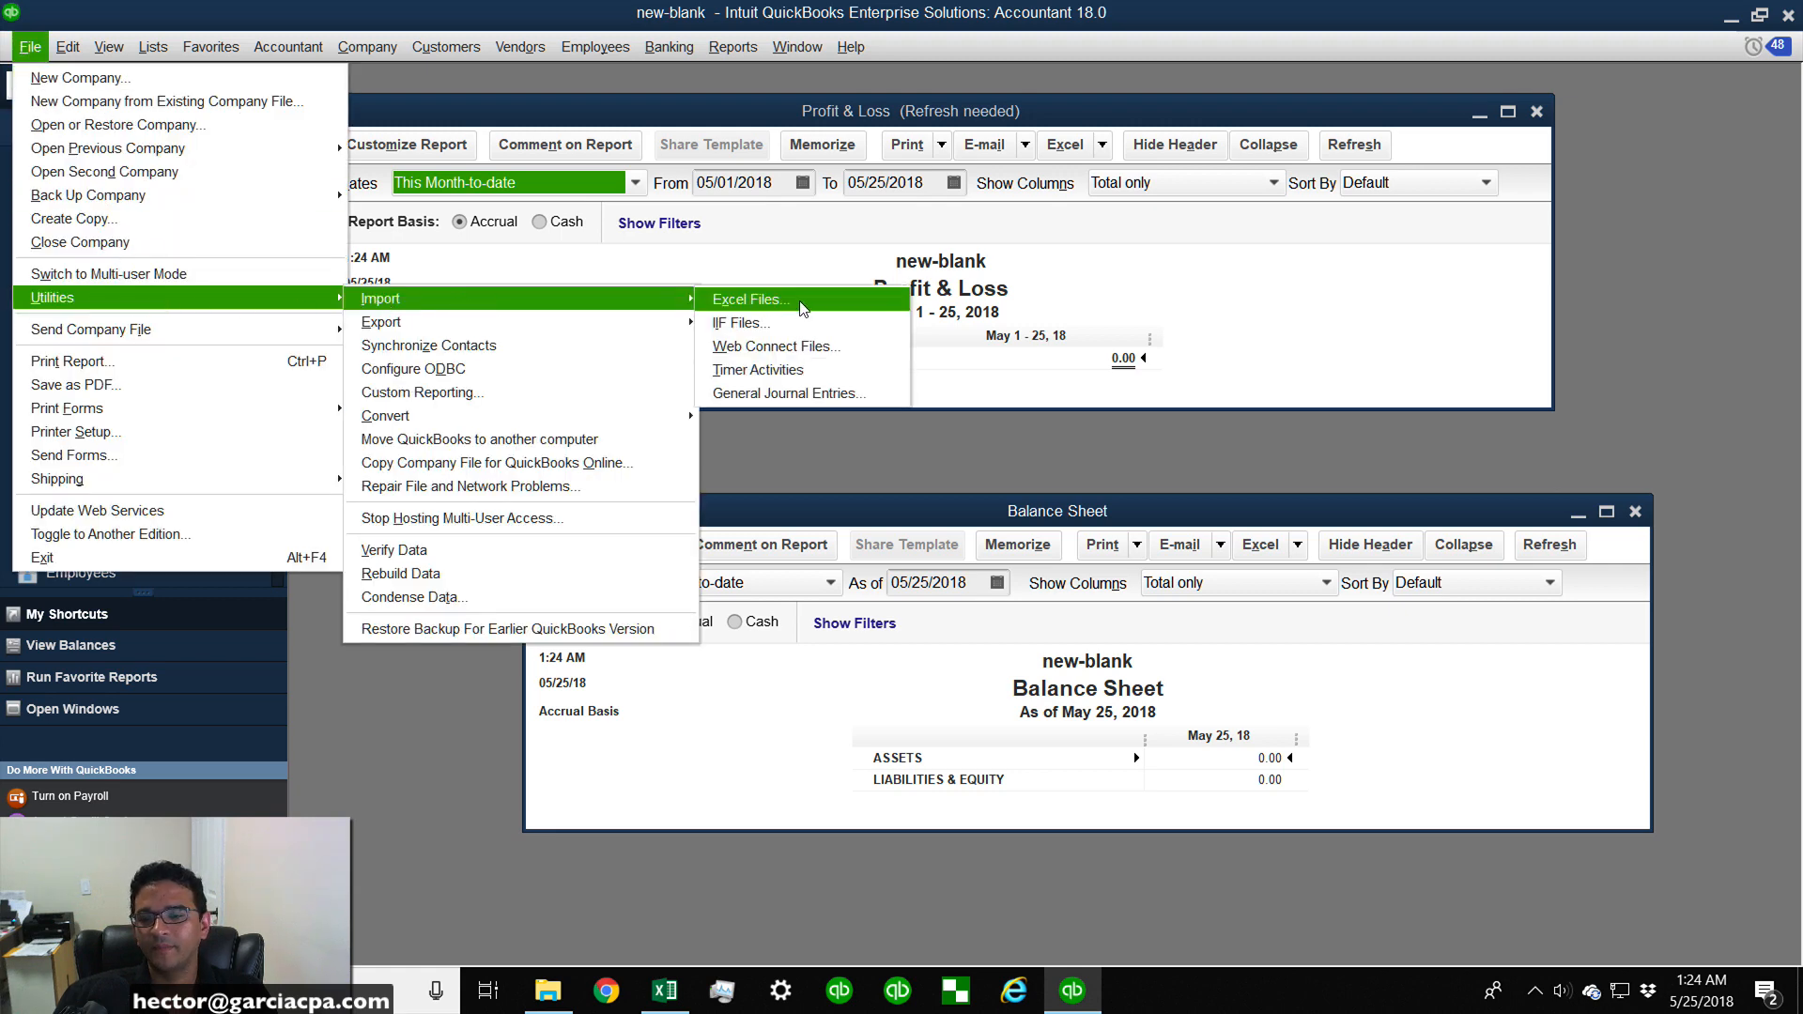
pyautogui.click(738, 323)
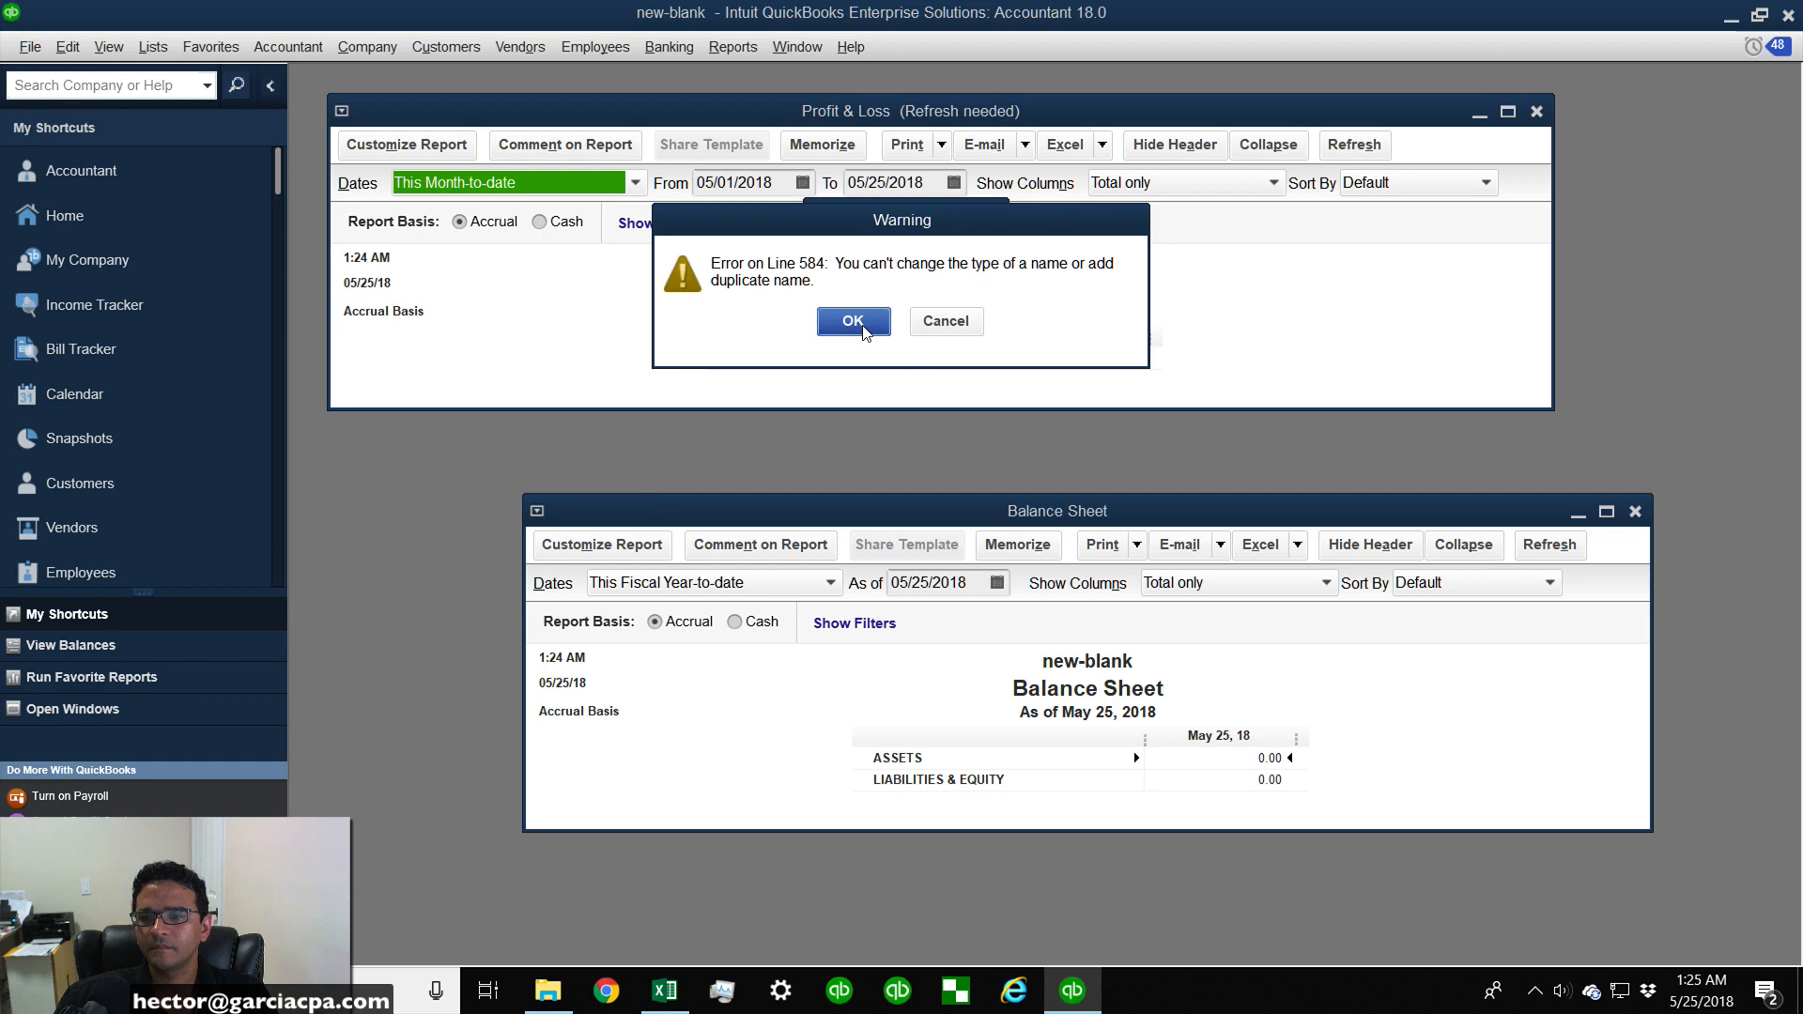
pyautogui.click(853, 321)
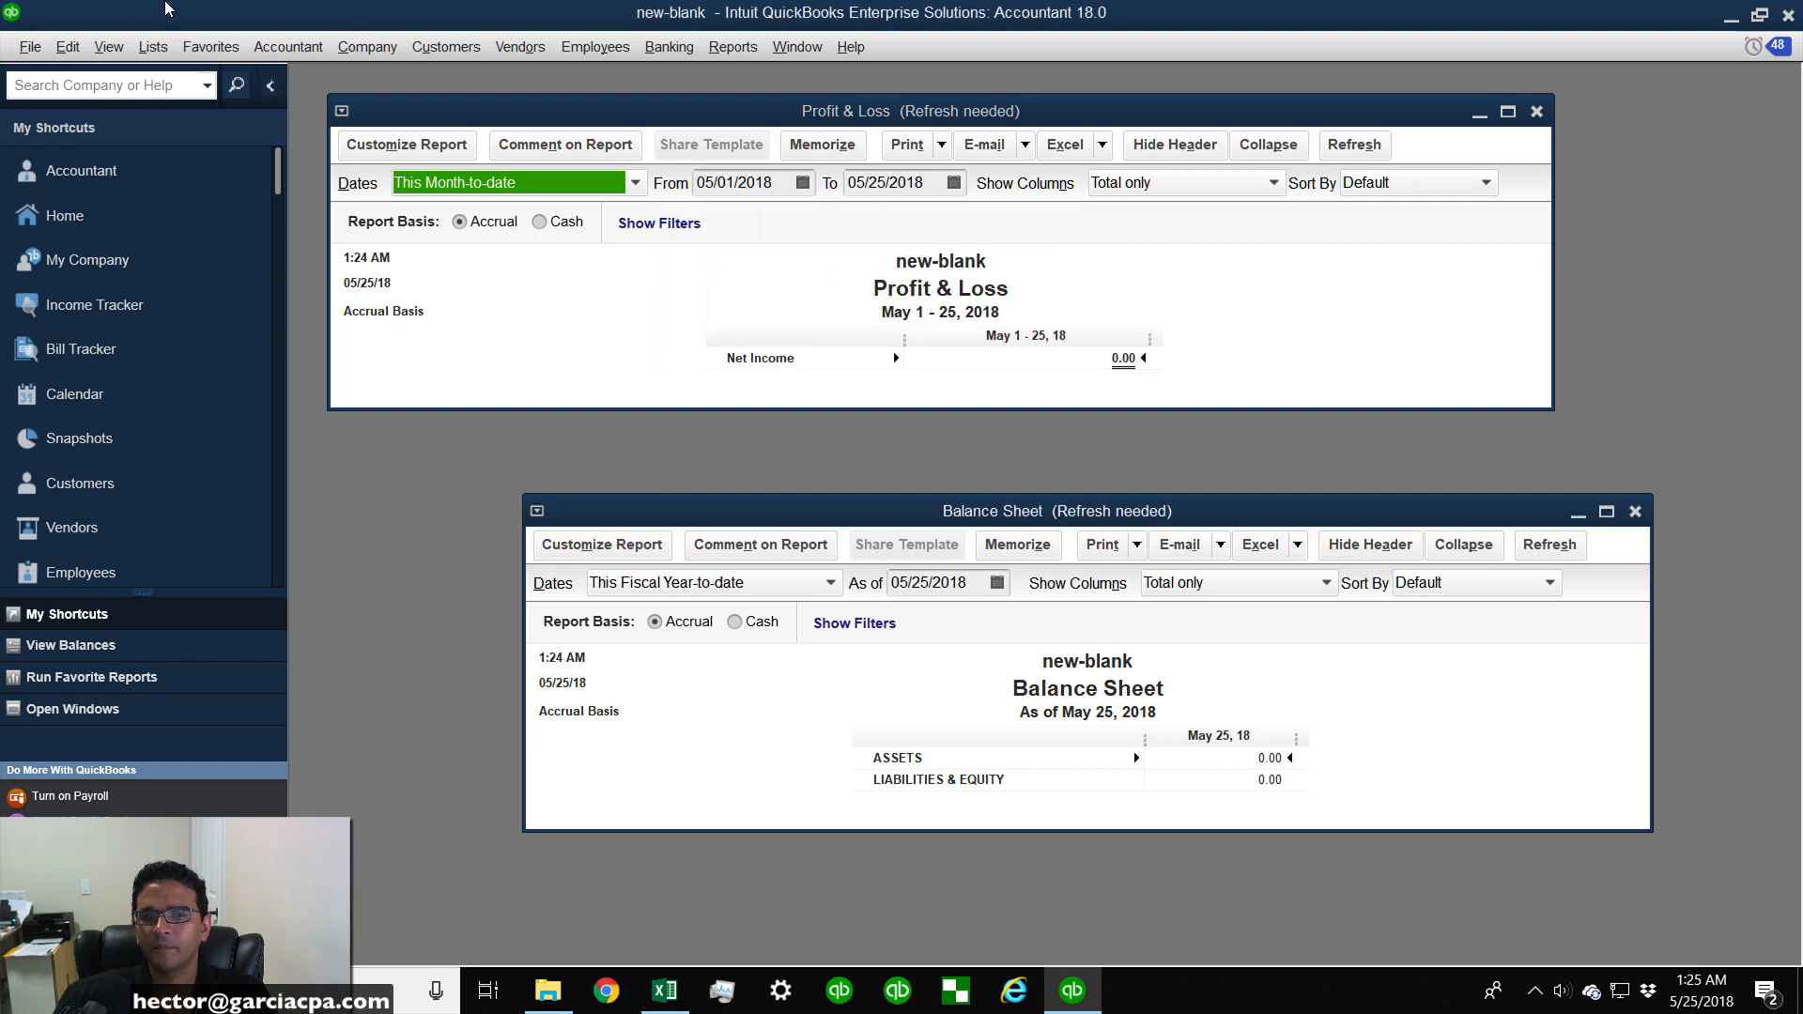
pyautogui.click(38, 47)
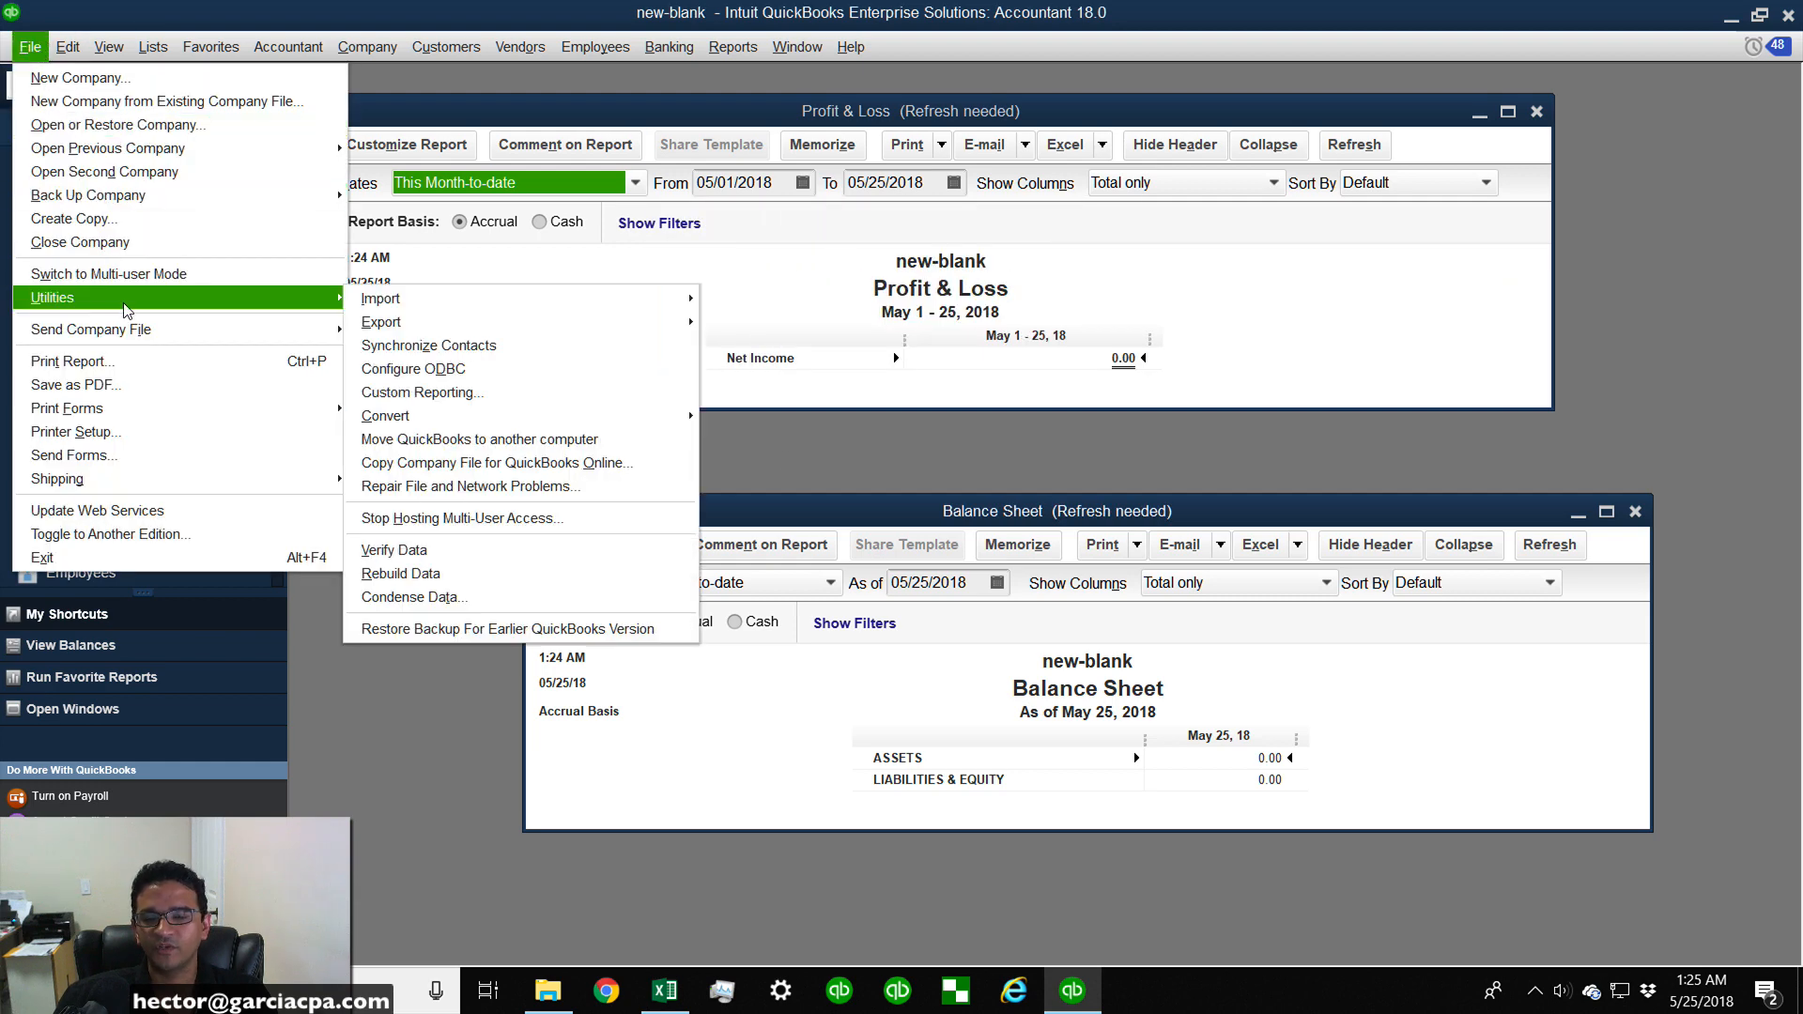
pyautogui.moveTo(394, 304)
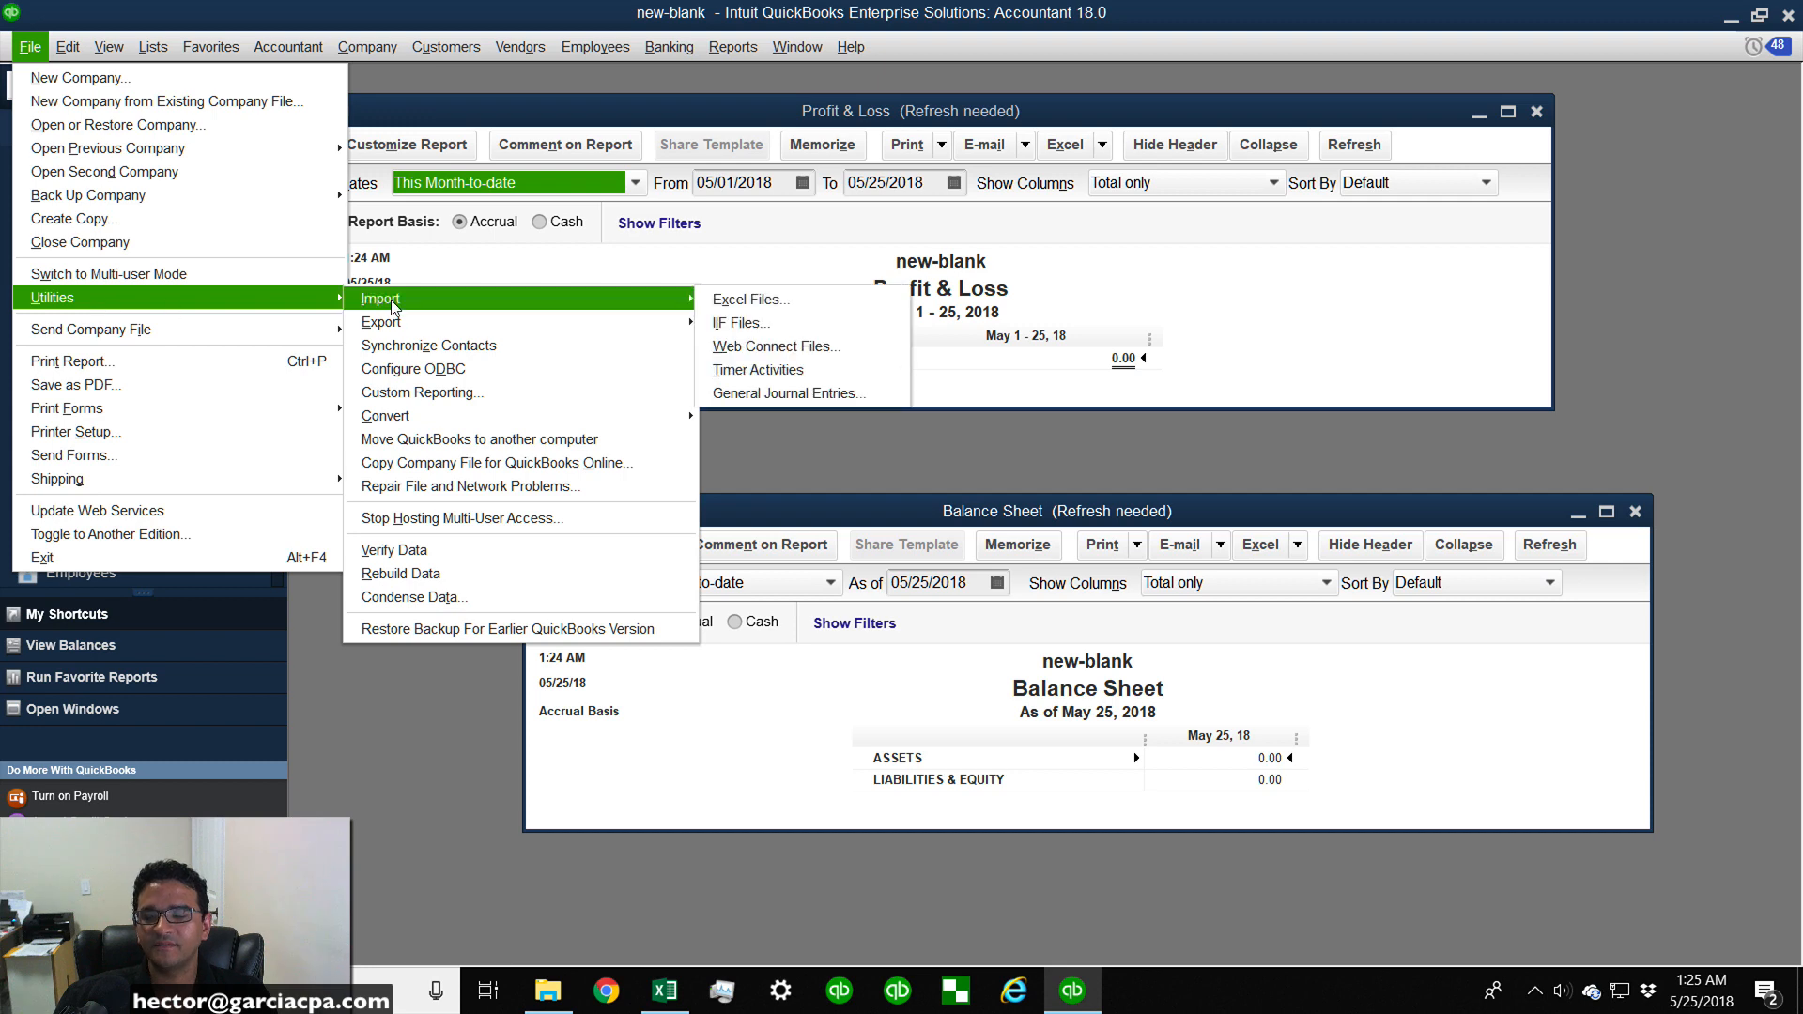
# Import all transactions.IIF from the transfer folder into new-blank.
pyautogui.click(742, 323)
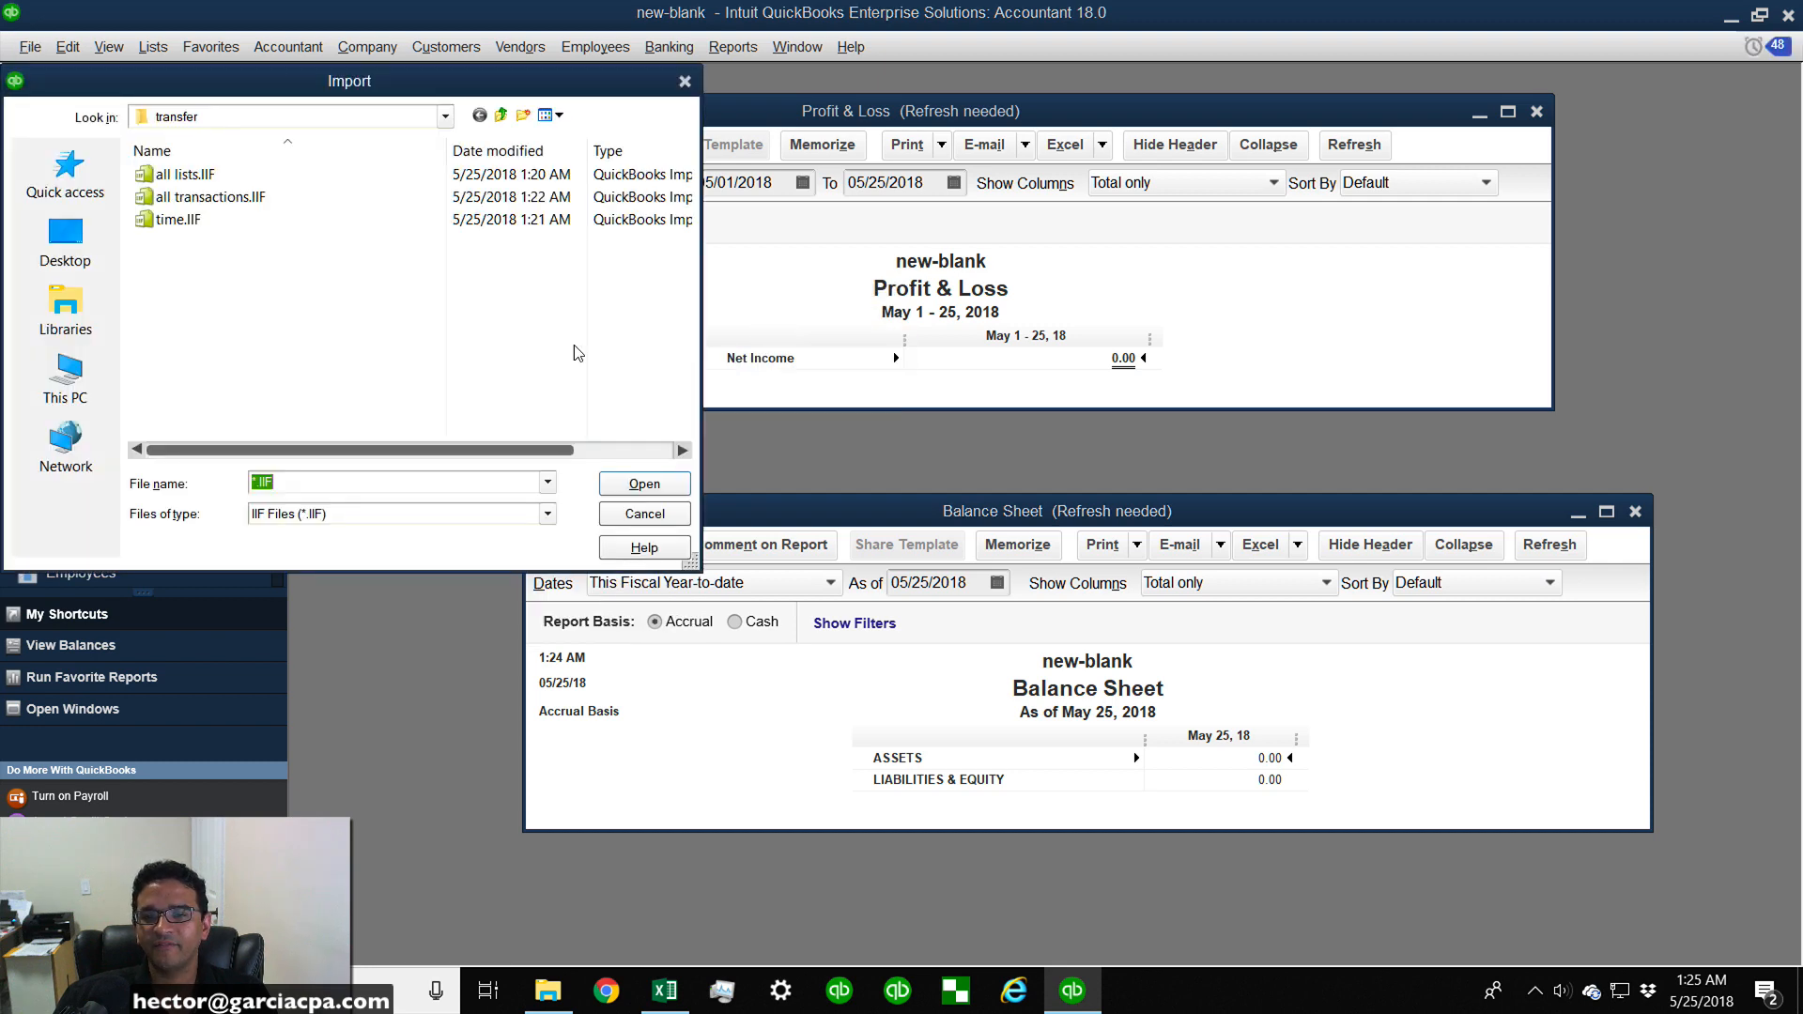
pyautogui.click(208, 197)
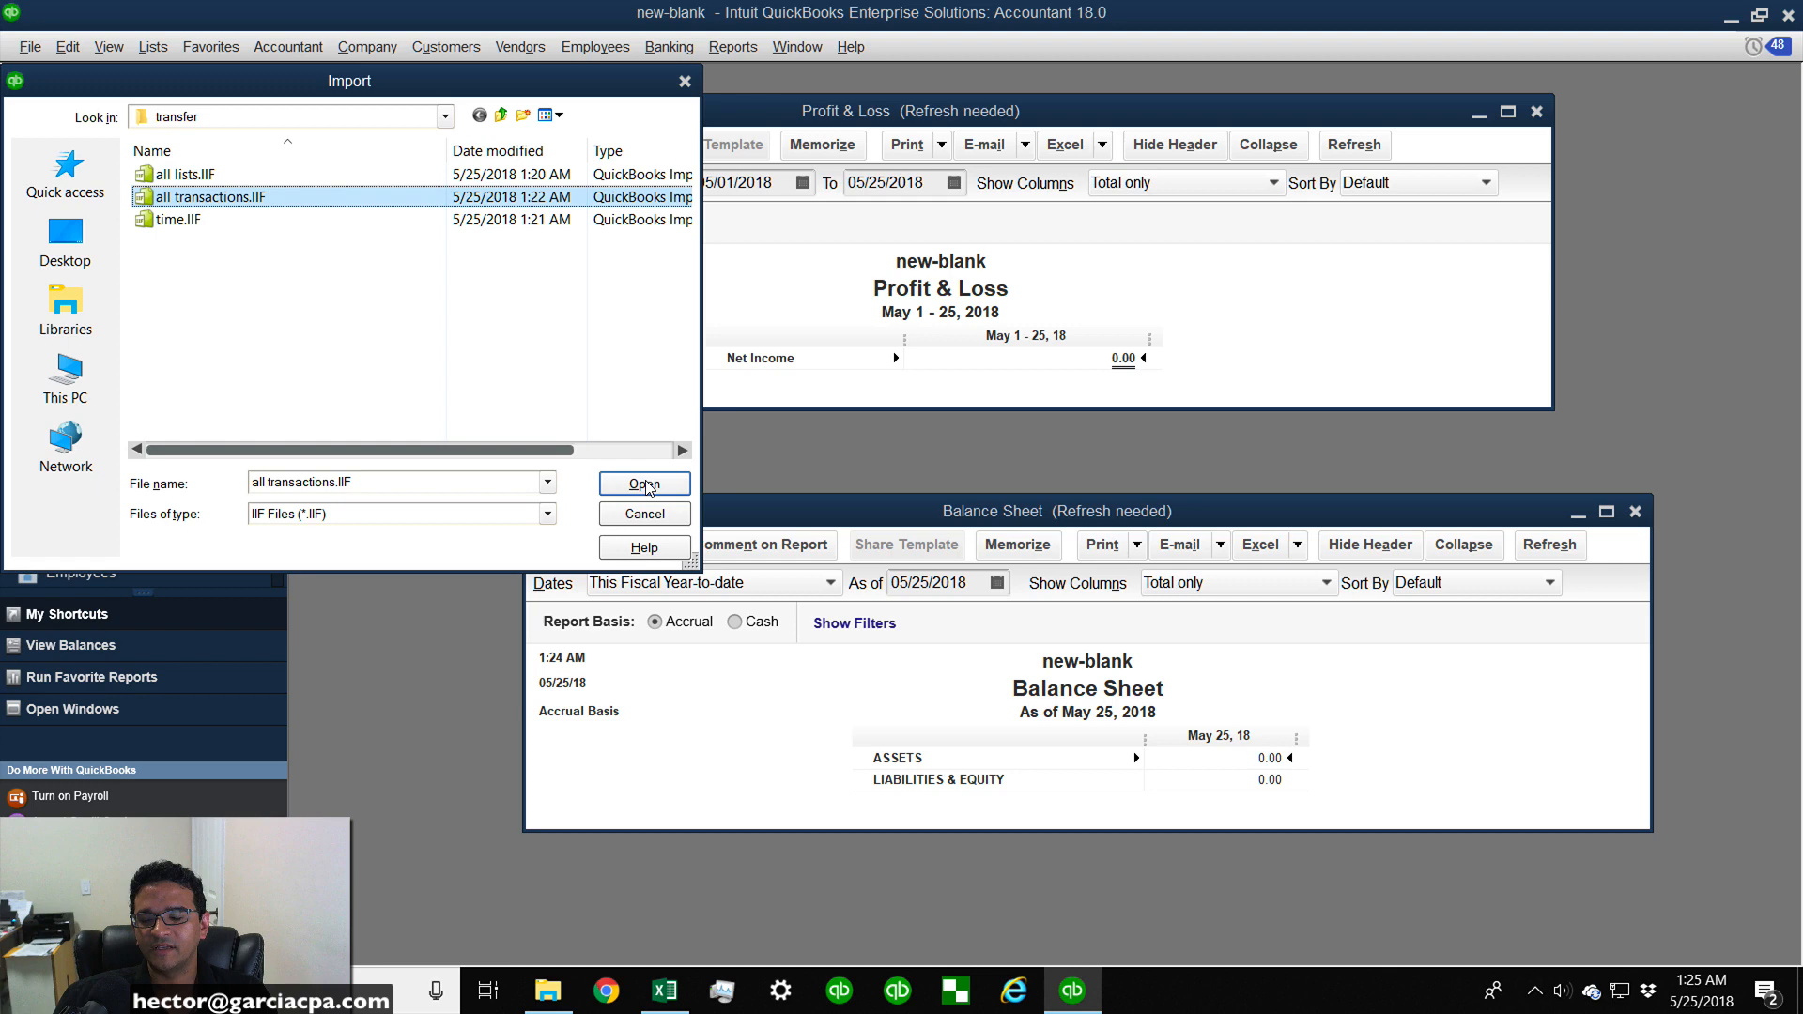
pyautogui.click(645, 484)
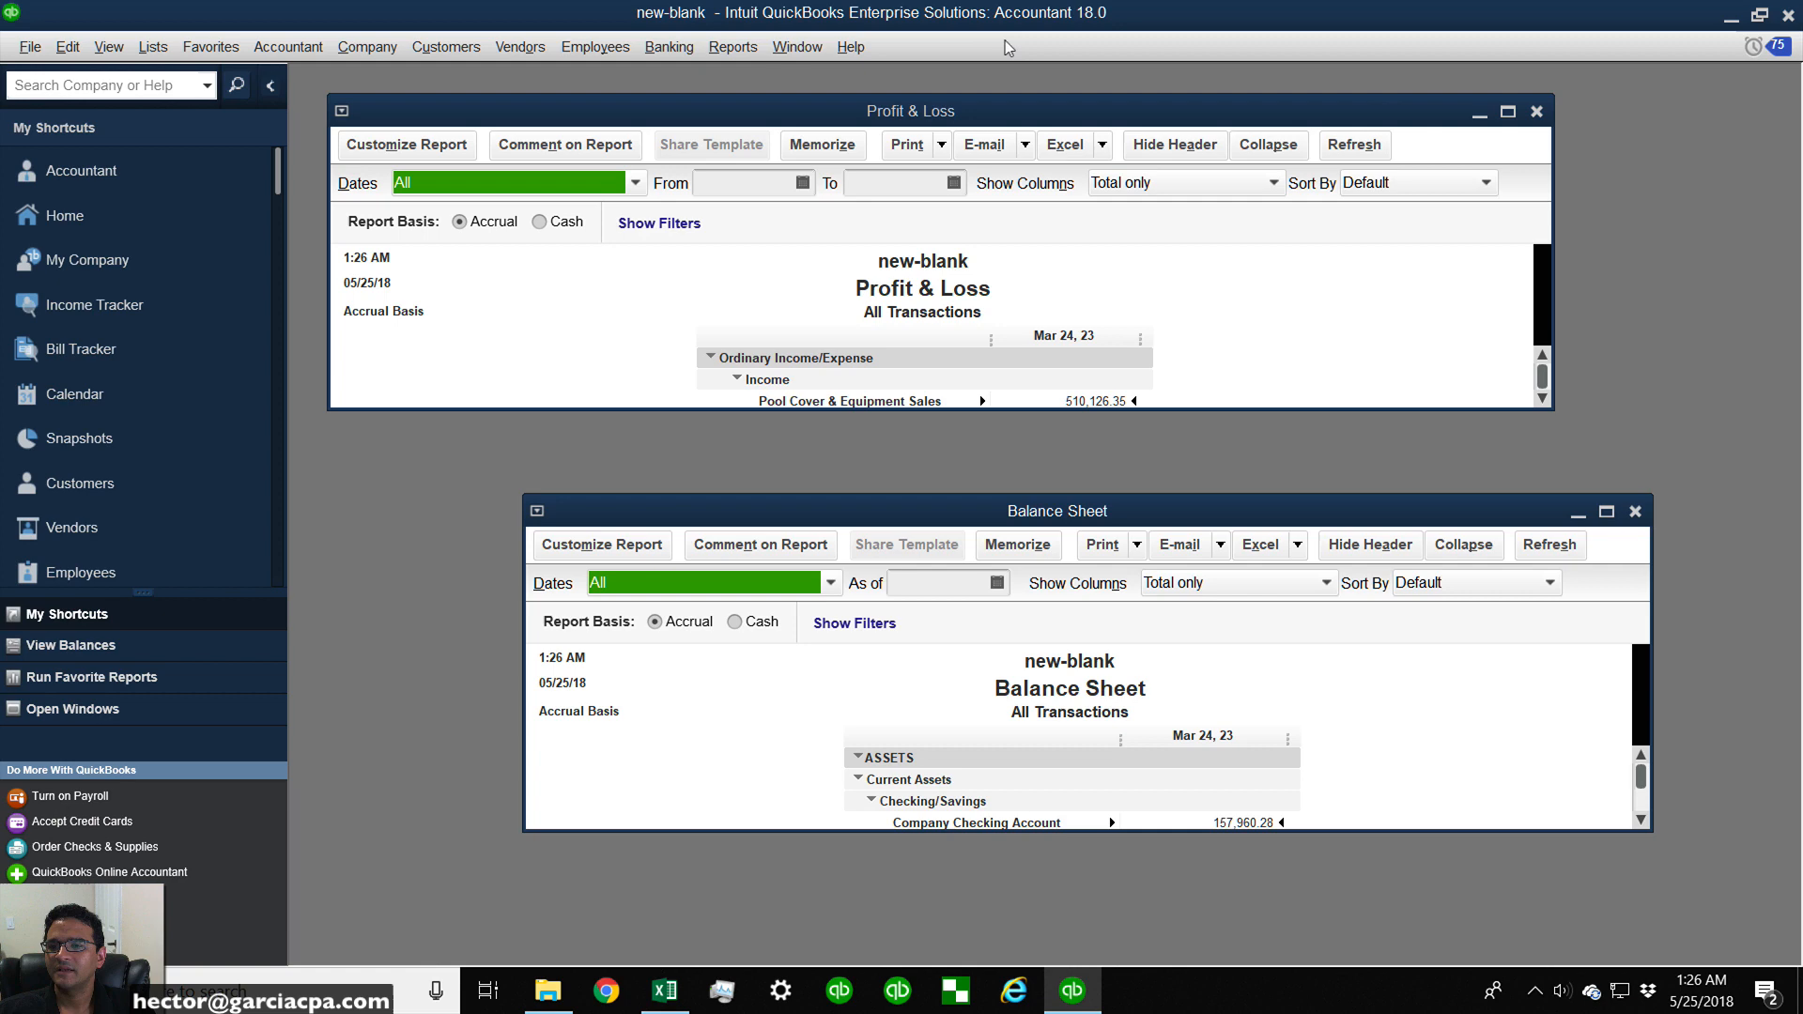
# Tile the Balance Sheet and Profit & Loss vertically and scroll the P&L to Net Income.
pyautogui.click(796, 45)
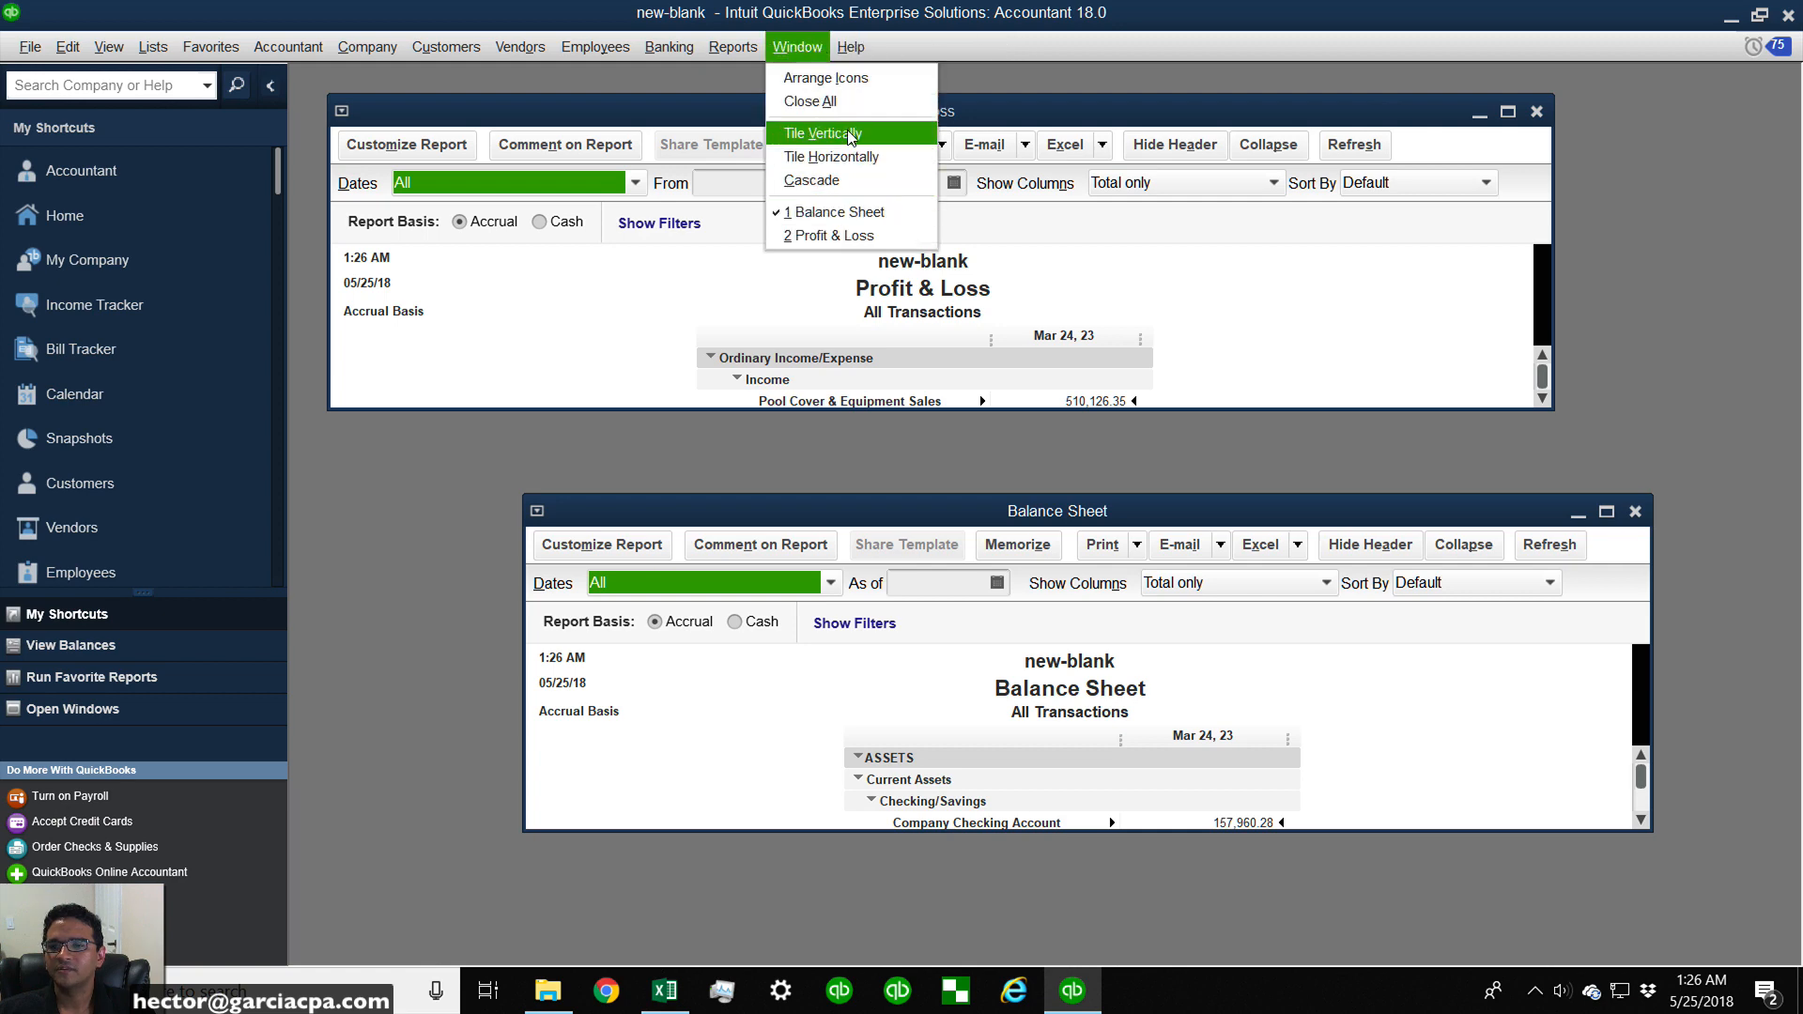
pyautogui.click(823, 131)
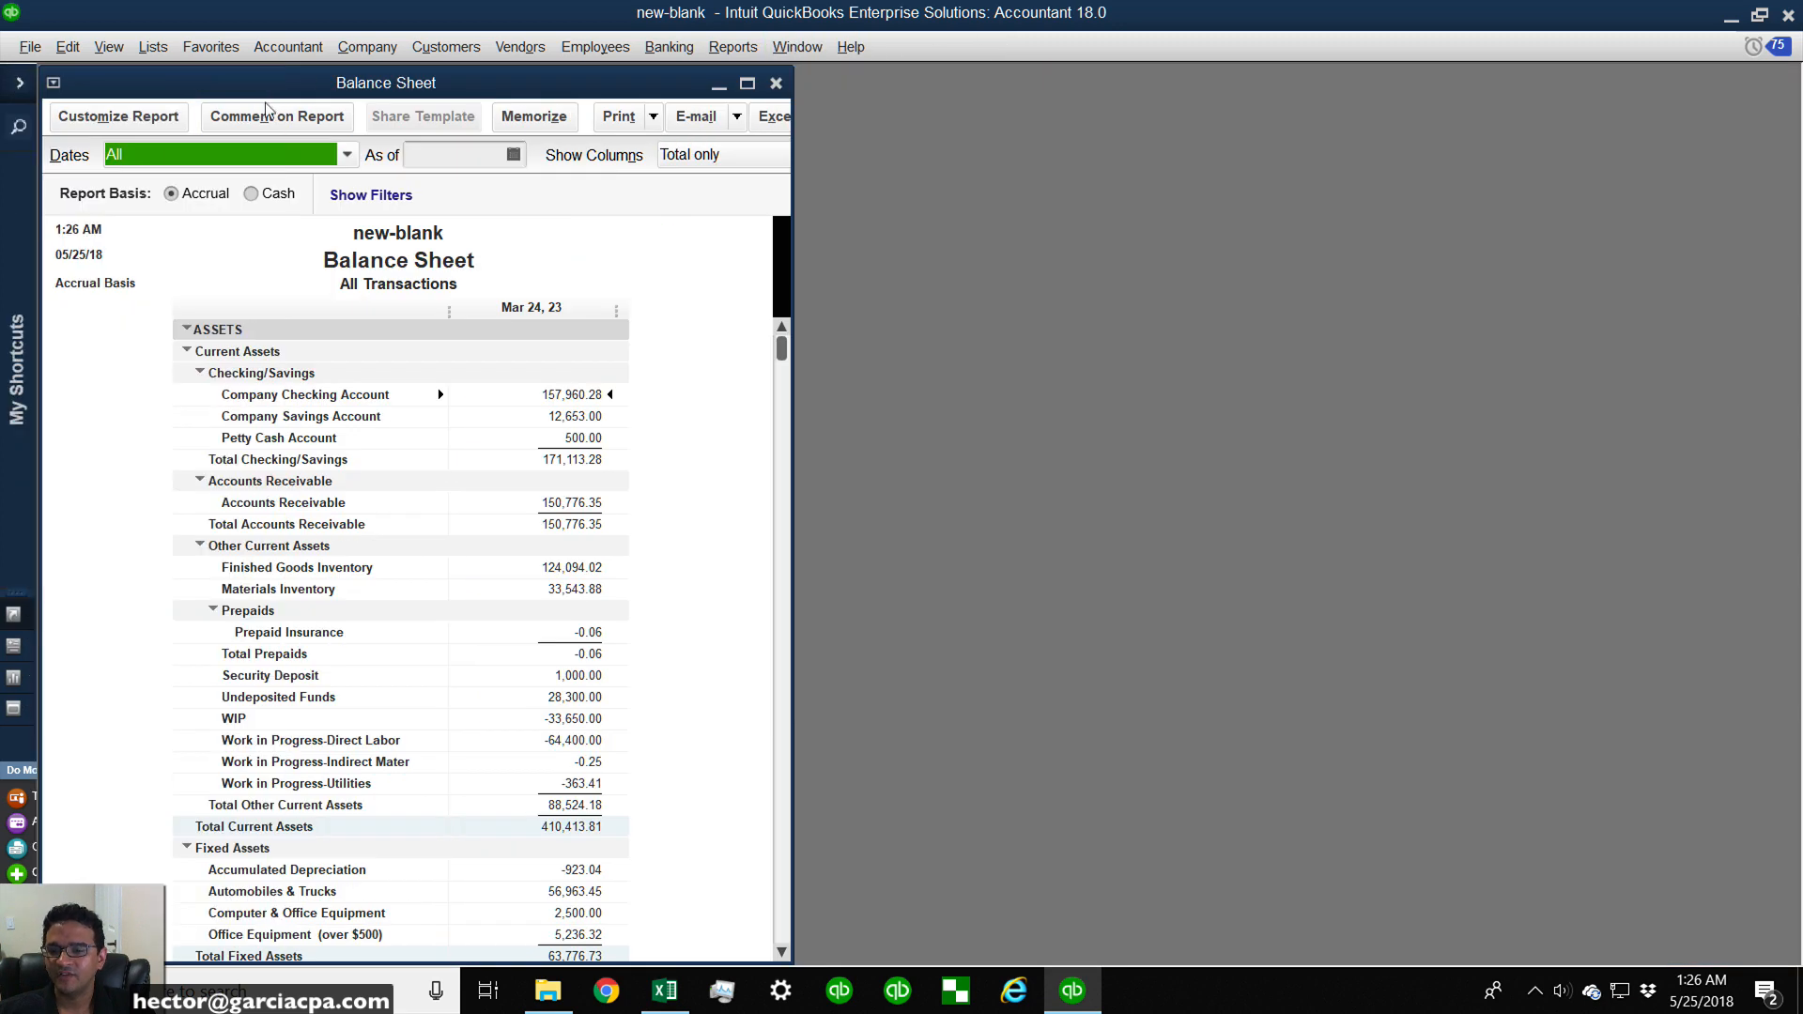
pyautogui.click(797, 45)
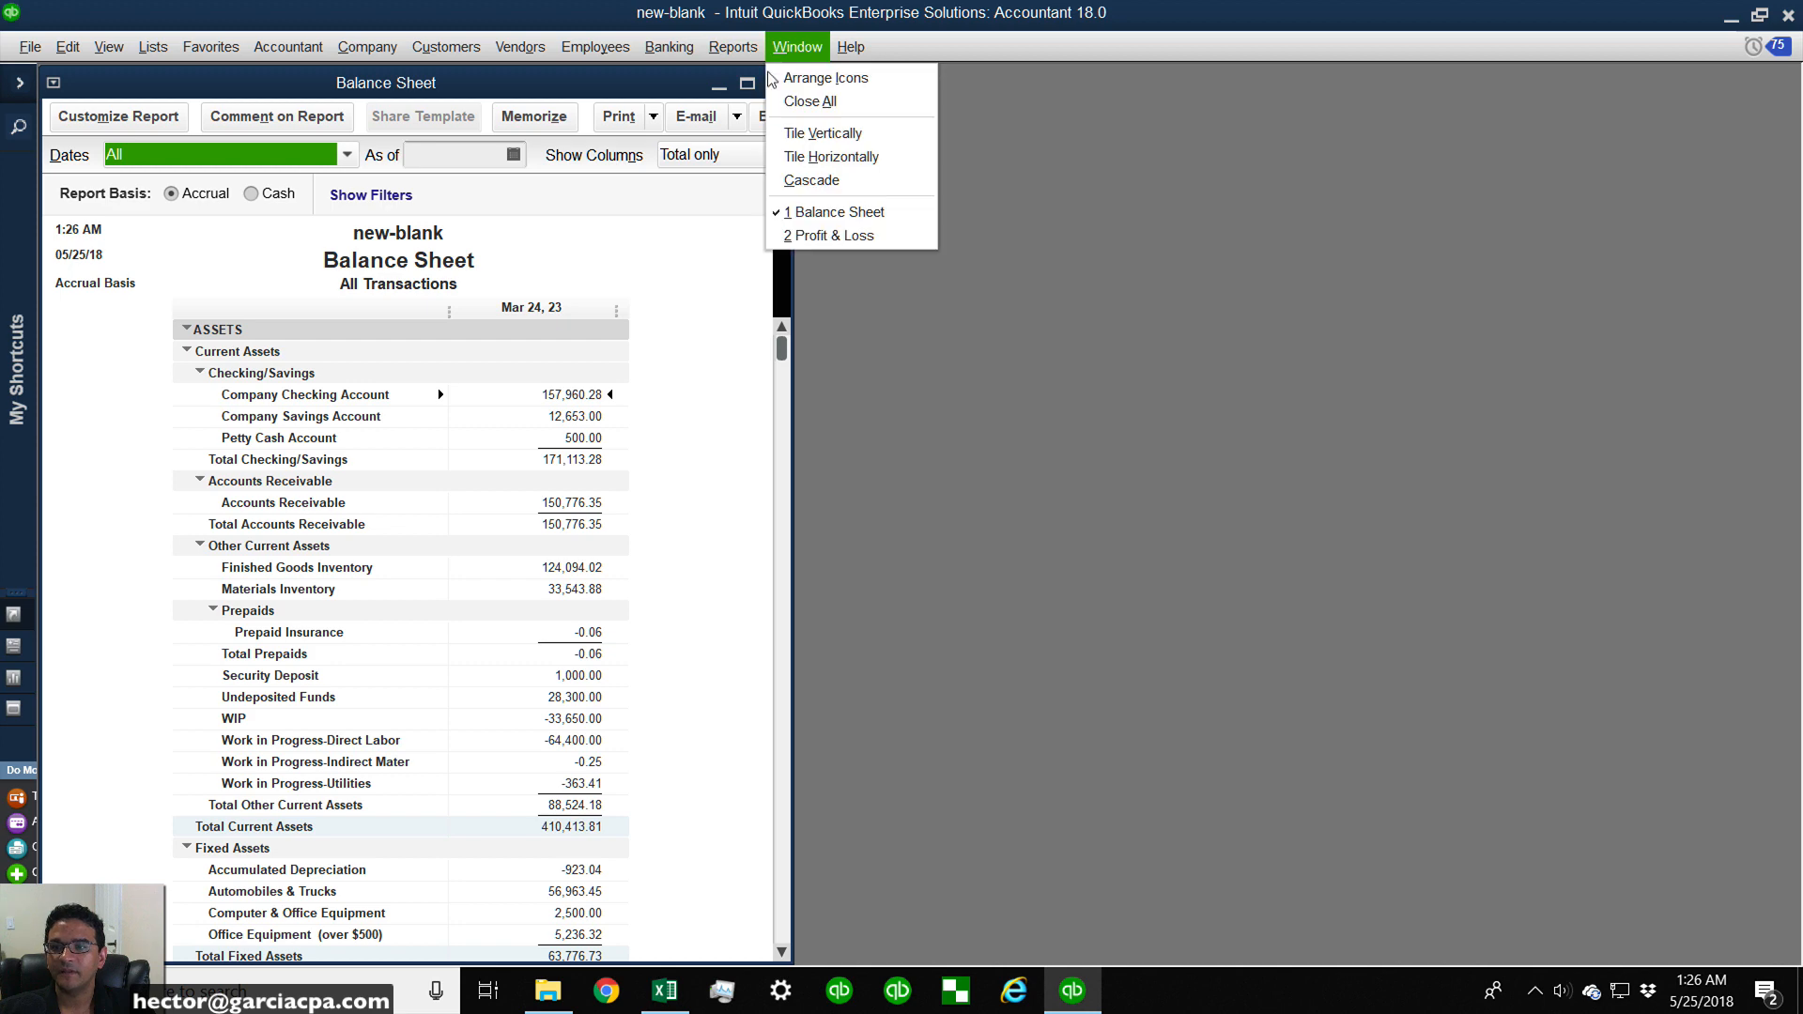
pyautogui.click(823, 132)
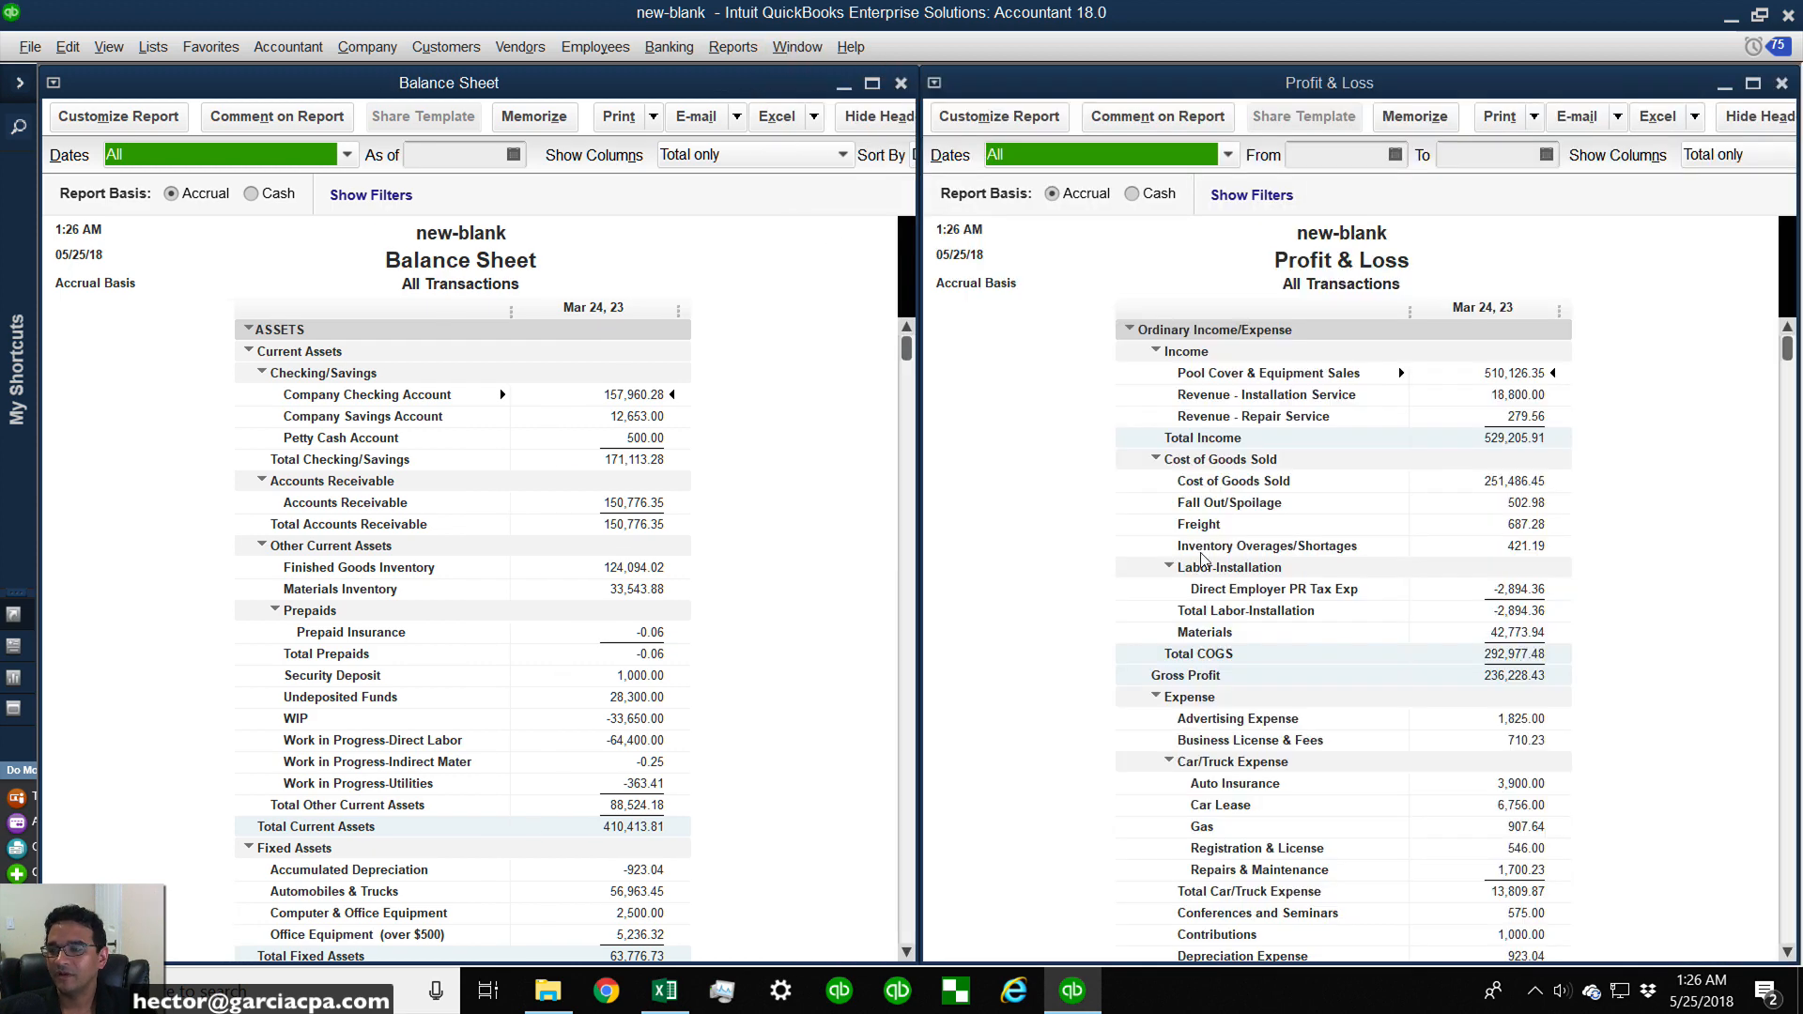
pyautogui.moveTo(847, 432)
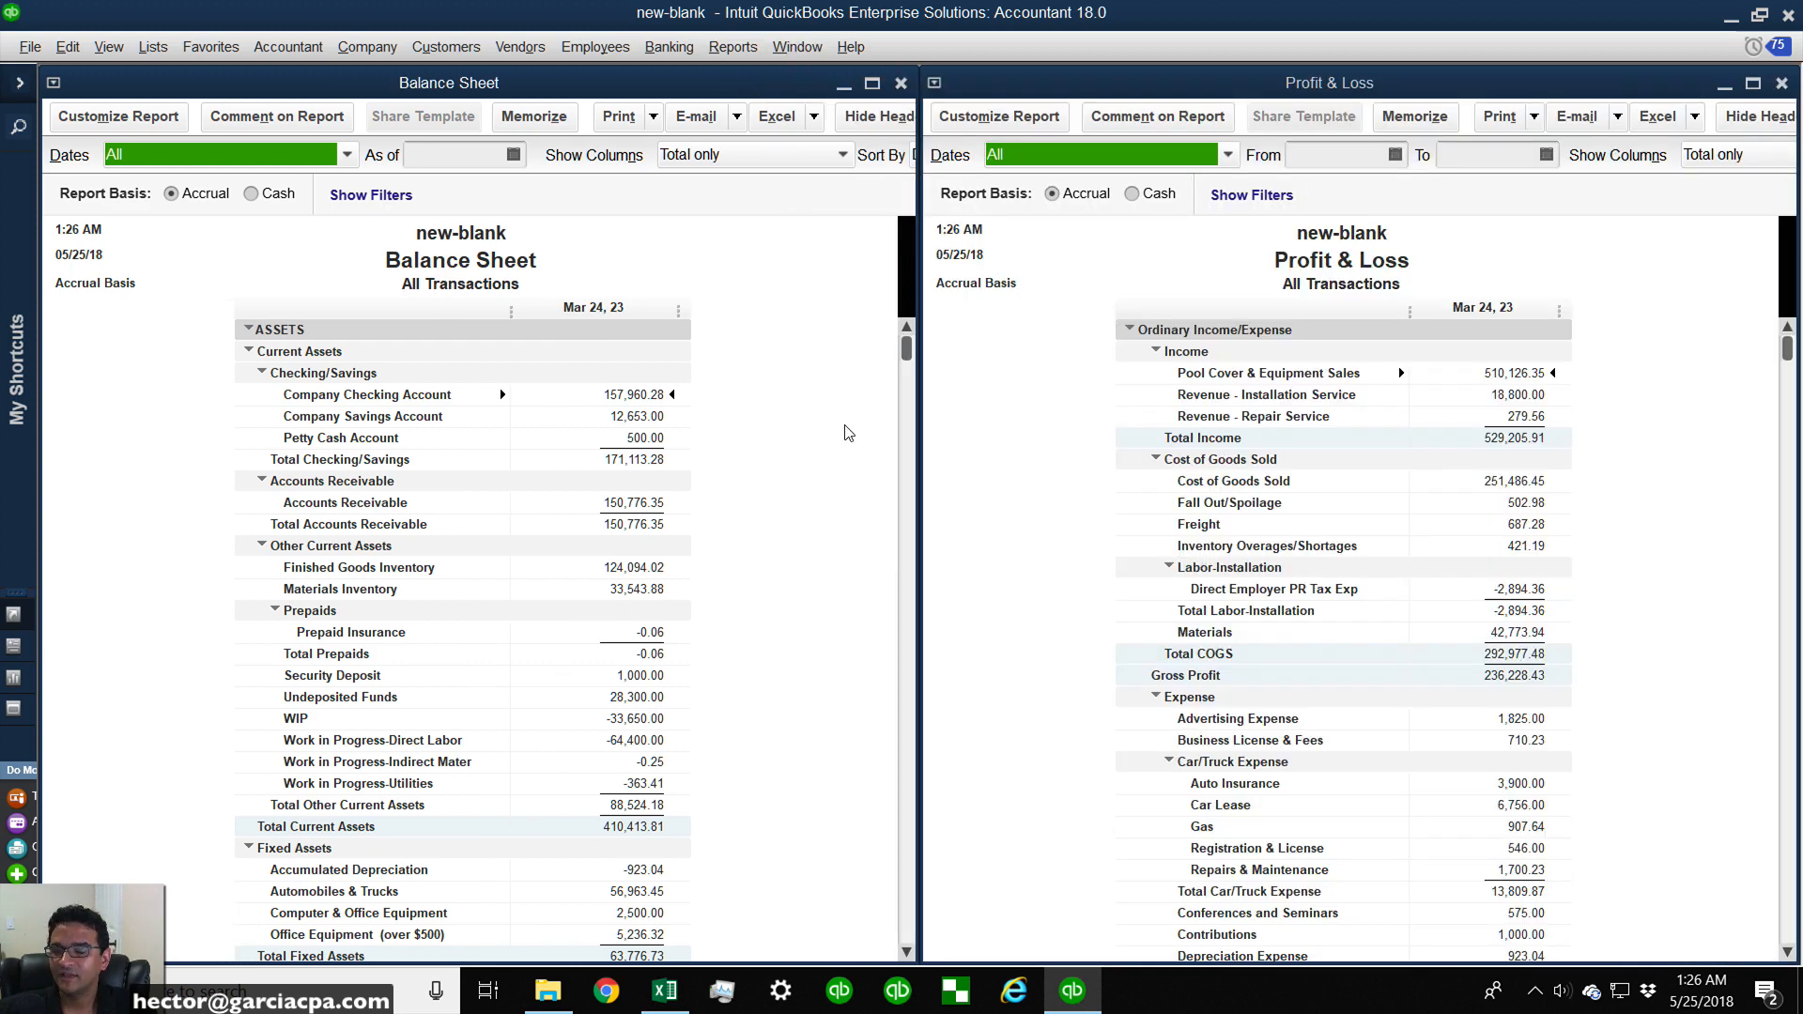
pyautogui.scroll(-3)
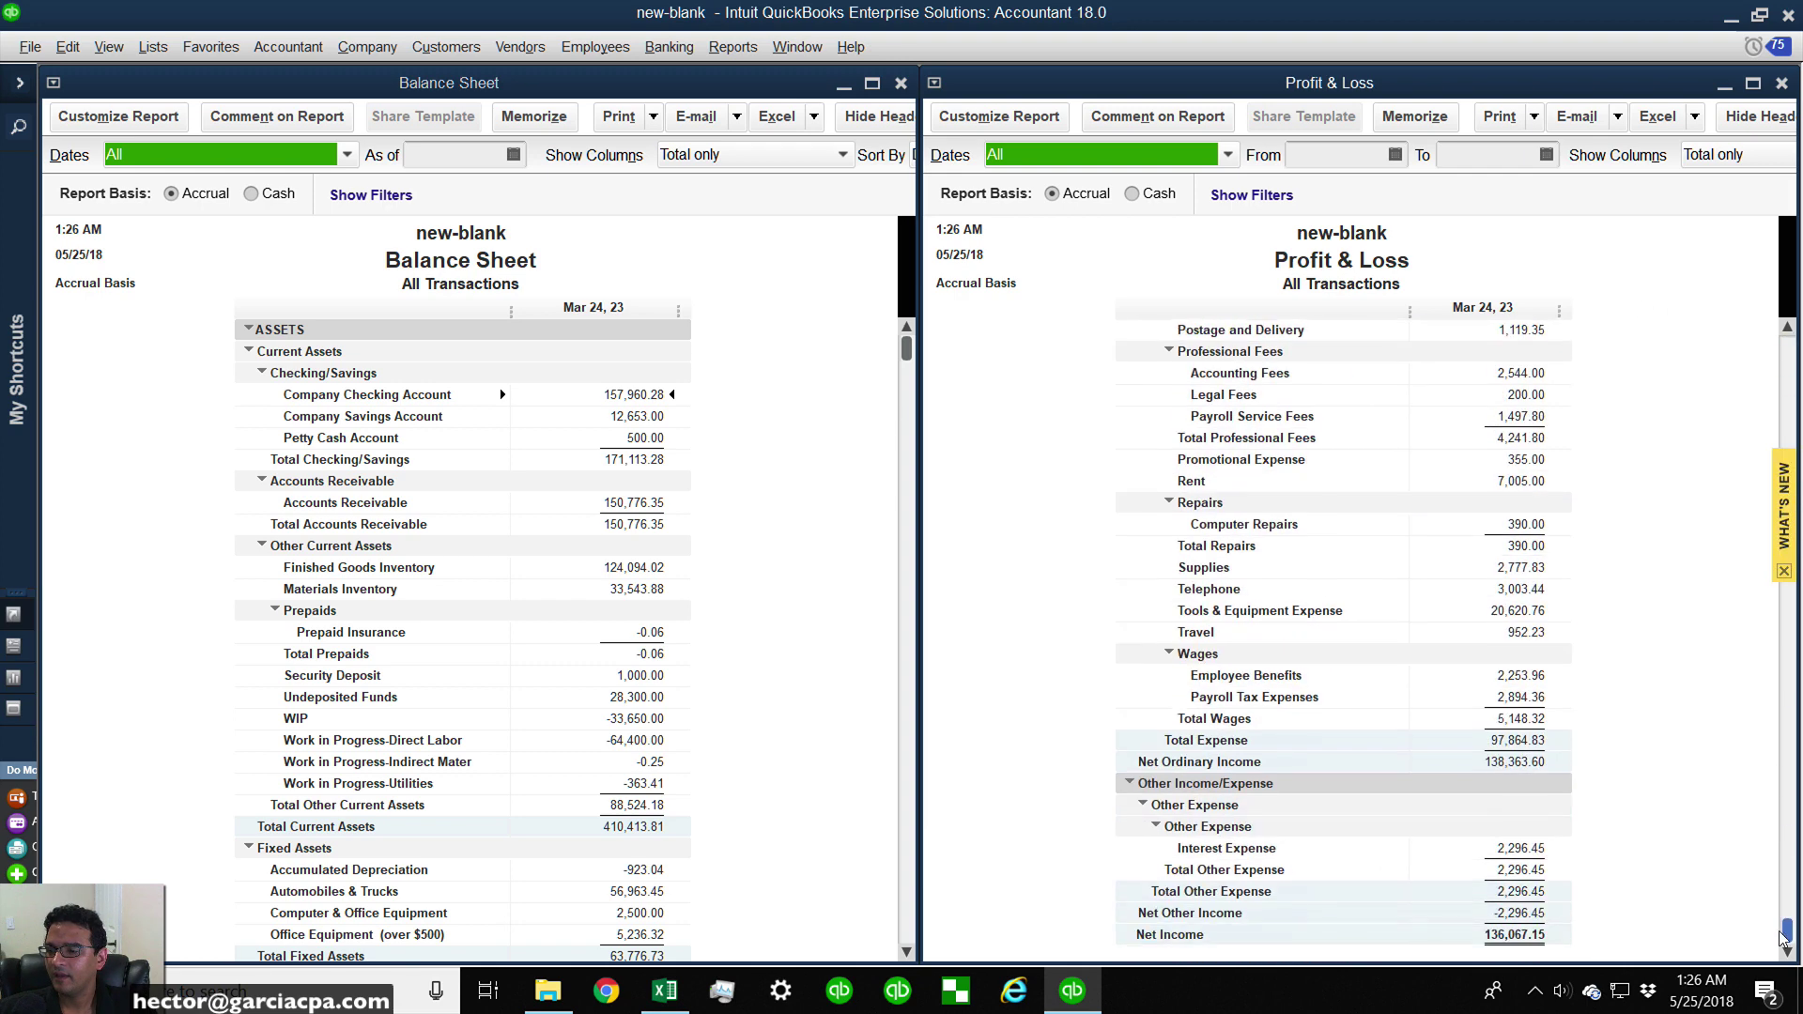
pyautogui.scroll(-3)
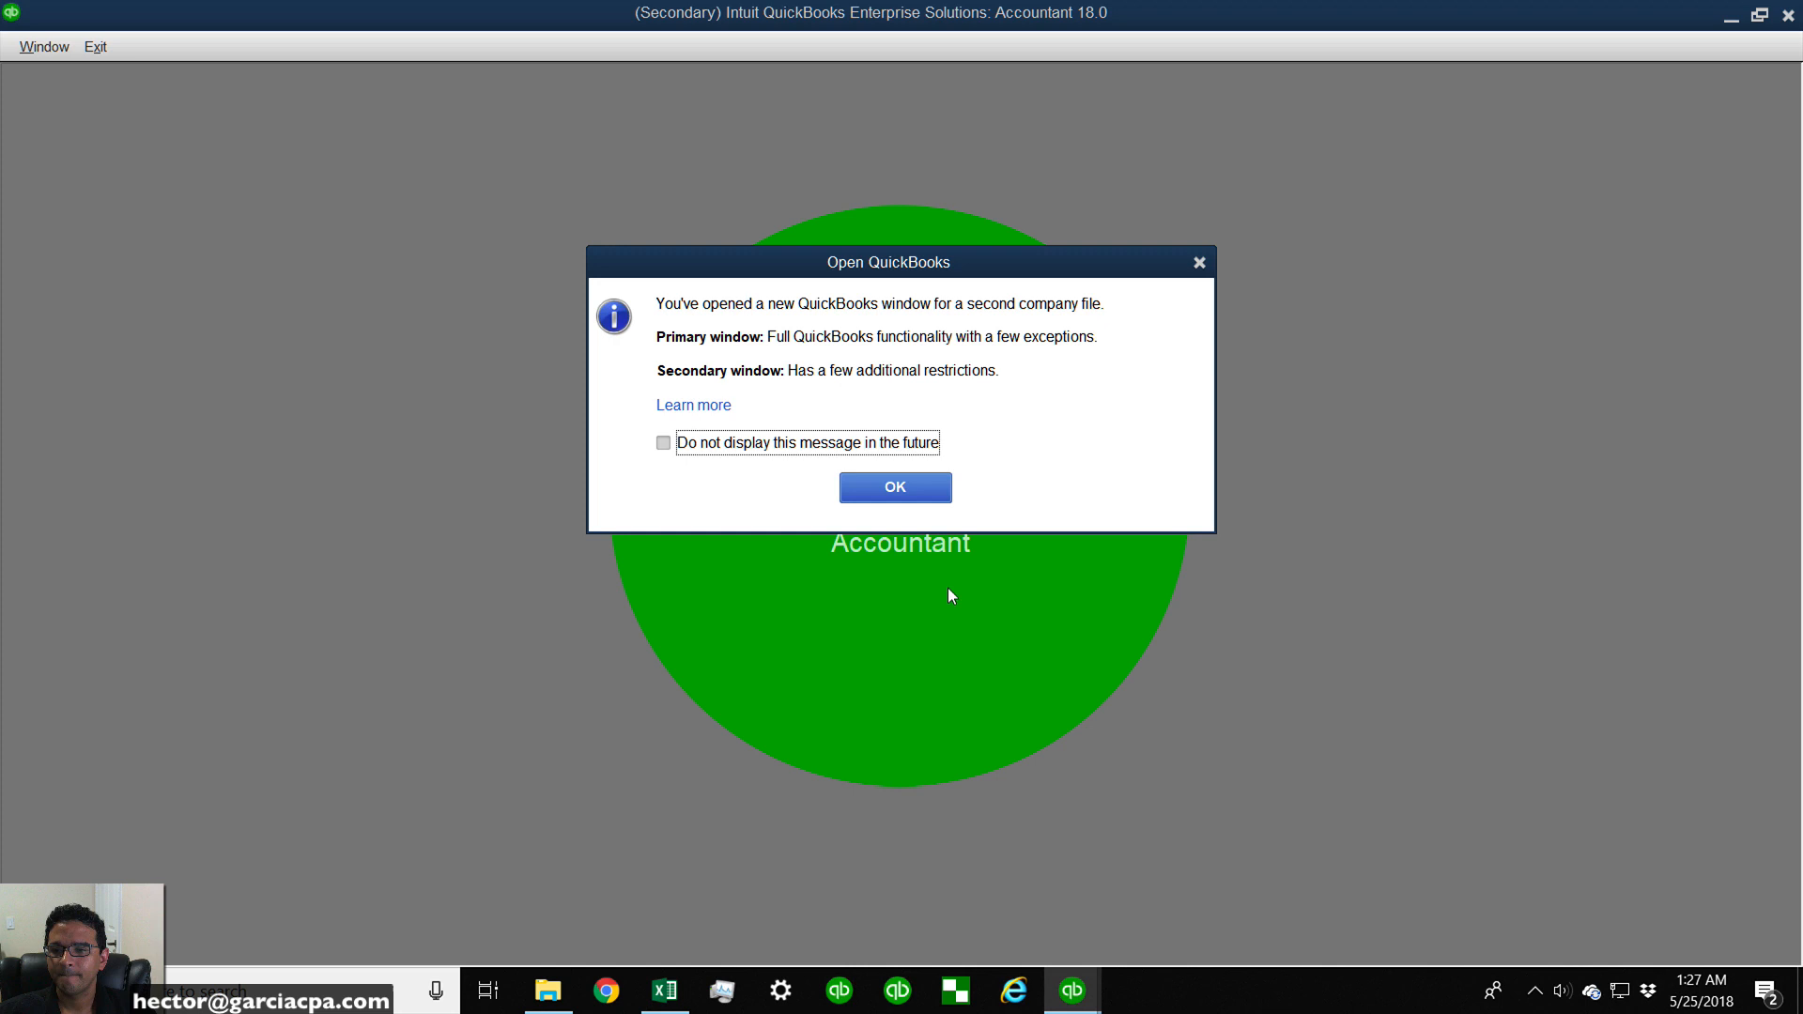
# Acknowledge the second-window and sample file notices and close all windows in the Sample Manufacturing file.
pyautogui.click(894, 489)
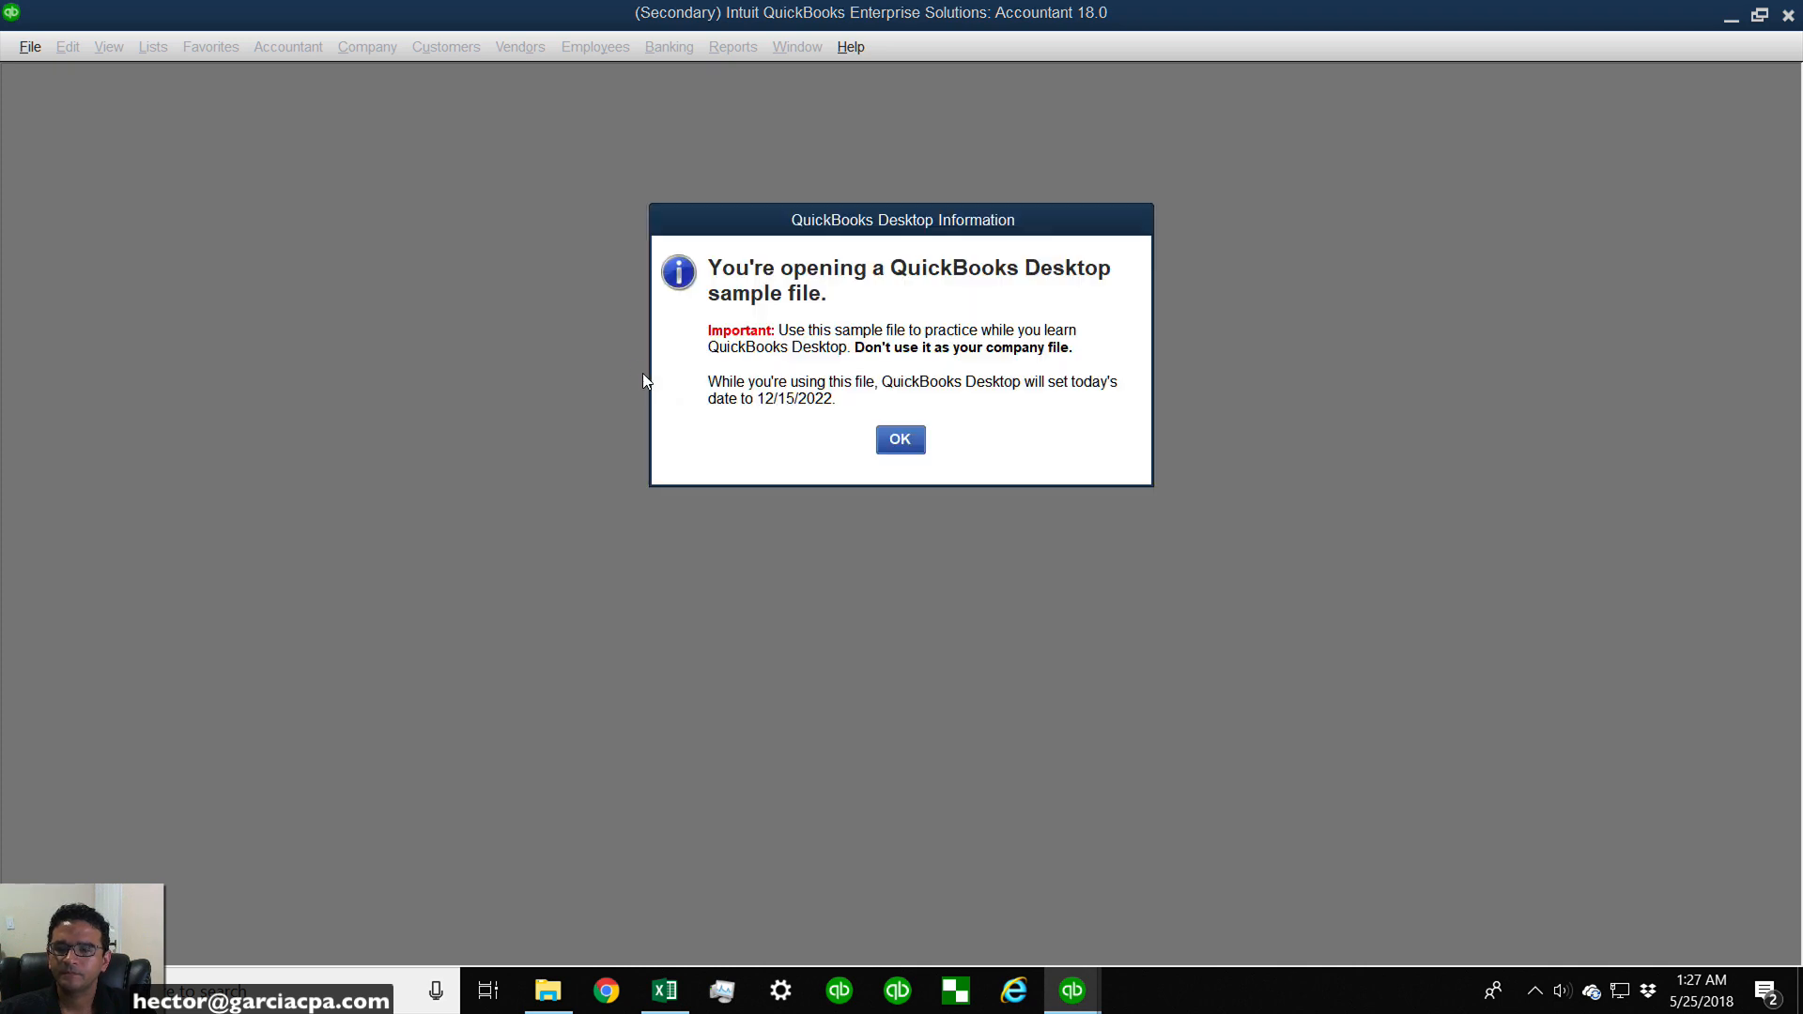
pyautogui.click(899, 439)
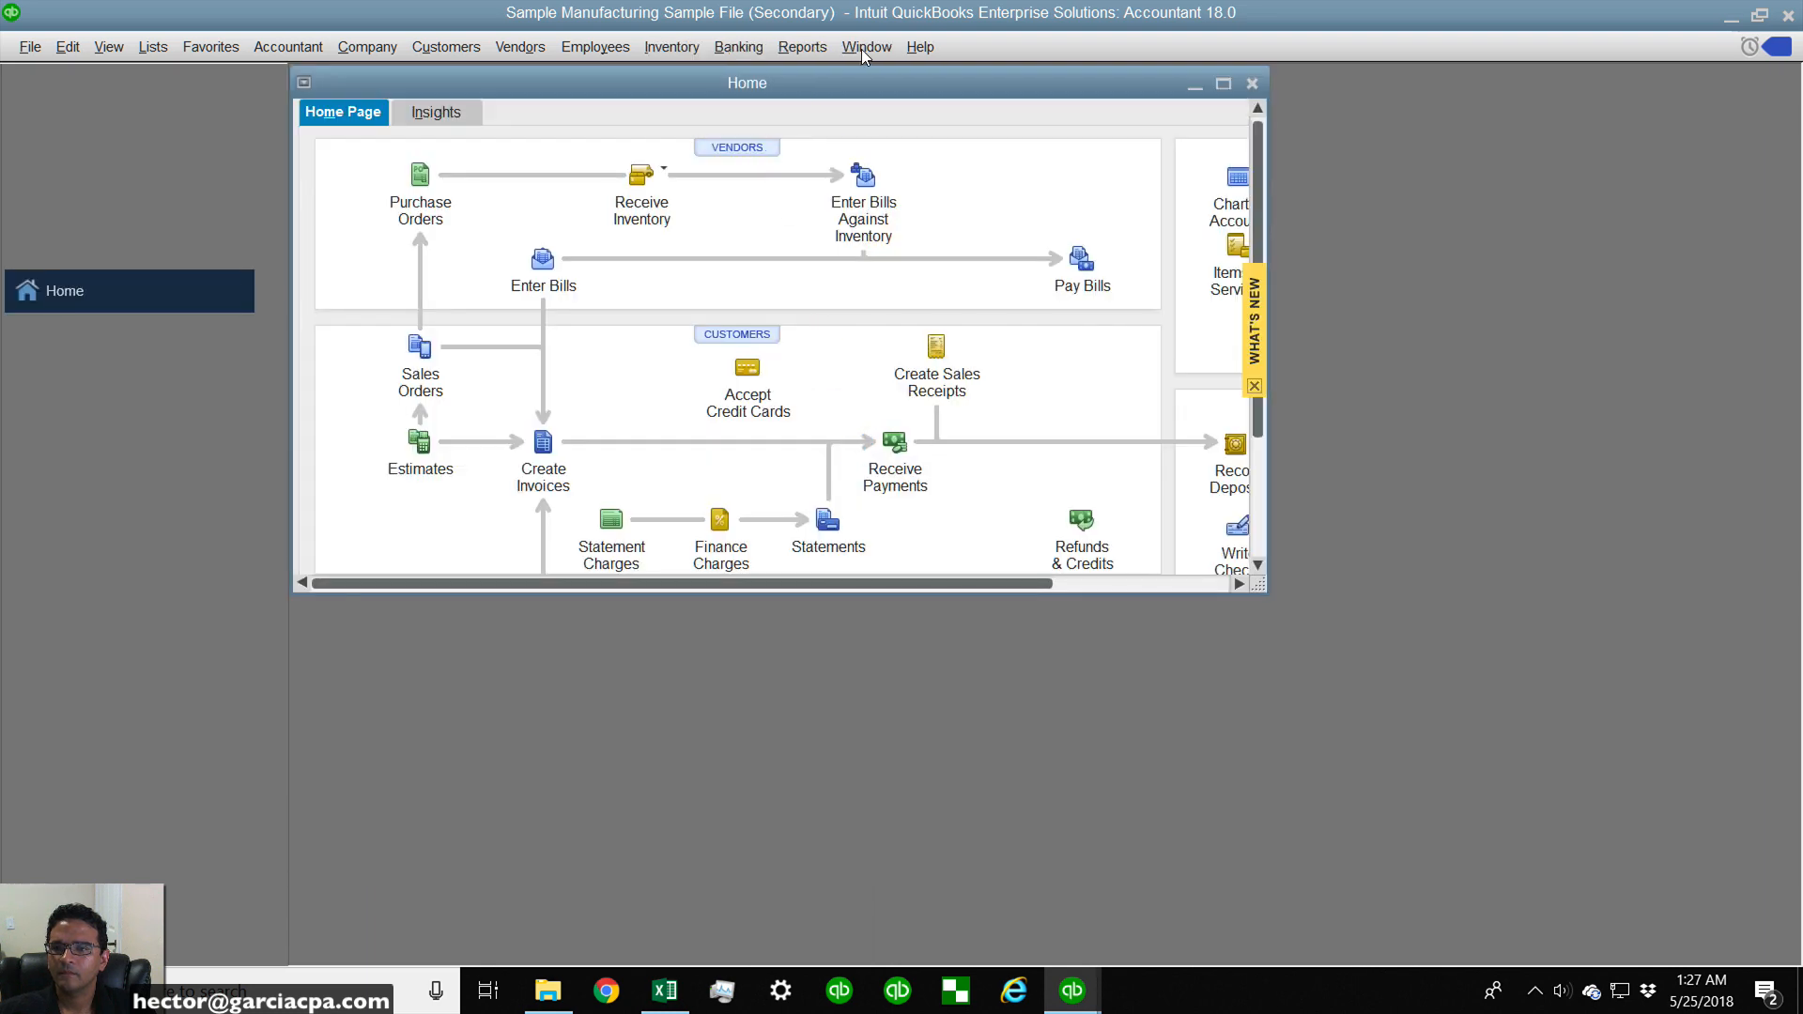
pyautogui.click(866, 47)
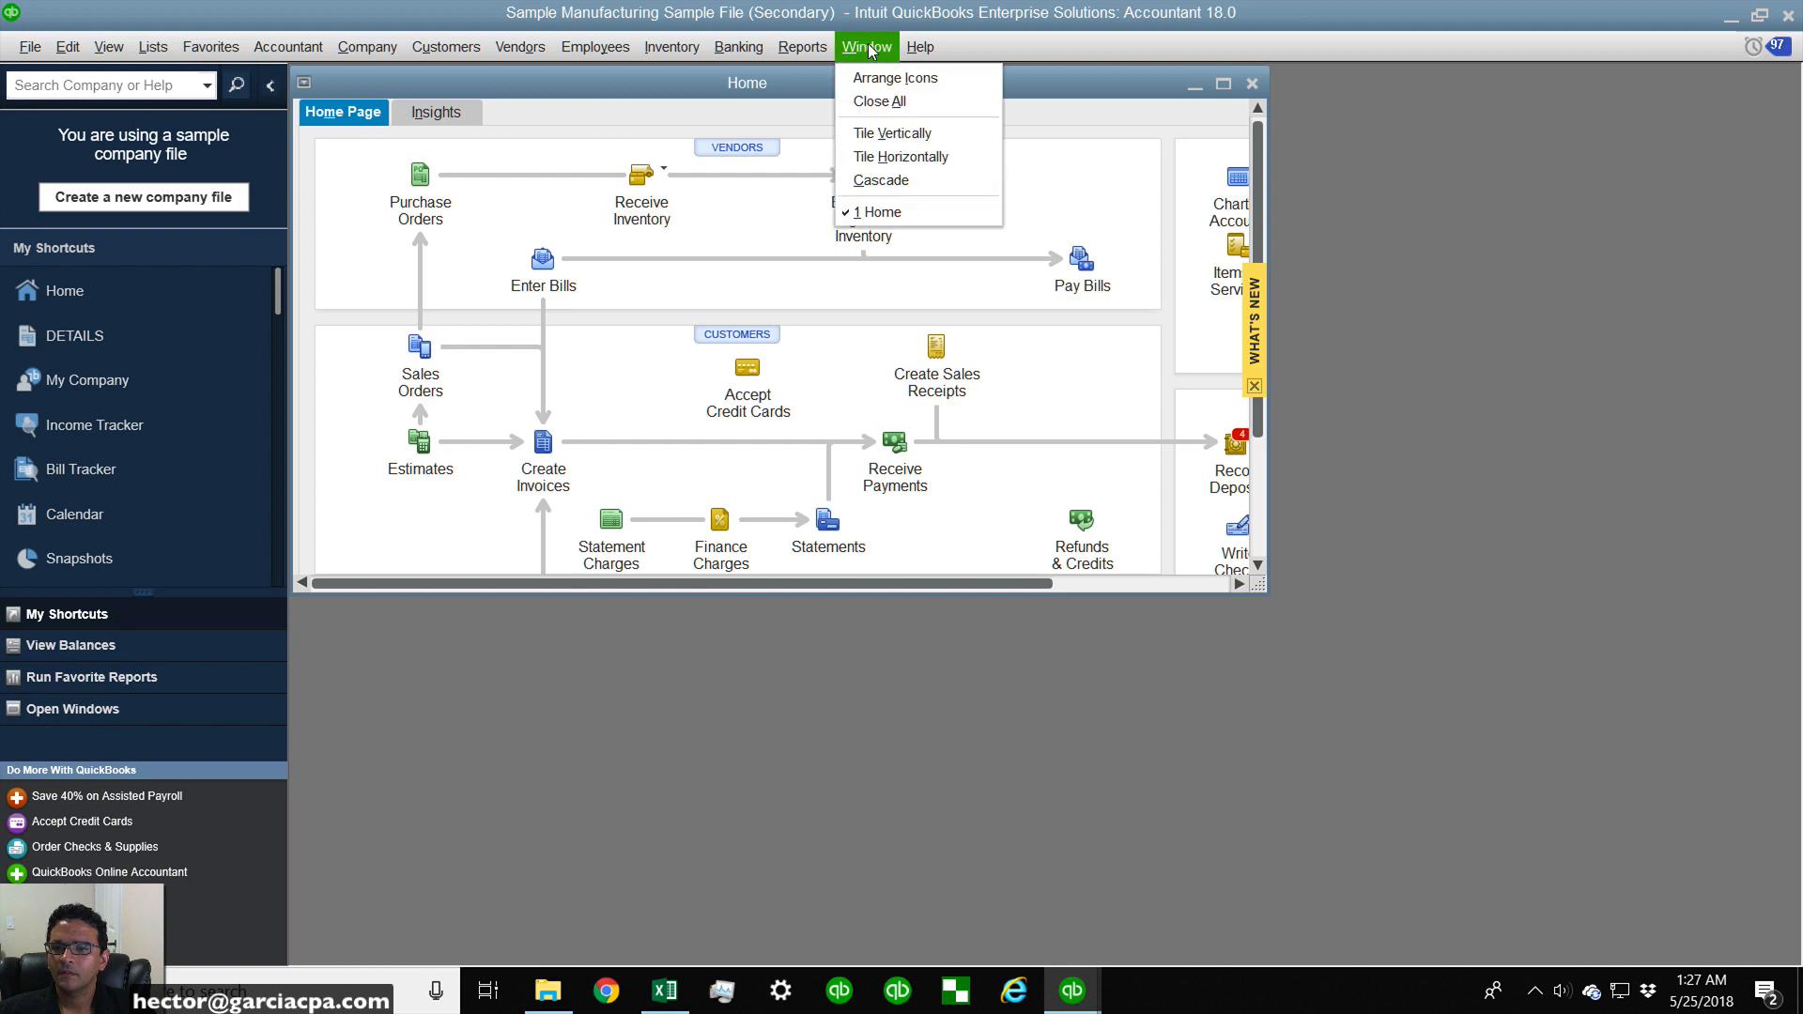
pyautogui.click(879, 101)
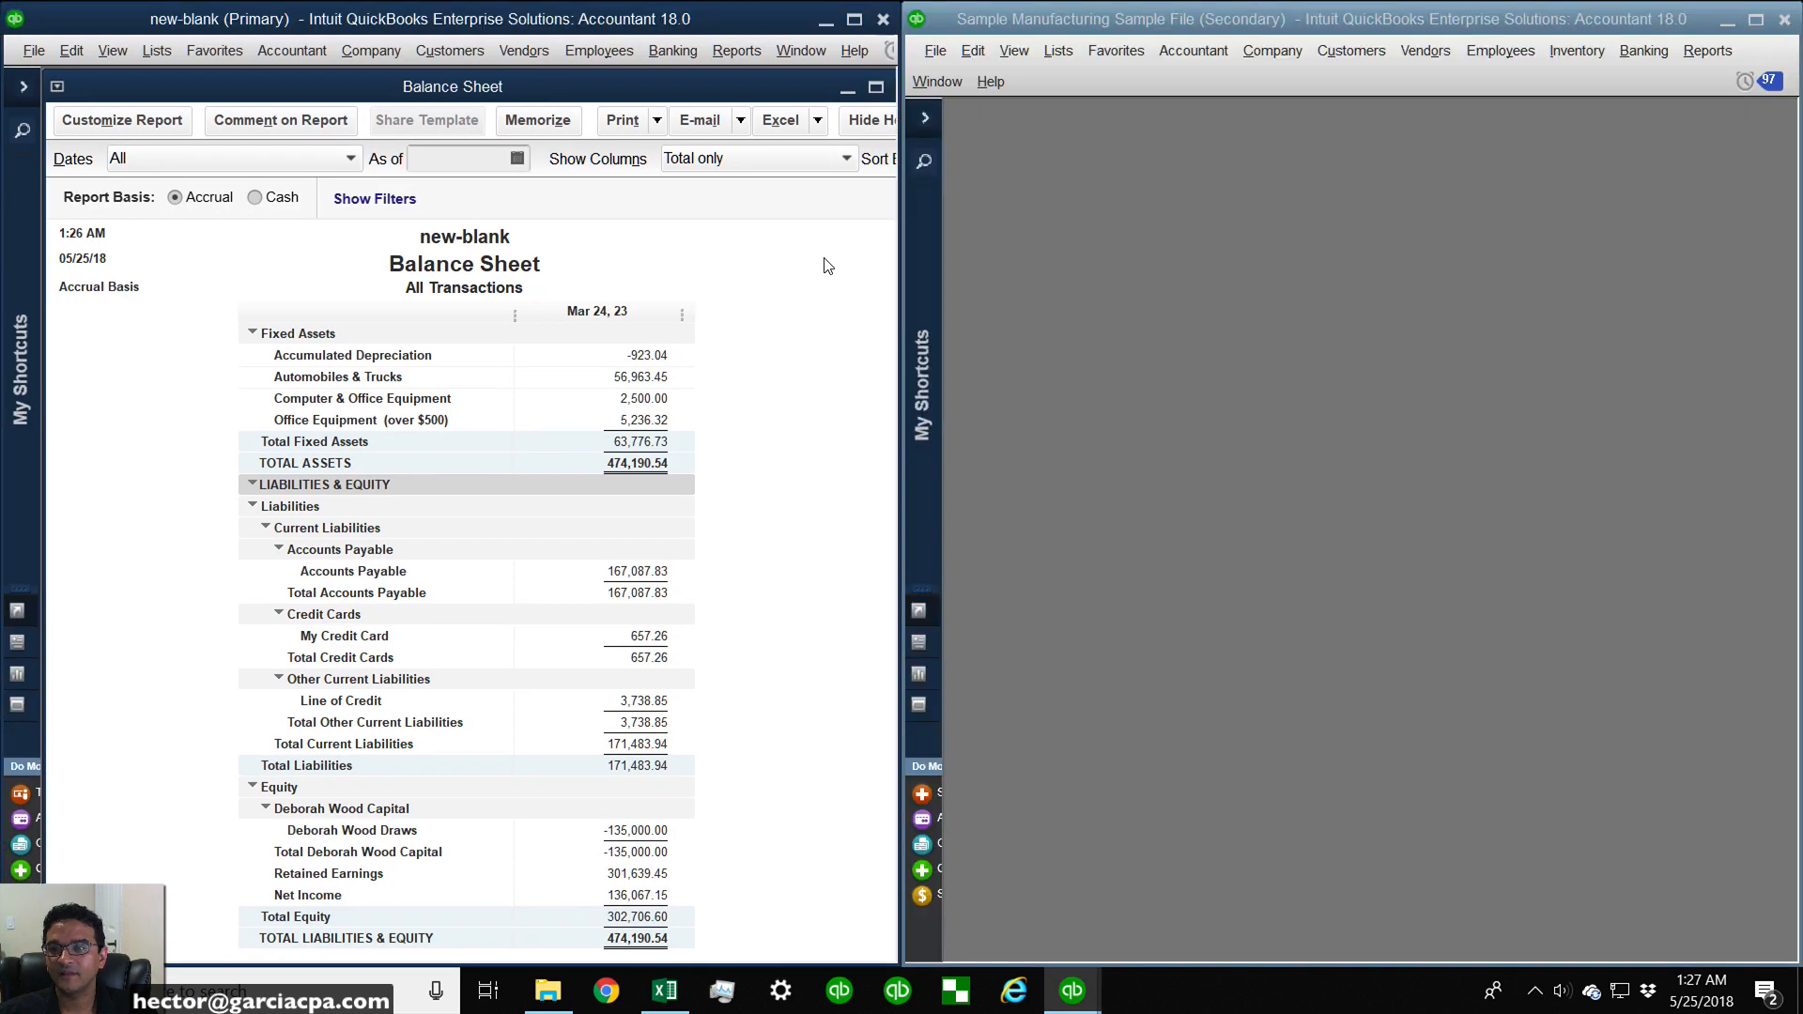
pyautogui.moveTo(94, 104)
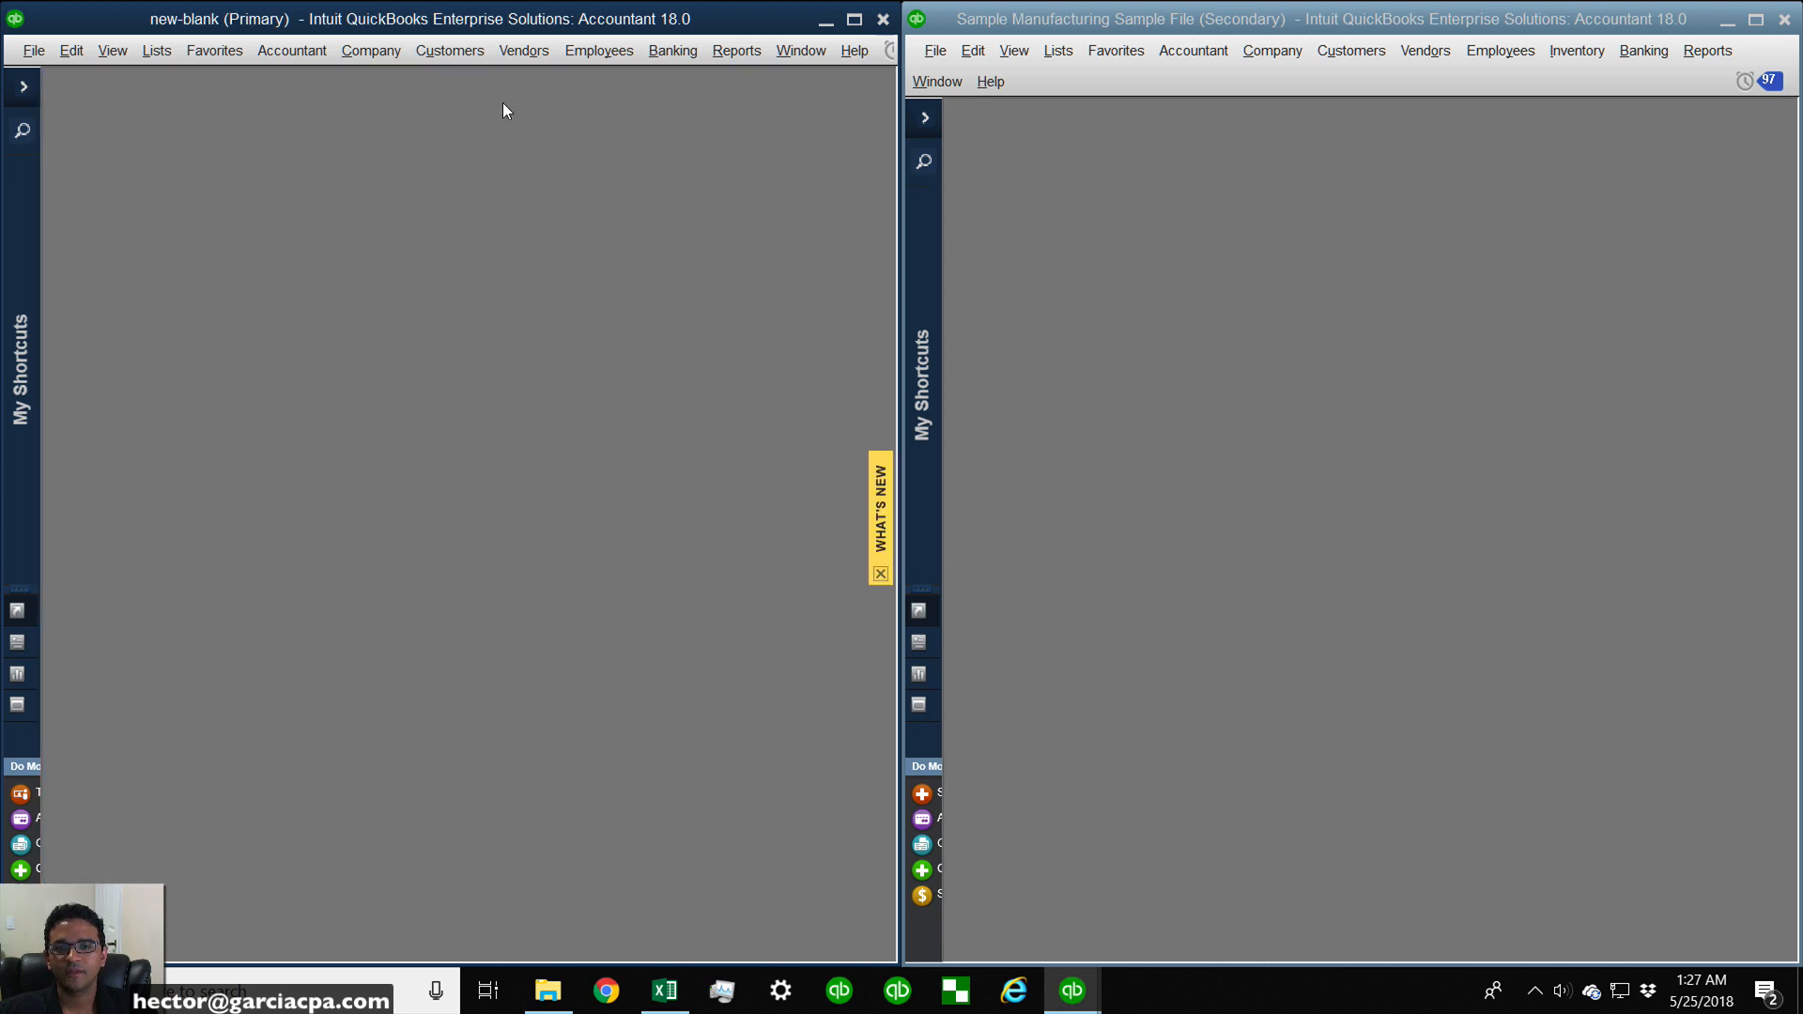
pyautogui.click(800, 48)
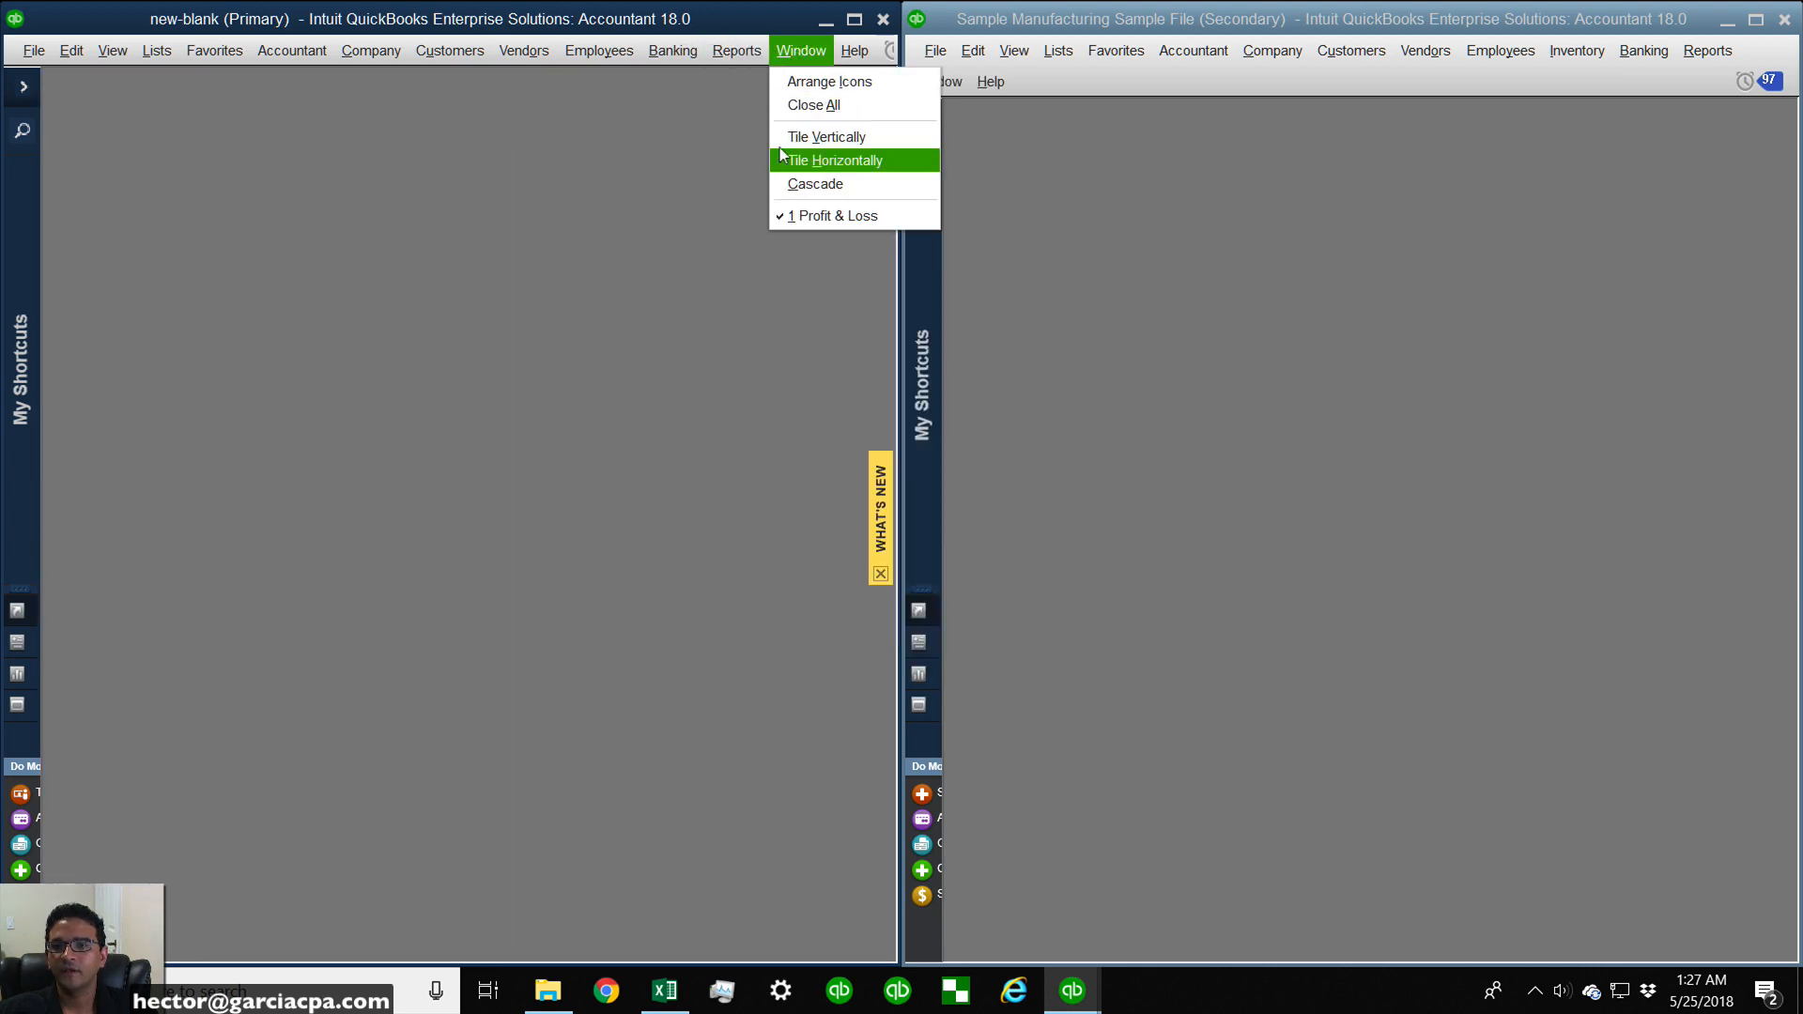
# Set the new-blank Profit & Loss to All dates and run Profit & Loss Standard in the sample file.
pyautogui.click(837, 159)
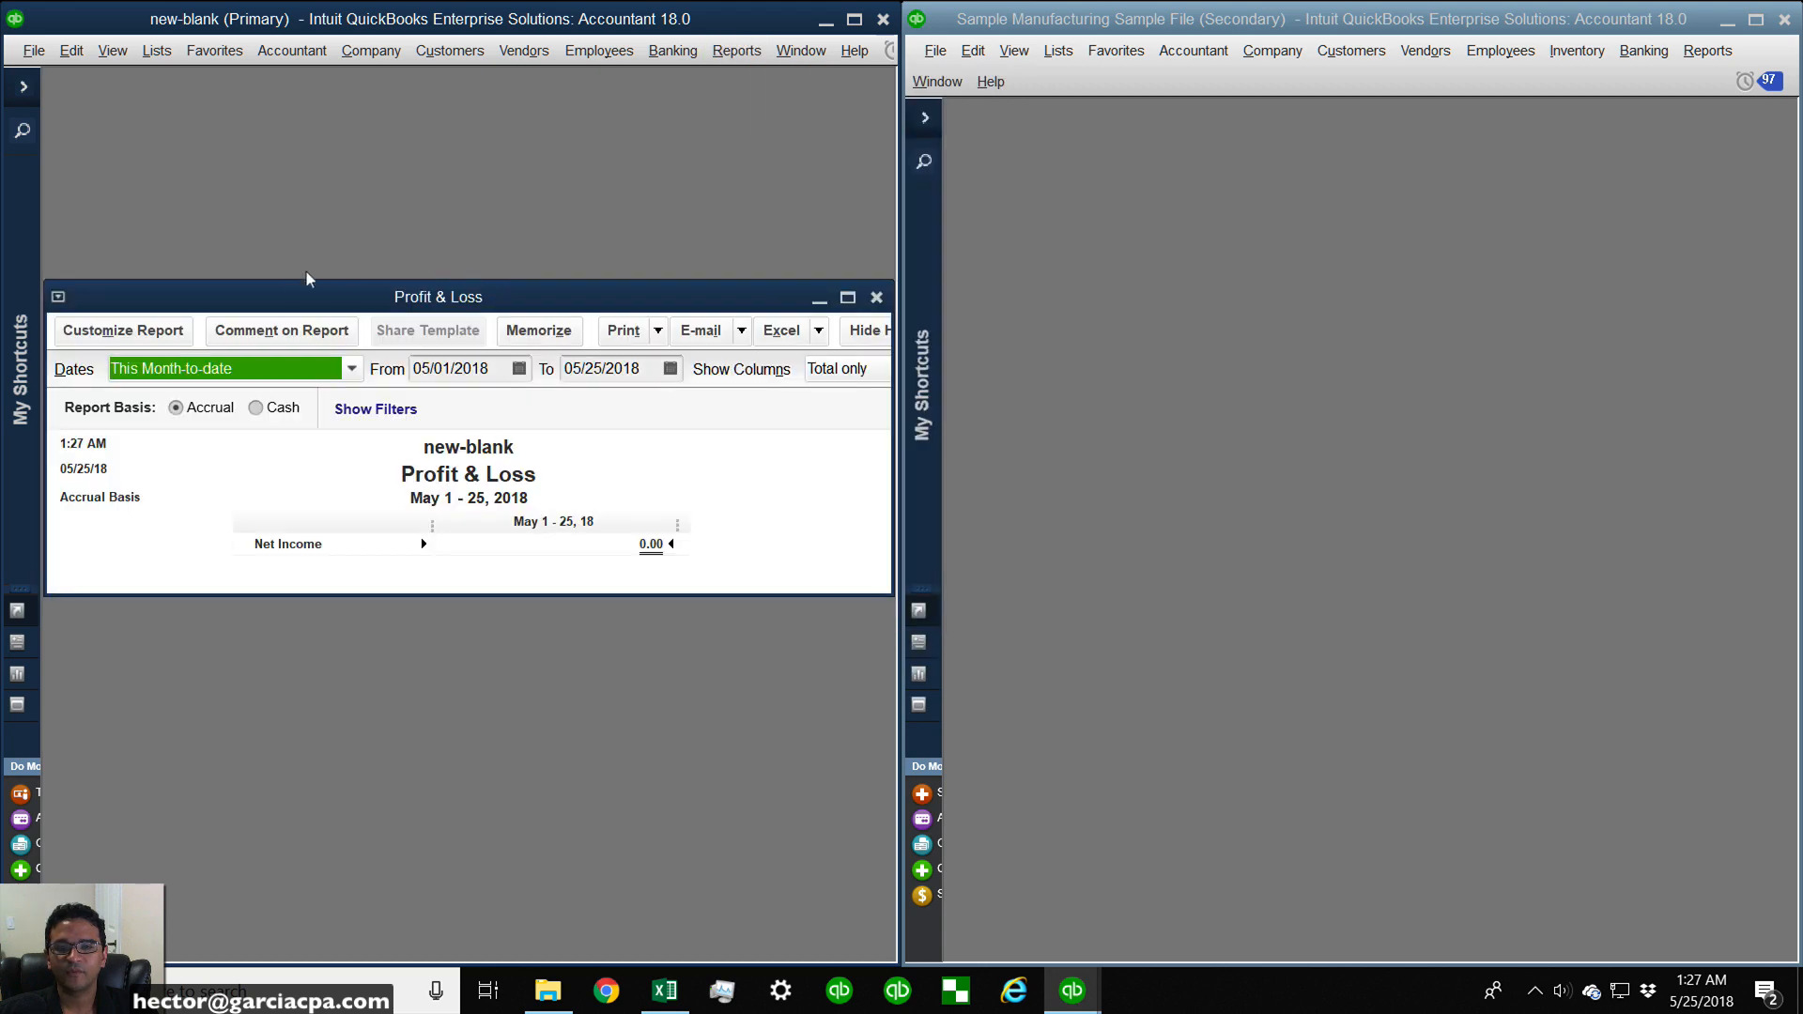
pyautogui.click(348, 152)
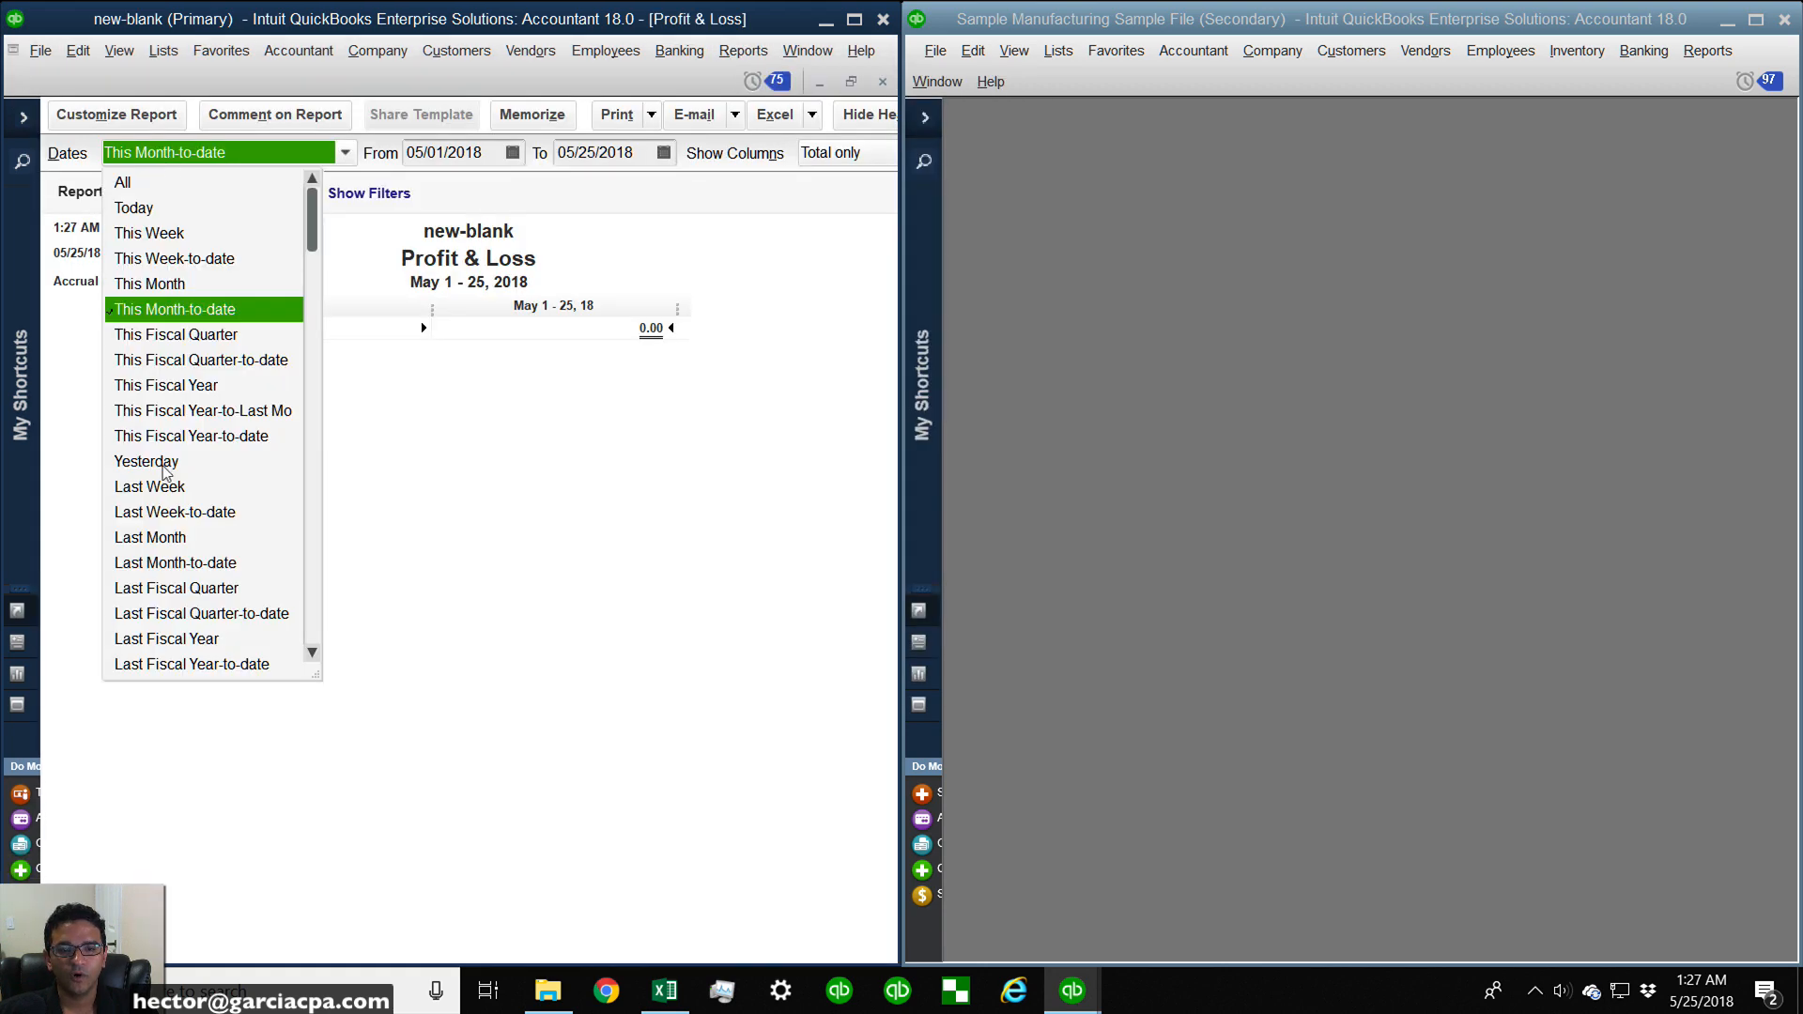
pyautogui.click(124, 184)
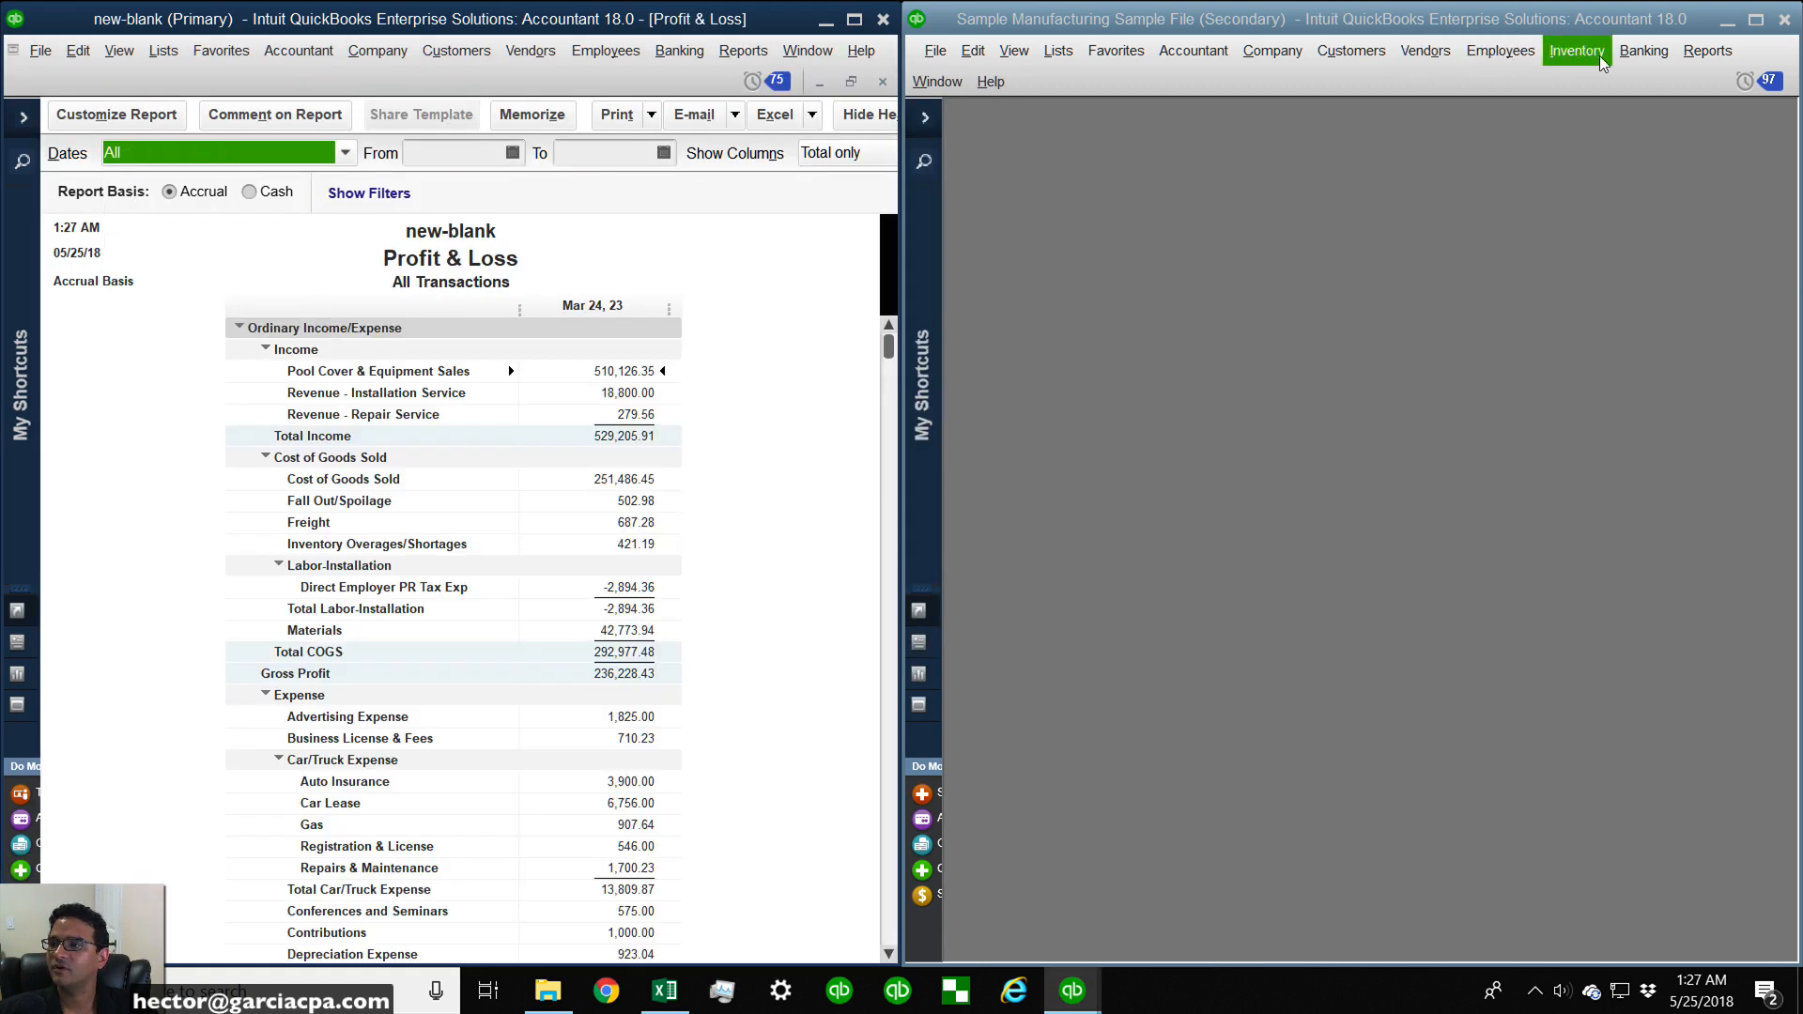
pyautogui.click(1709, 51)
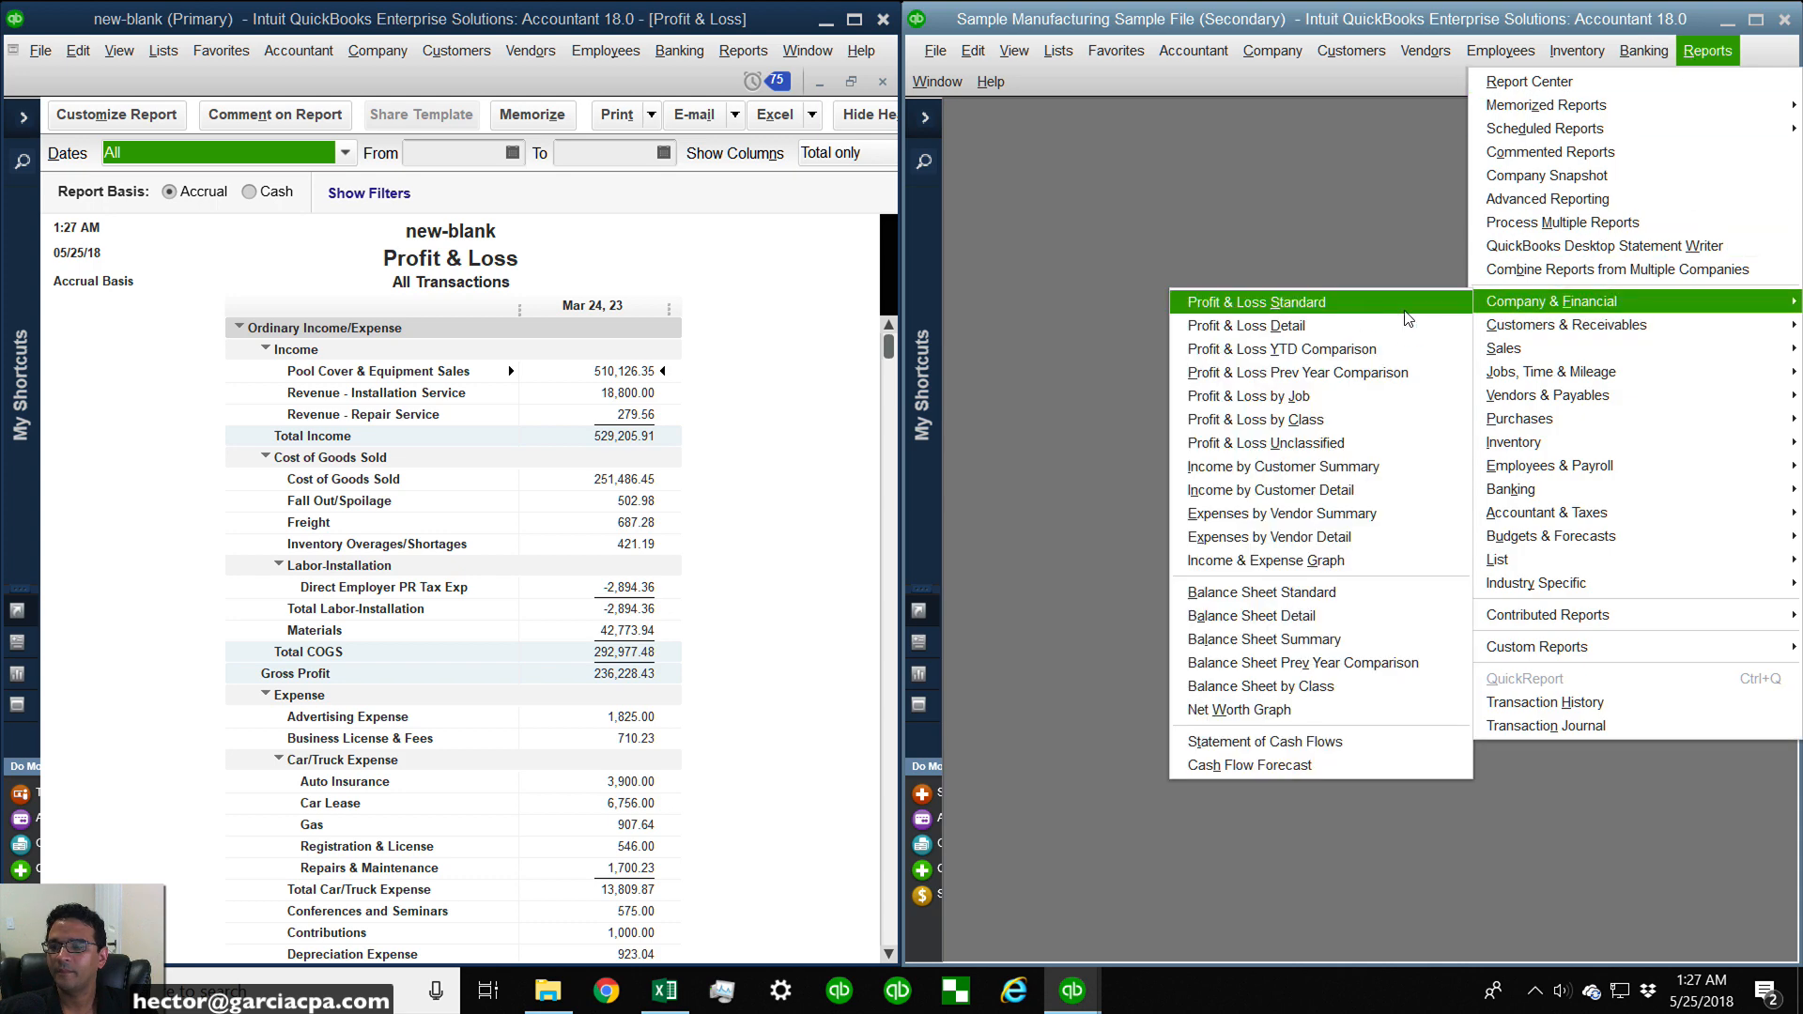
pyautogui.click(1255, 301)
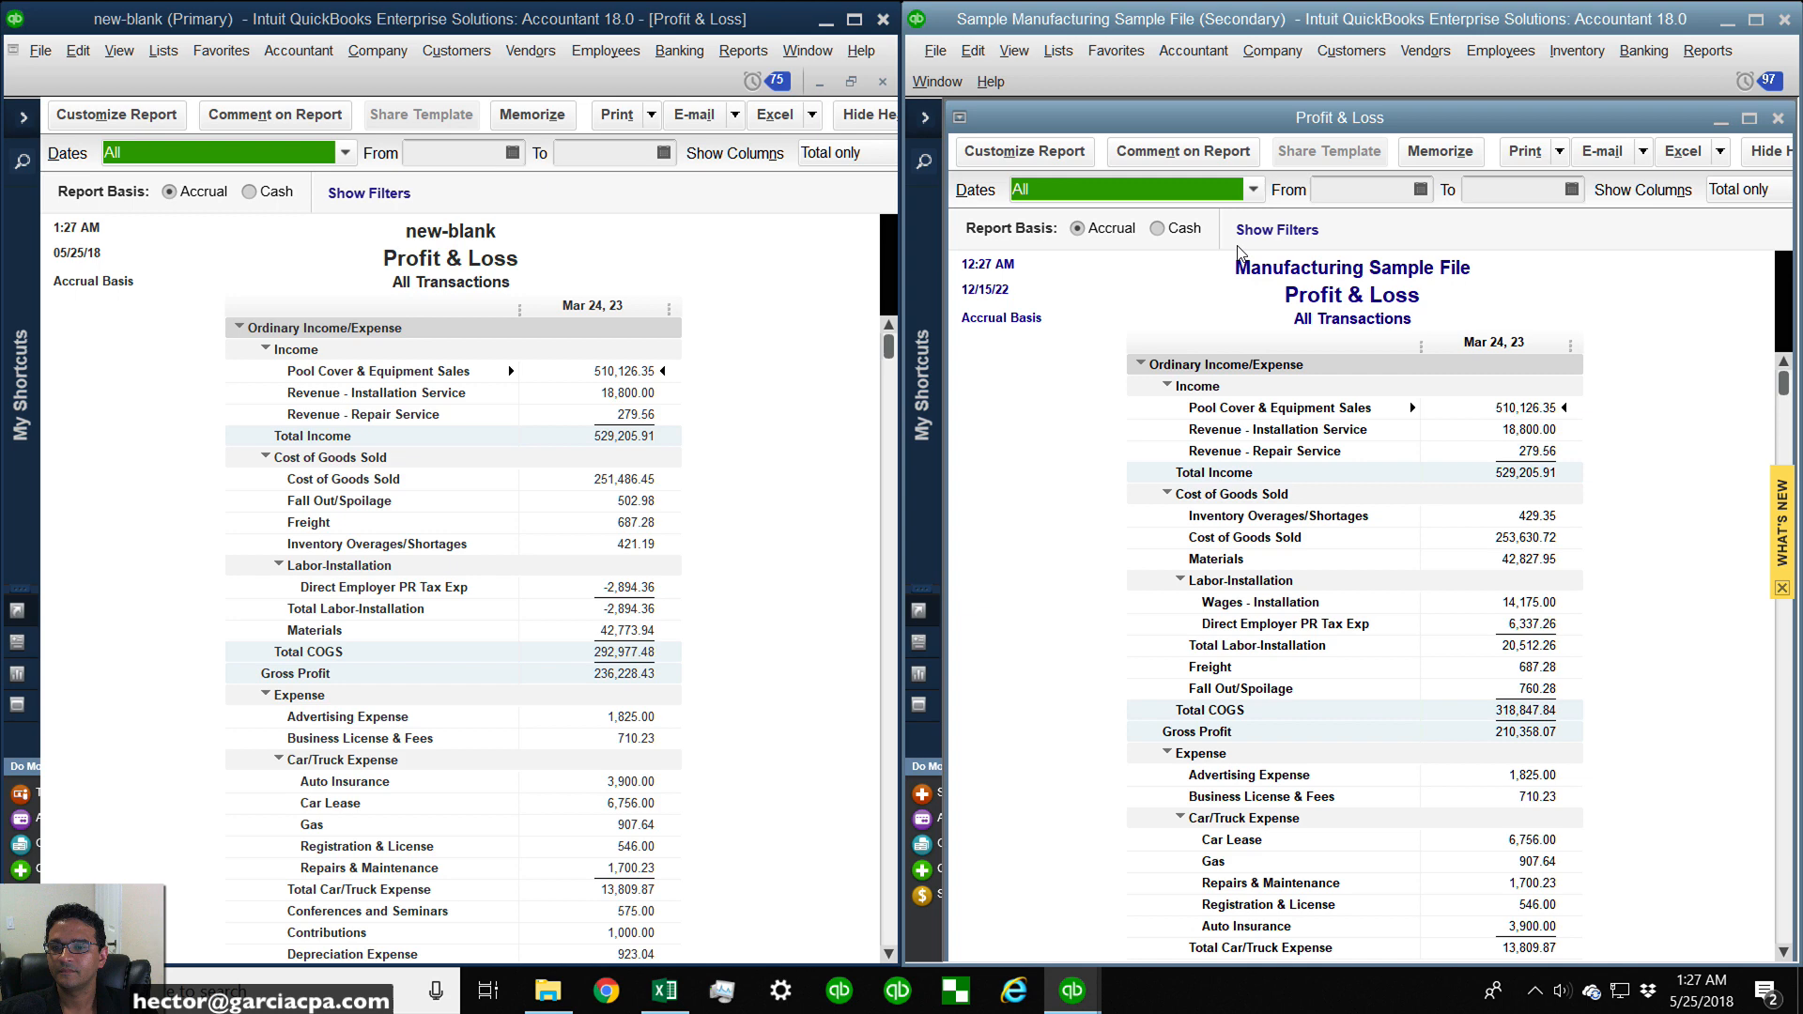
pyautogui.moveTo(1402, 399)
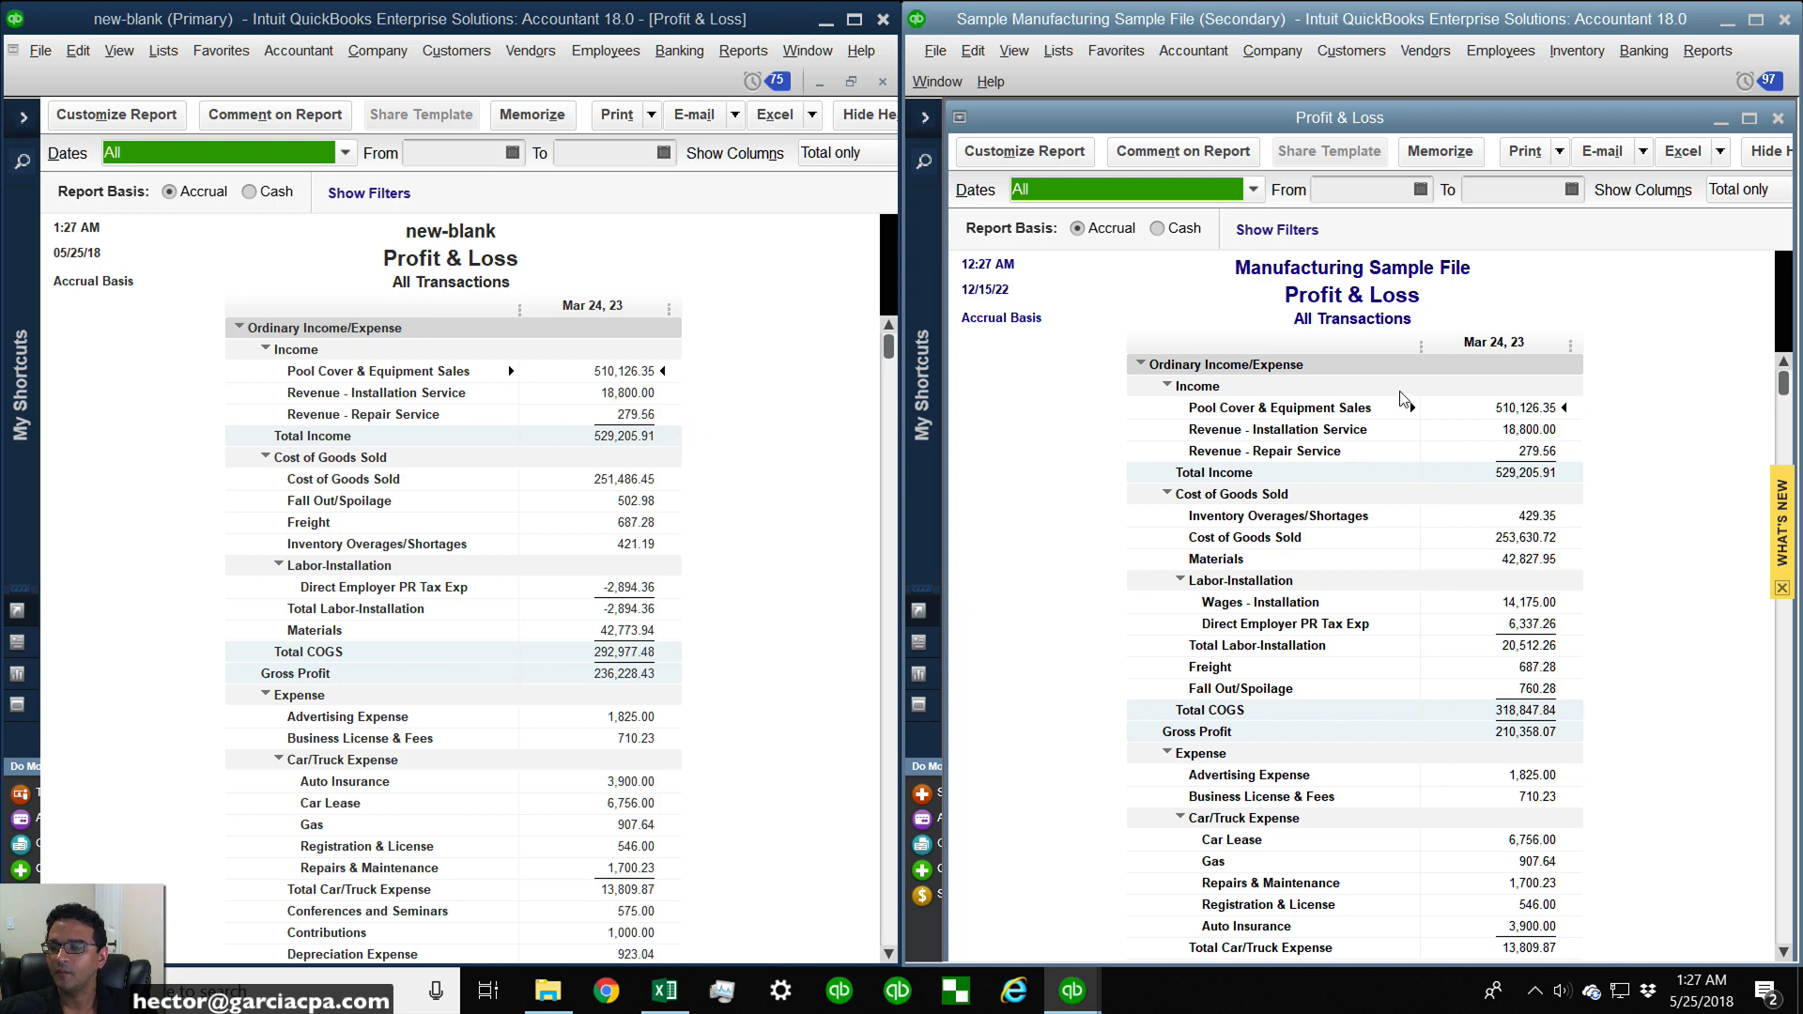
pyautogui.moveTo(1050, 471)
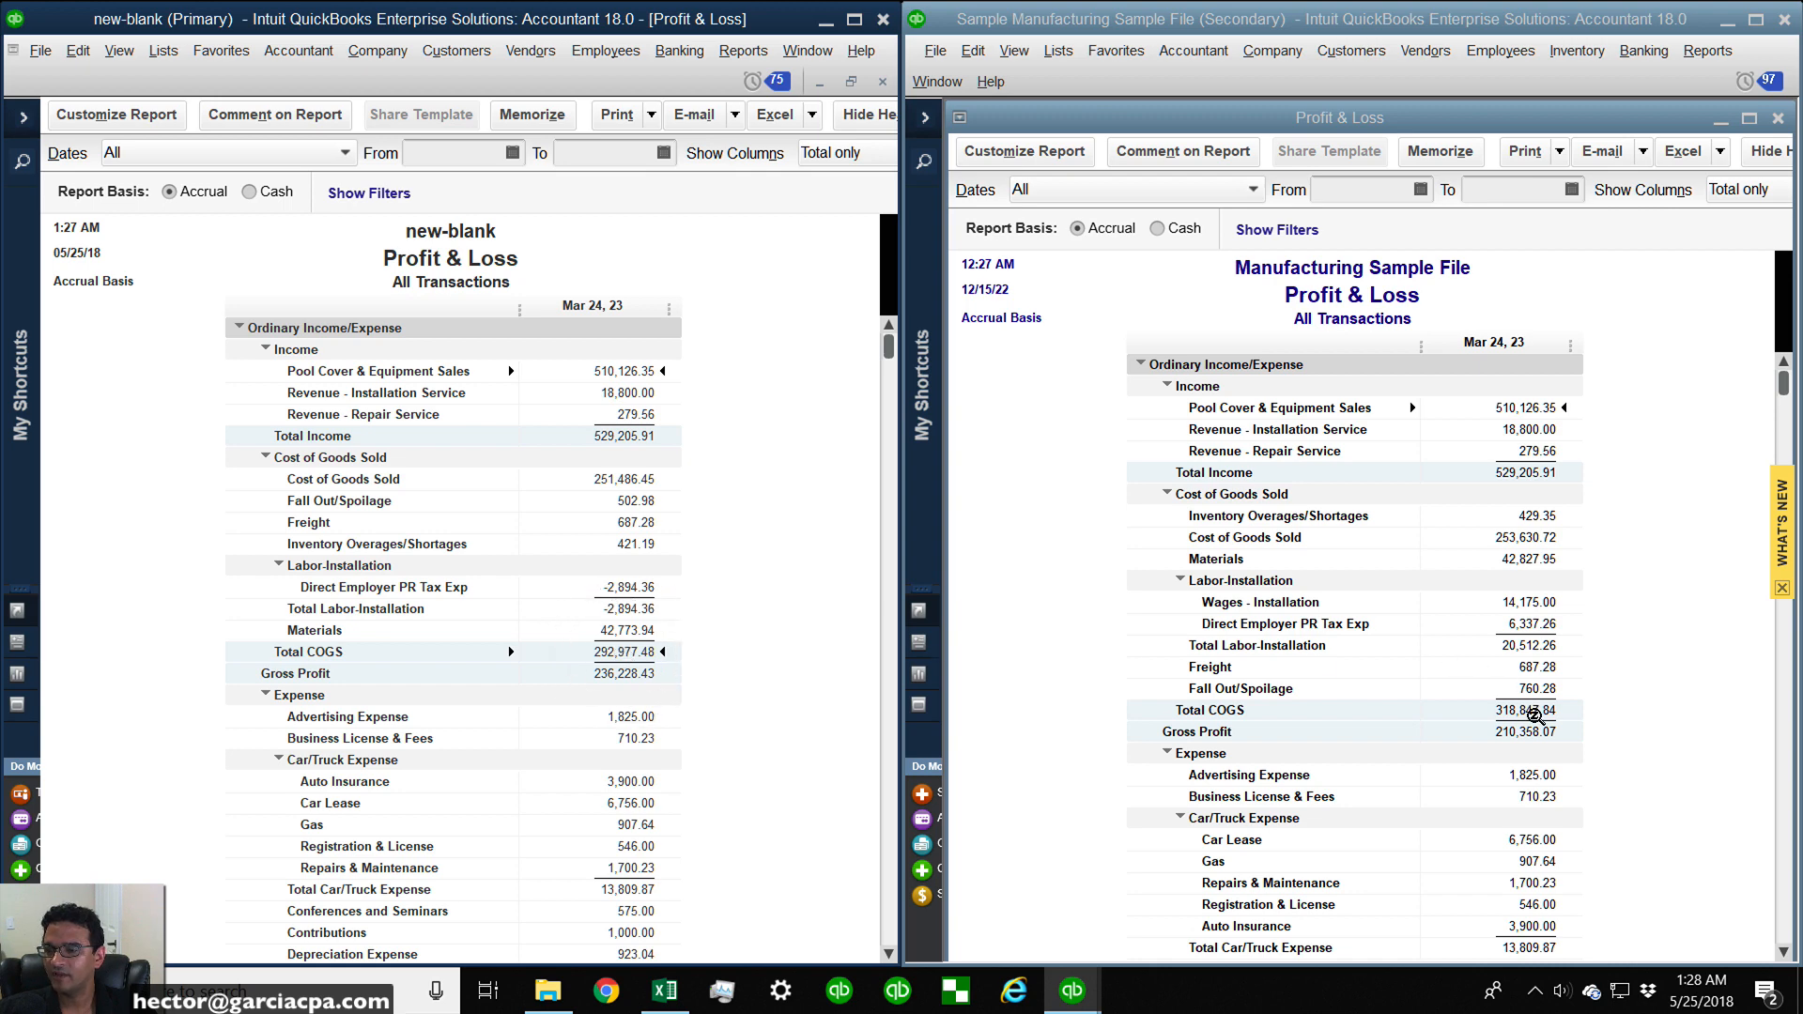
pyautogui.scroll(-3)
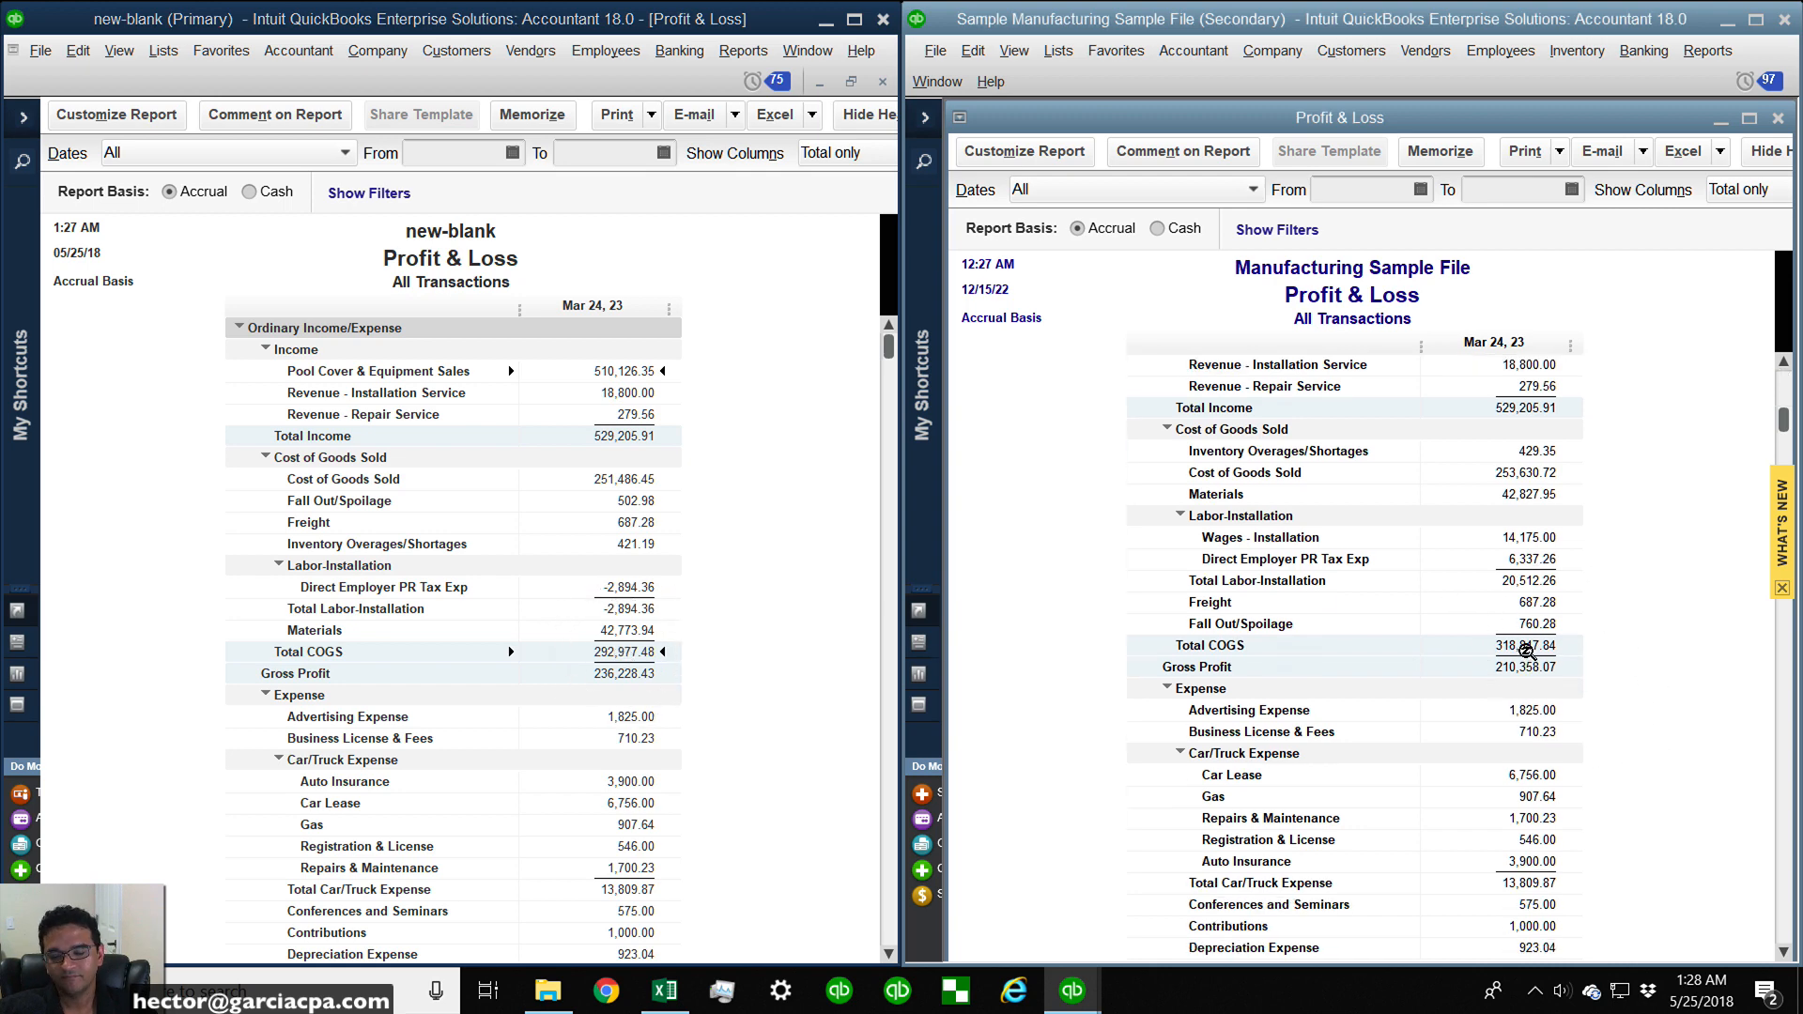
pyautogui.scroll(-3)
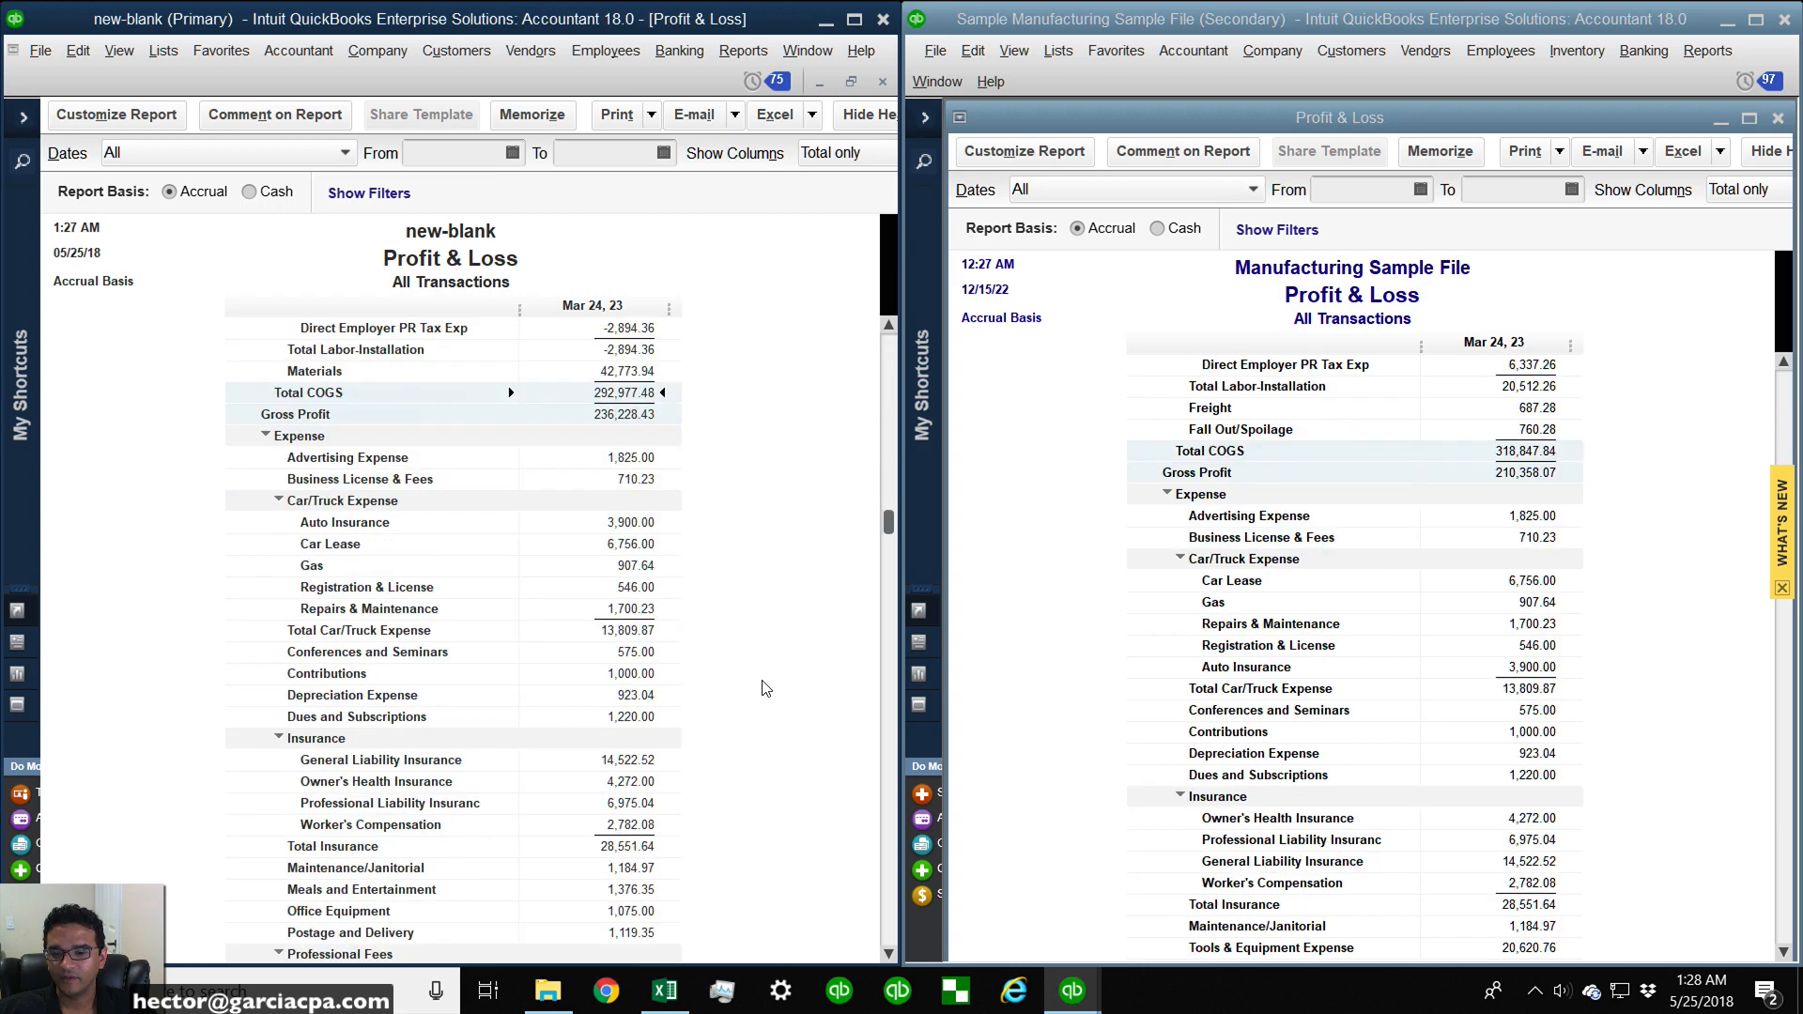
pyautogui.scroll(-3)
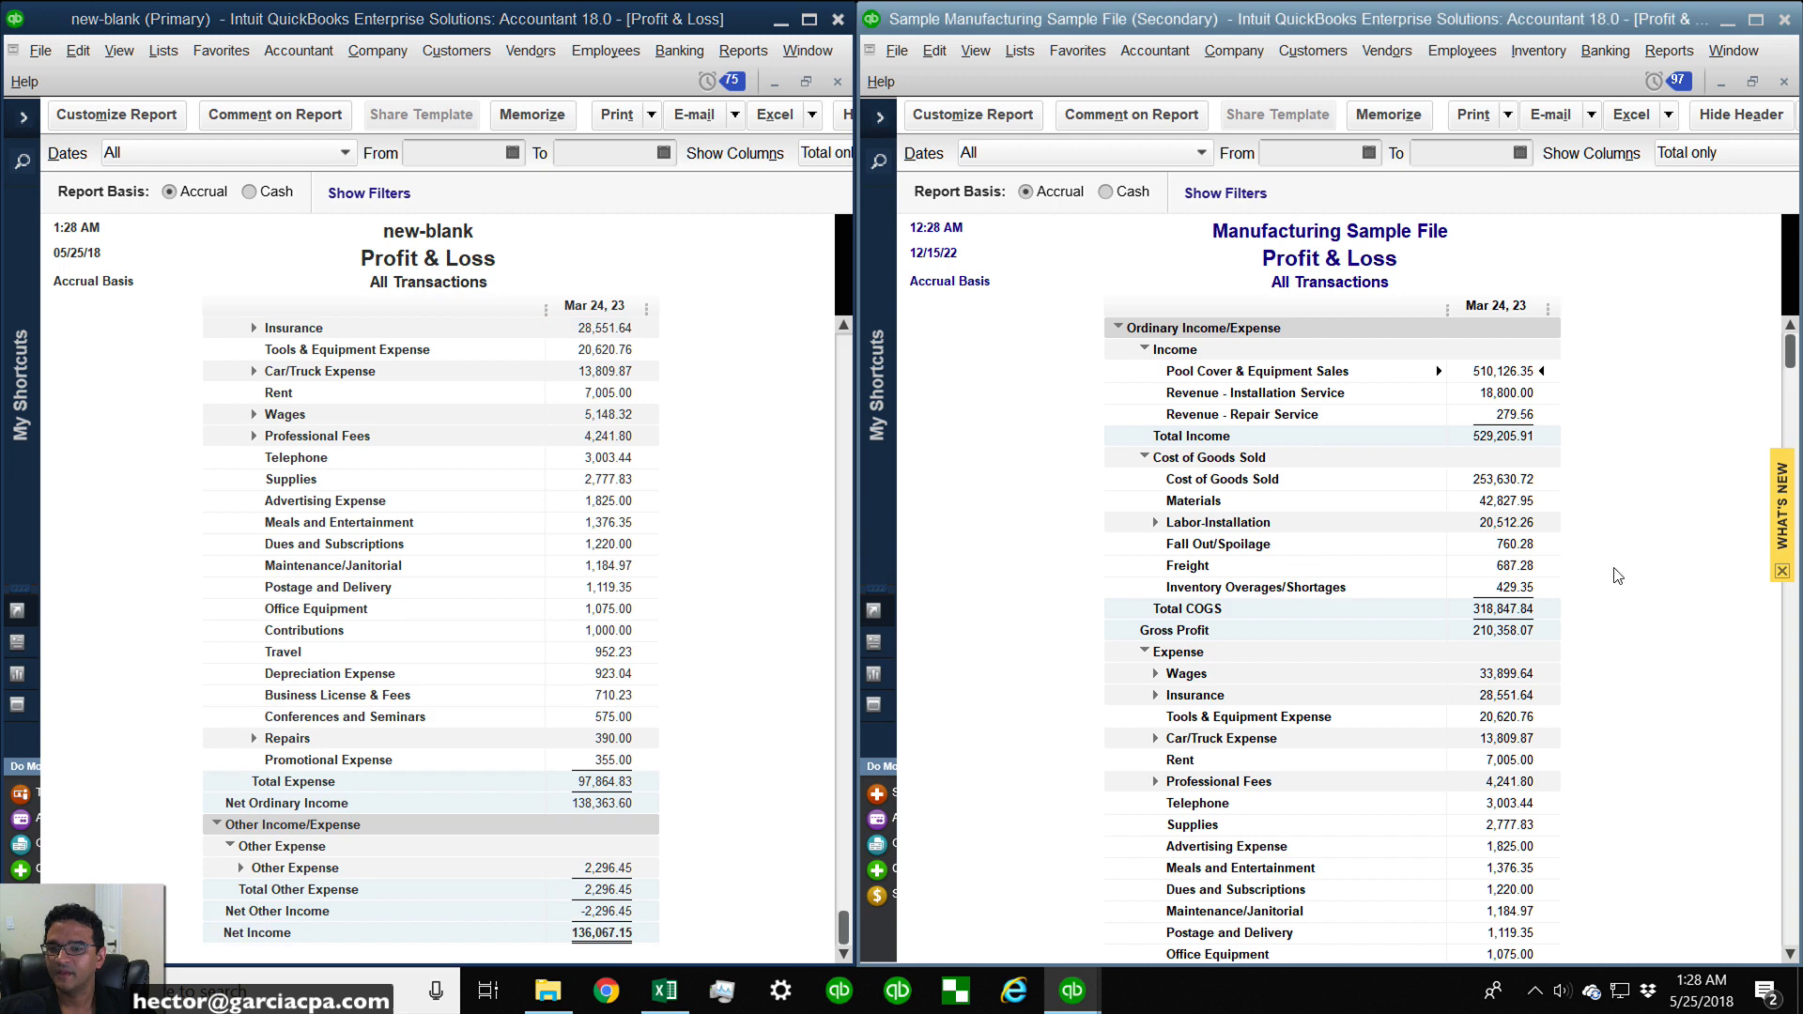
pyautogui.moveTo(585, 436)
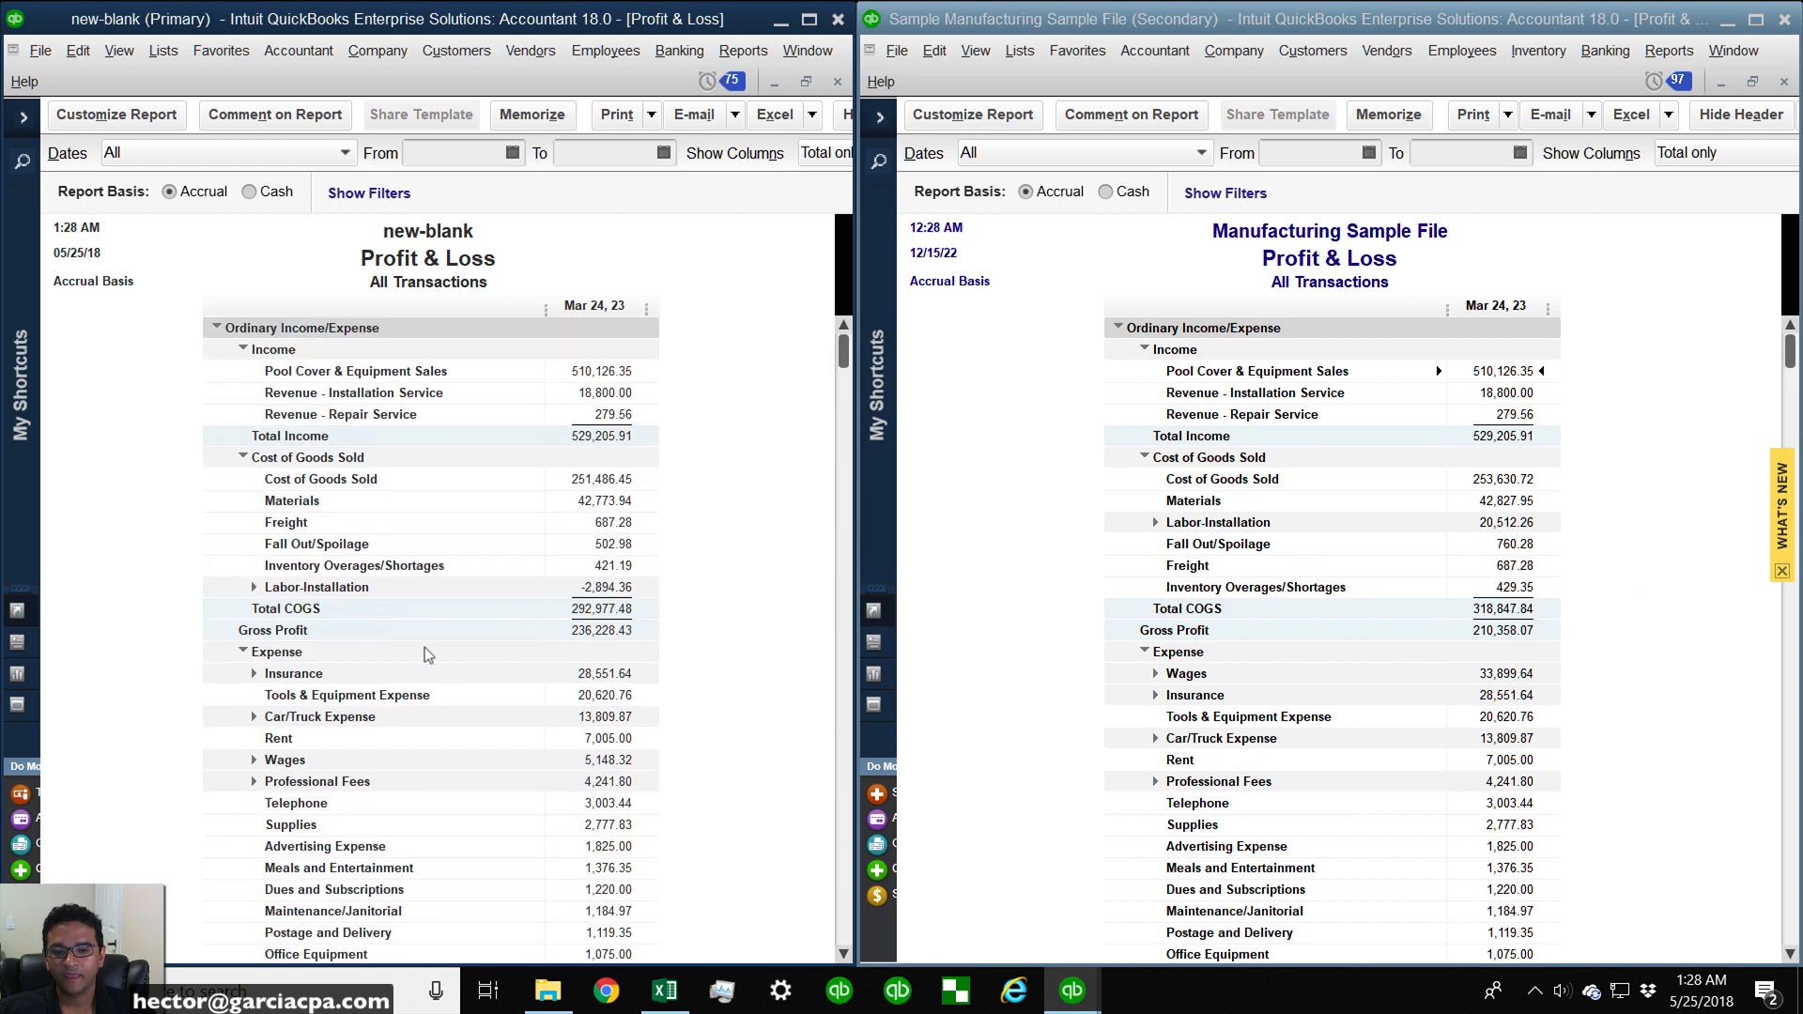
pyautogui.click(1156, 672)
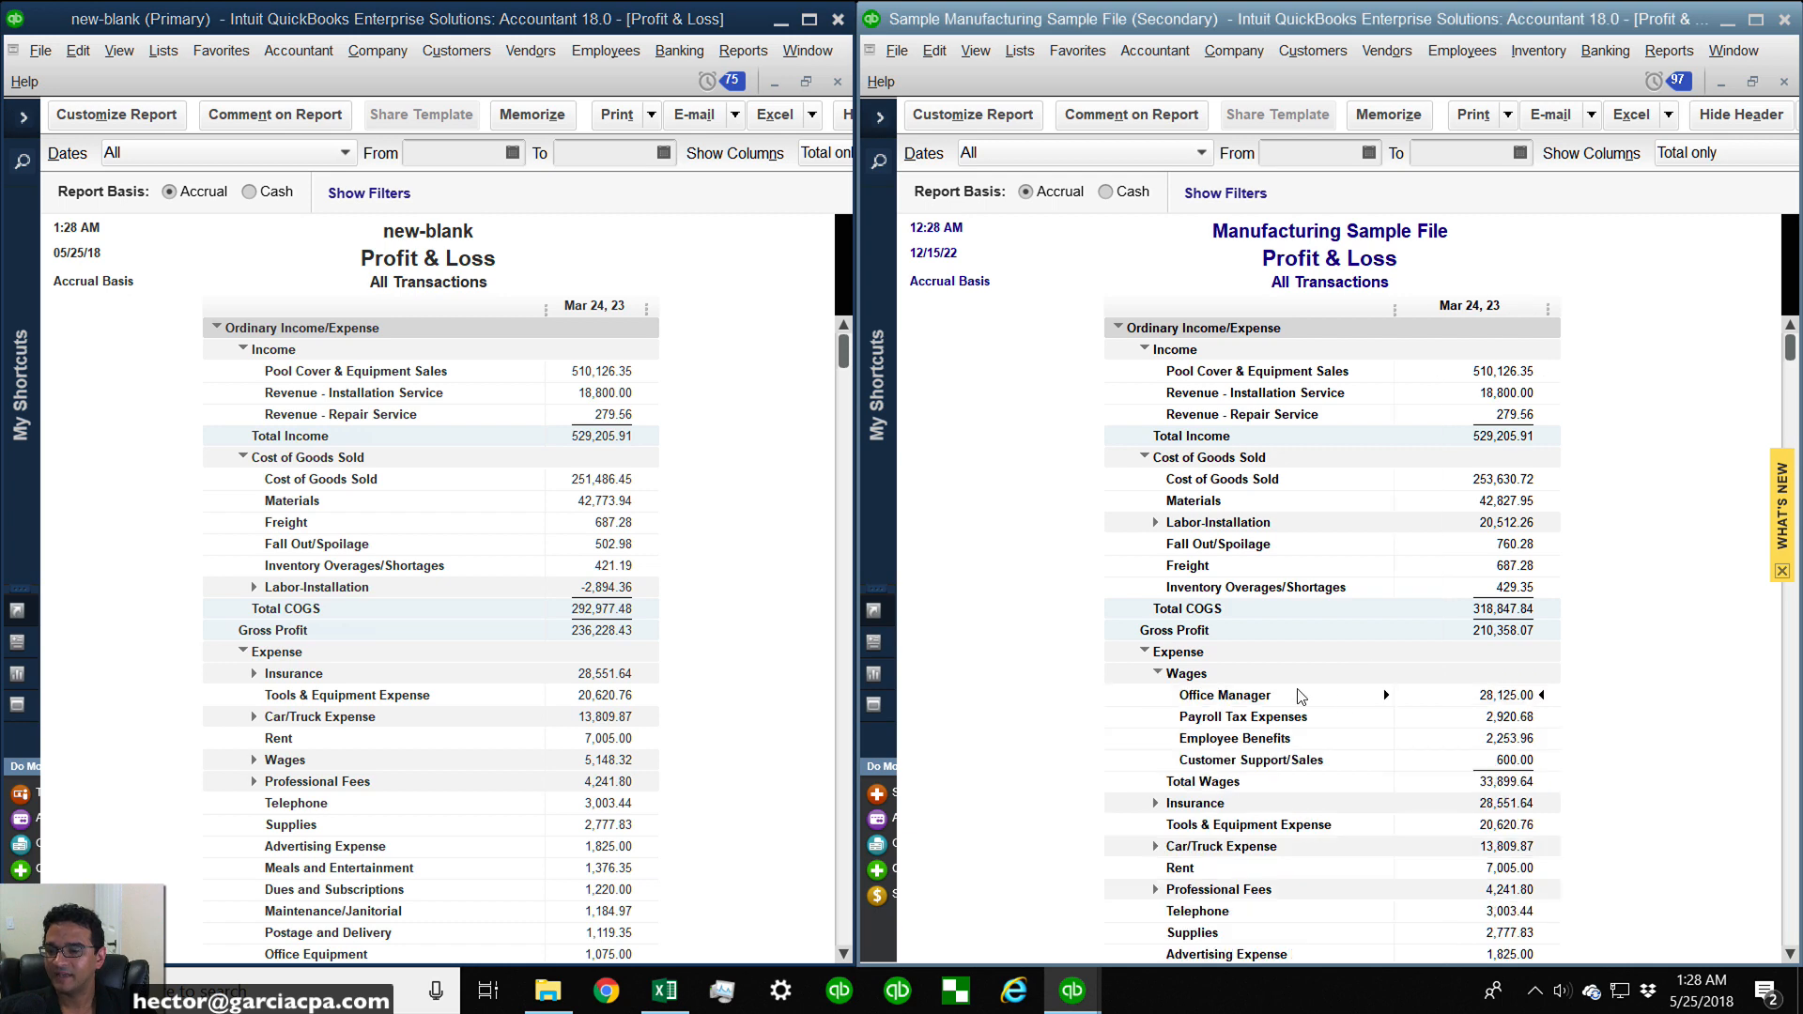
pyautogui.moveTo(549, 733)
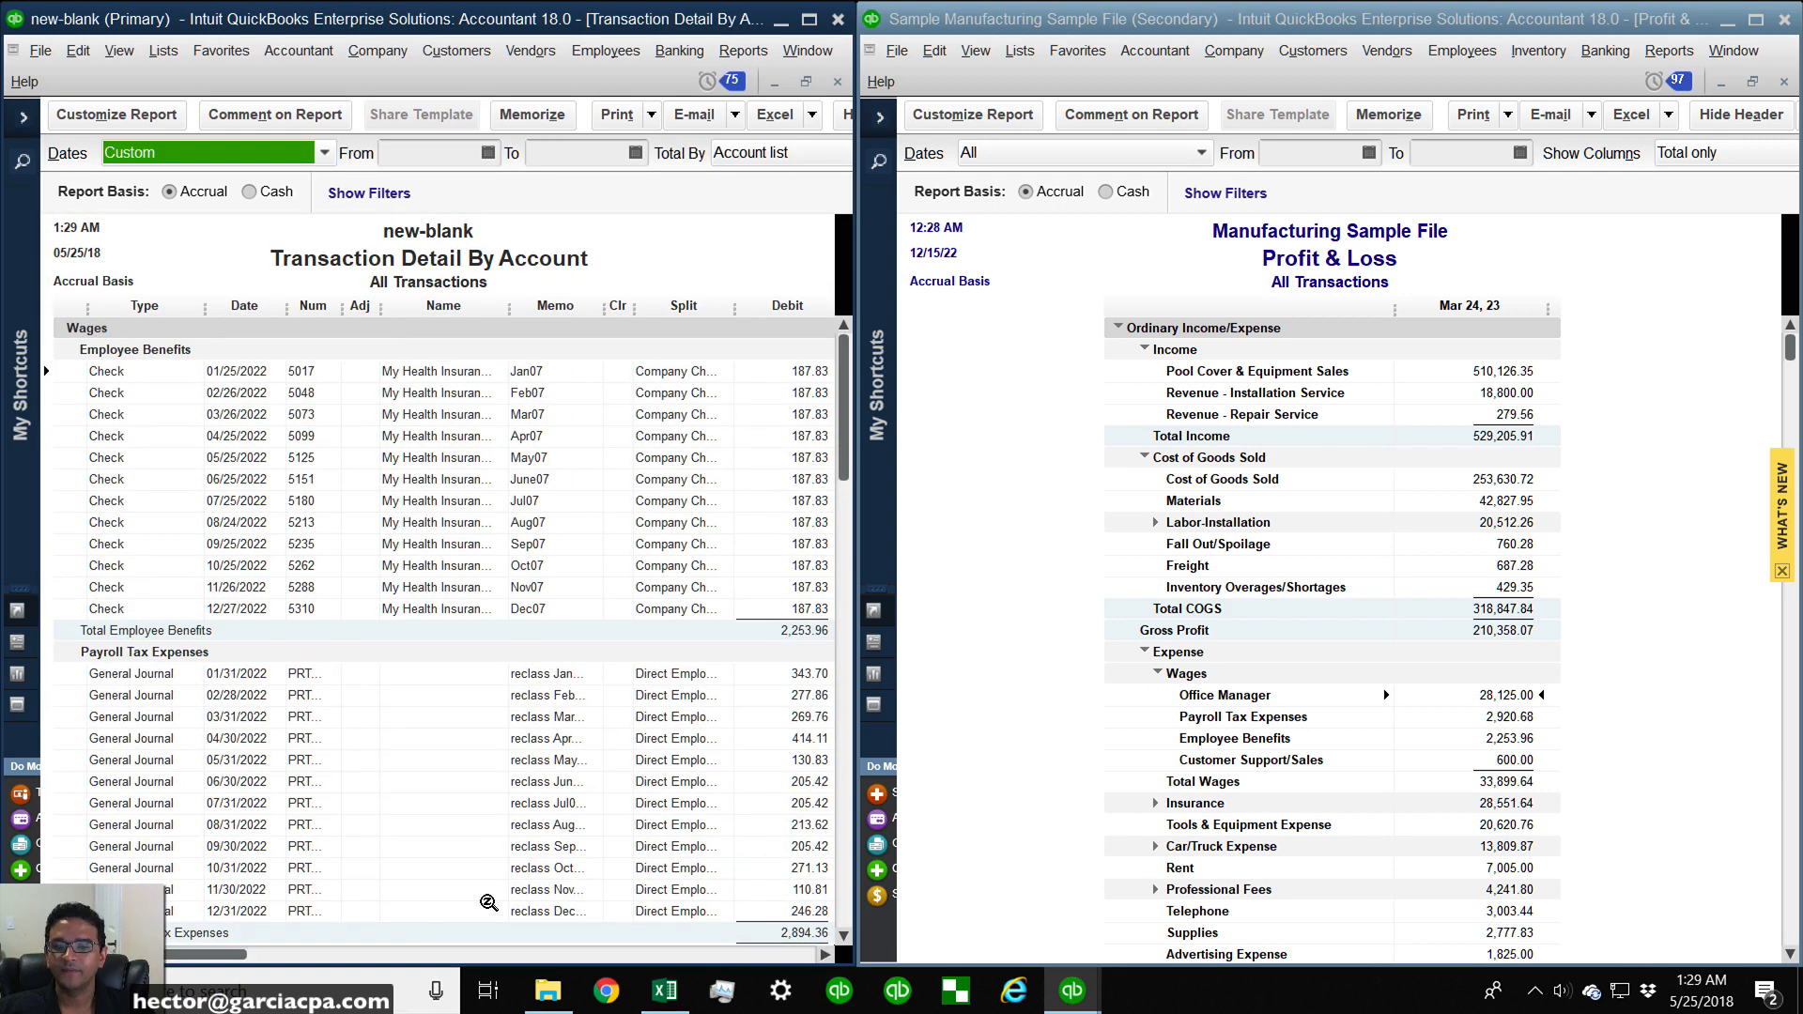
pyautogui.moveTo(436, 721)
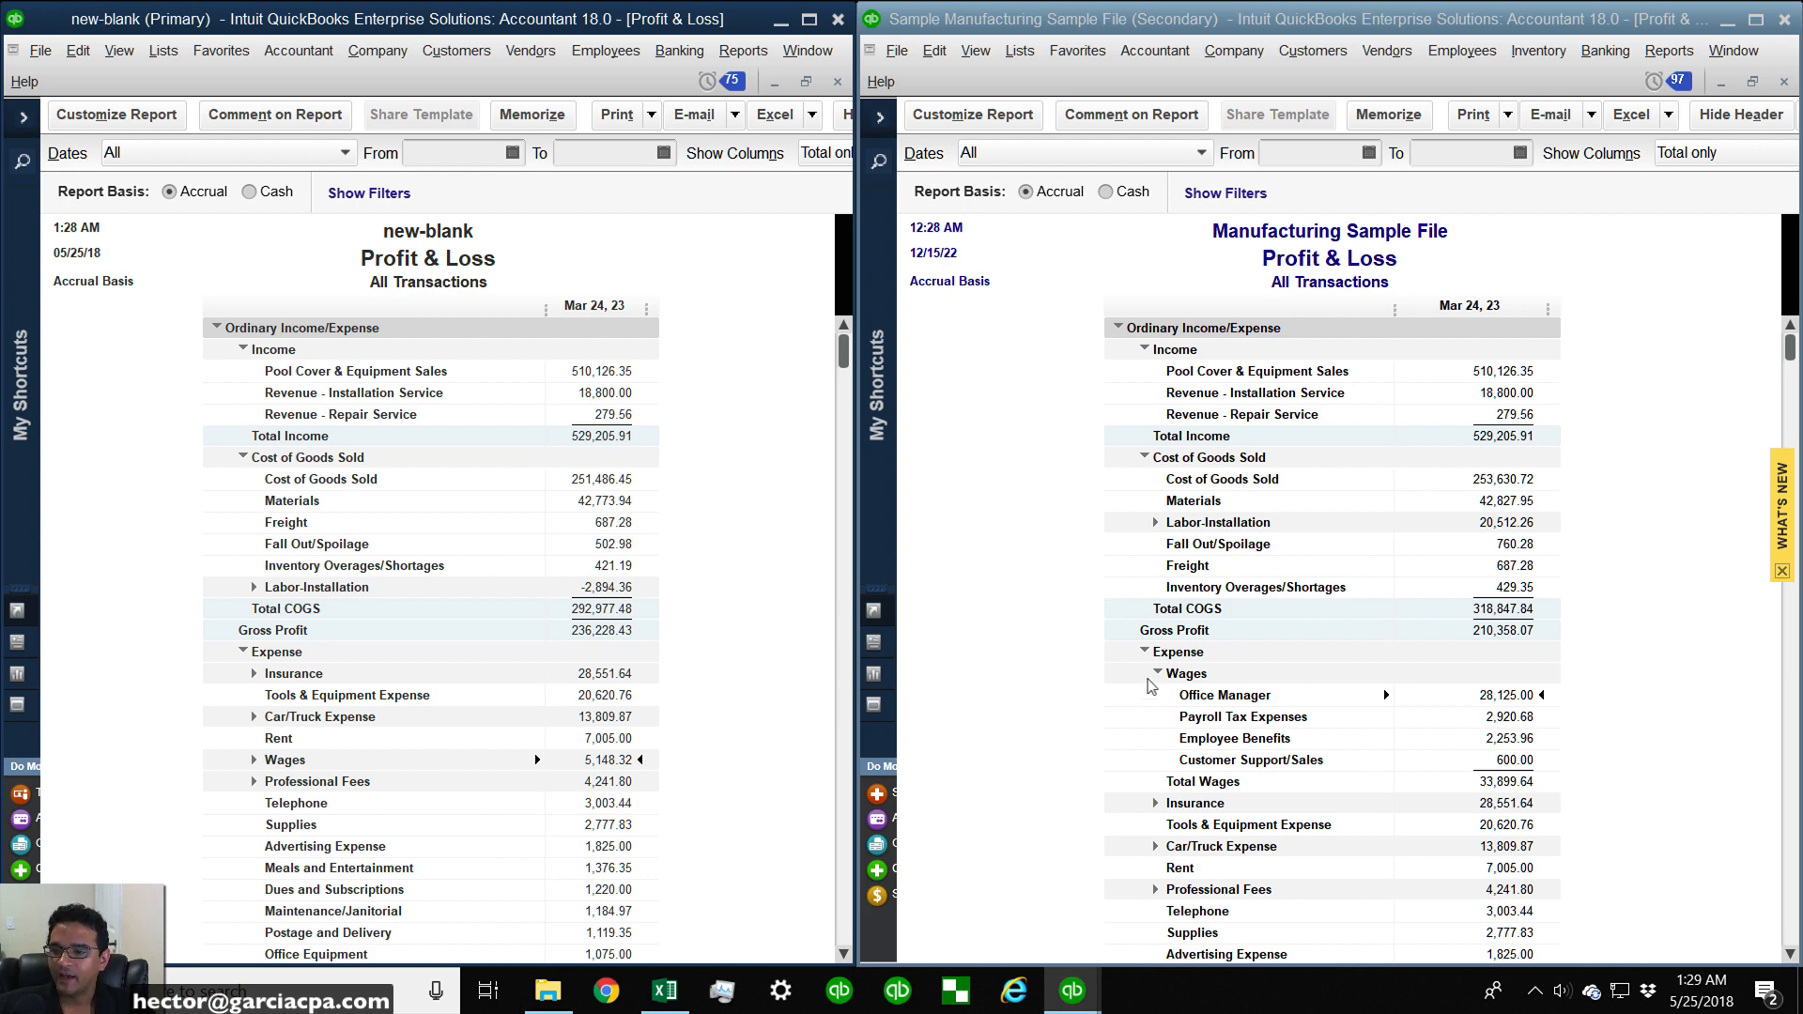
pyautogui.click(1157, 672)
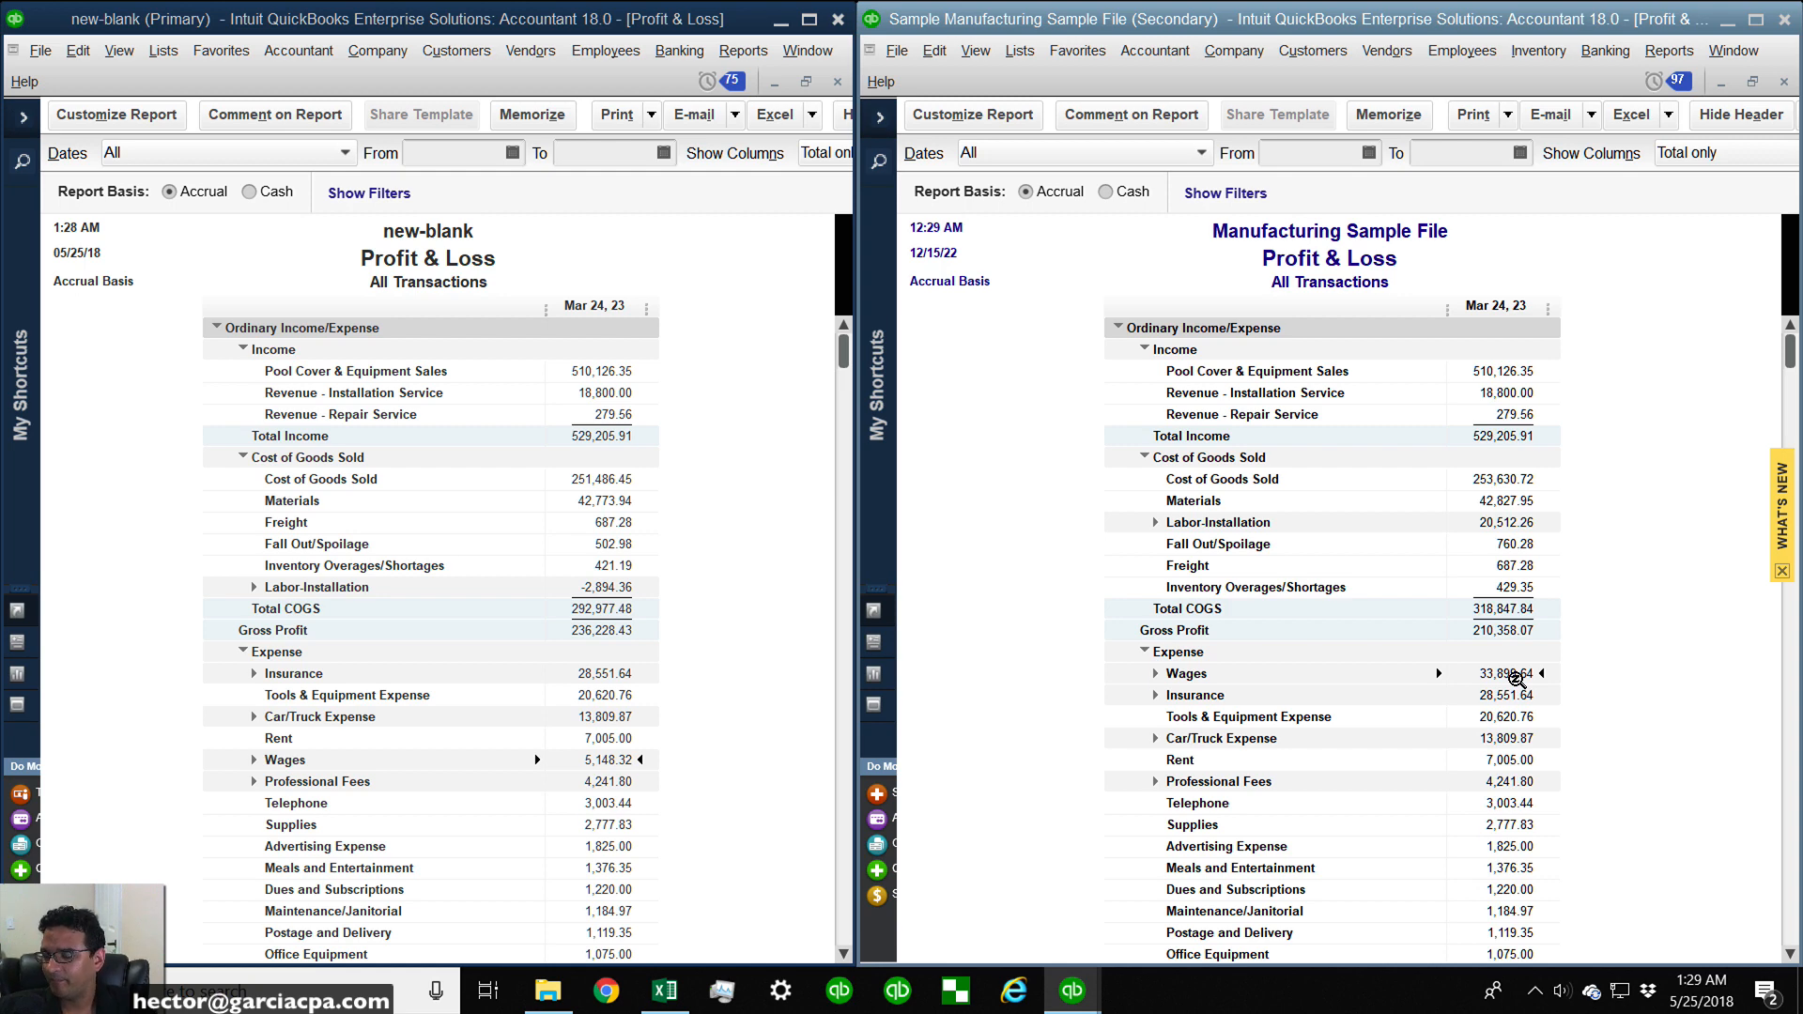
pyautogui.moveTo(1366, 723)
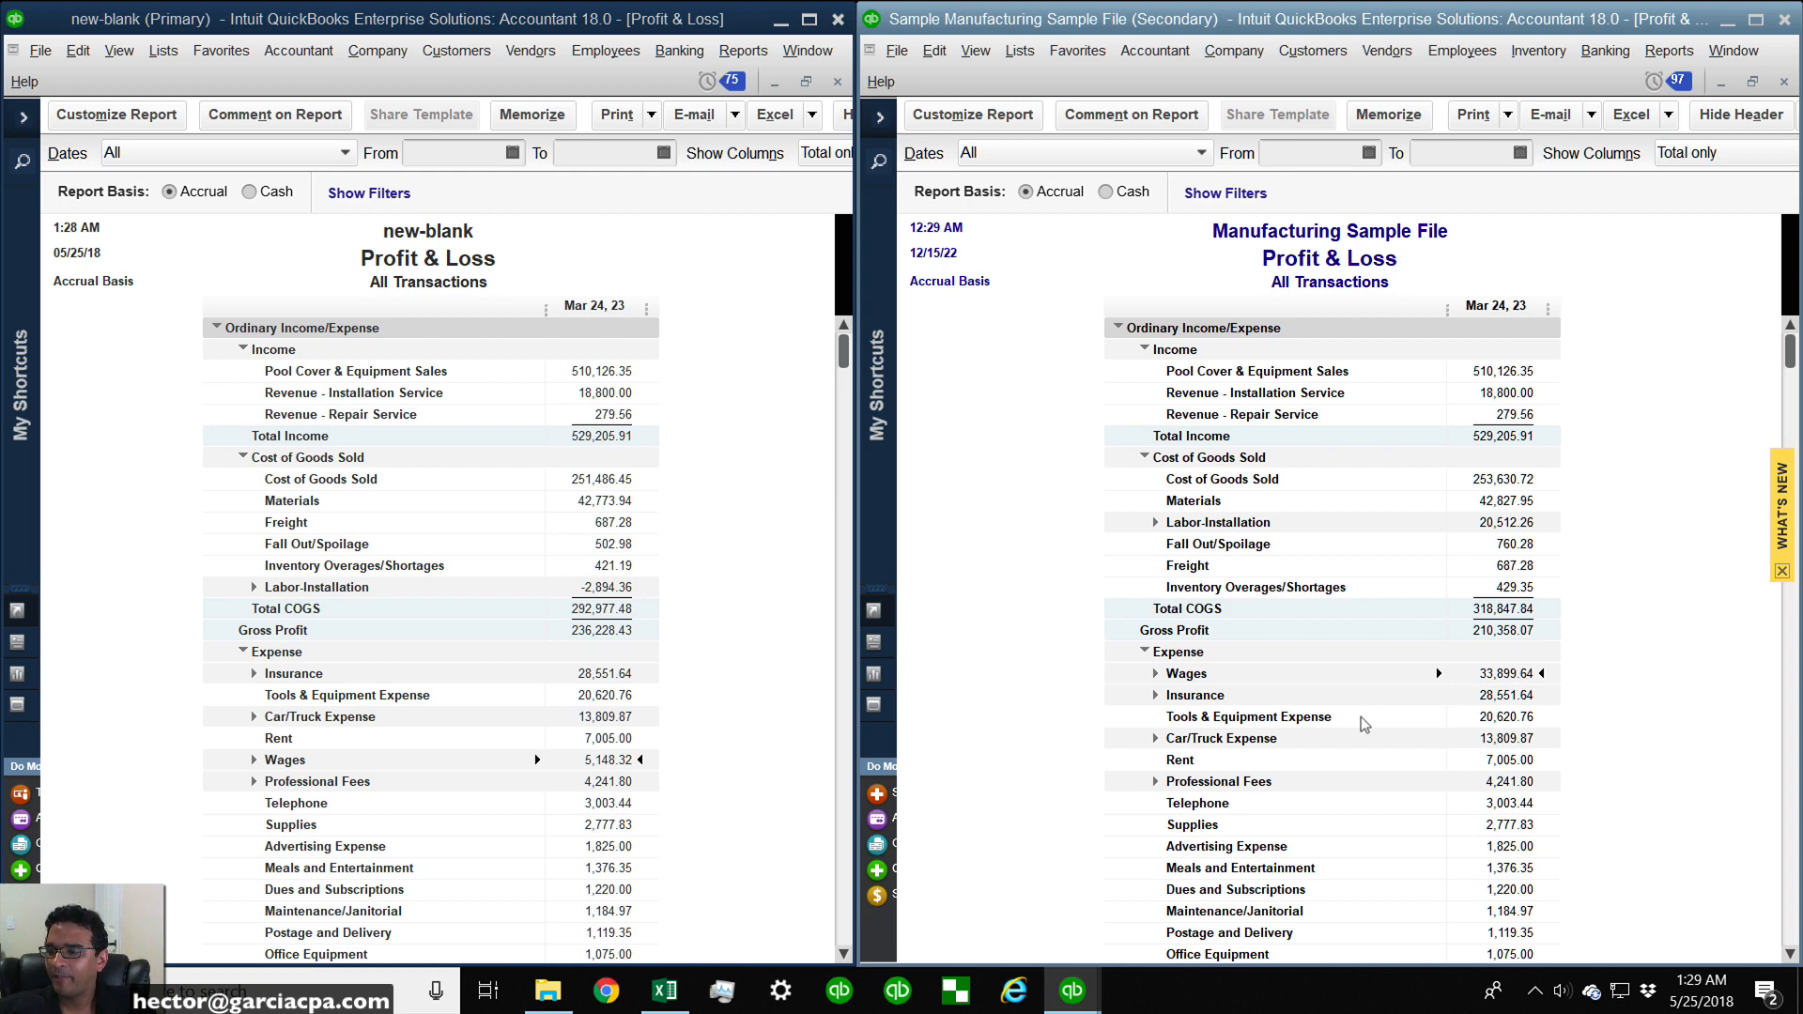
pyautogui.scroll(-3)
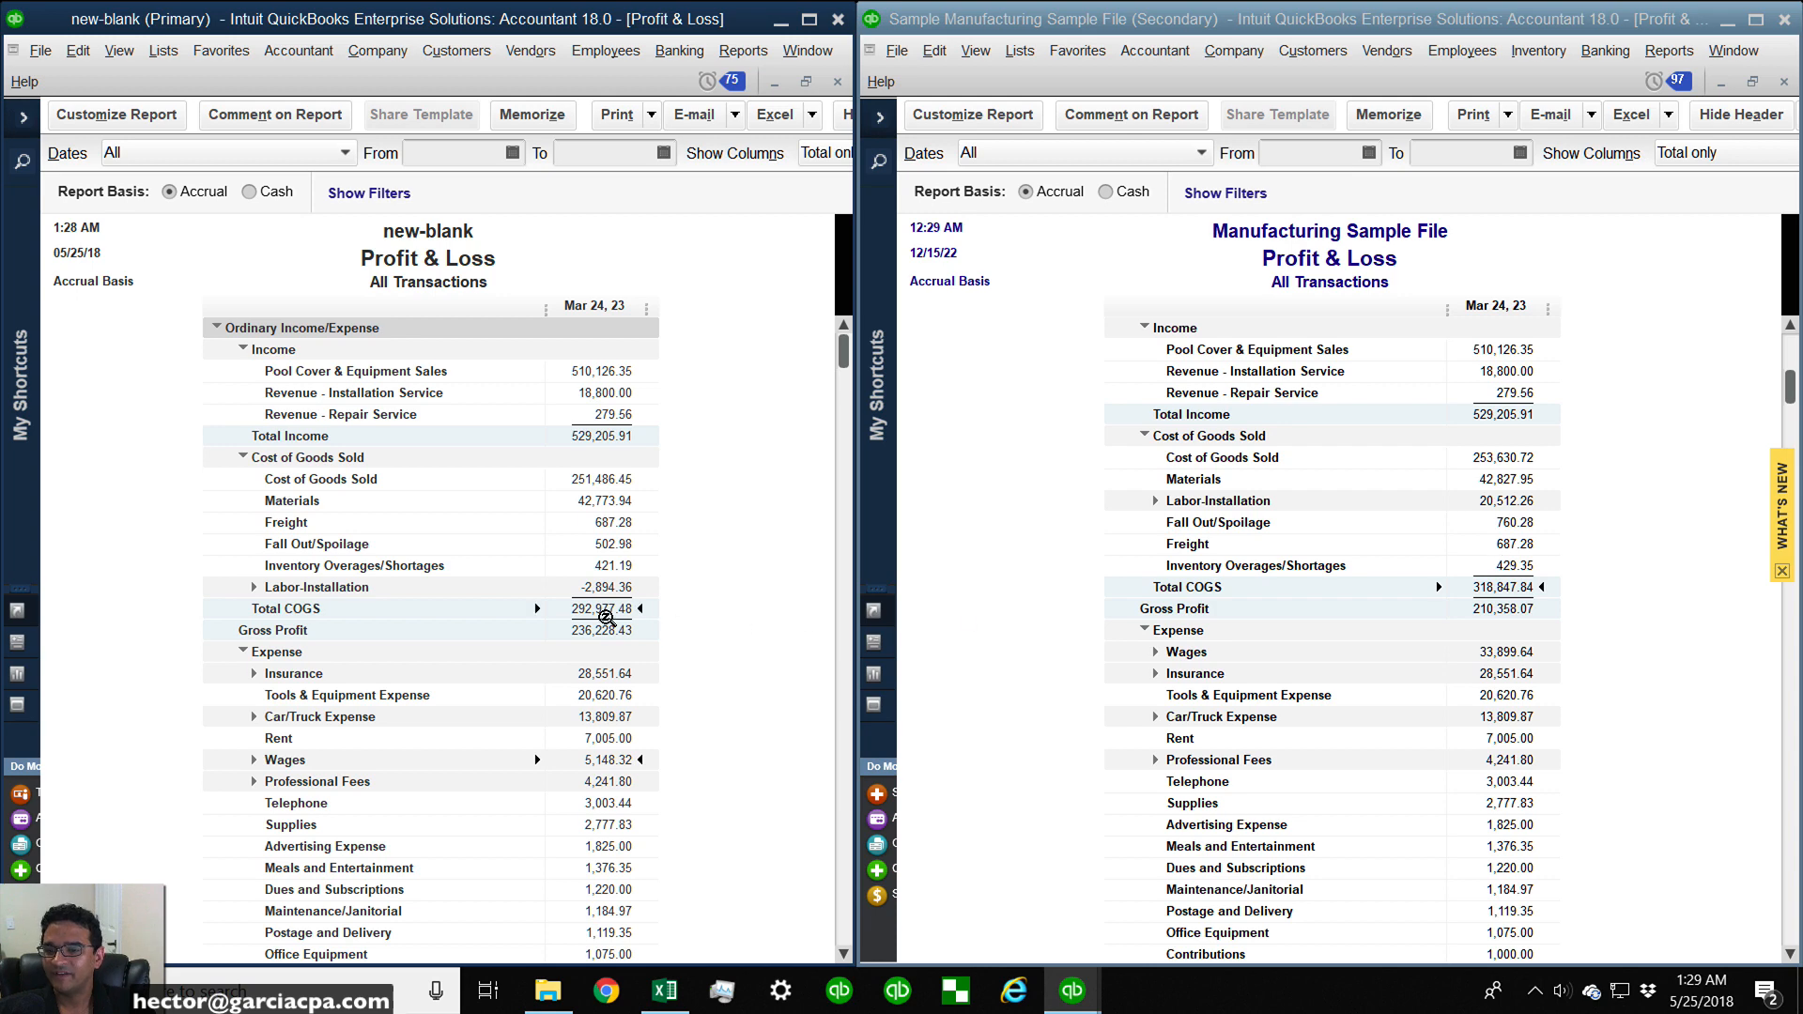
pyautogui.moveTo(1683, 415)
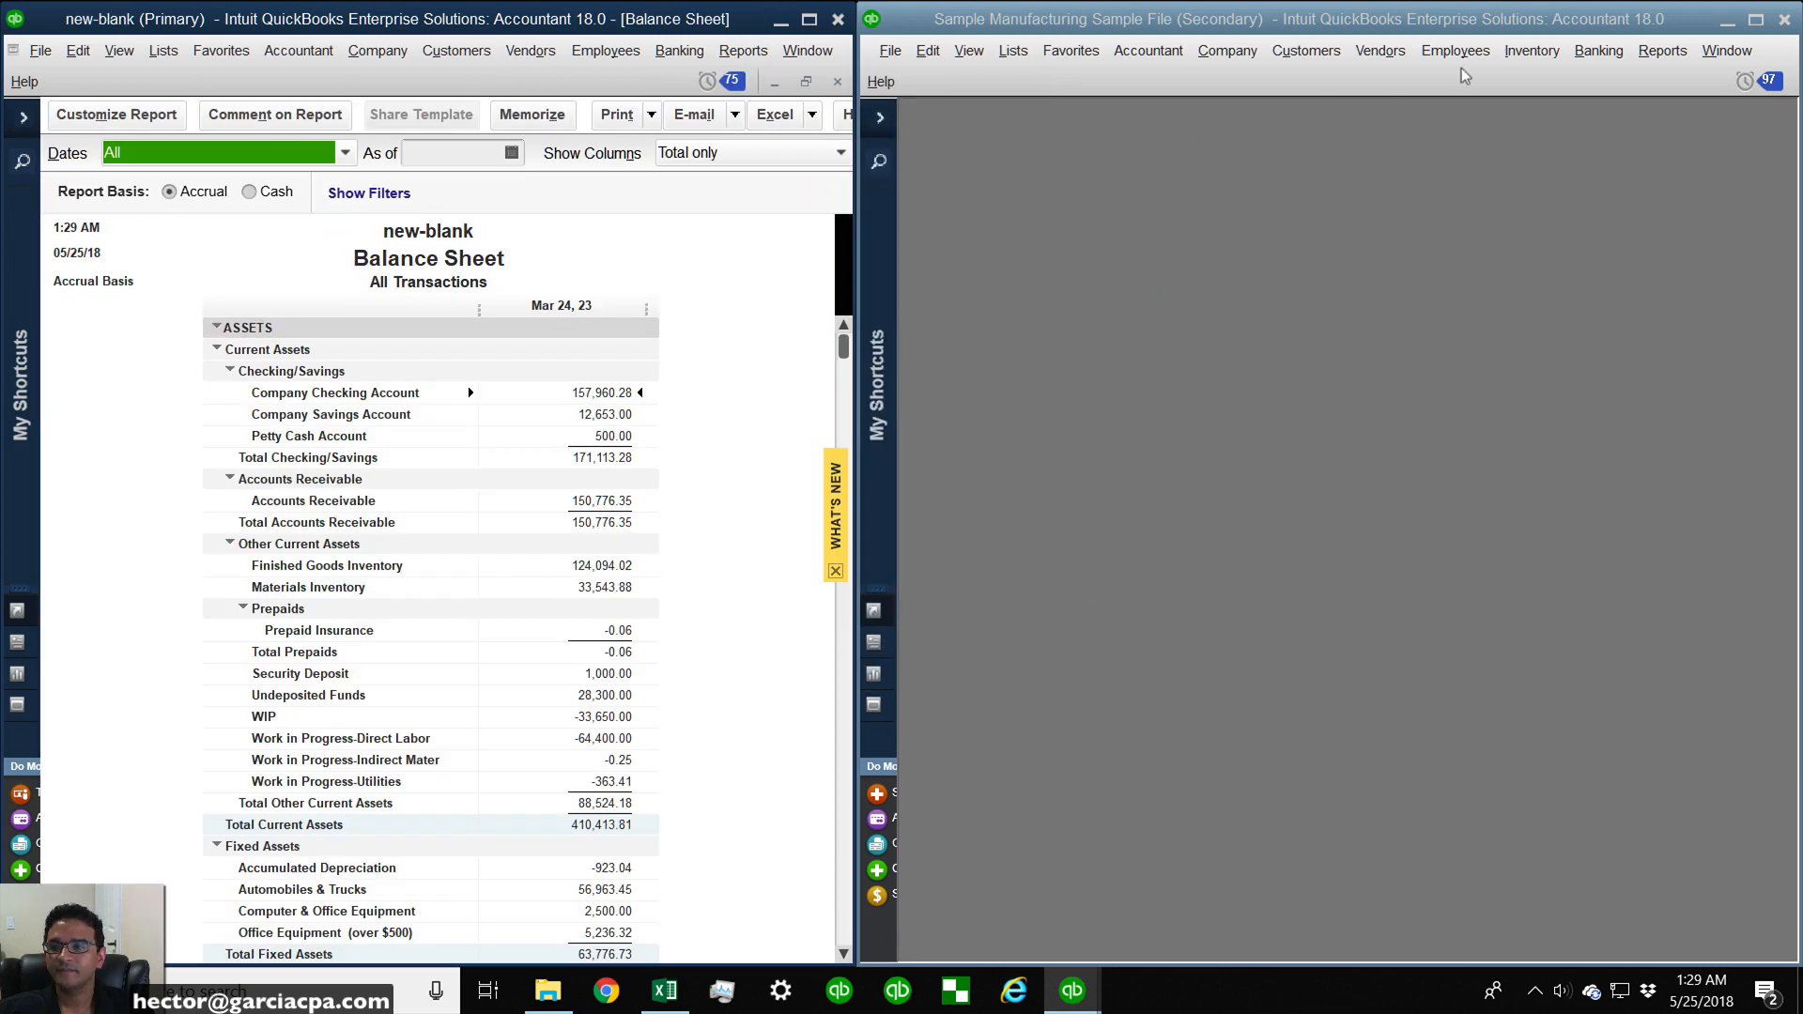
# Run the original company's Balance Sheet, collapse Prepaids in the imported one and scroll to compare total assets.
pyautogui.click(1662, 51)
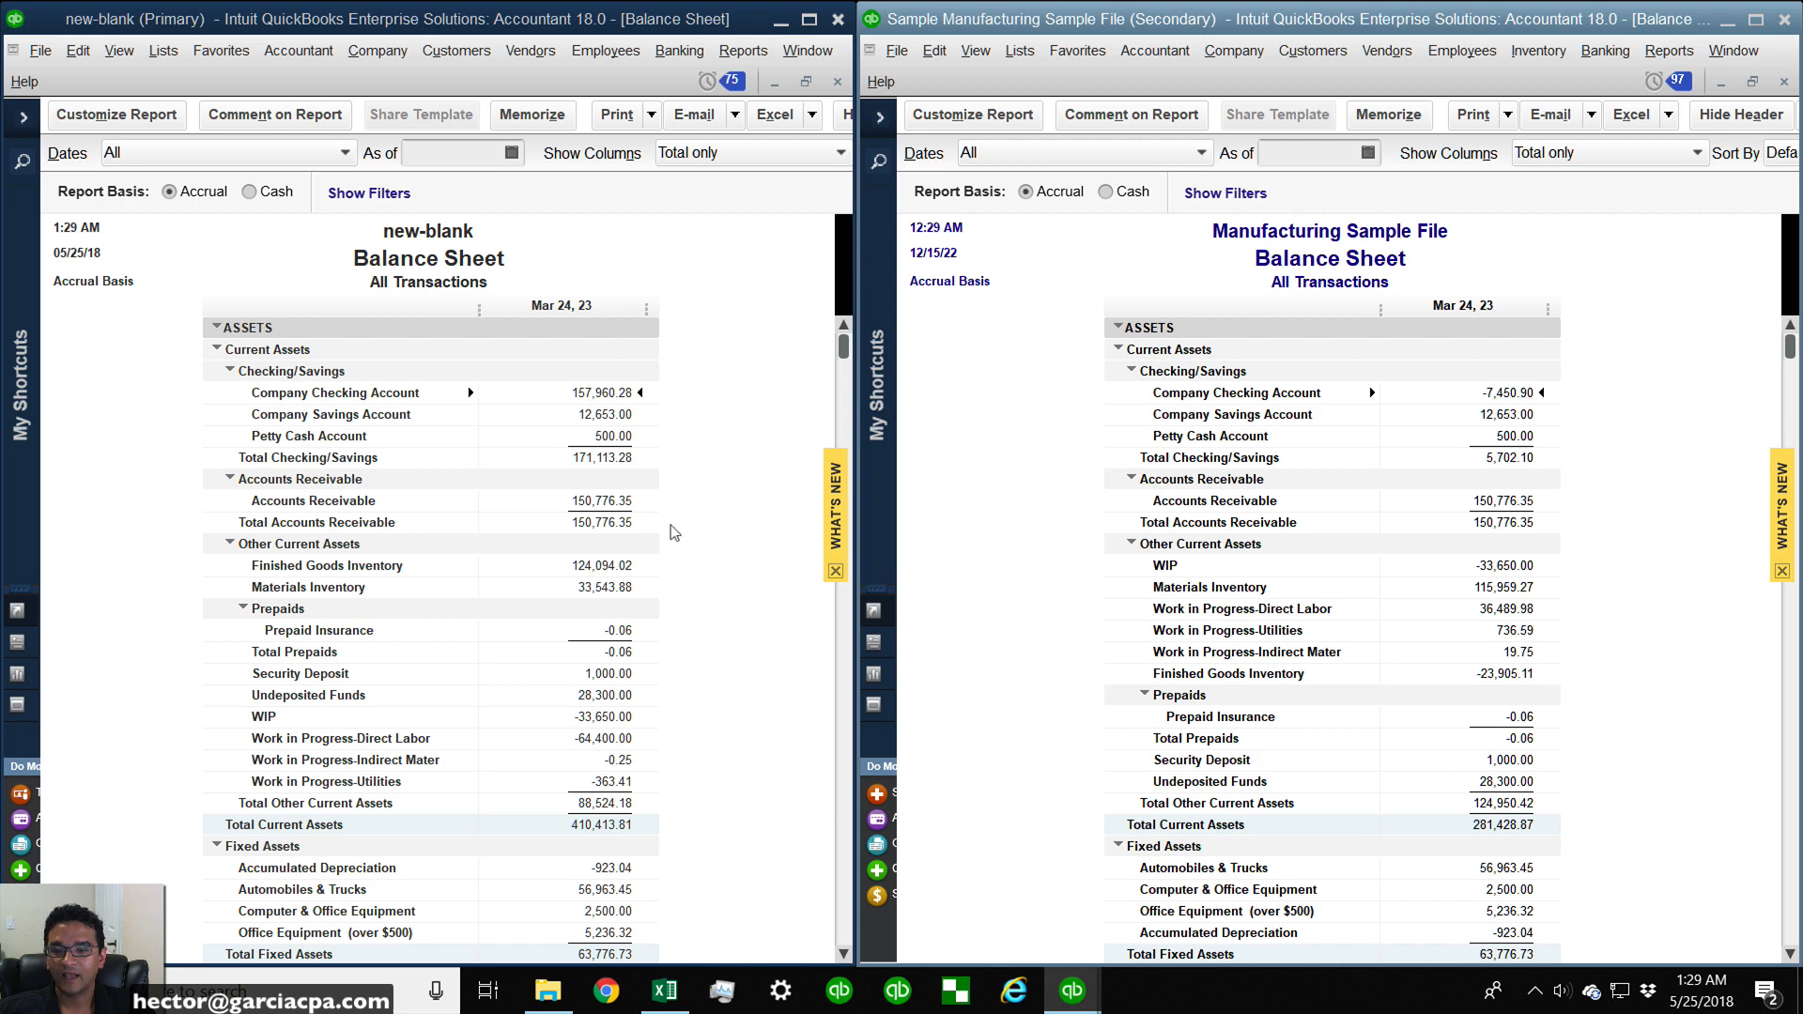
pyautogui.moveTo(868, 530)
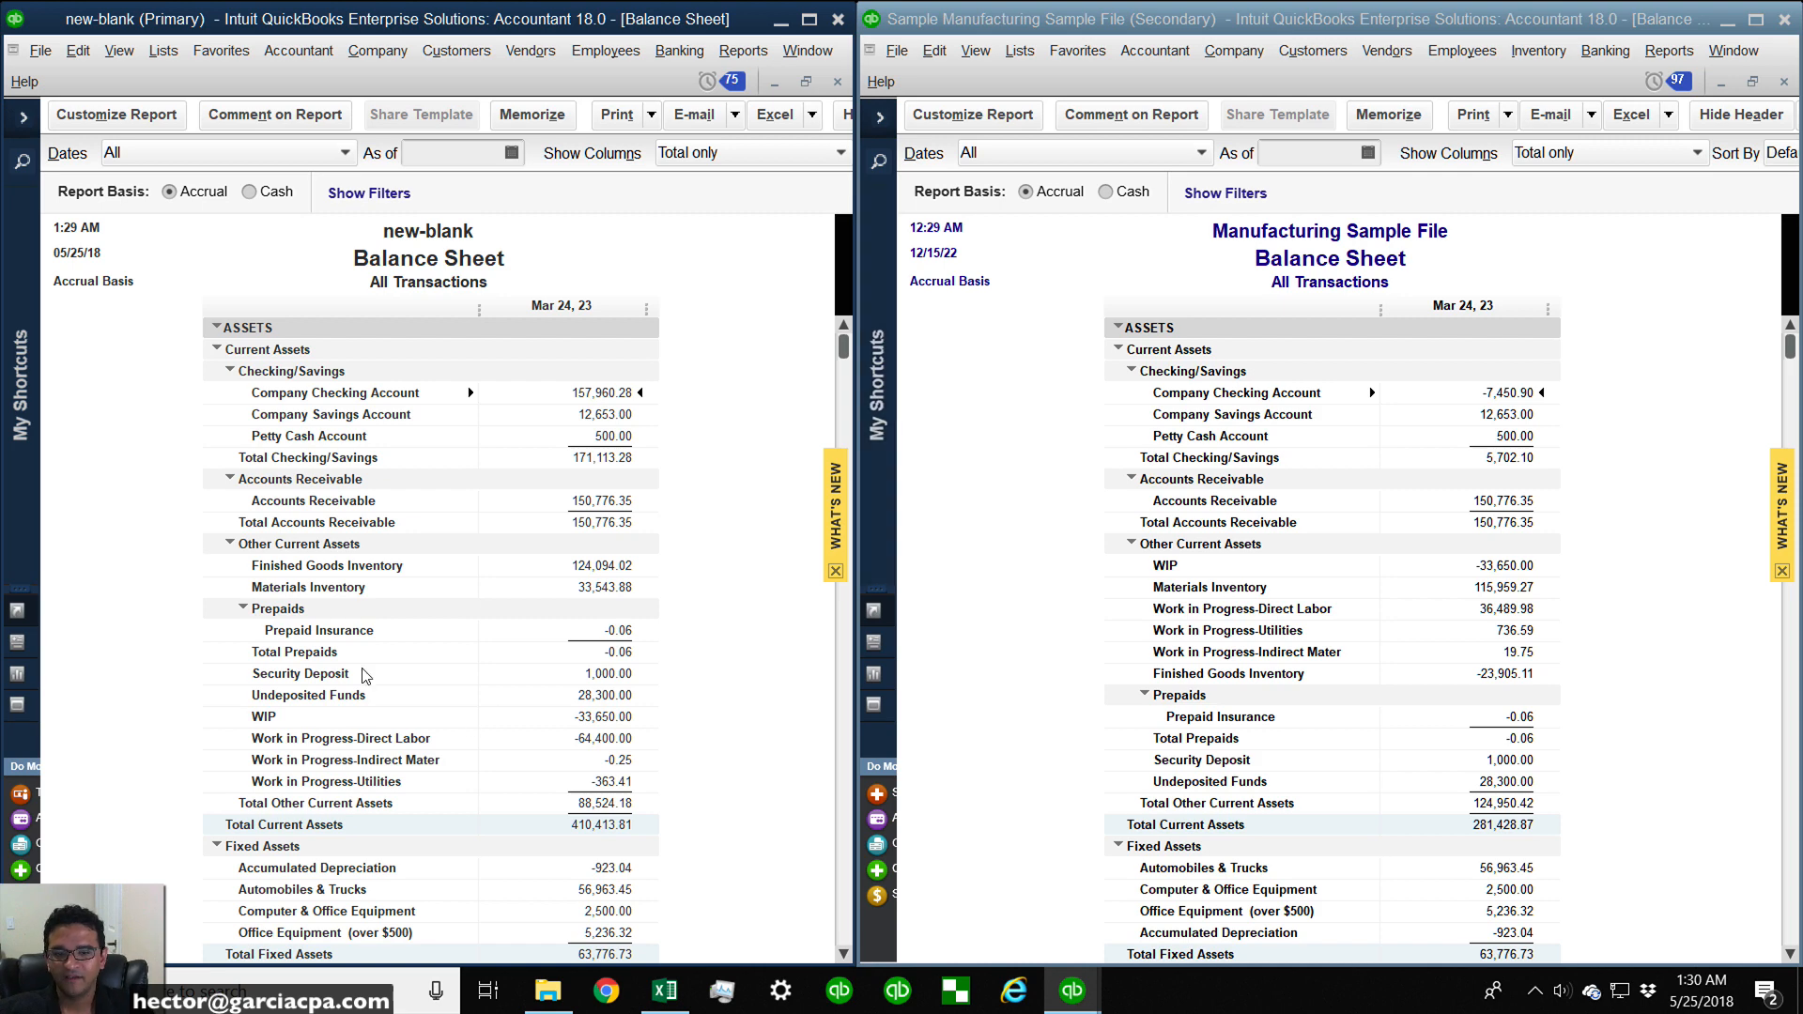
pyautogui.click(241, 609)
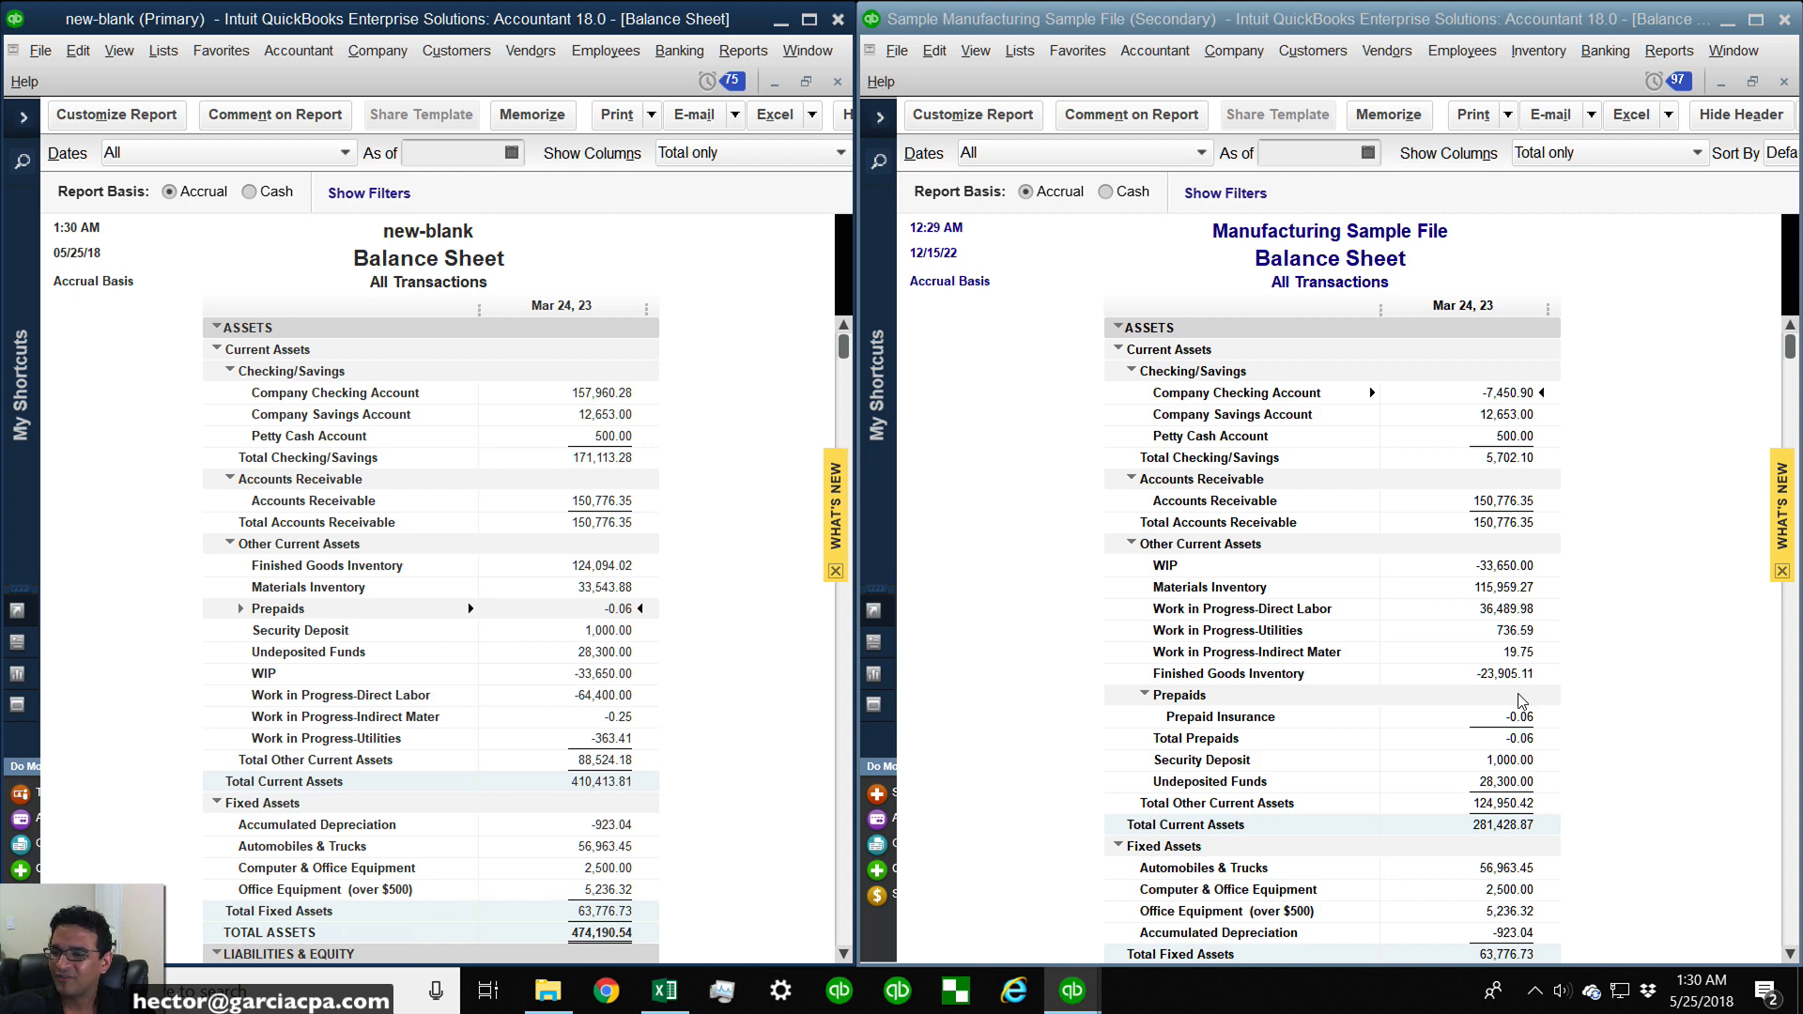
pyautogui.scroll(-3)
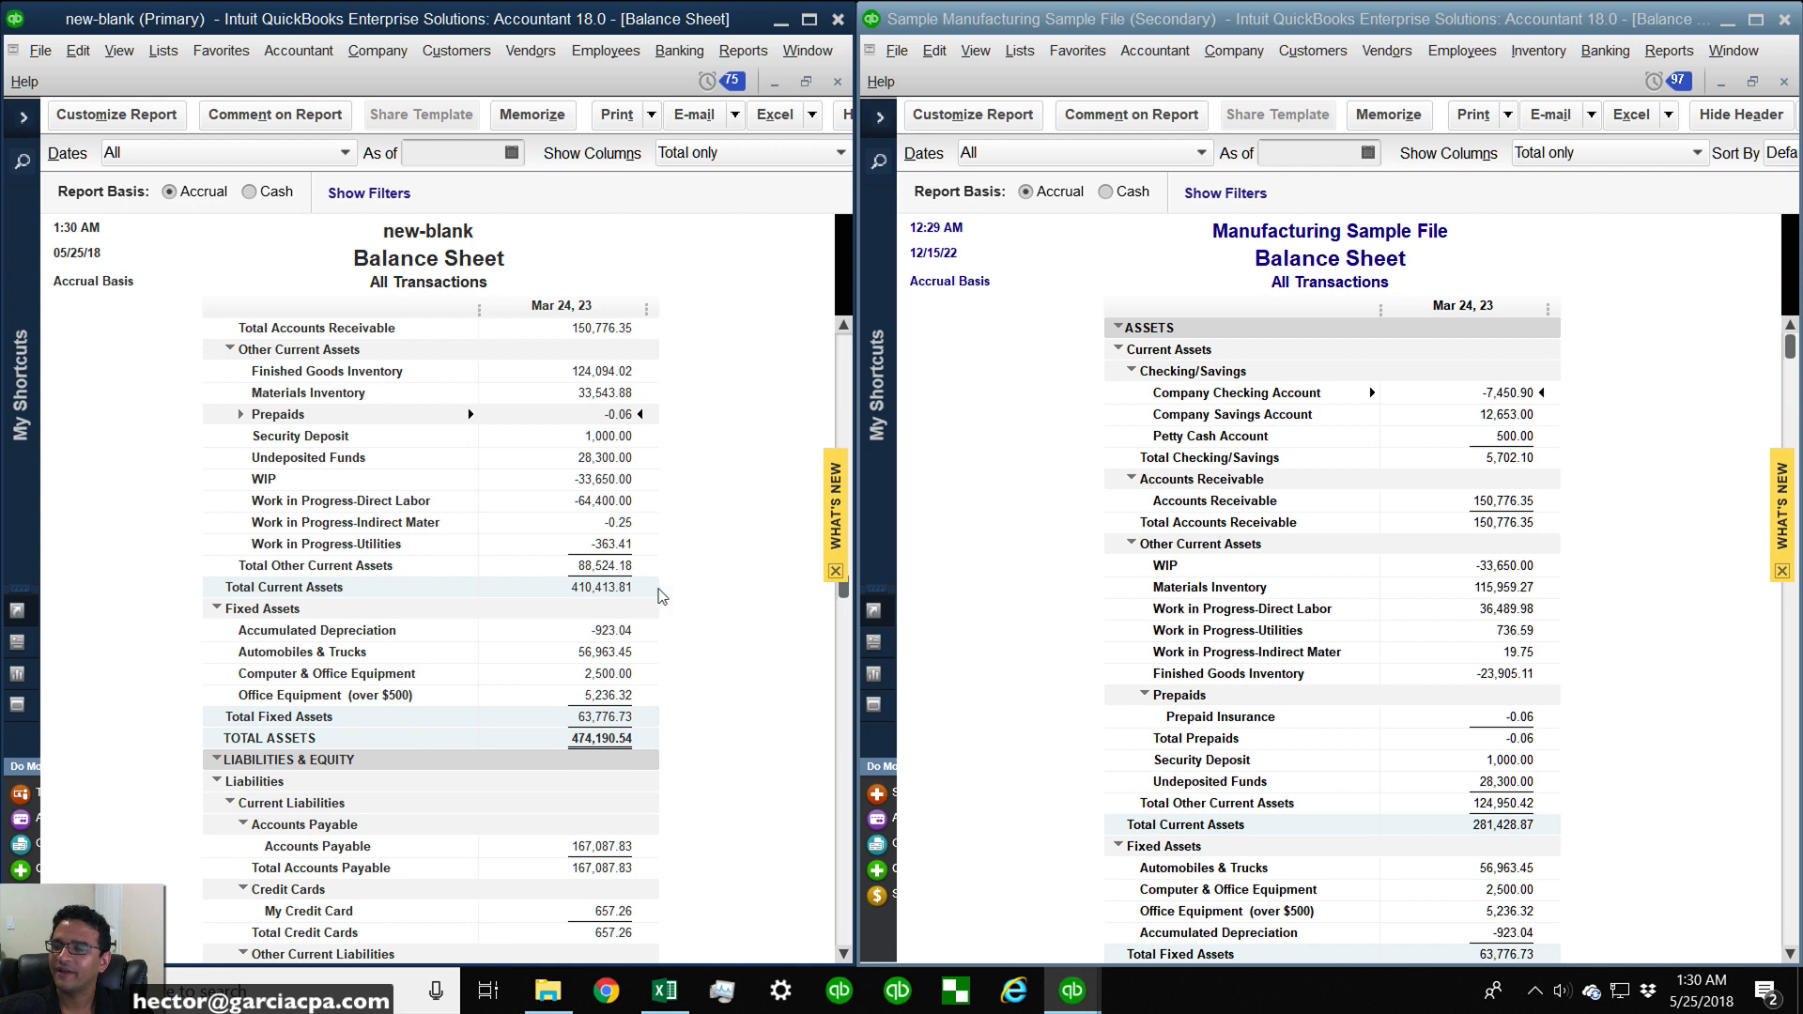
pyautogui.moveTo(704, 688)
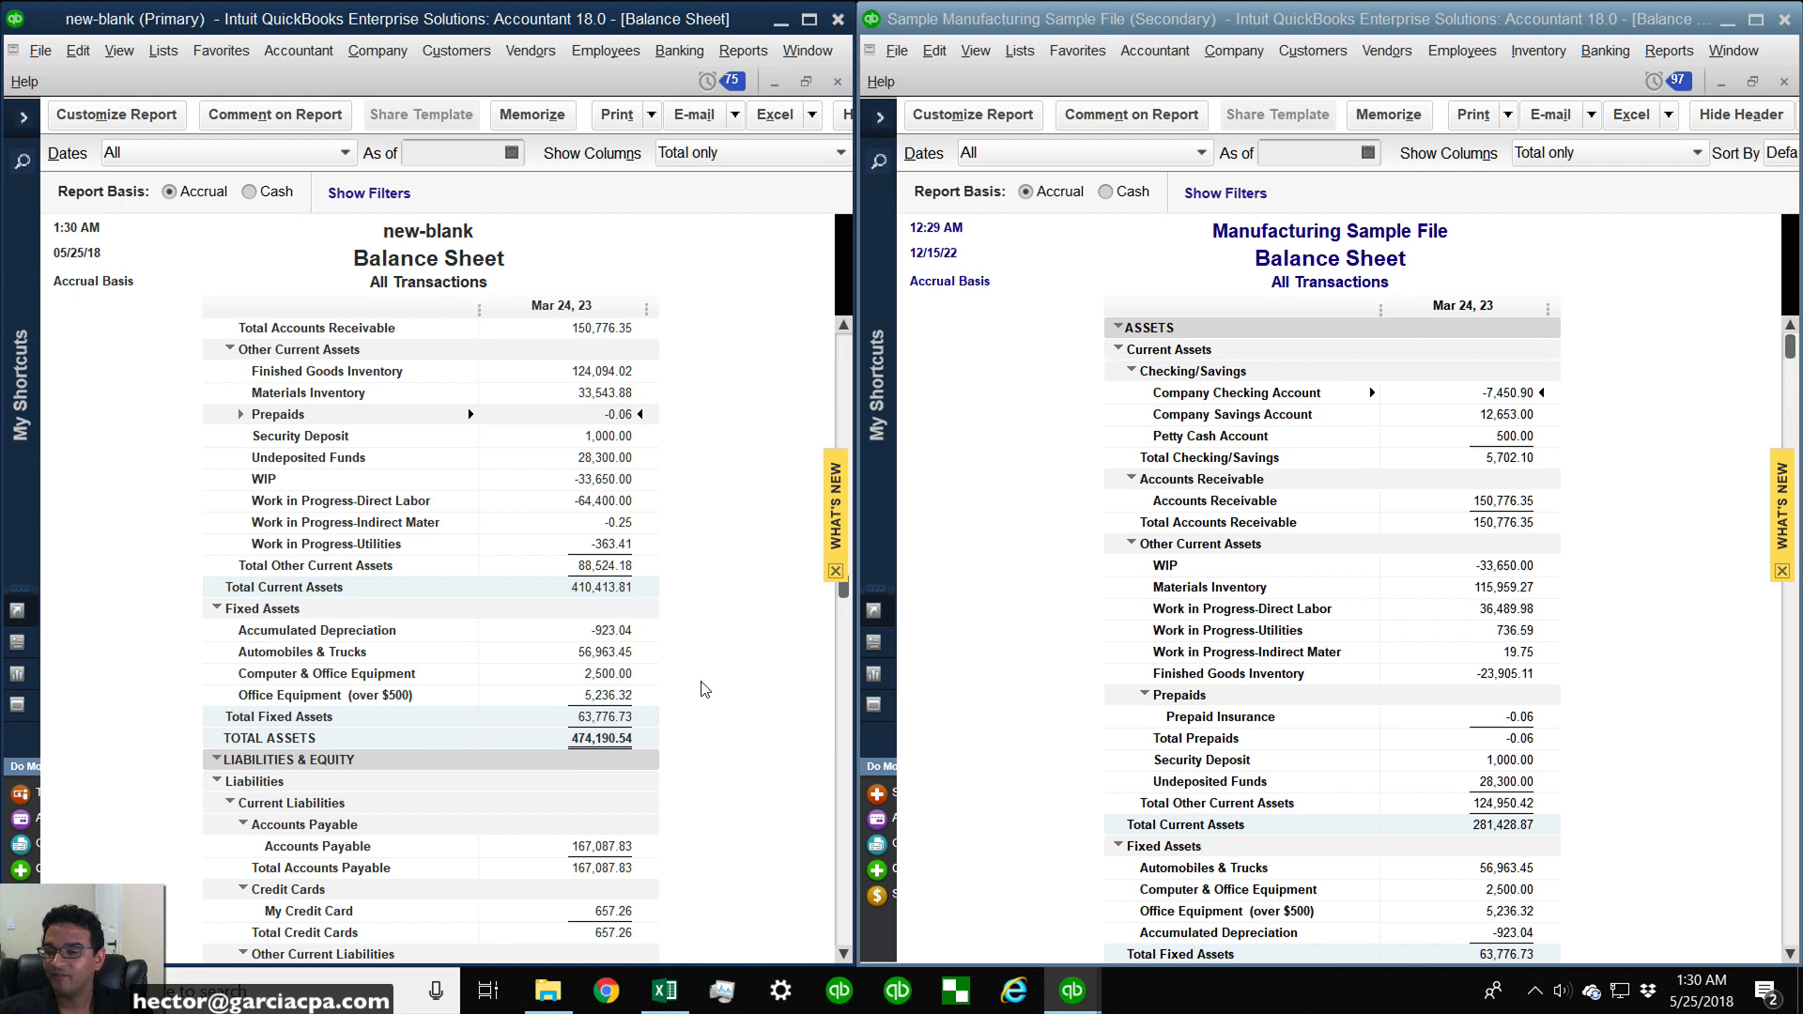
pyautogui.moveTo(1600, 747)
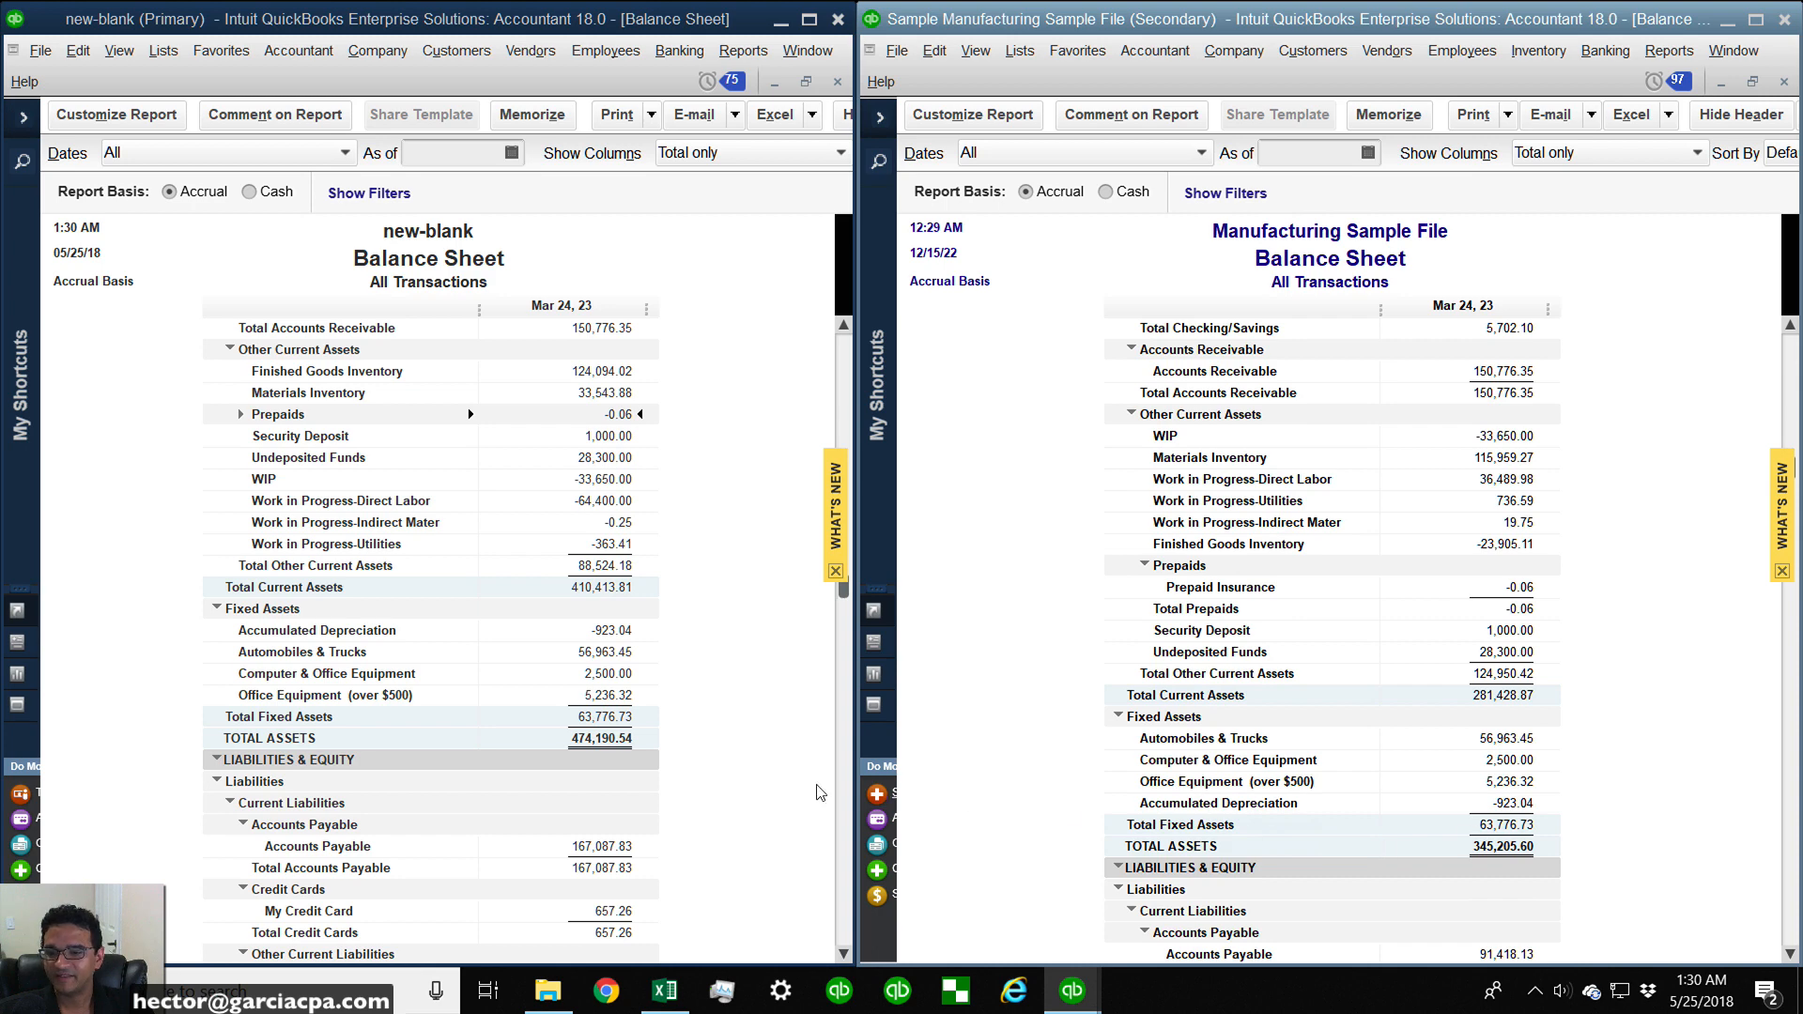
pyautogui.scroll(-3)
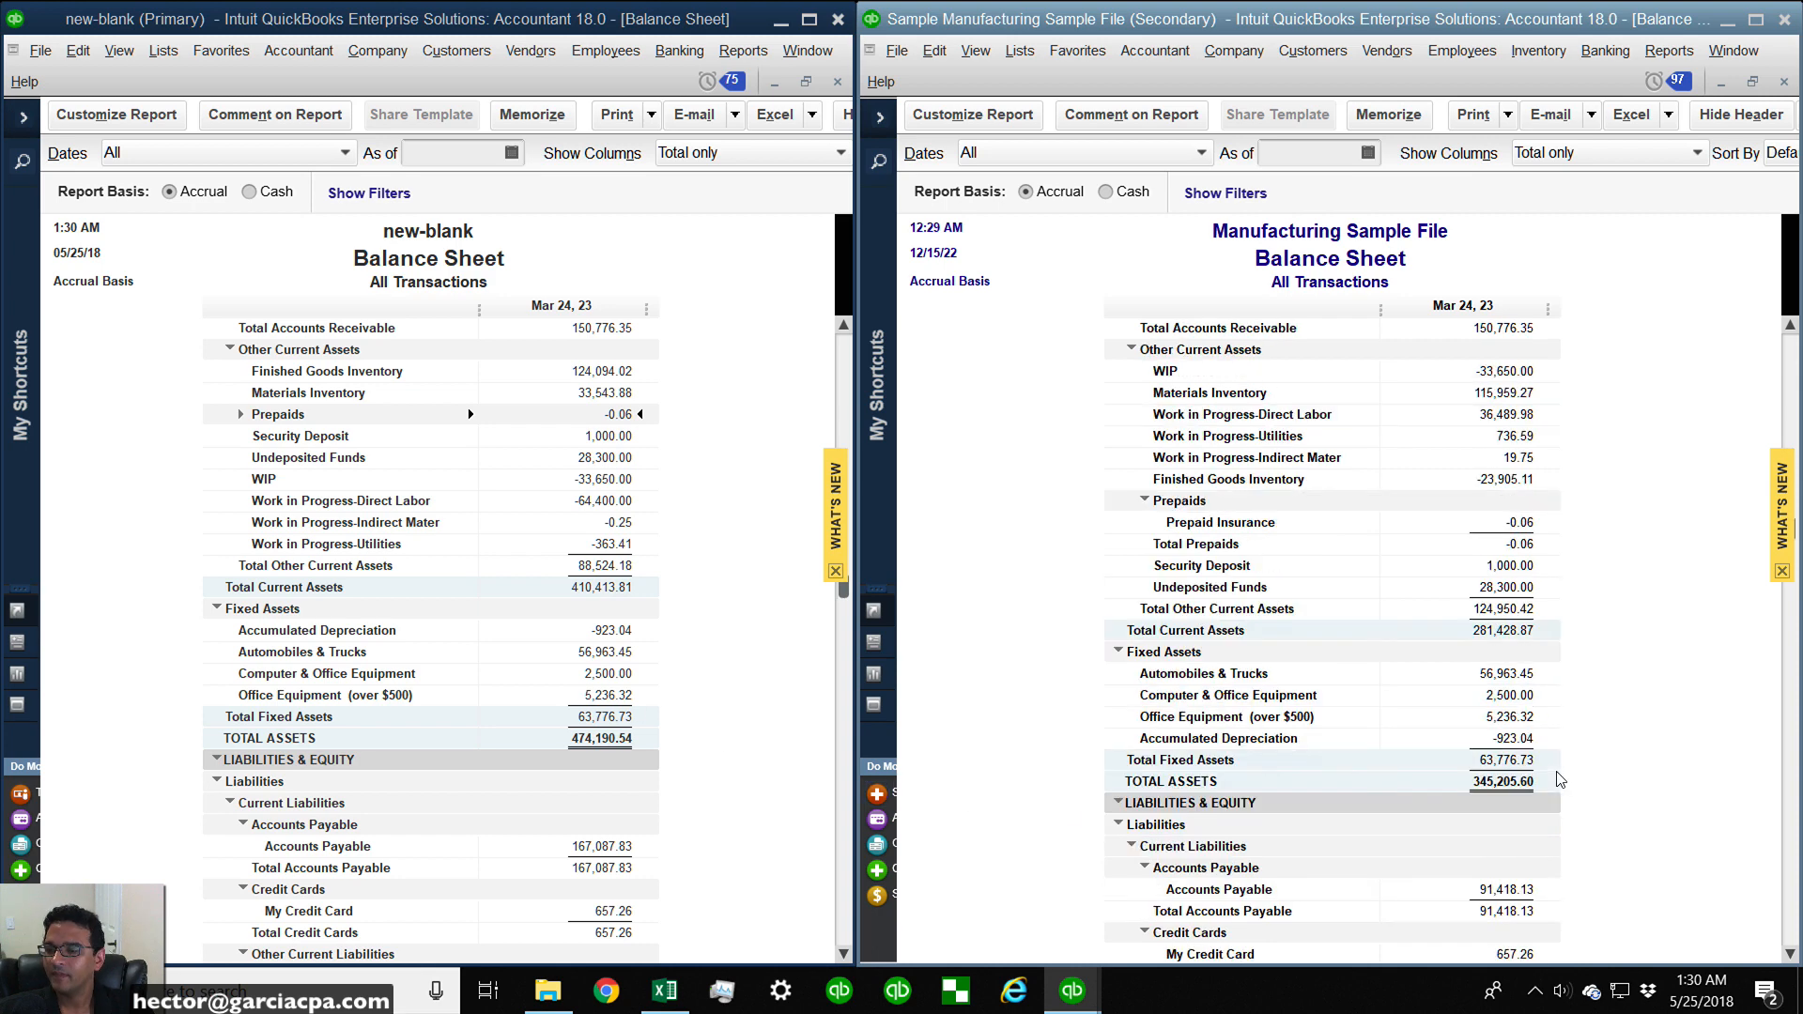
pyautogui.scroll(-3)
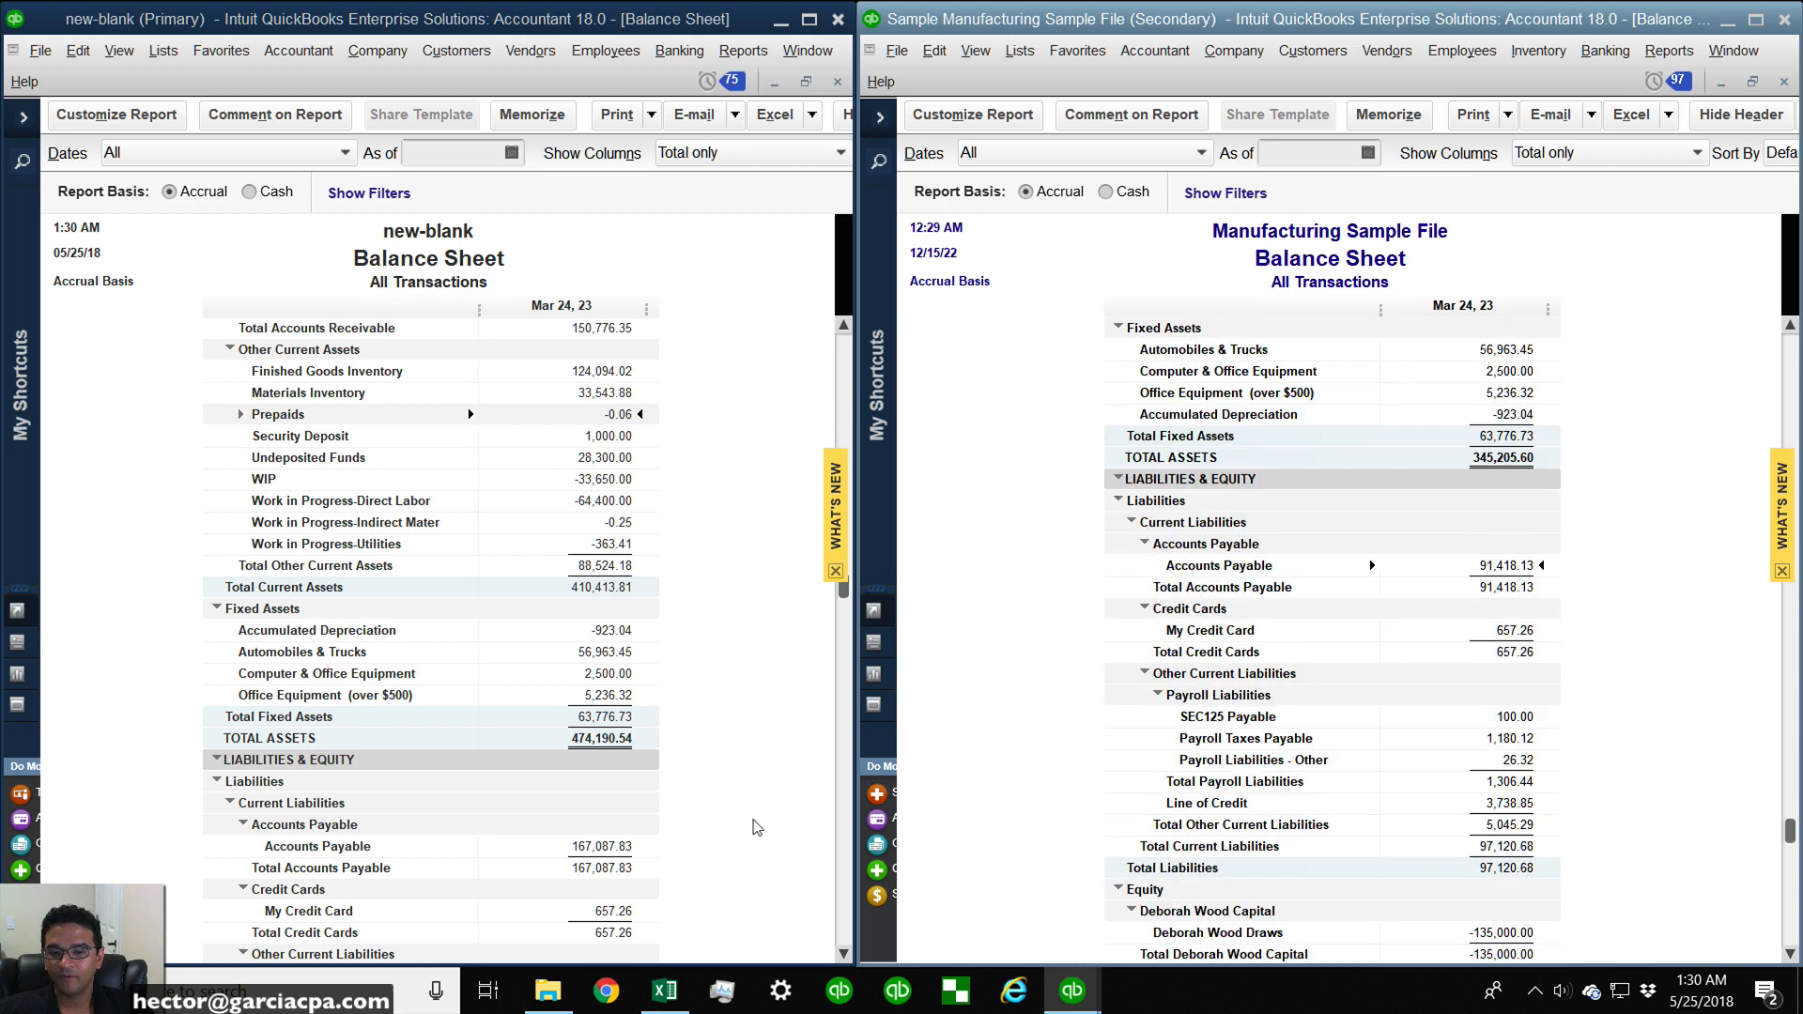
pyautogui.scroll(-3)
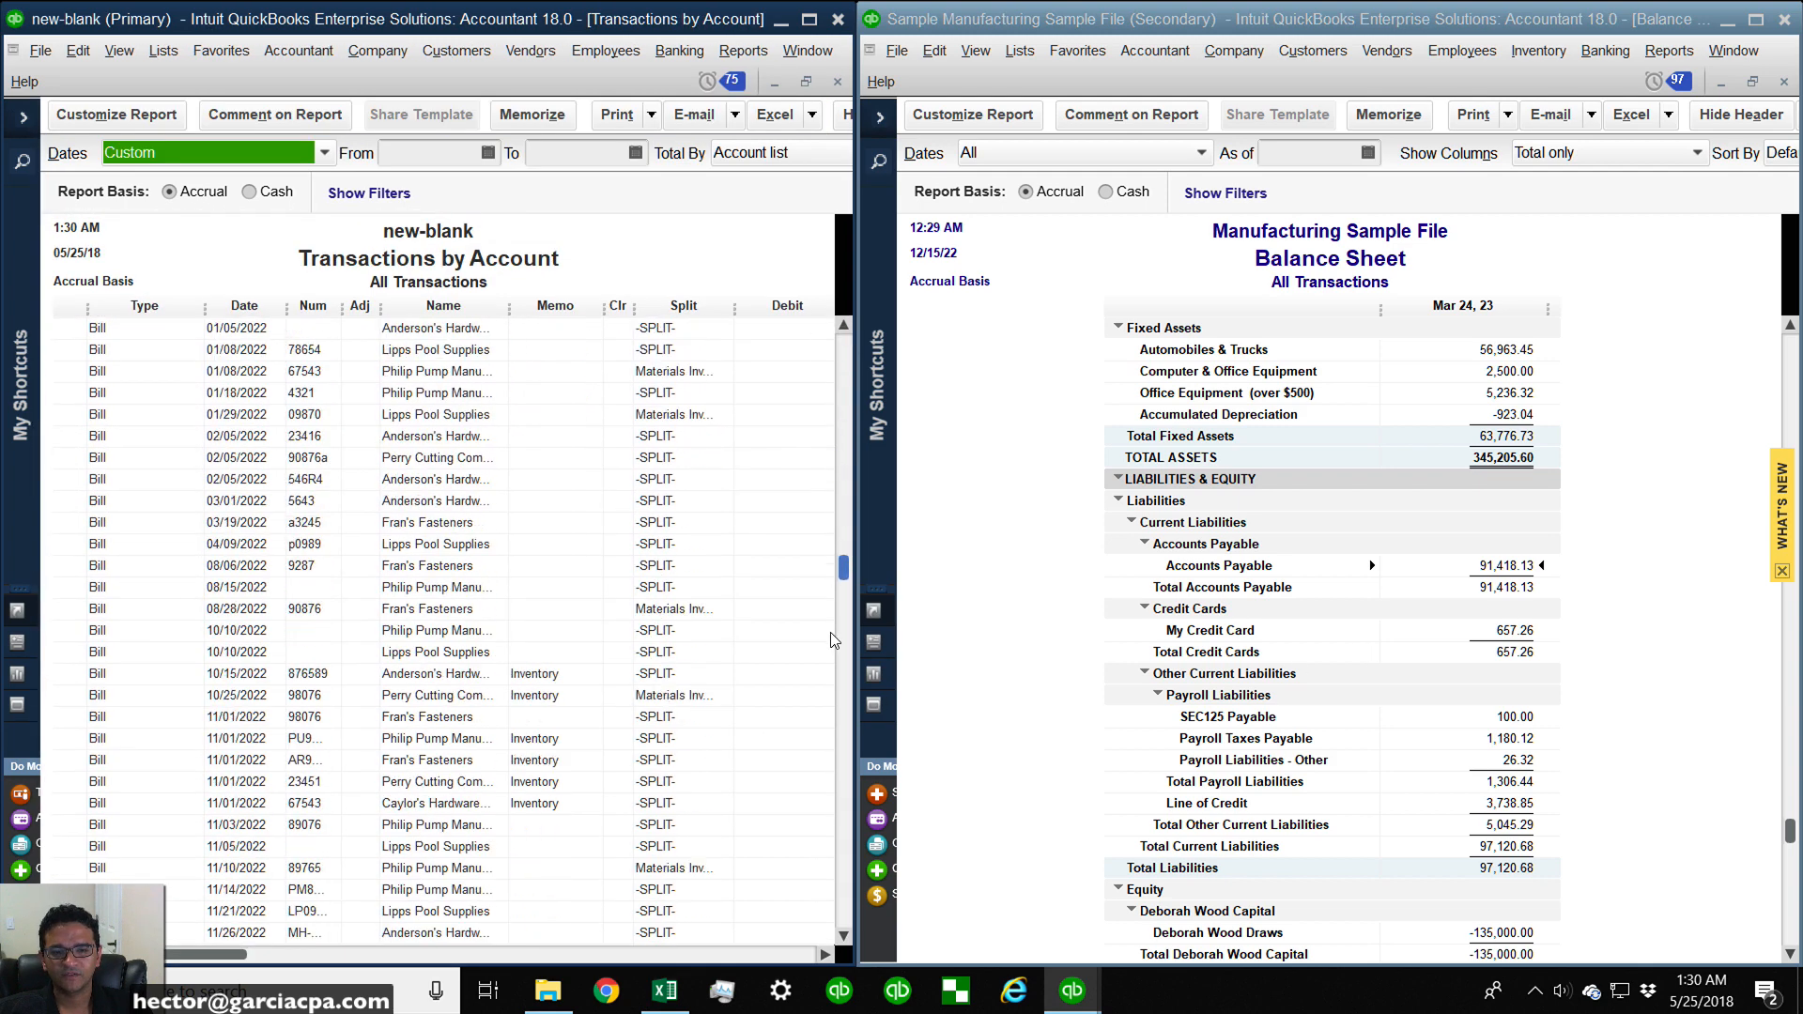
pyautogui.scroll(-3)
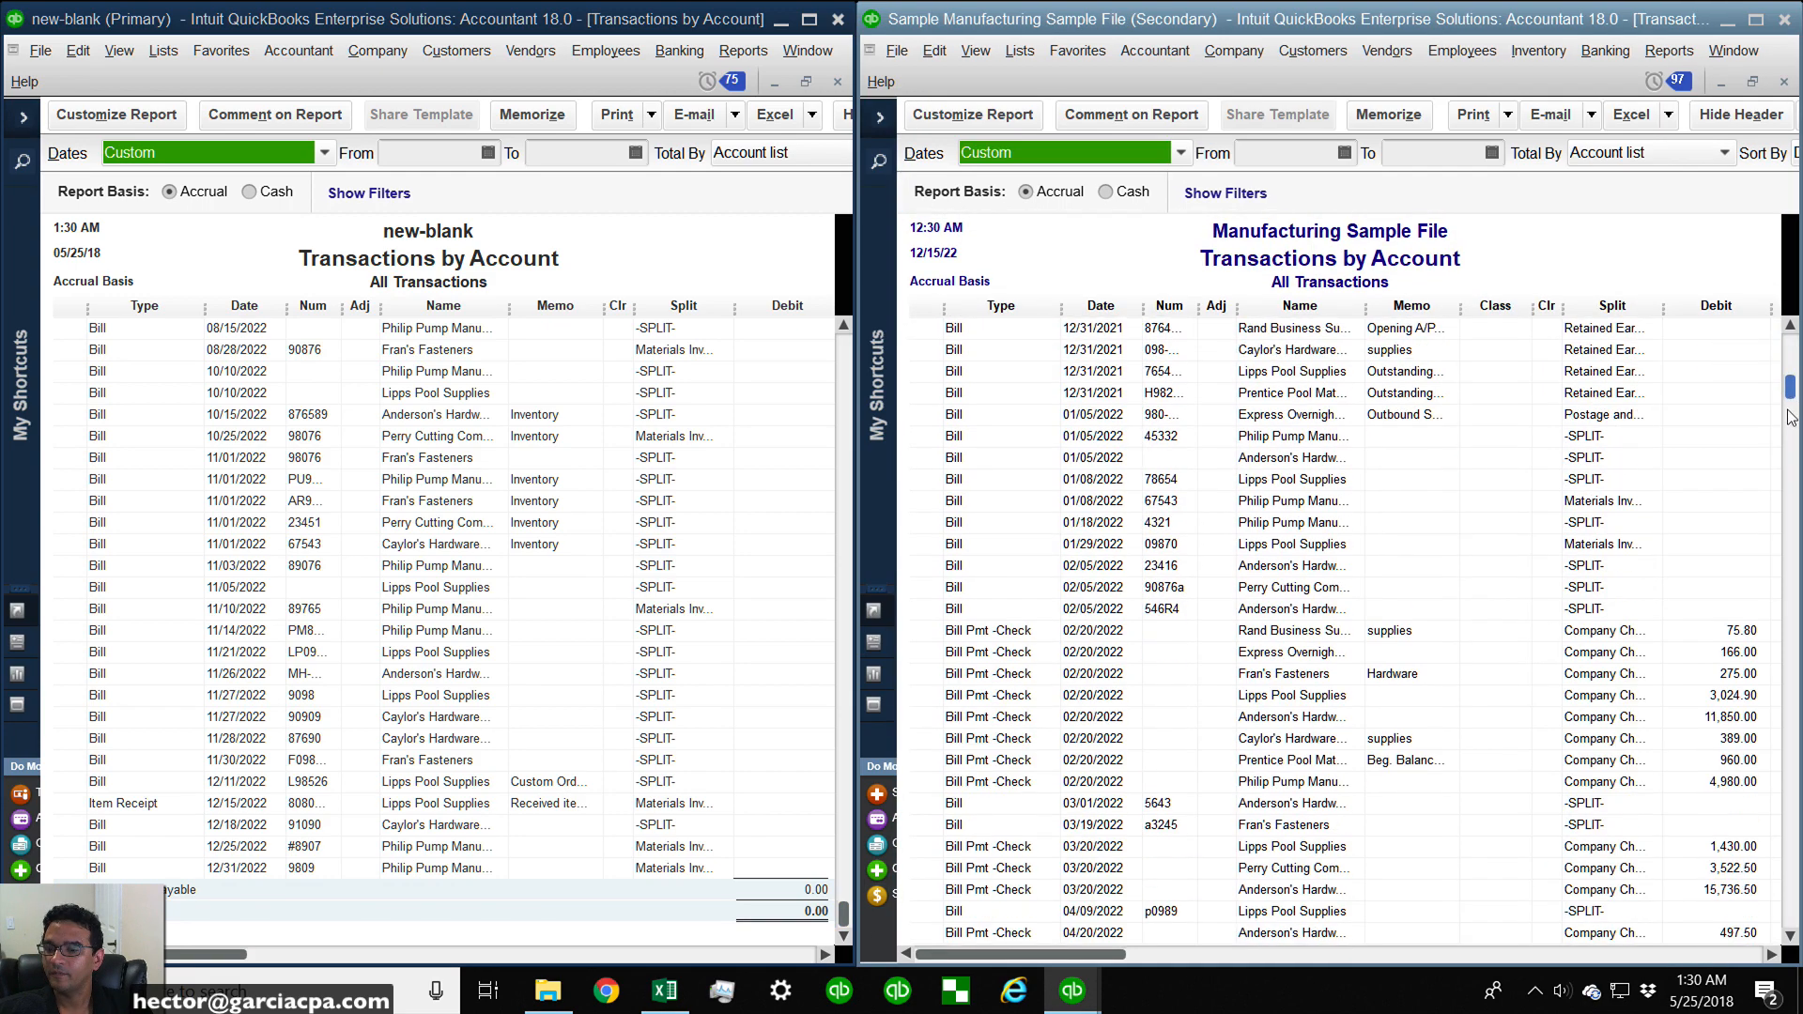
pyautogui.scroll(-3)
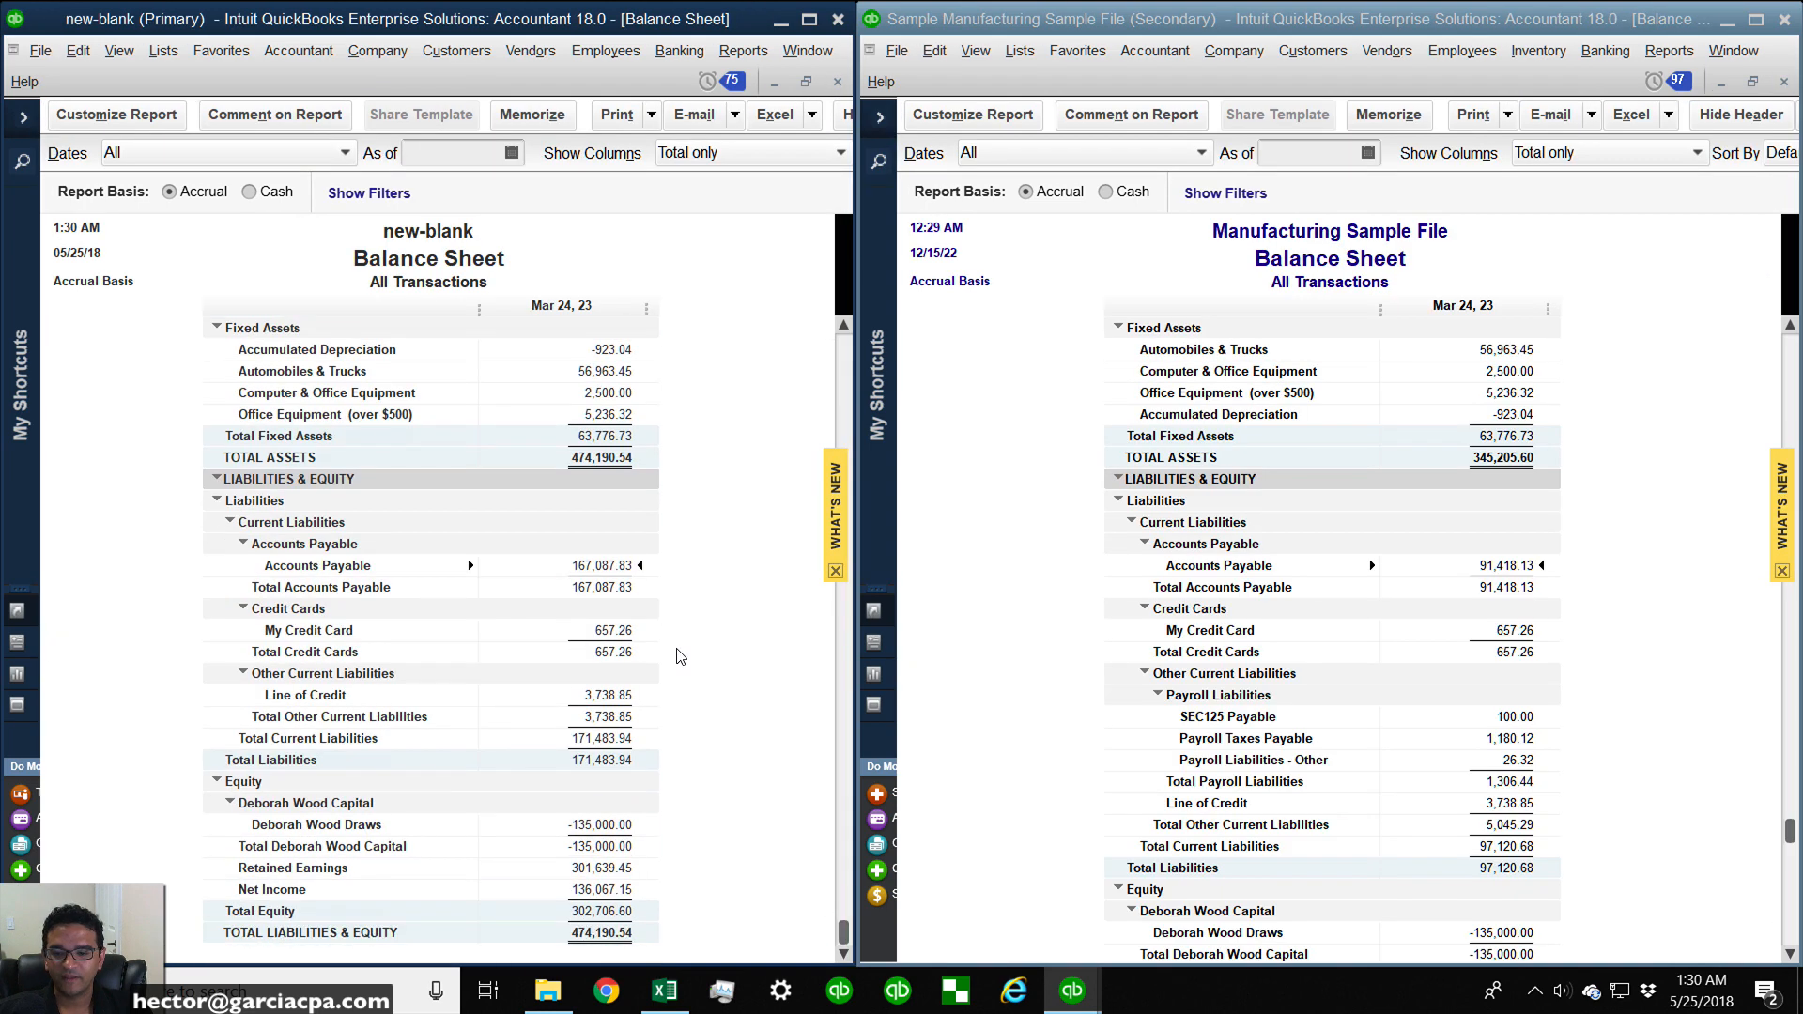
pyautogui.moveTo(1634, 796)
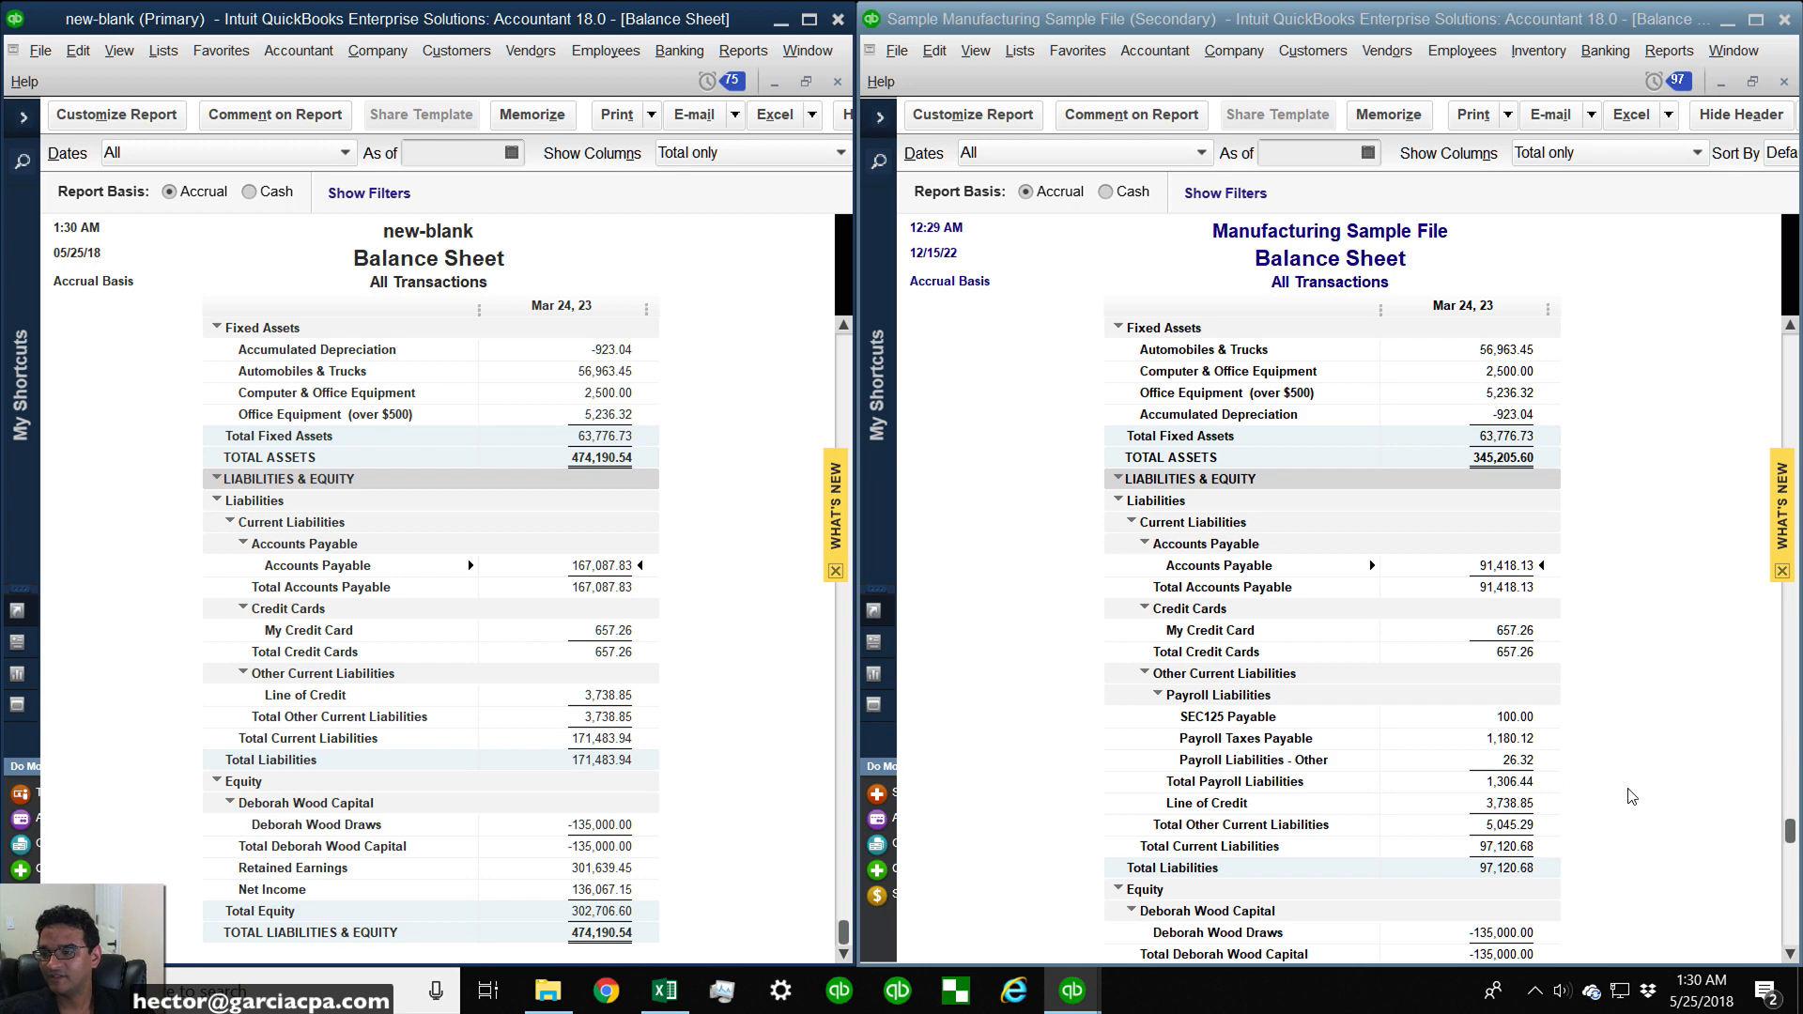
pyautogui.scroll(-3)
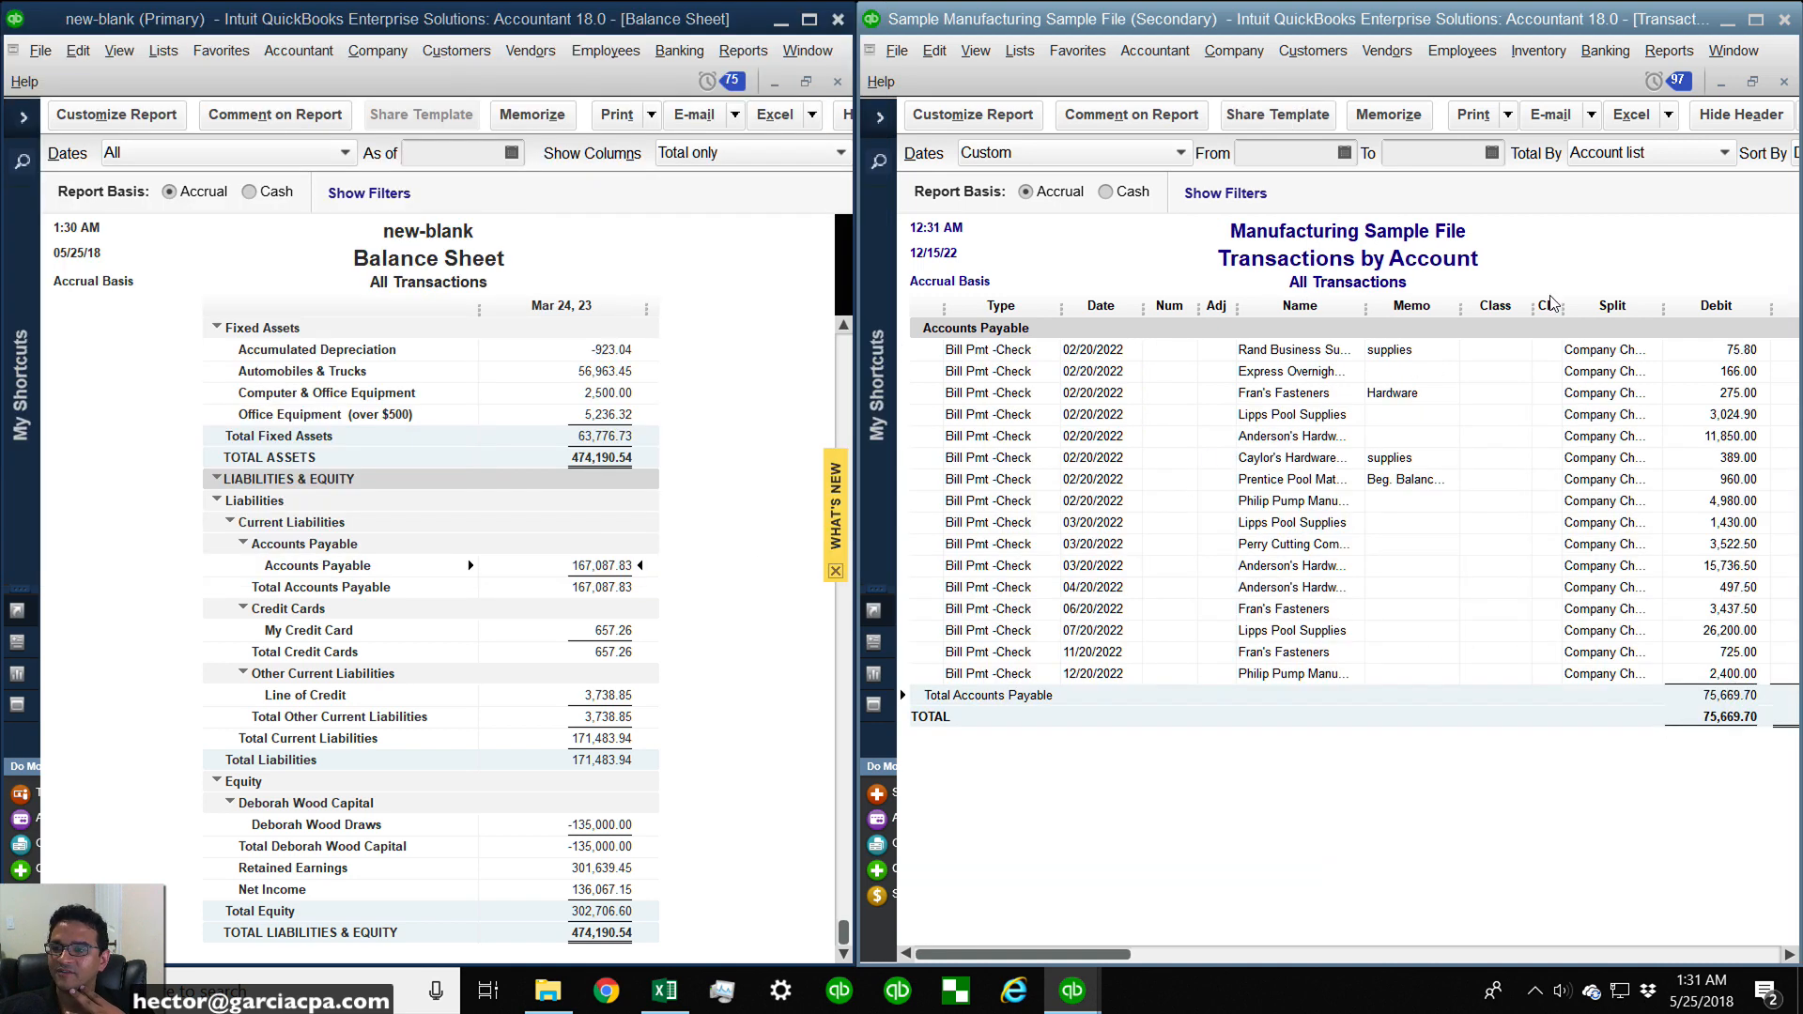
pyautogui.click(1390, 114)
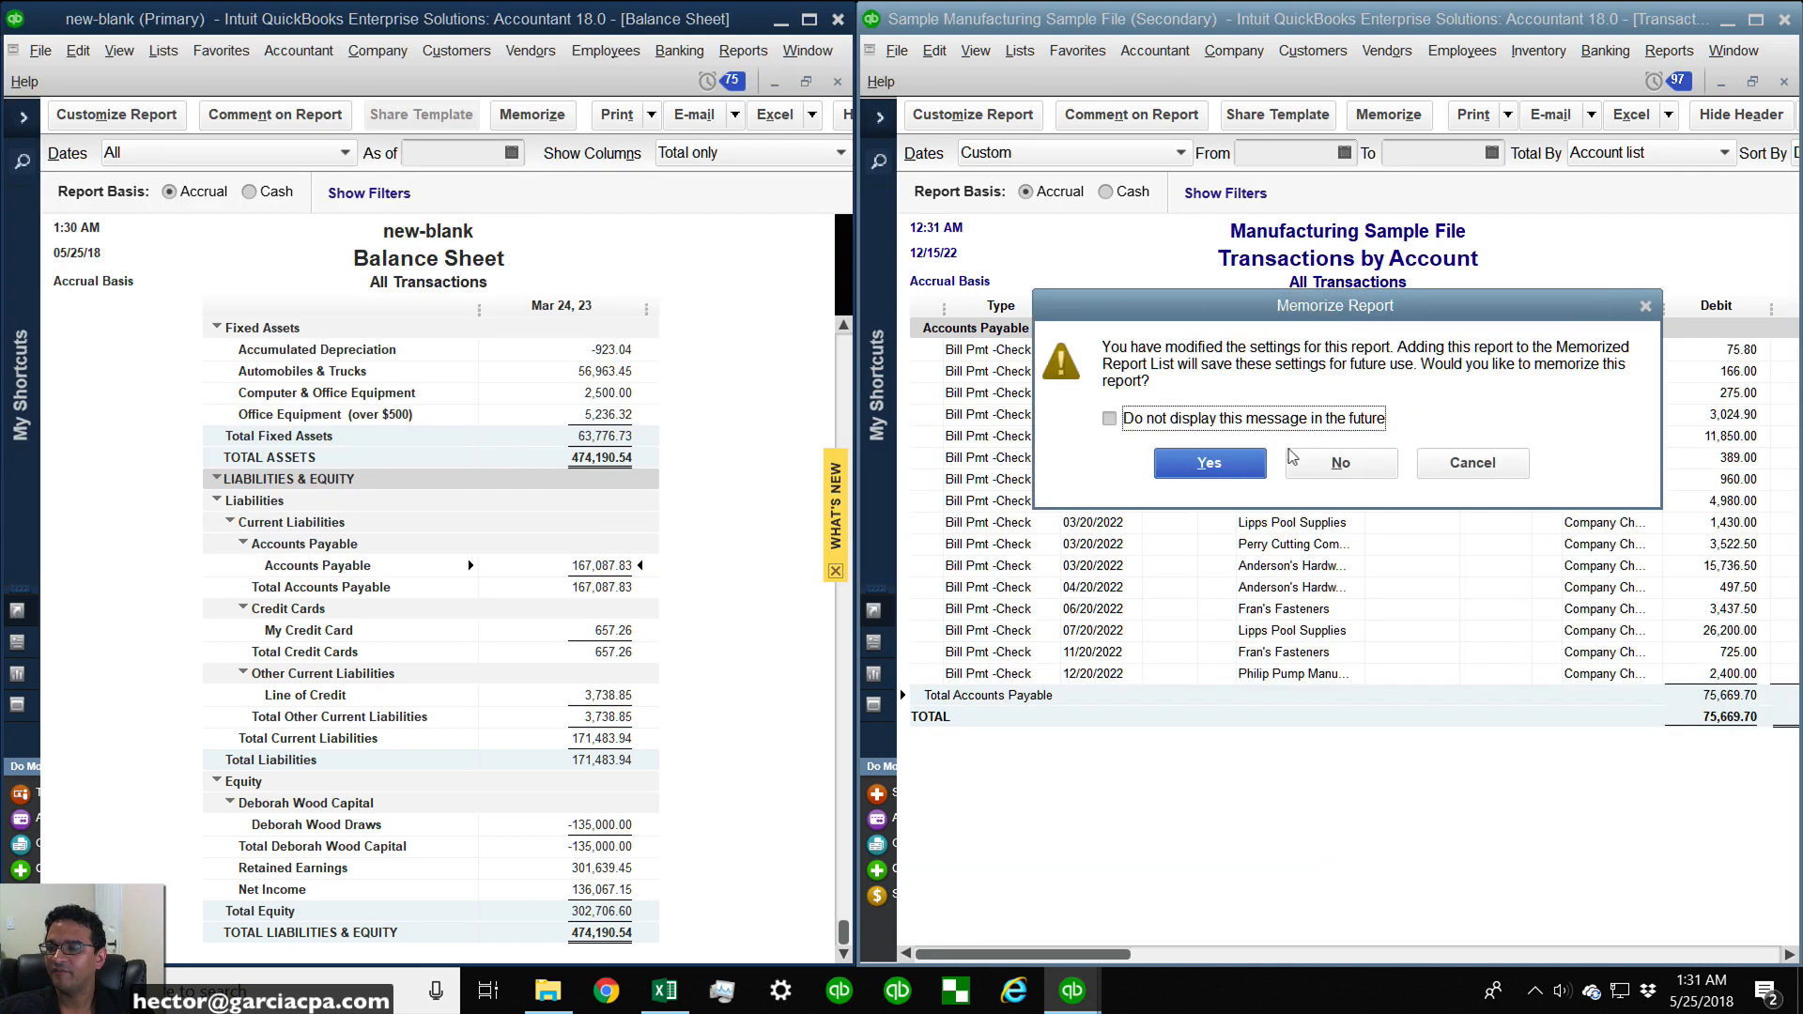
pyautogui.click(1341, 462)
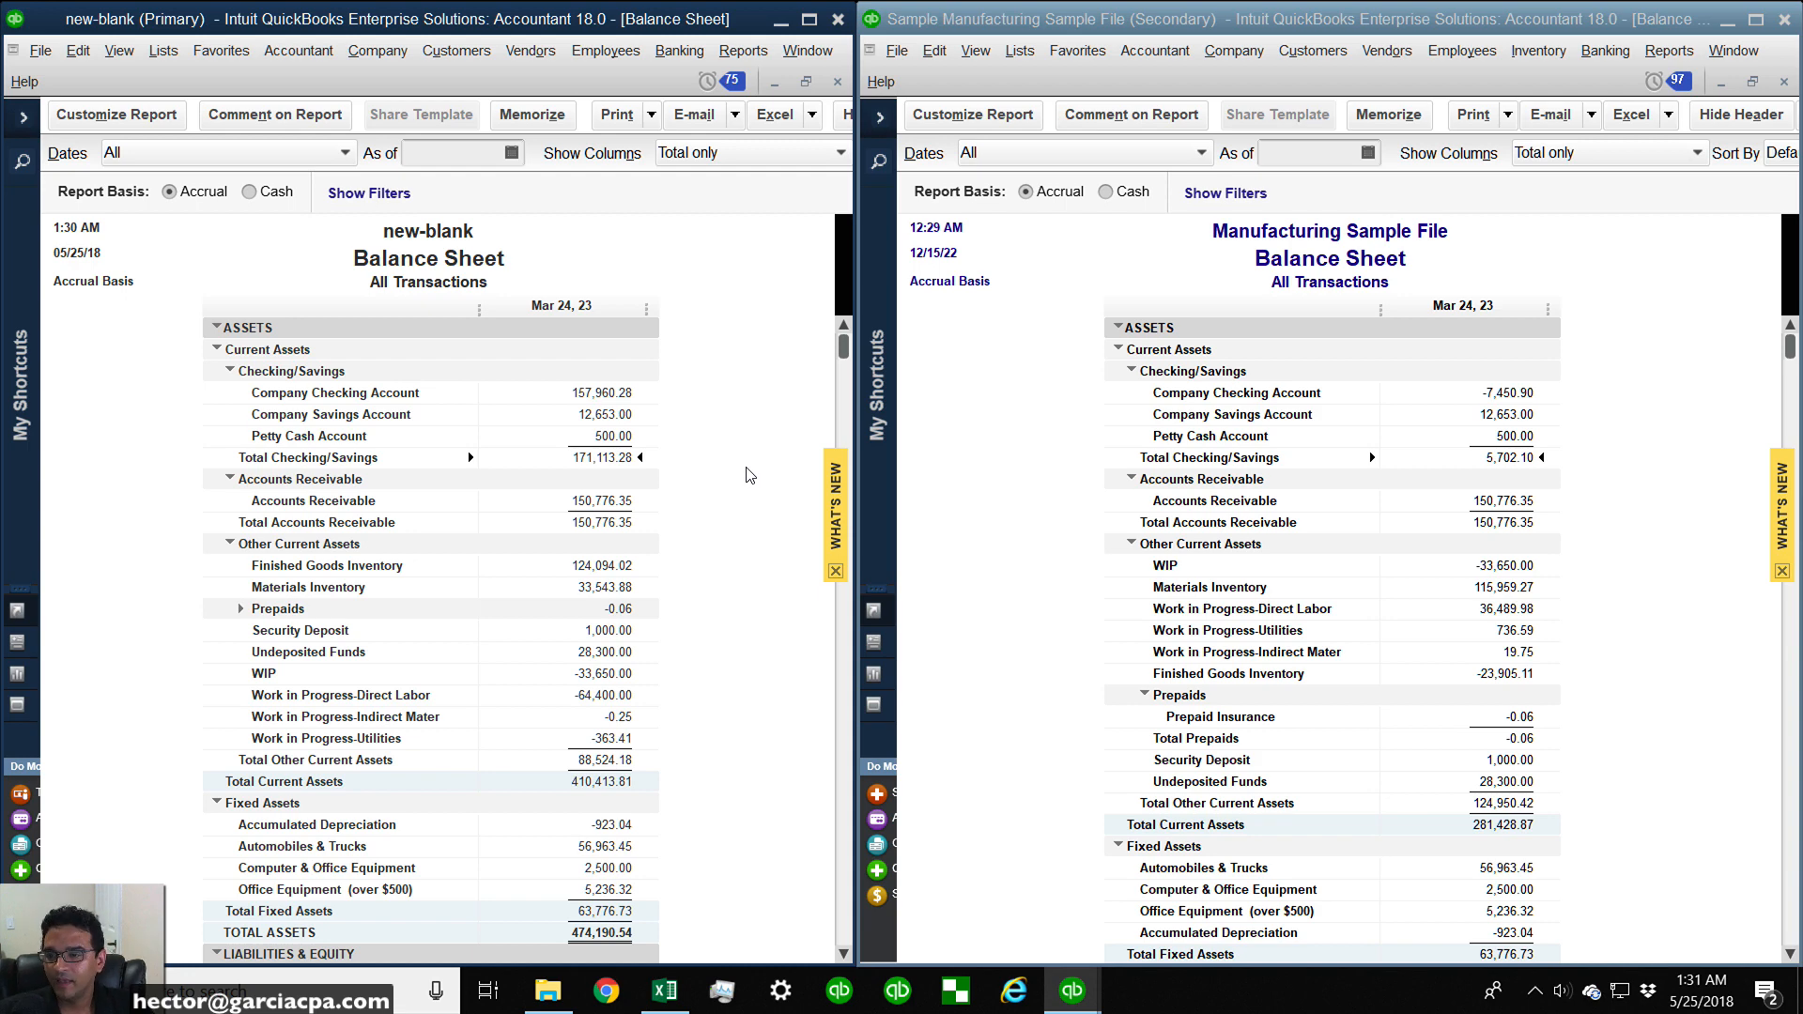
pyautogui.moveTo(631, 556)
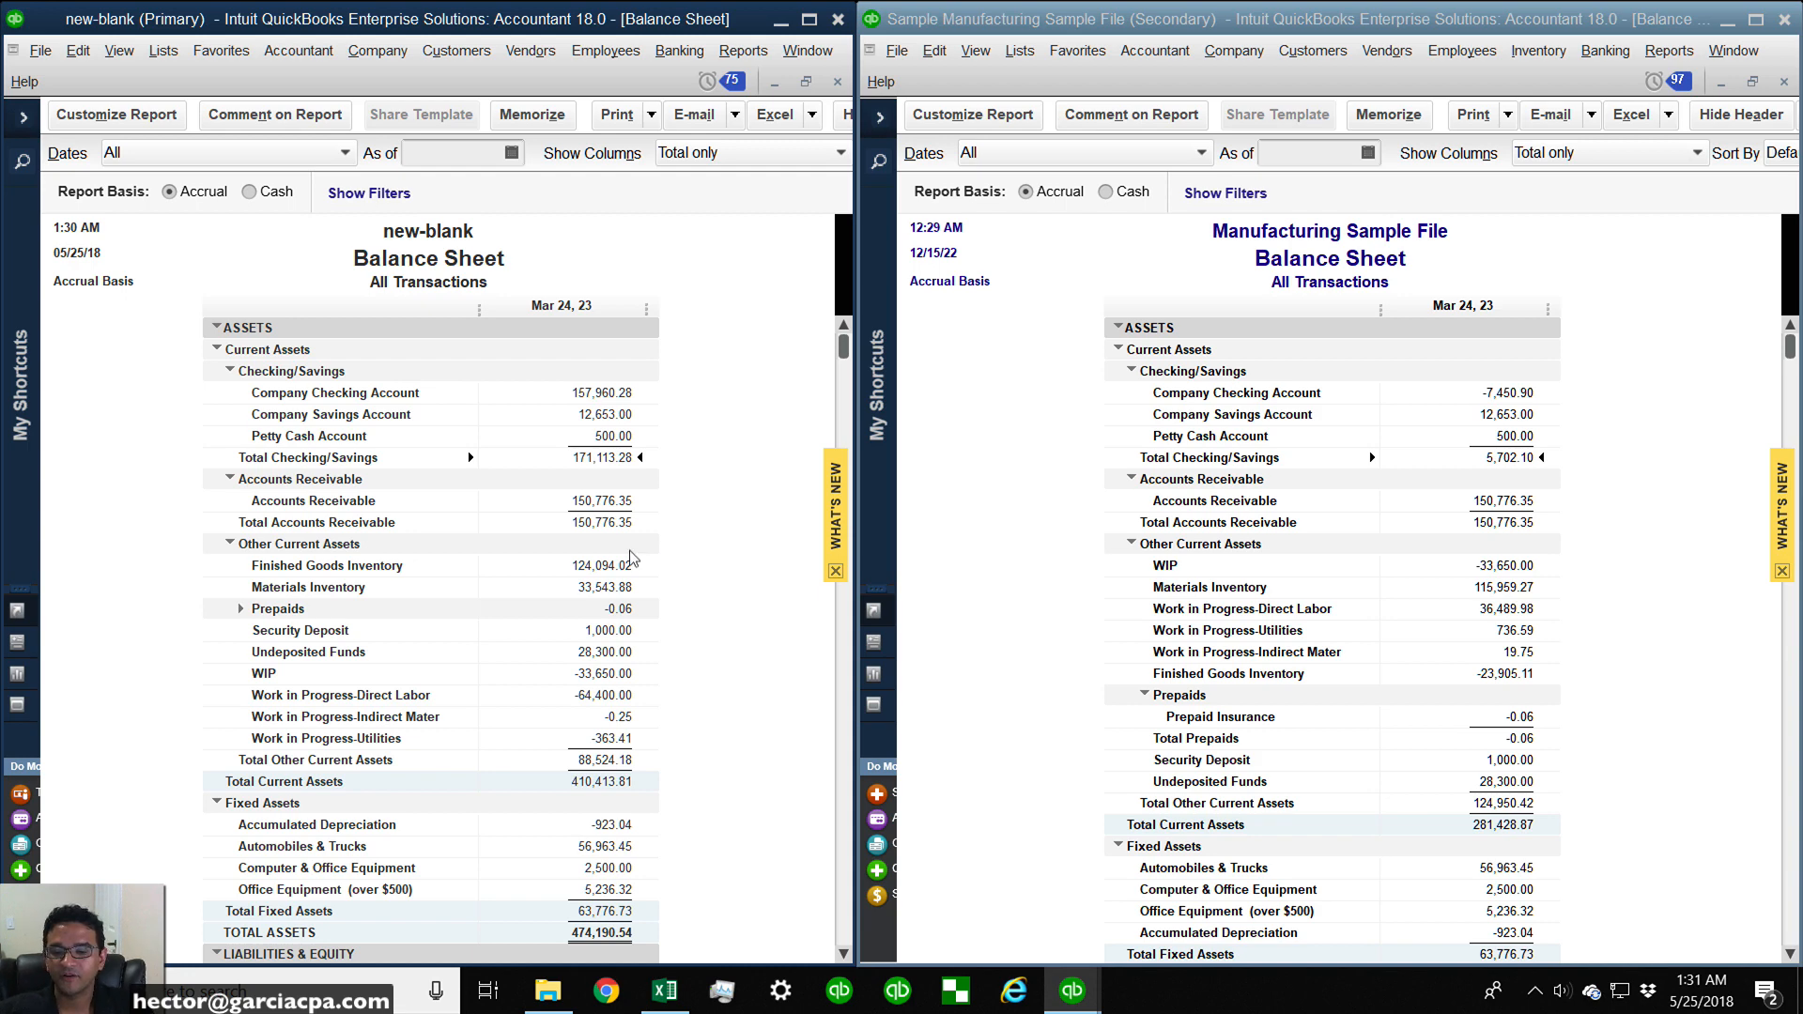
# Scroll the balance sheet before switching to Excel and the transfer folder.
pyautogui.scroll(-3)
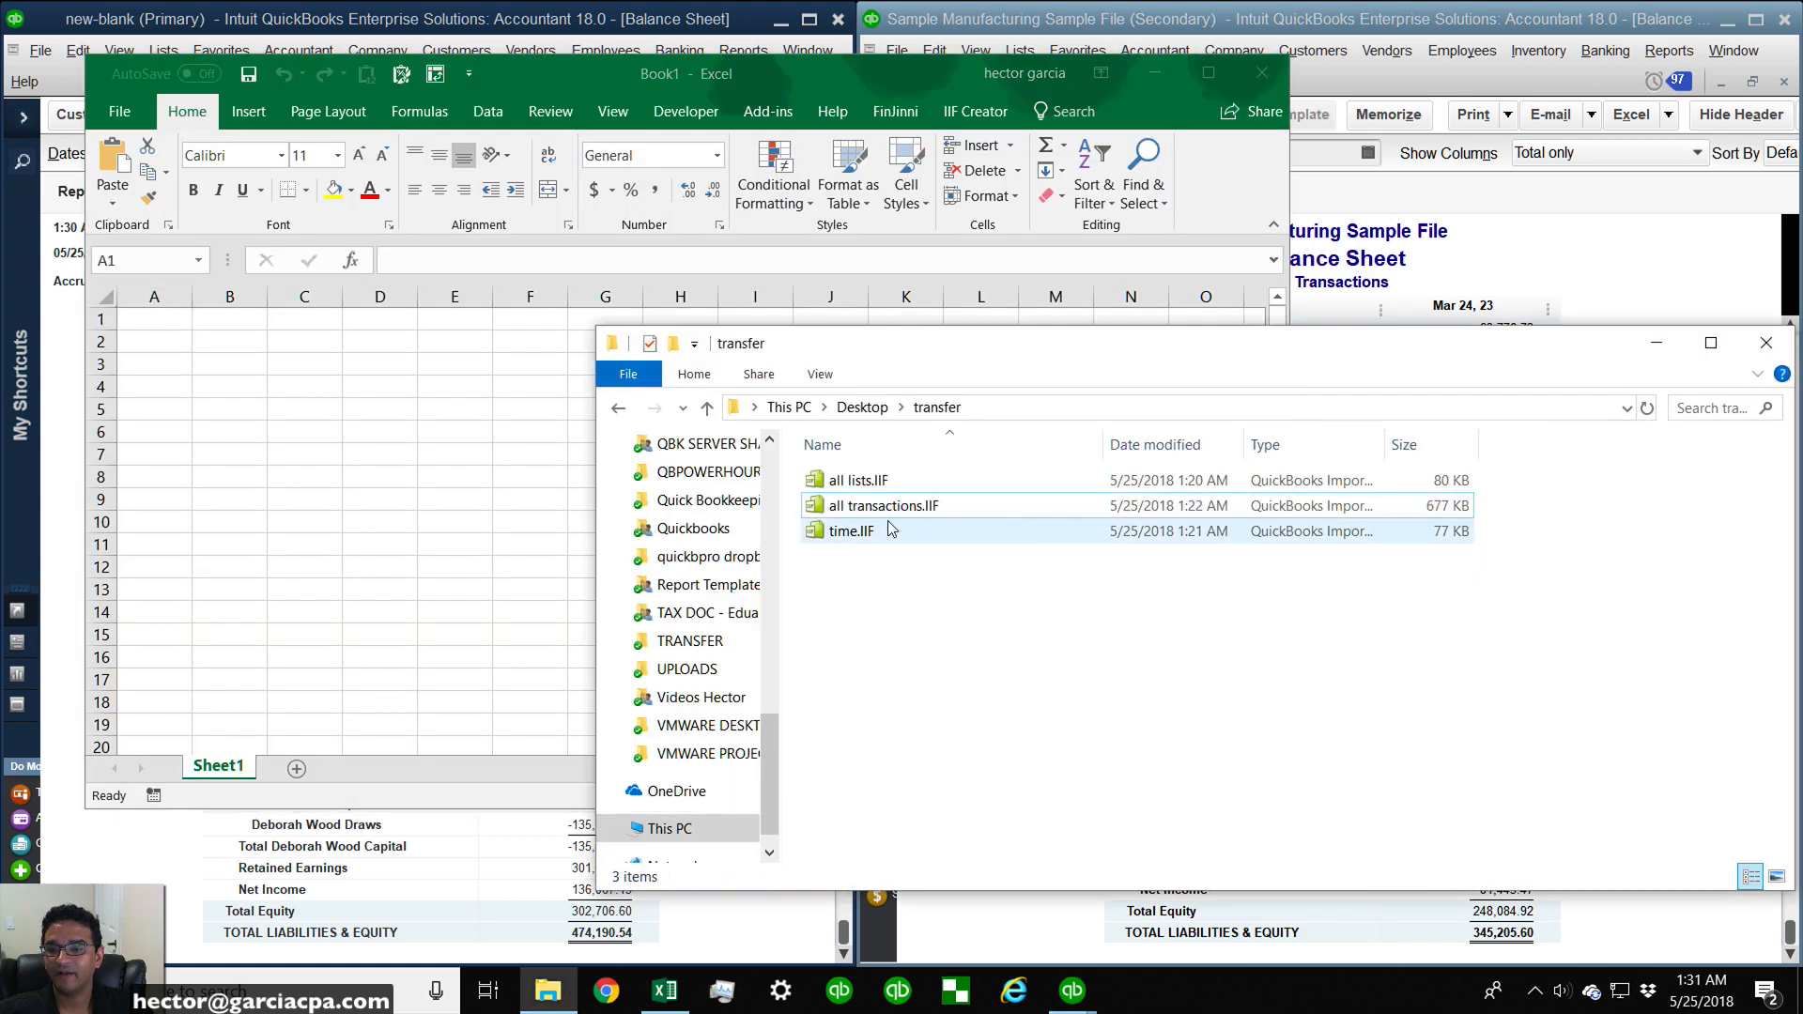
# Open all transactions.IIF in Excel, browse its rows, then close Excel and the transfer folder.
pyautogui.click(883, 505)
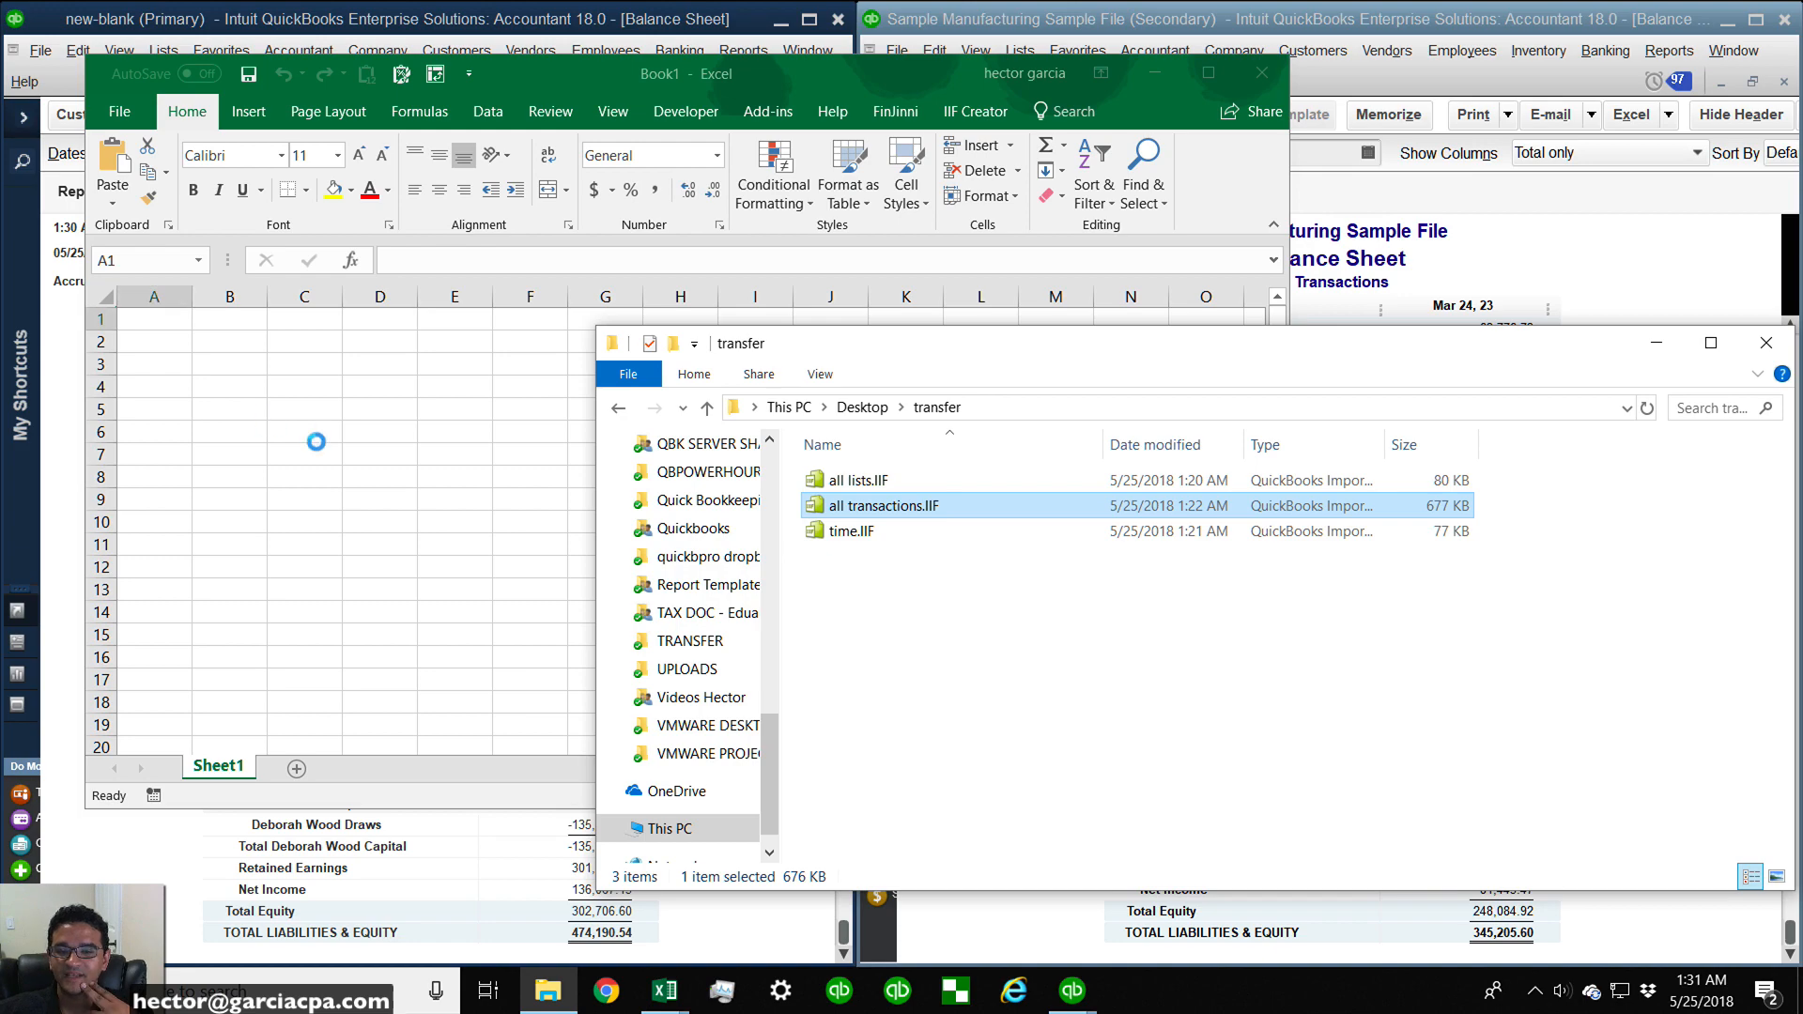
pyautogui.doubleClick(883, 505)
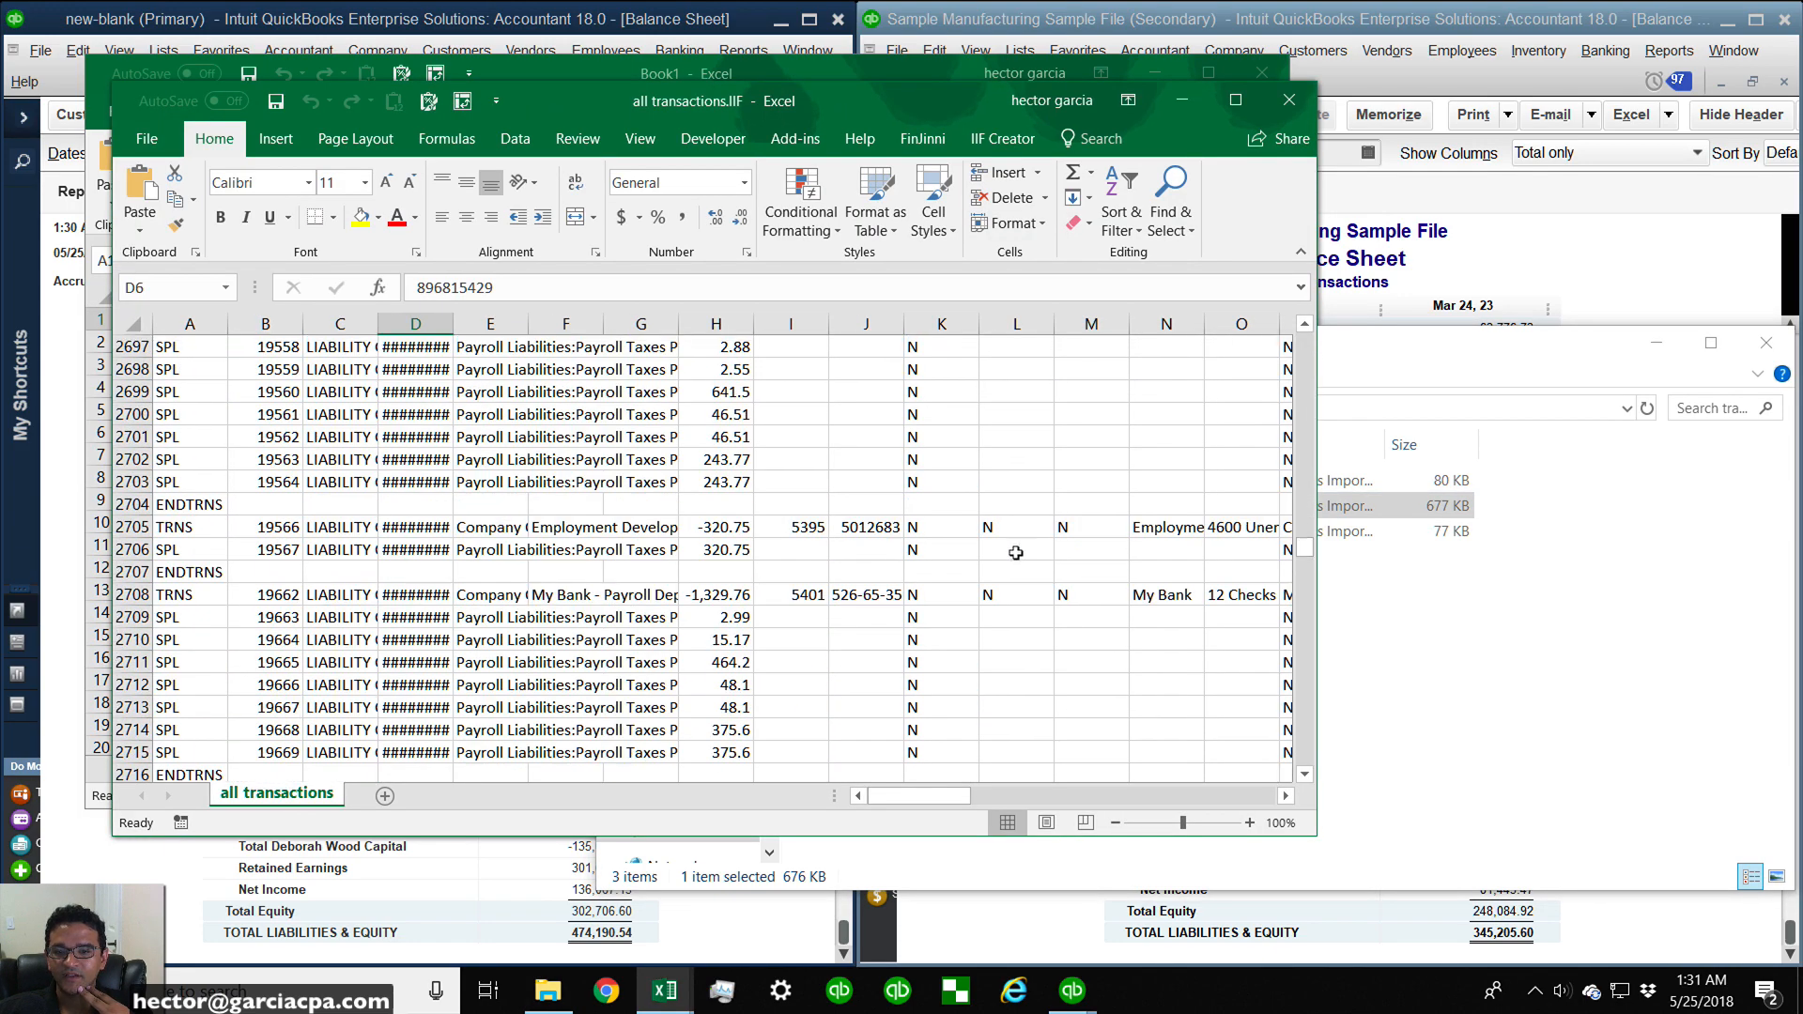
pyautogui.moveTo(1304, 552); pyautogui.dragTo(1304, 598)
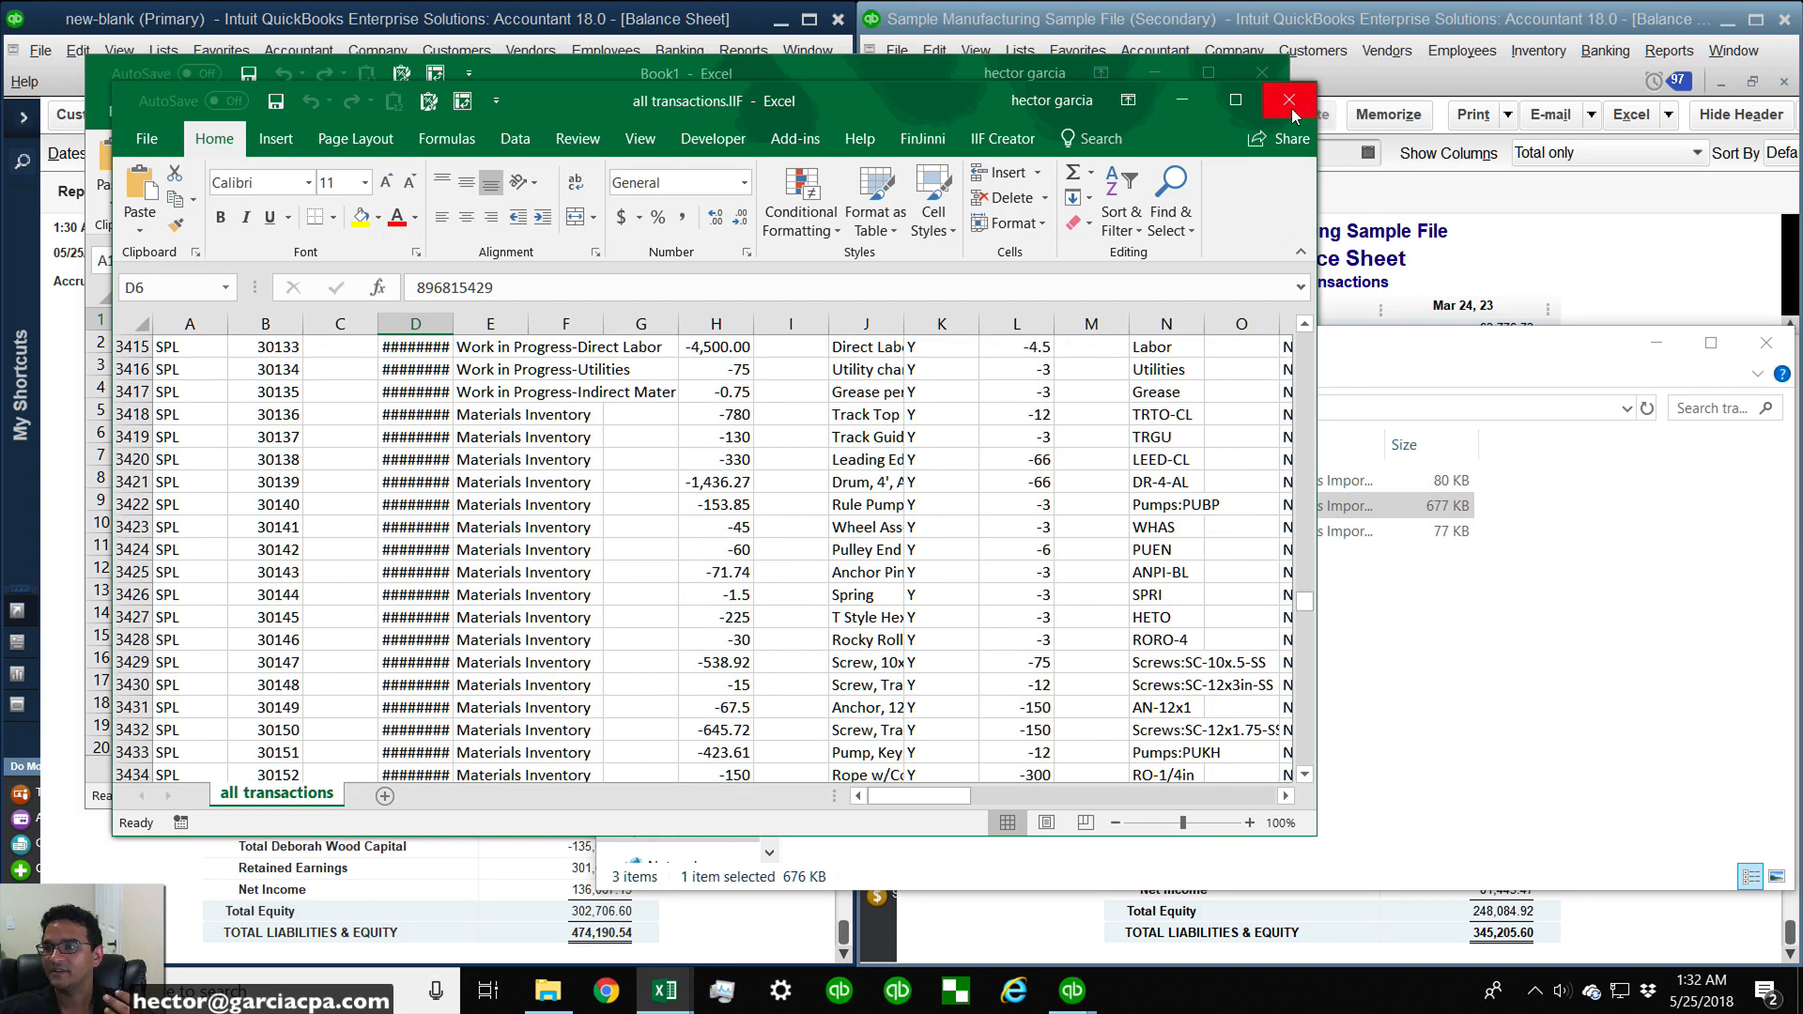
pyautogui.click(1289, 99)
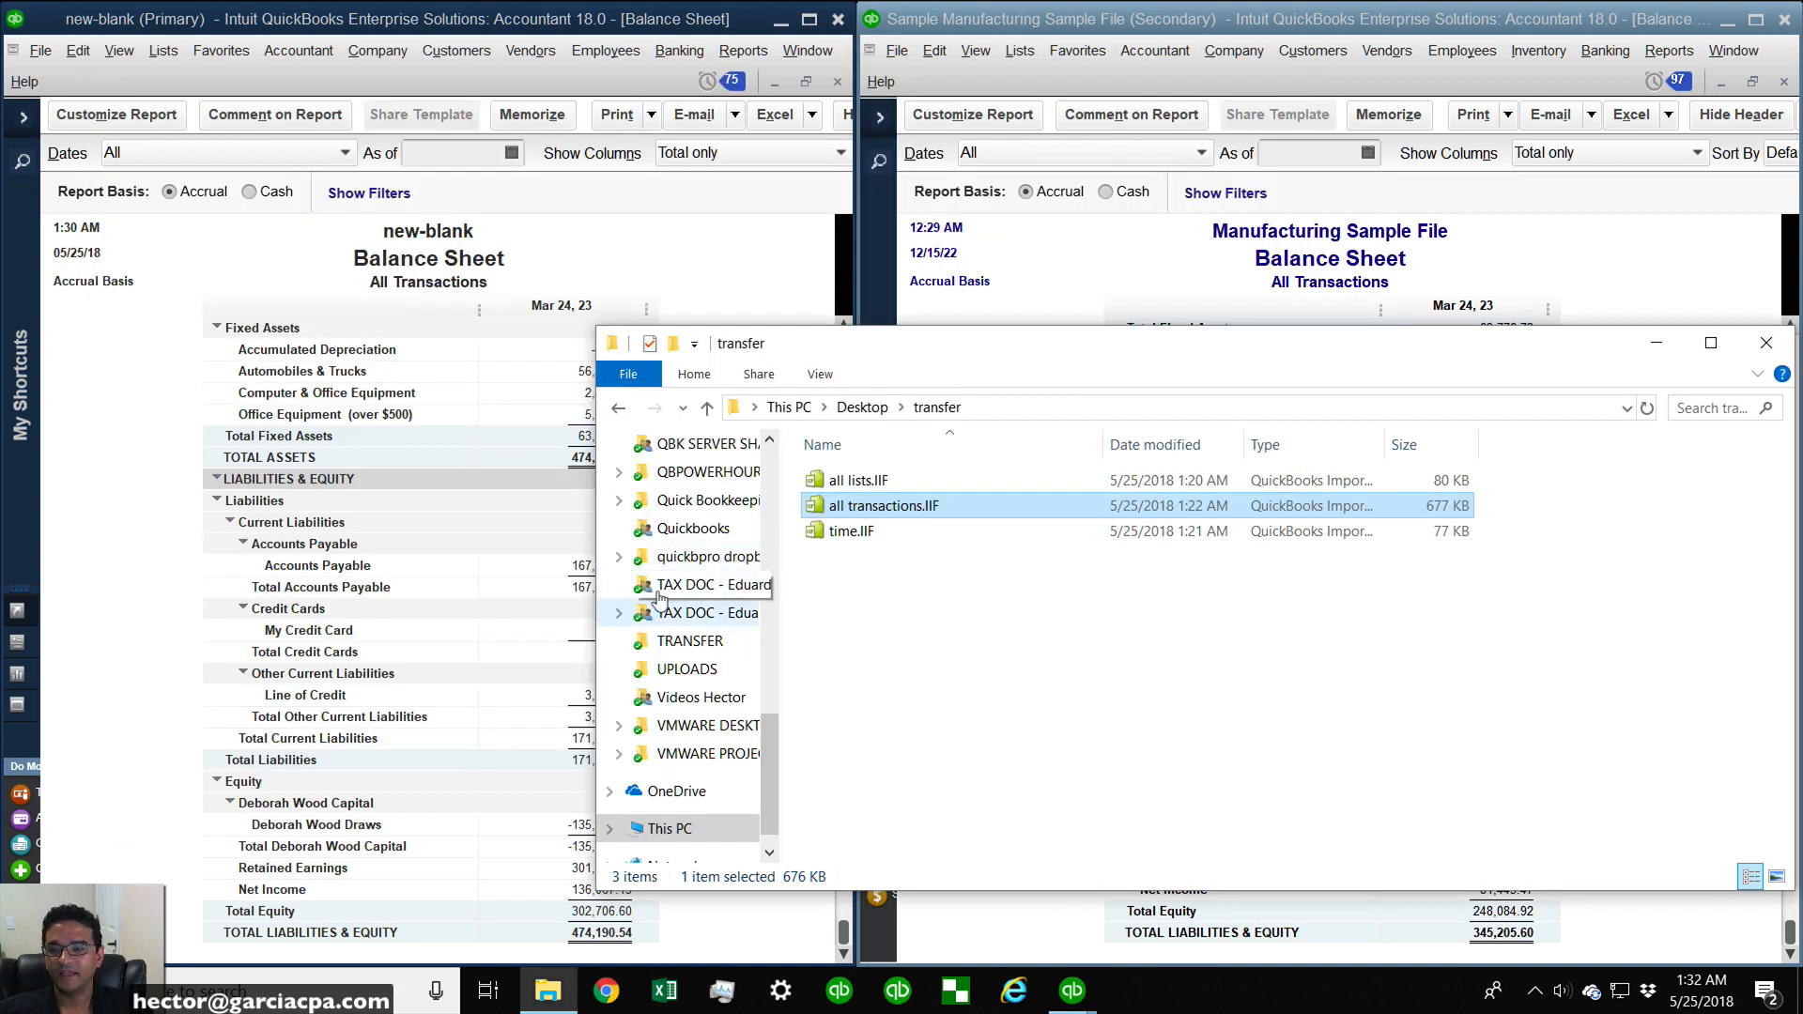
pyautogui.click(1766, 342)
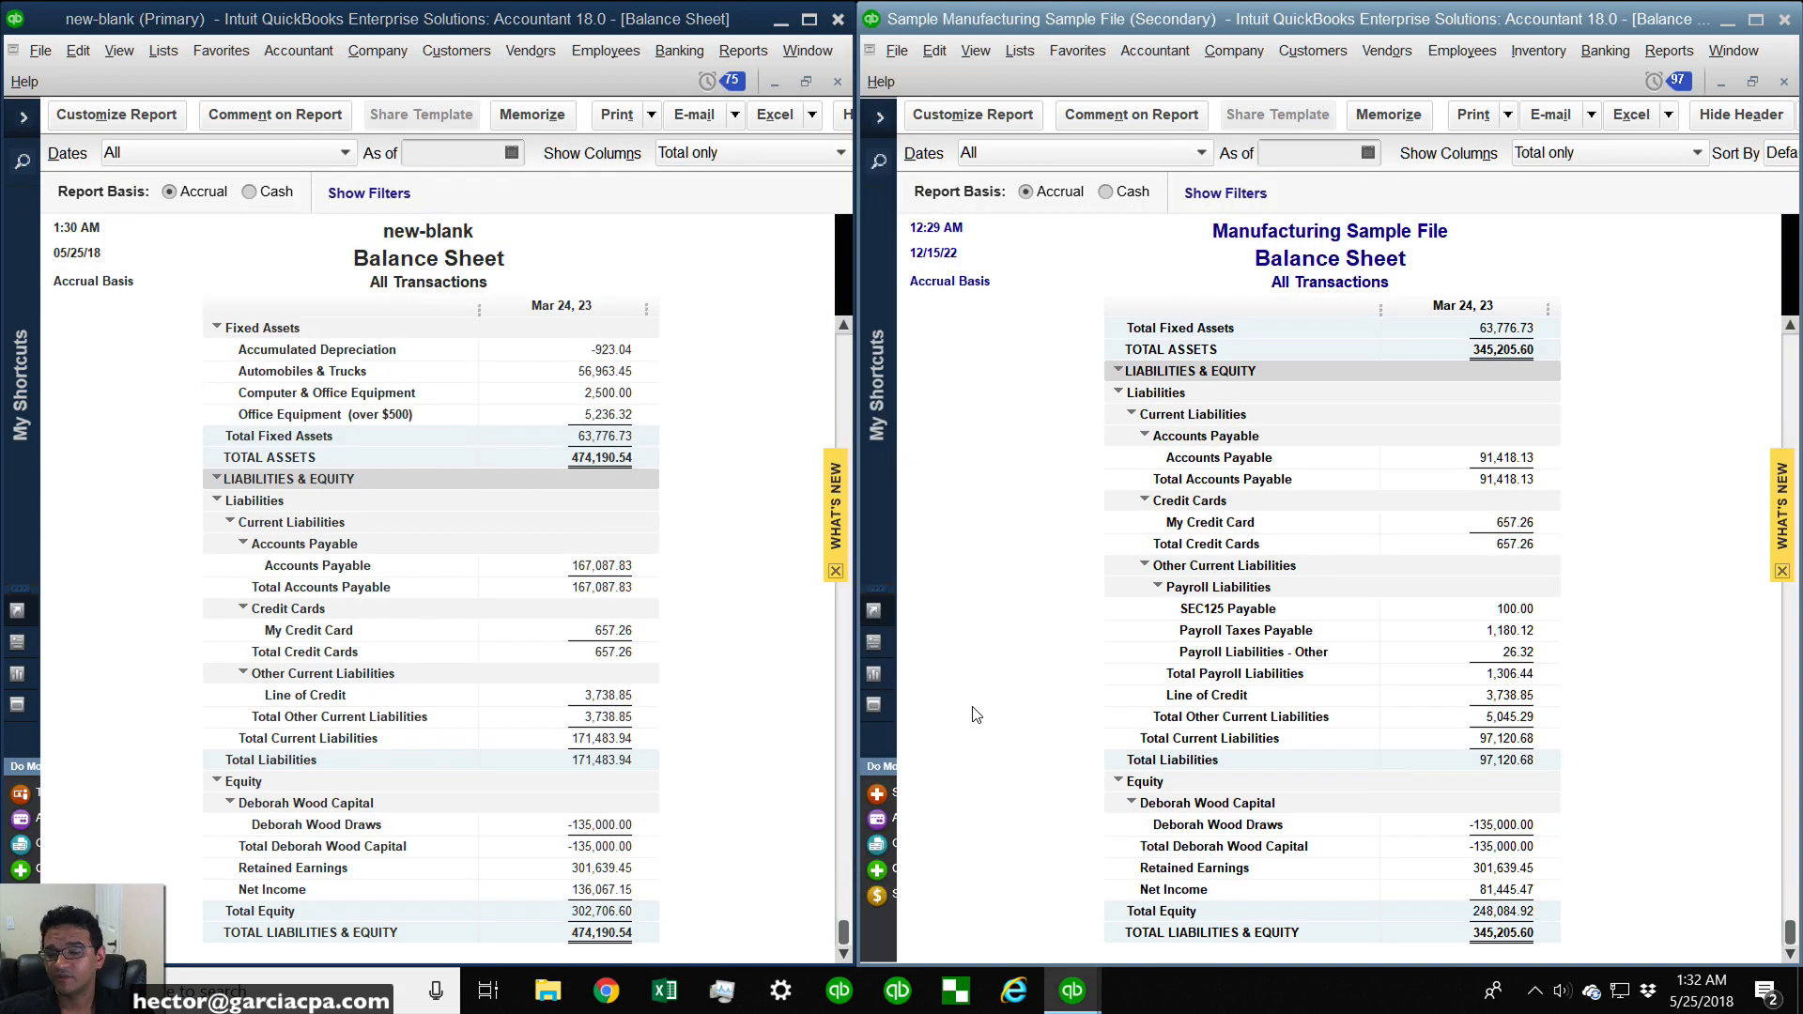